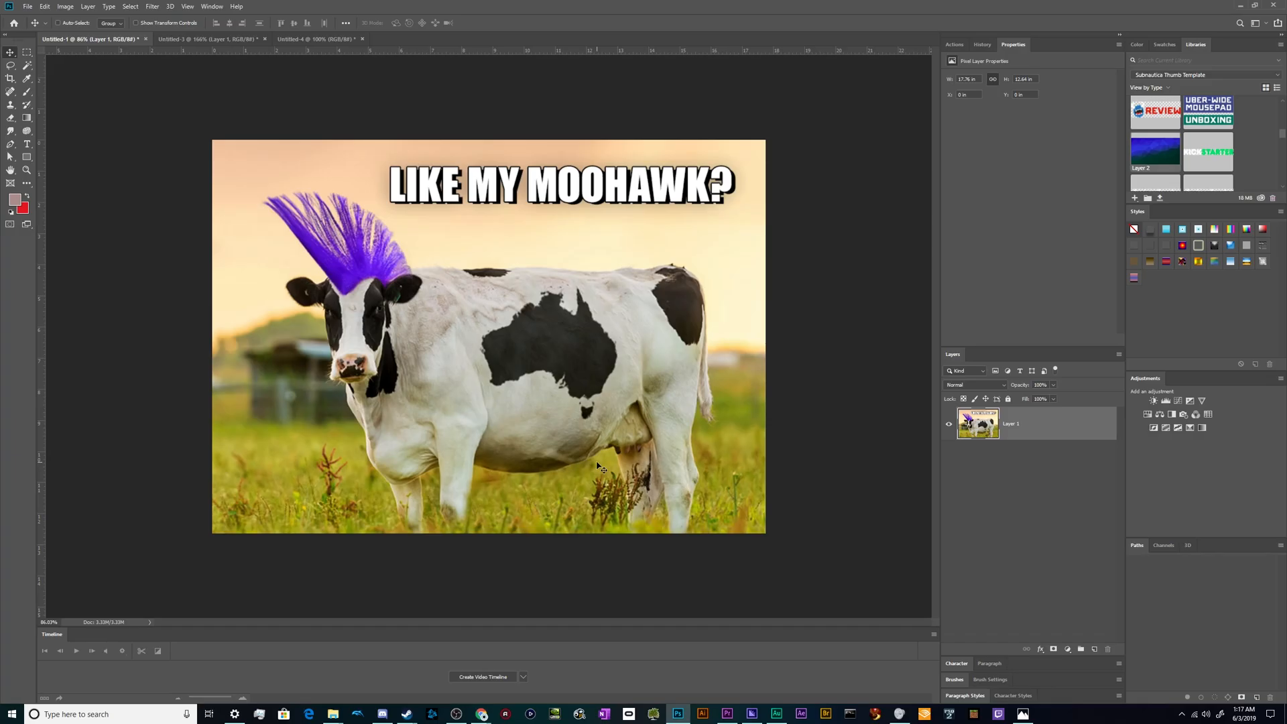
pyautogui.moveTo(347, 320)
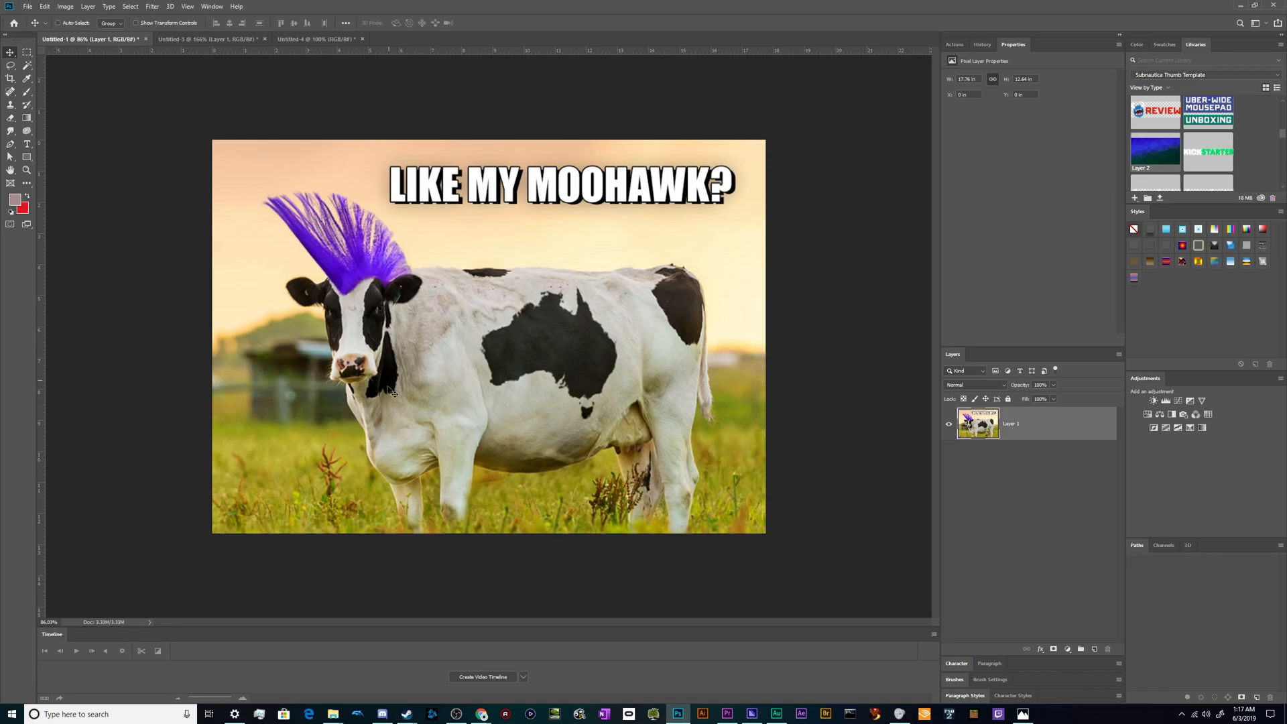
pyautogui.moveTo(490, 229)
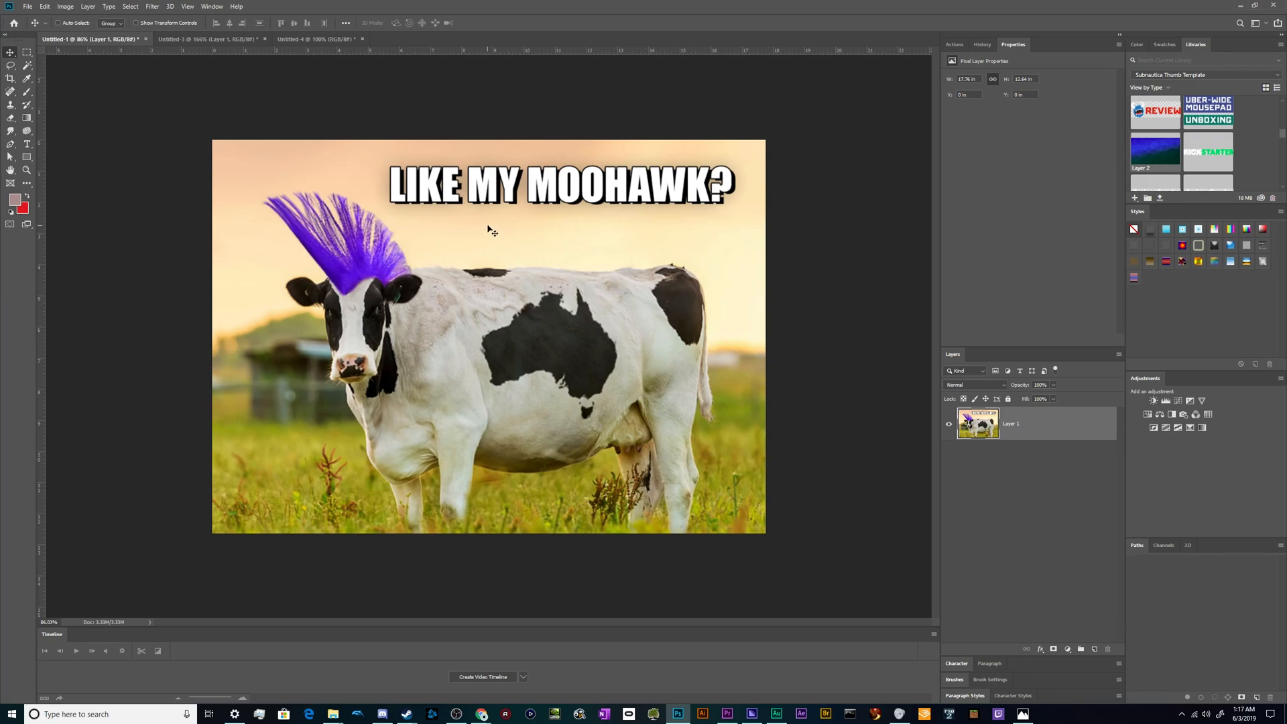
pyautogui.moveTo(347, 298)
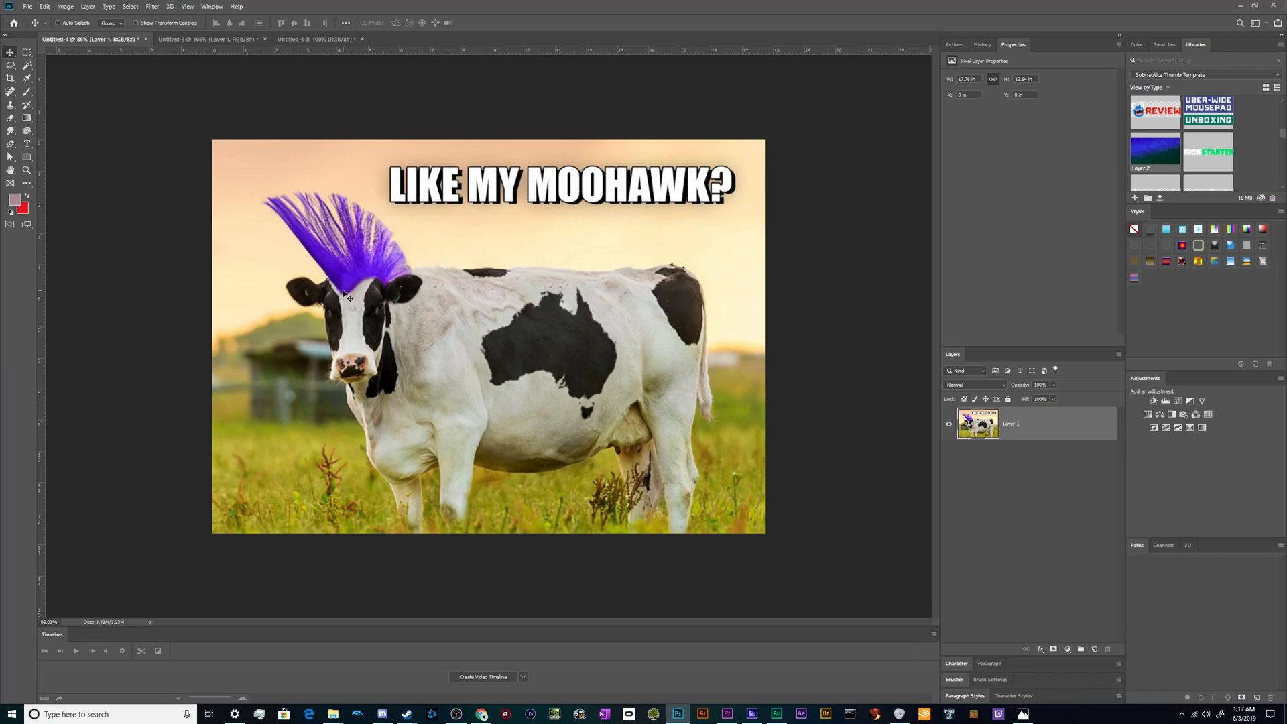
pyautogui.moveTo(706, 245)
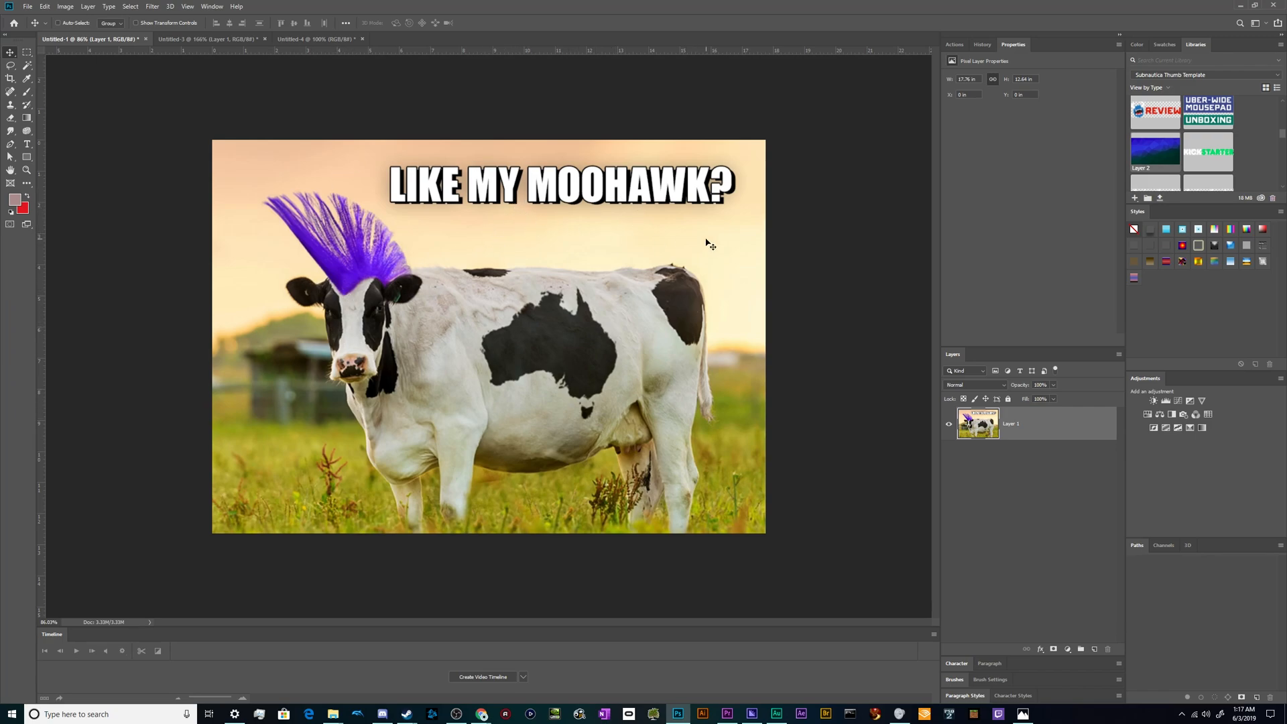
pyautogui.moveTo(332, 337)
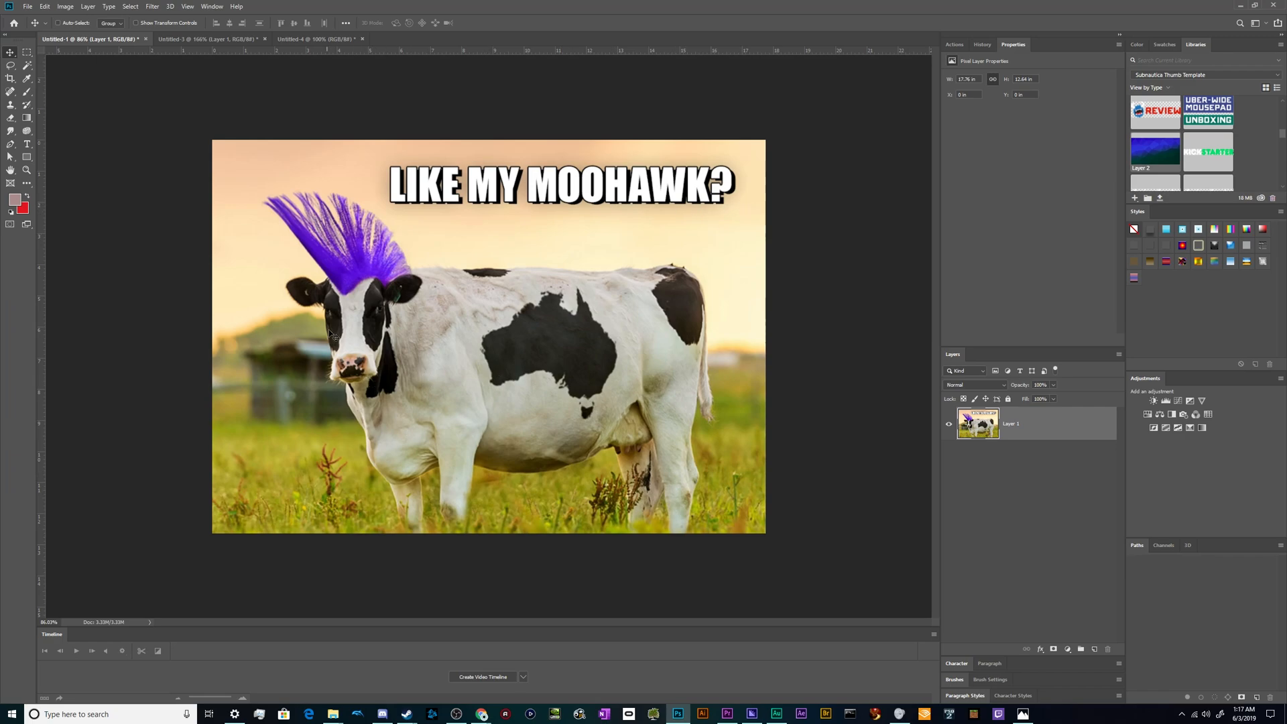
pyautogui.moveTo(281, 220)
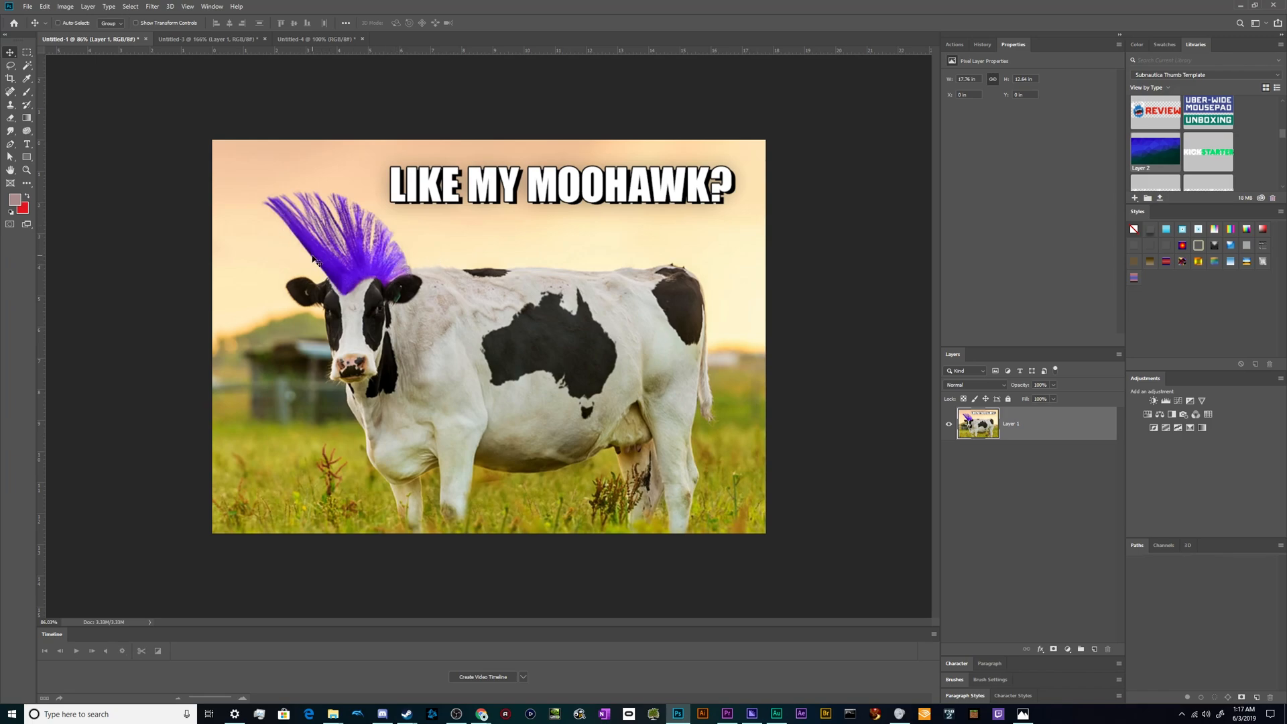
pyautogui.moveTo(387, 266)
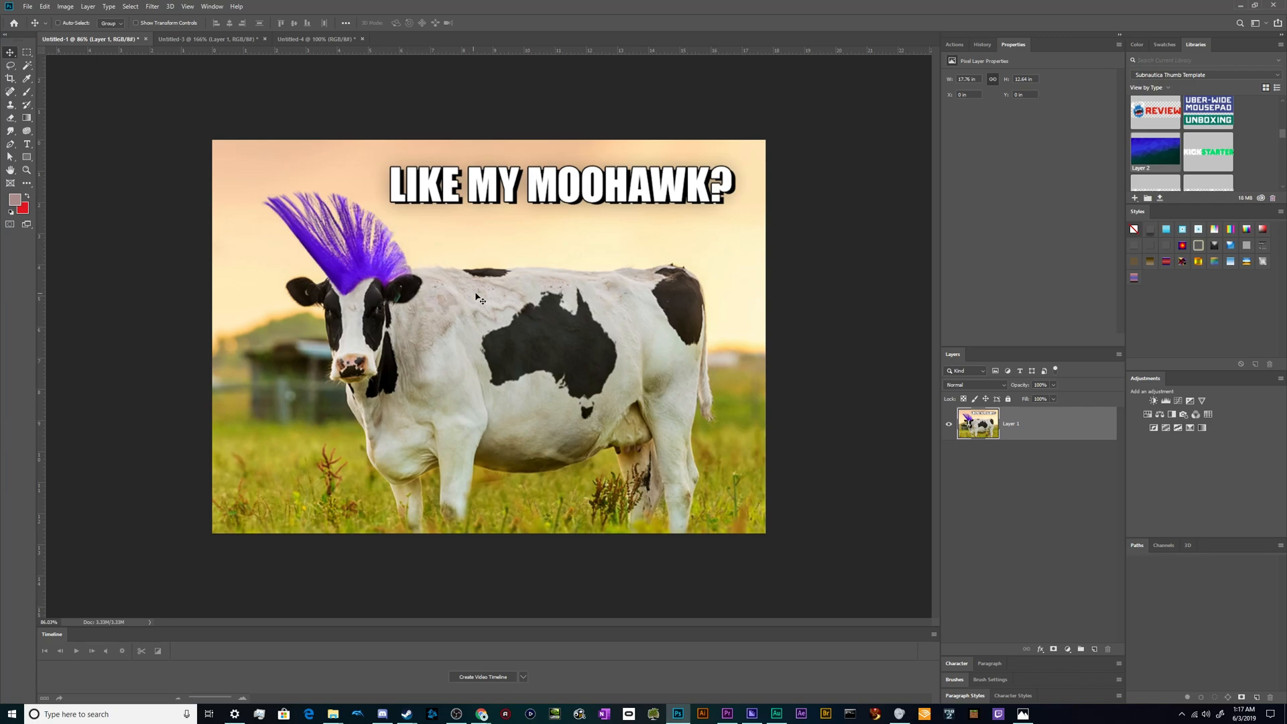
pyautogui.moveTo(620, 353)
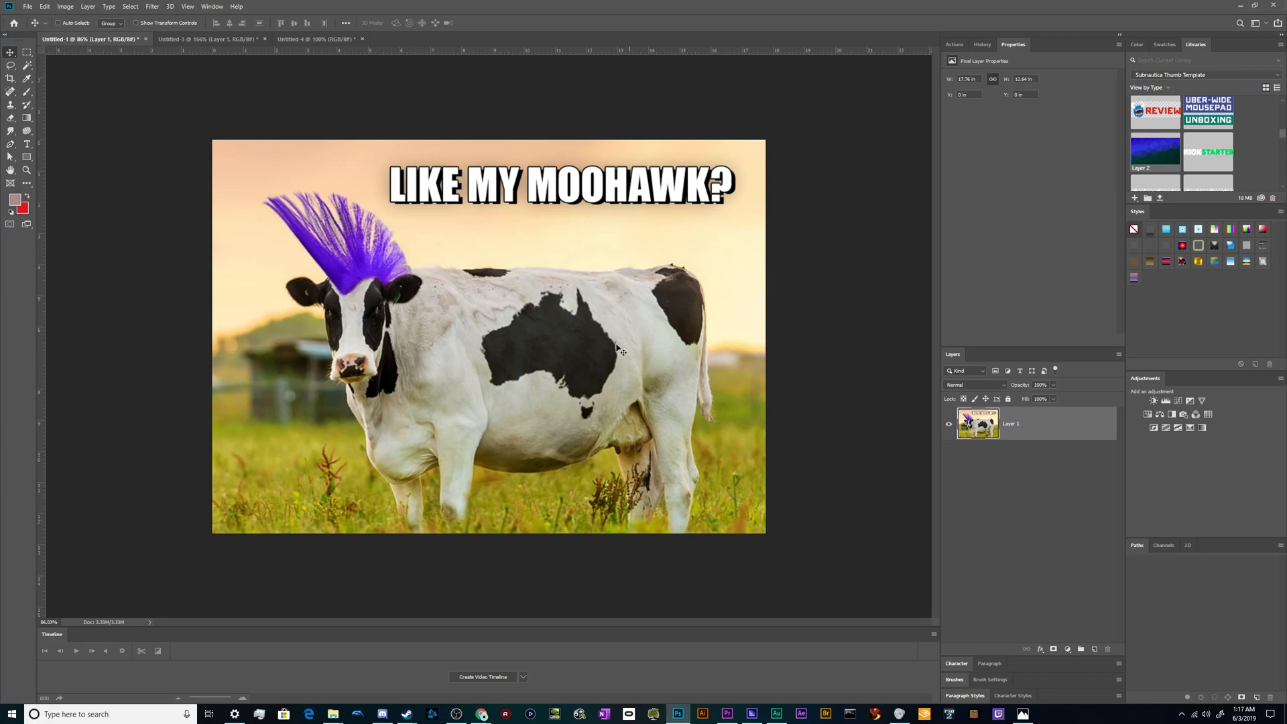
pyautogui.moveTo(528, 347)
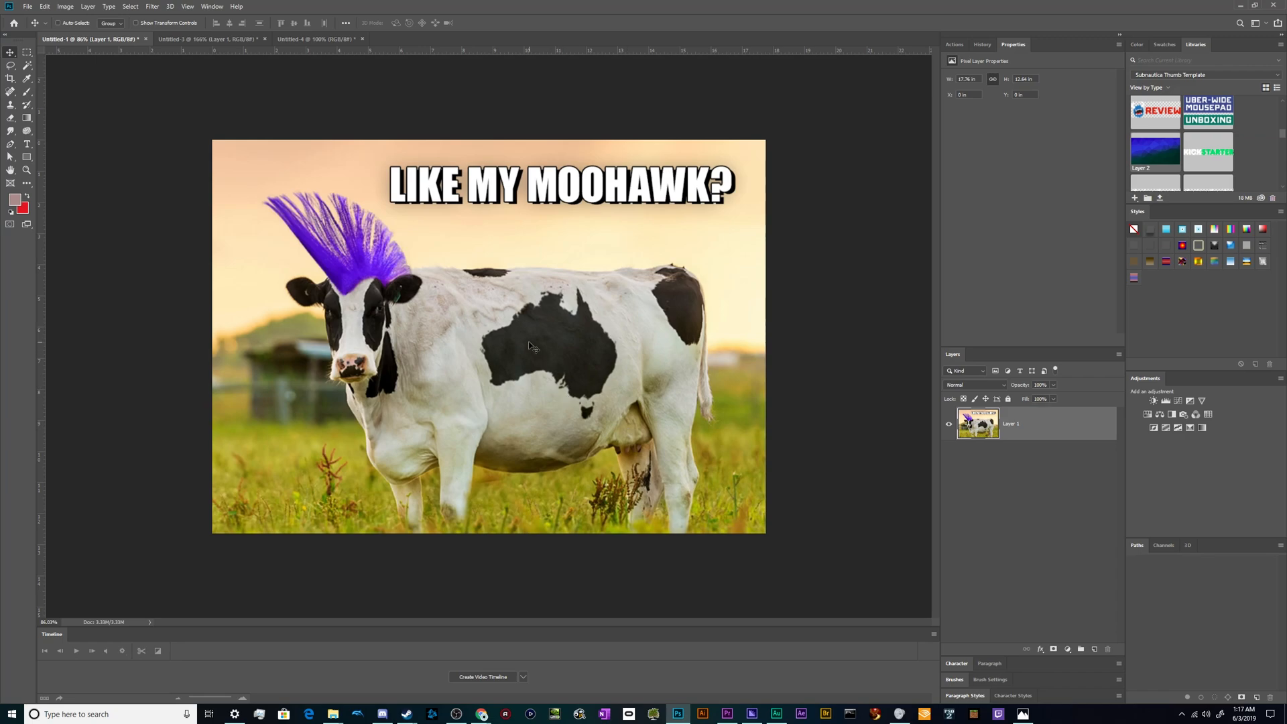
pyautogui.moveTo(445, 364)
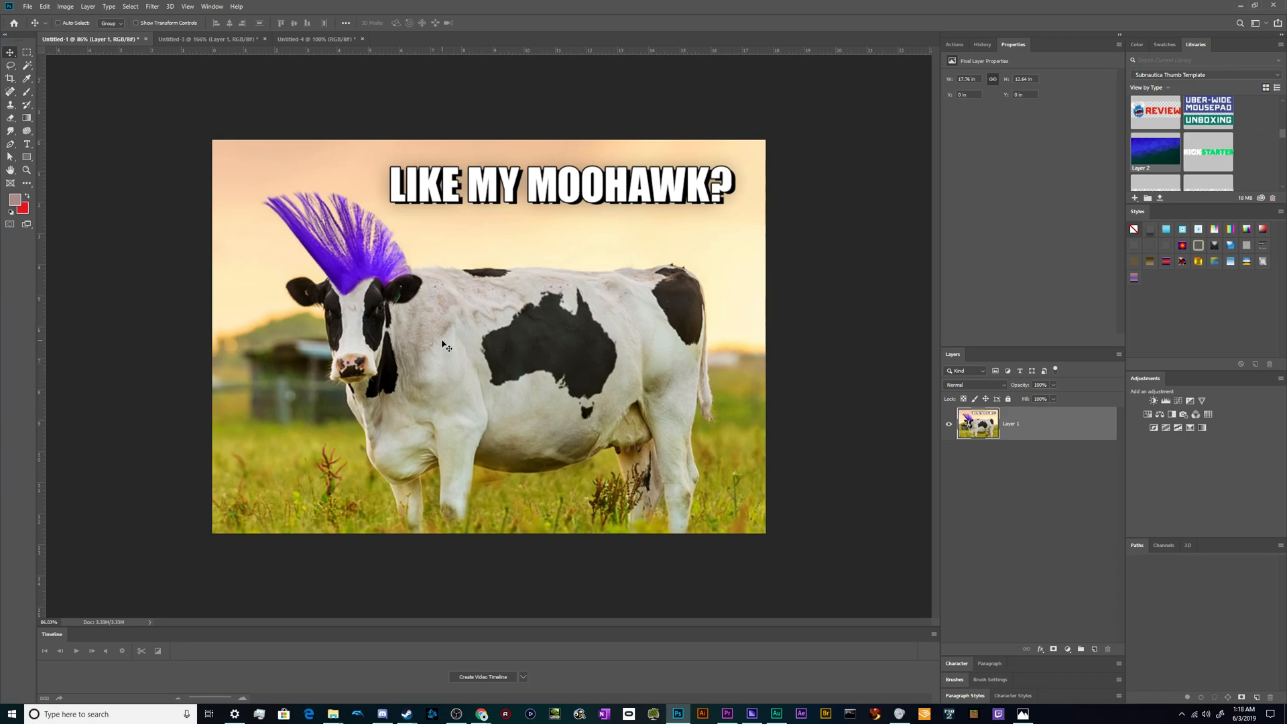
pyautogui.moveTo(345, 281)
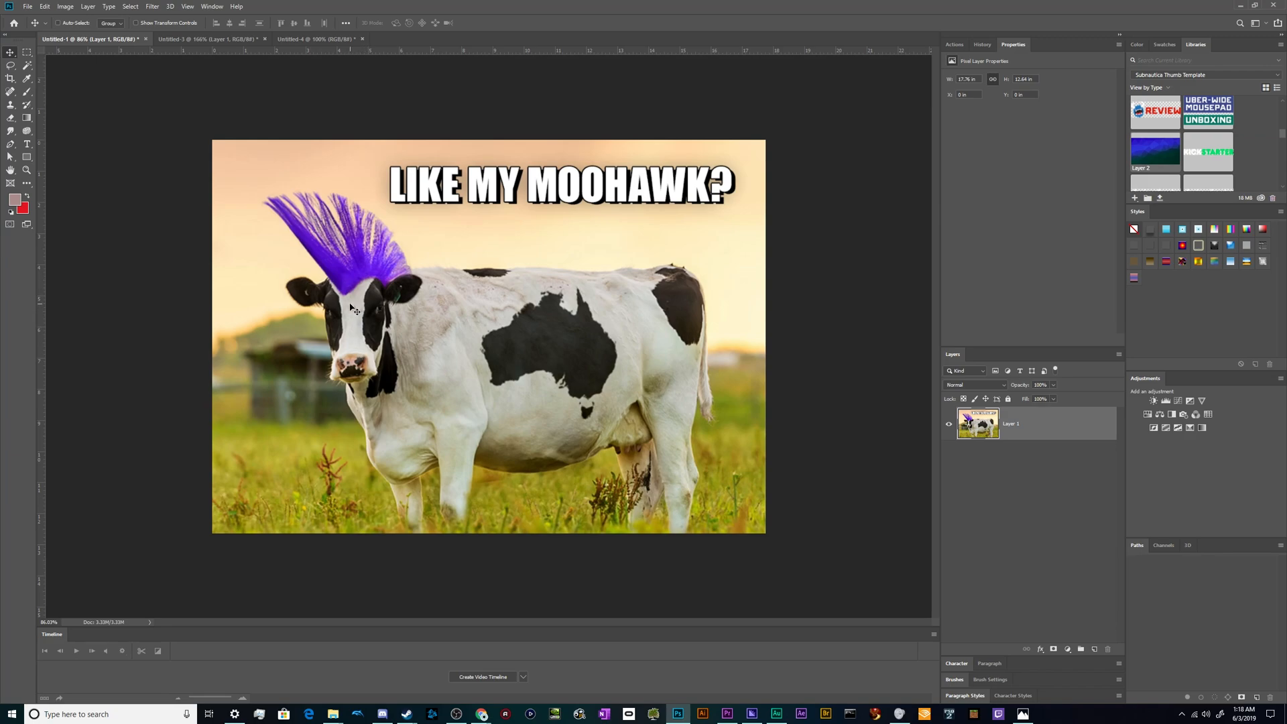
pyautogui.moveTo(355, 313)
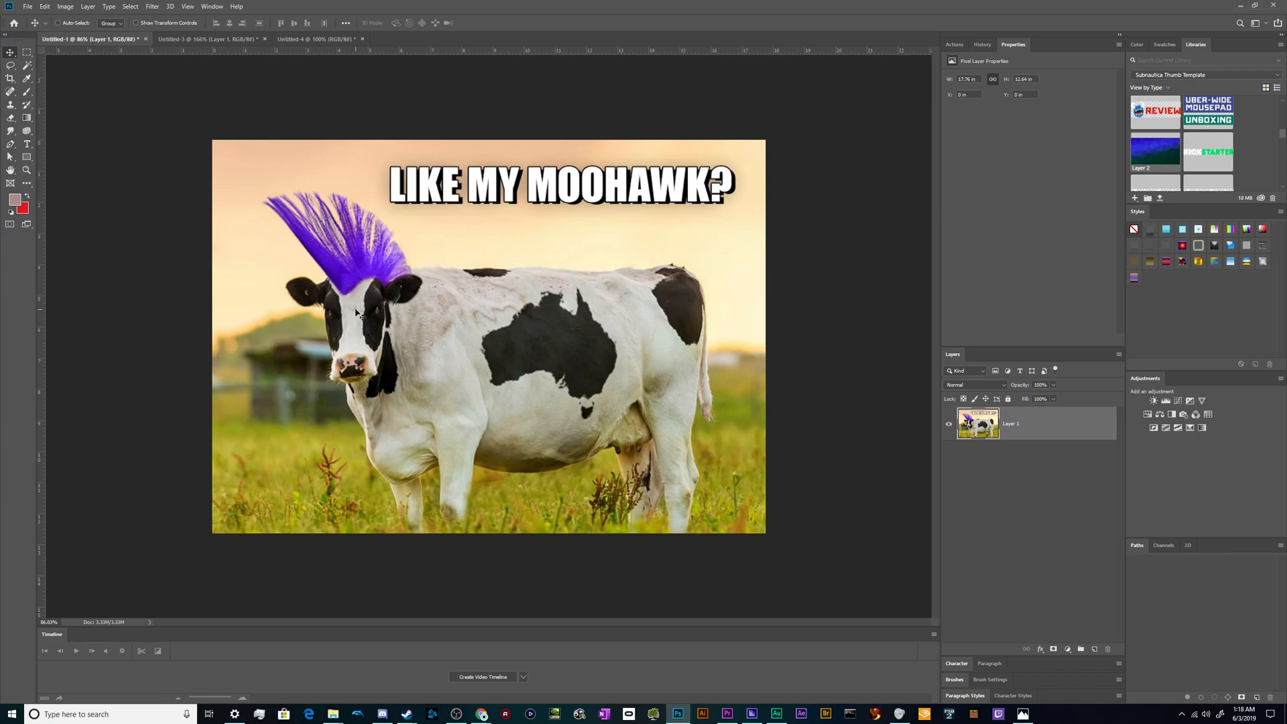
pyautogui.moveTo(362, 320)
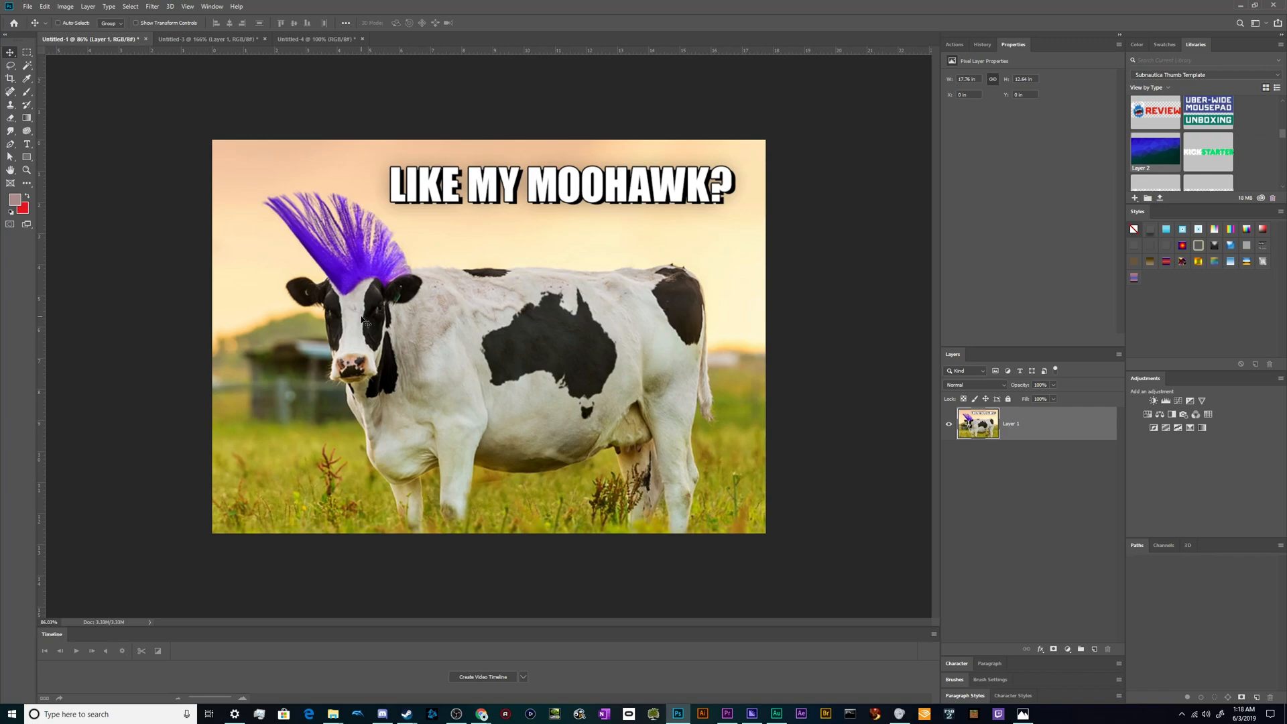
pyautogui.moveTo(571, 350)
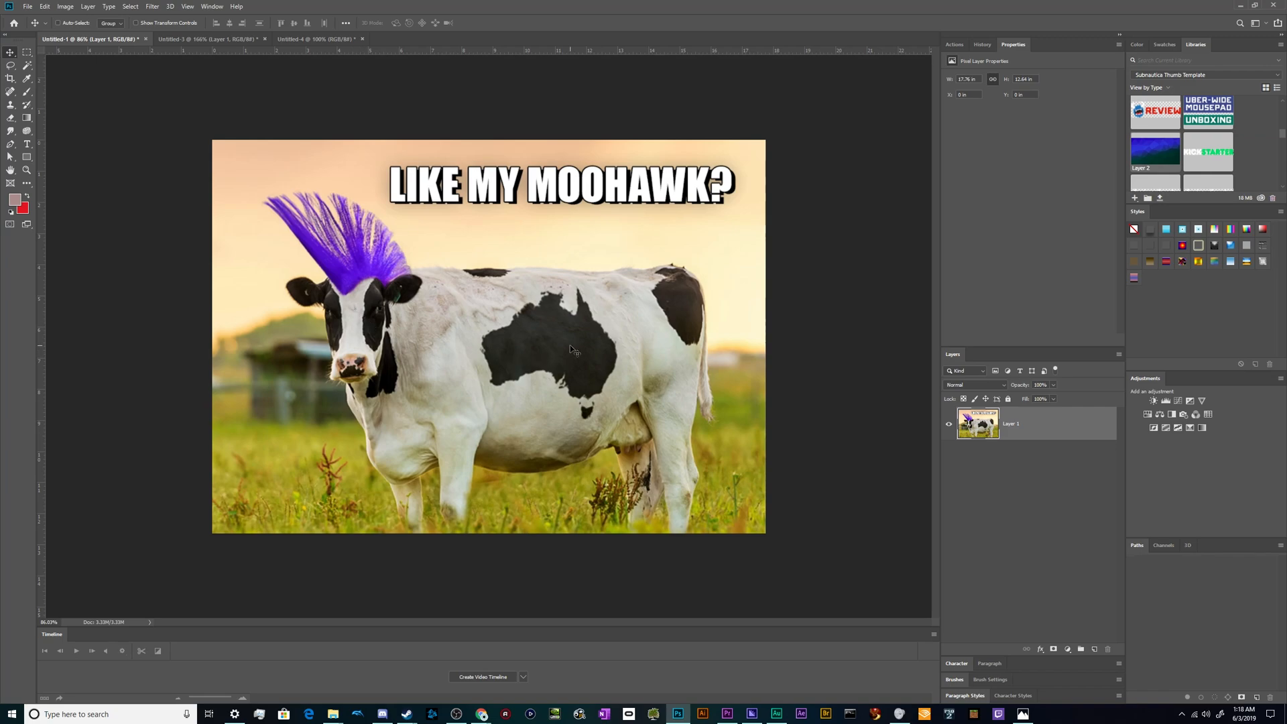
pyautogui.moveTo(596, 317)
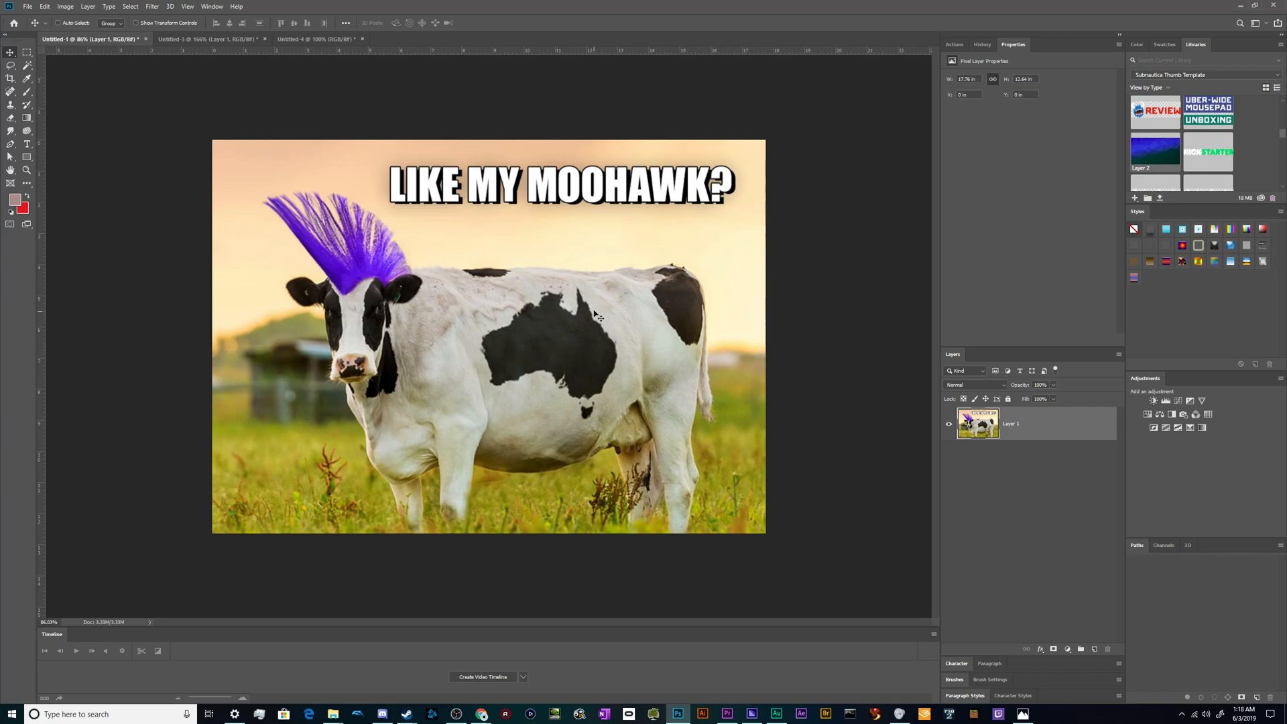
pyautogui.moveTo(565, 408)
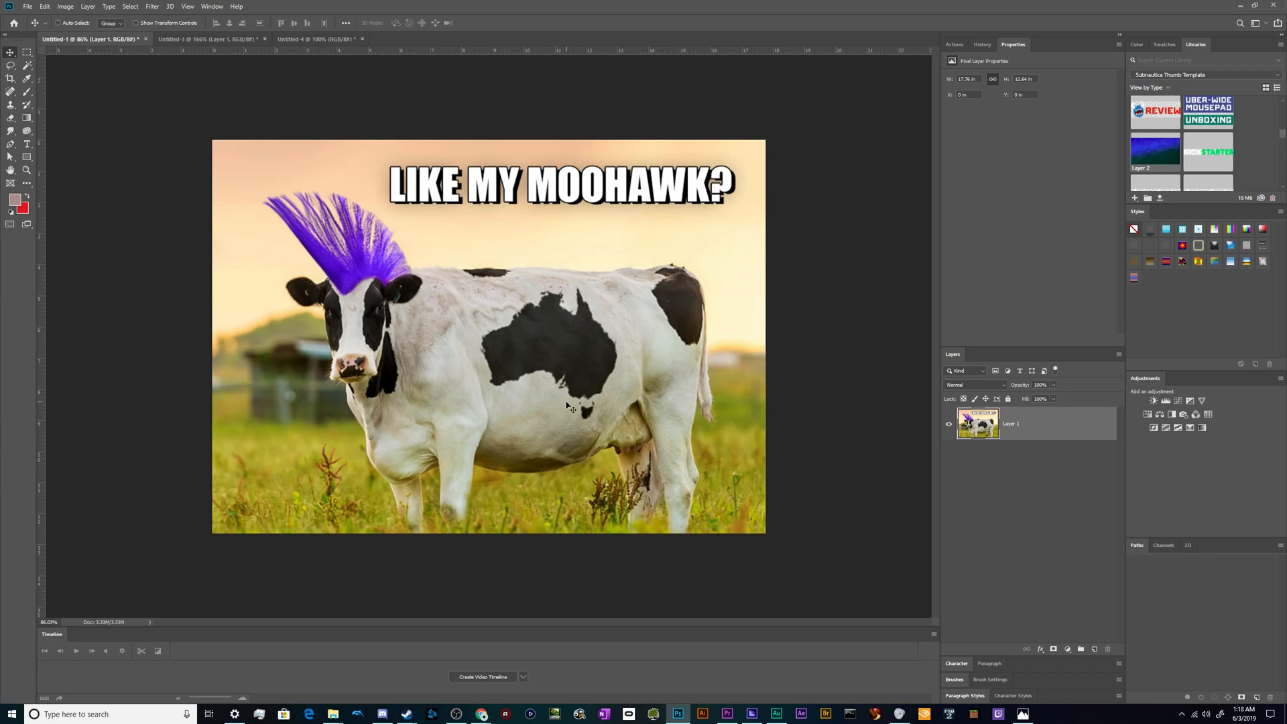
pyautogui.moveTo(320, 566)
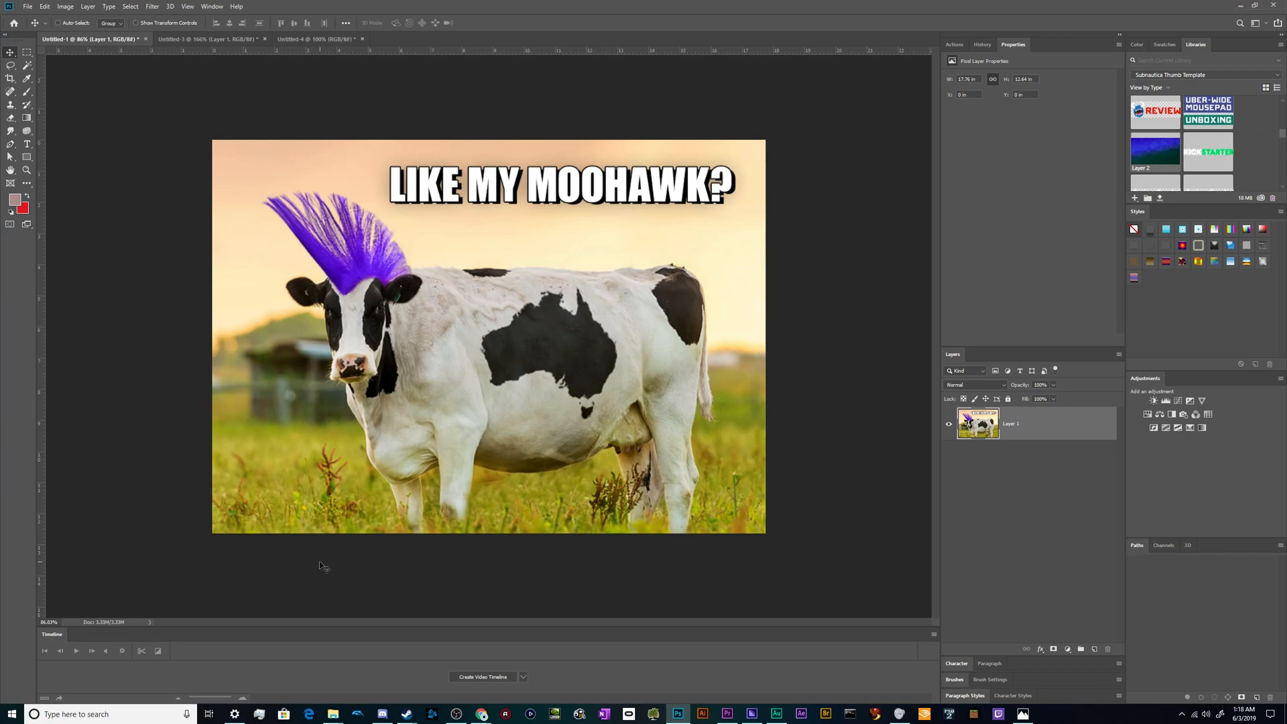
pyautogui.moveTo(284, 228)
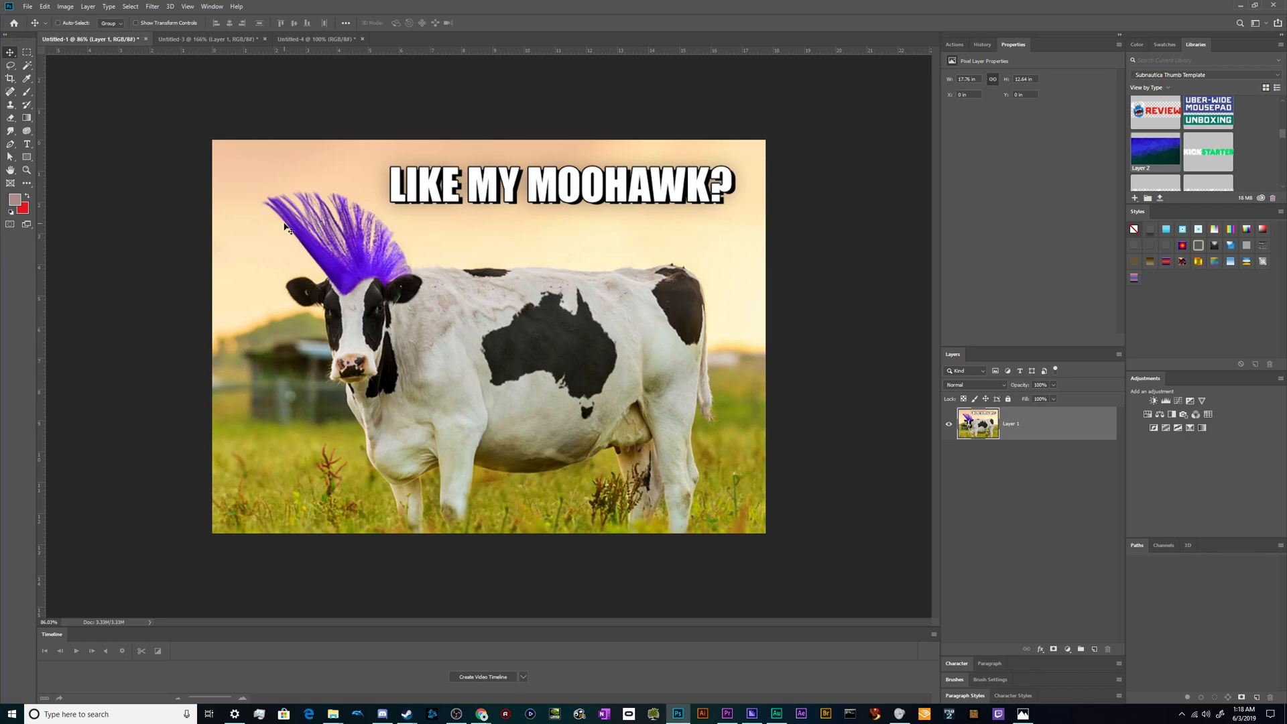
# - Switch to the Untitled-3 document showing the original uncropped cow-in-field photo
pyautogui.click(201, 39)
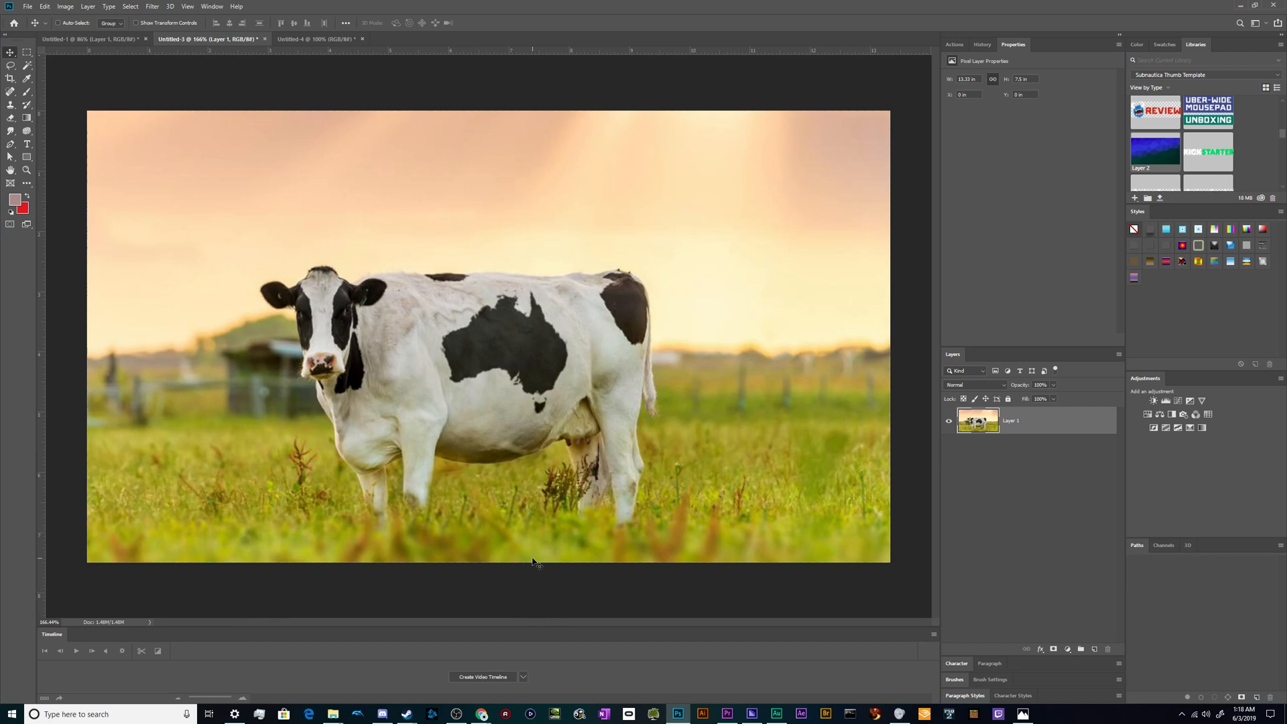
# - Browse the cow image results and preview the UC Davis black-and-white cow in grass
pyautogui.click(487, 714)
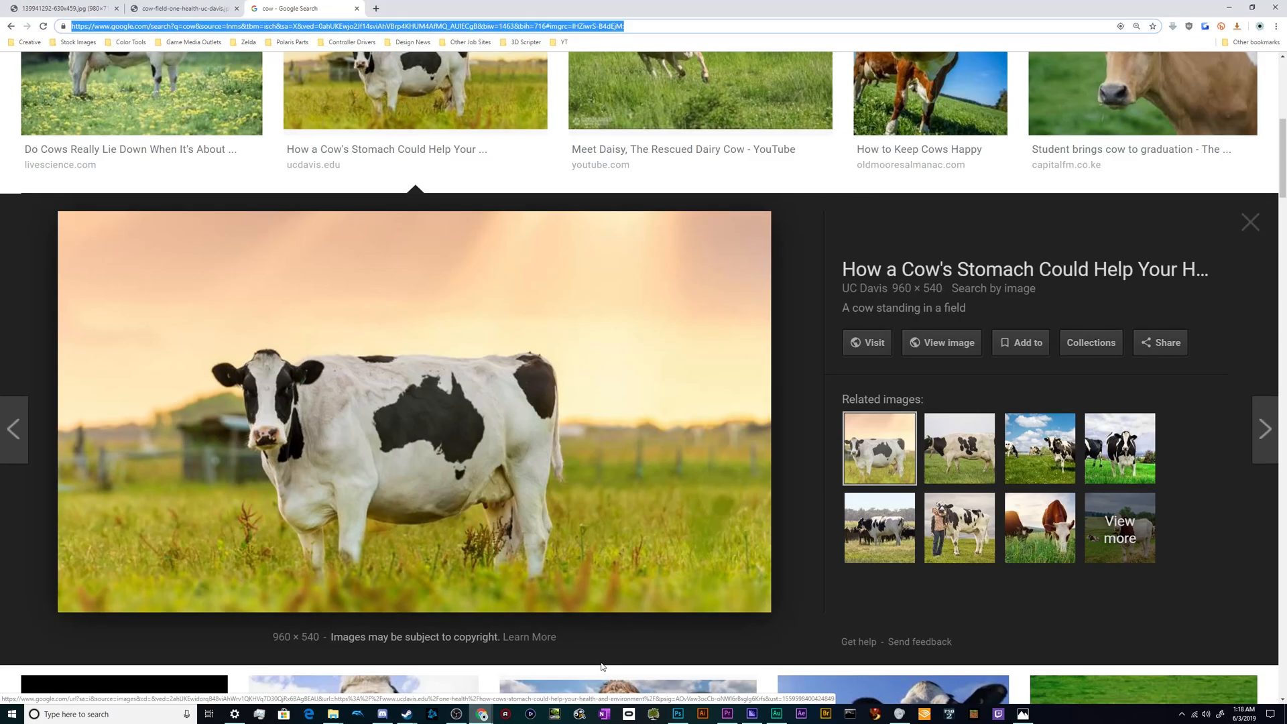
pyautogui.click(1250, 221)
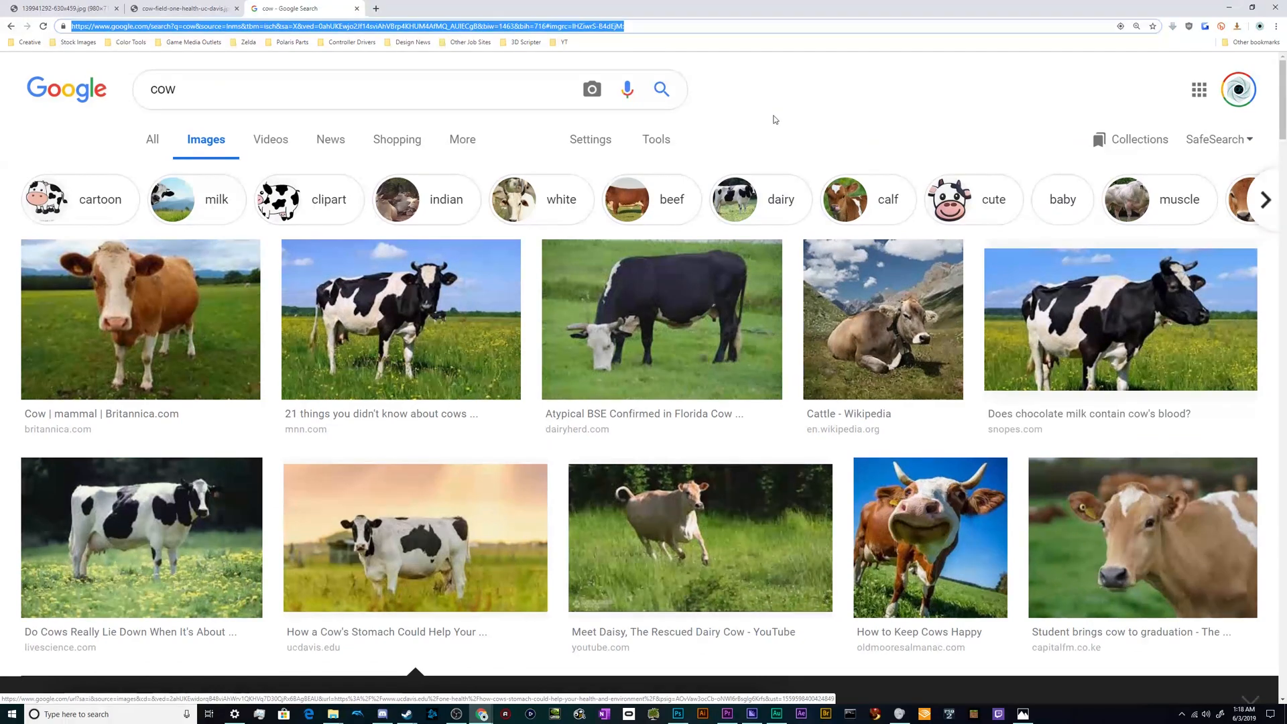
pyautogui.moveTo(893, 524)
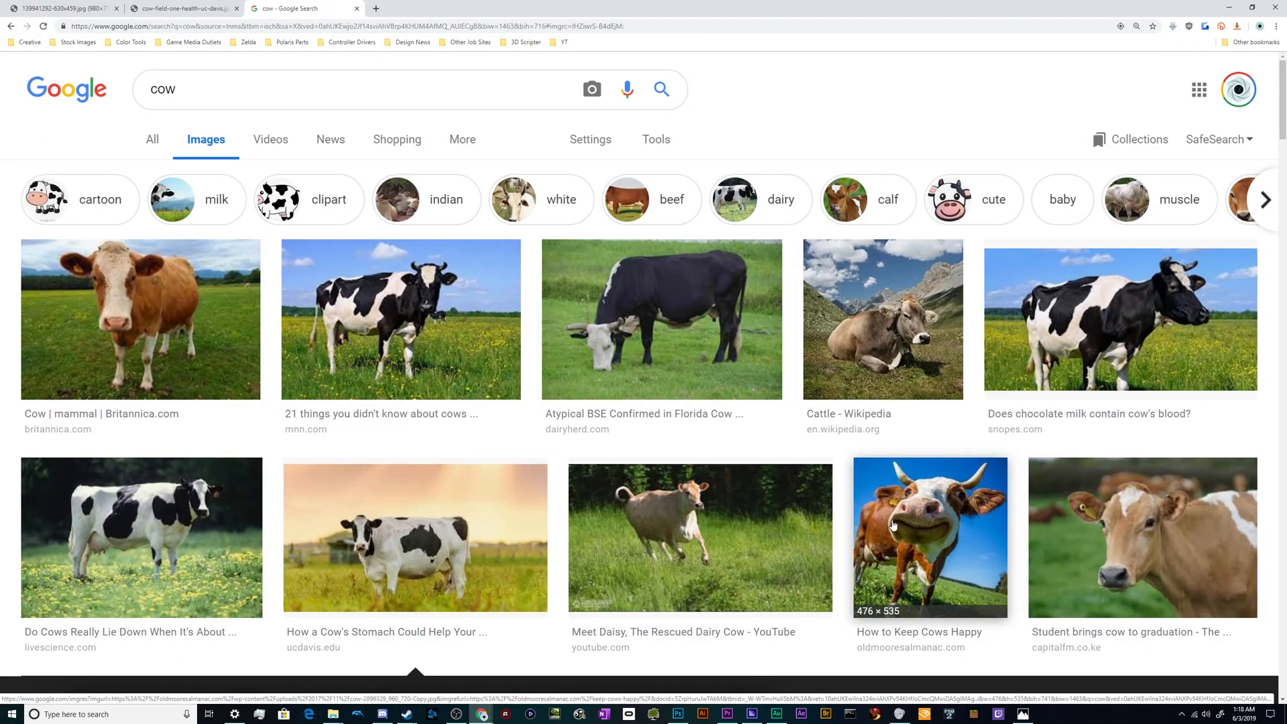
pyautogui.click(401, 319)
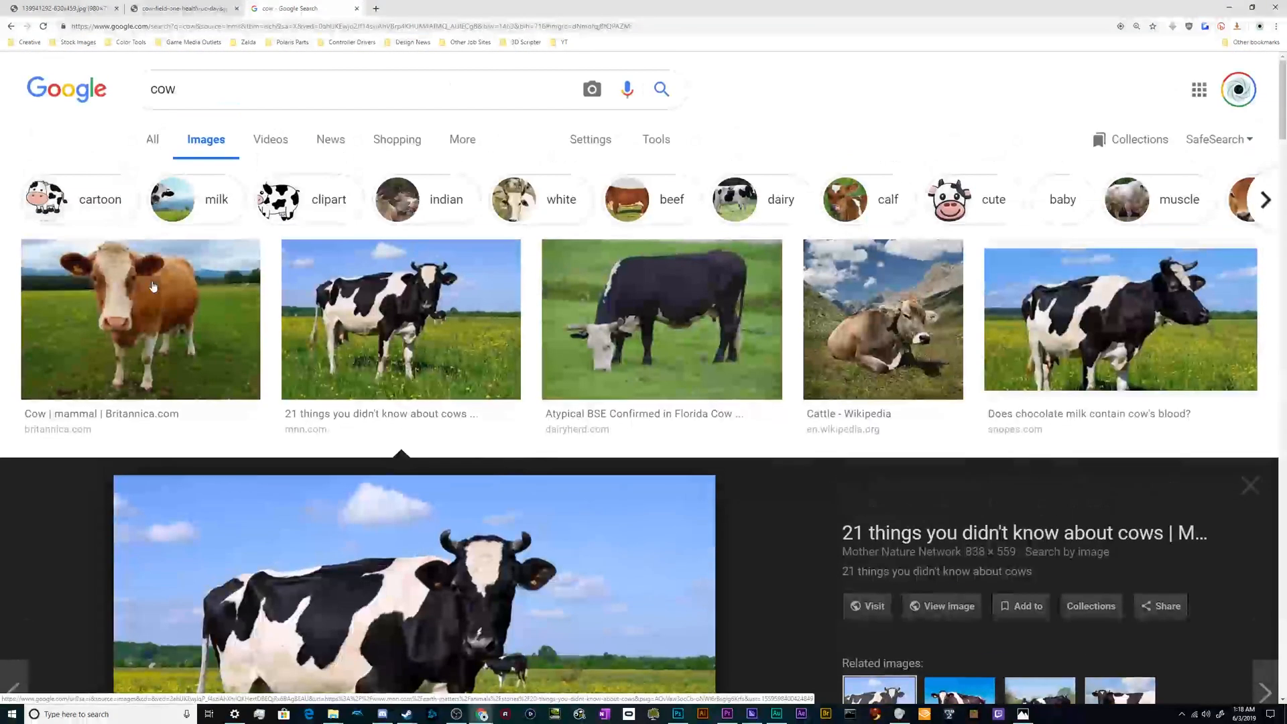
pyautogui.scroll(-3)
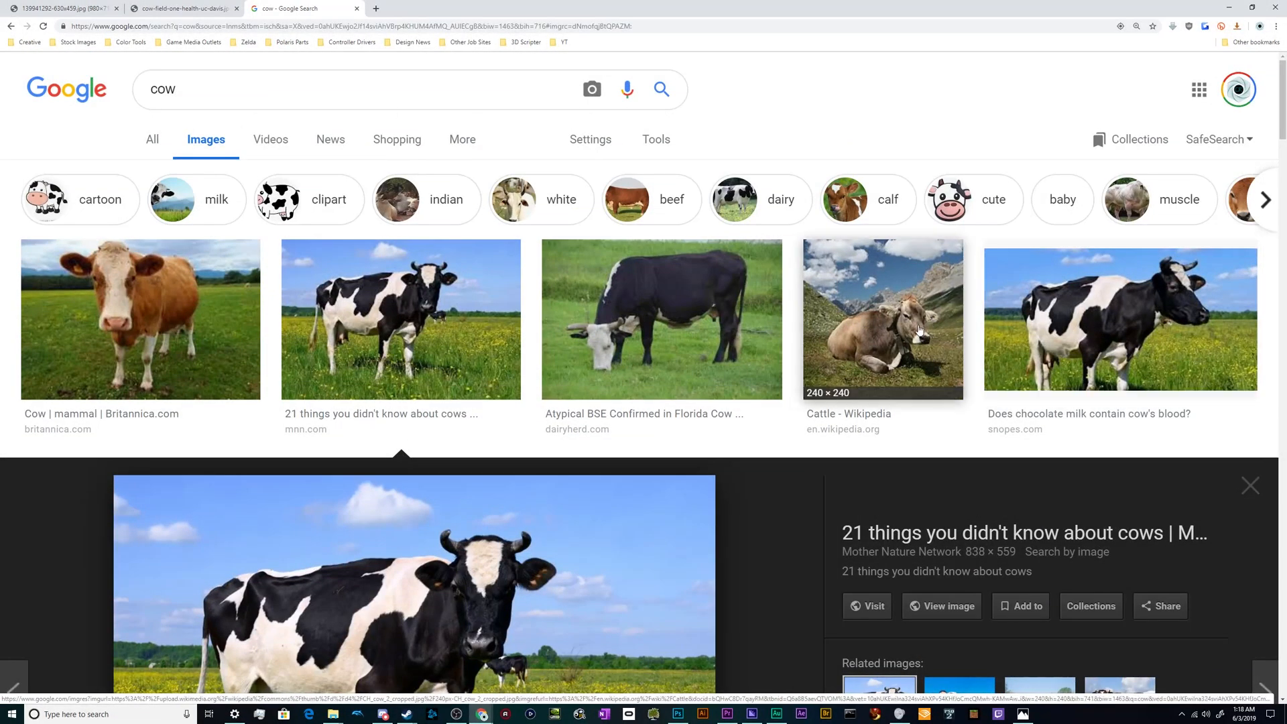
pyautogui.moveTo(579, 304)
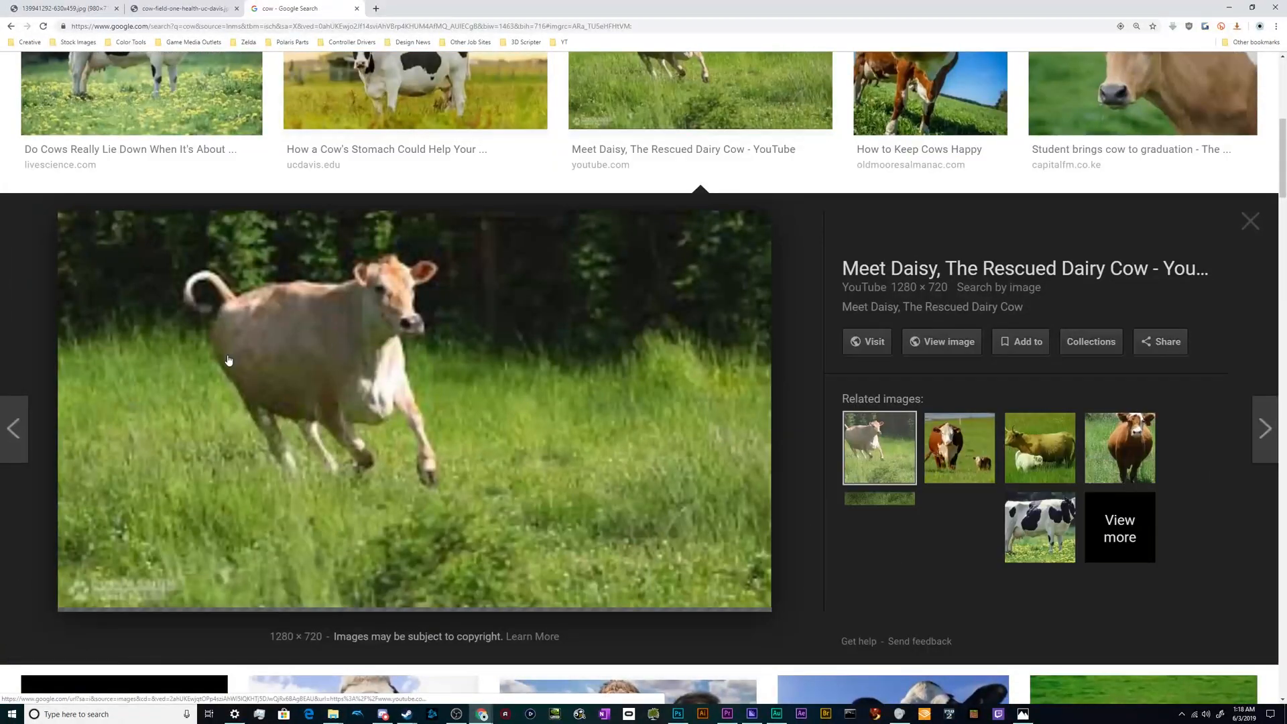
pyautogui.click(134, 87)
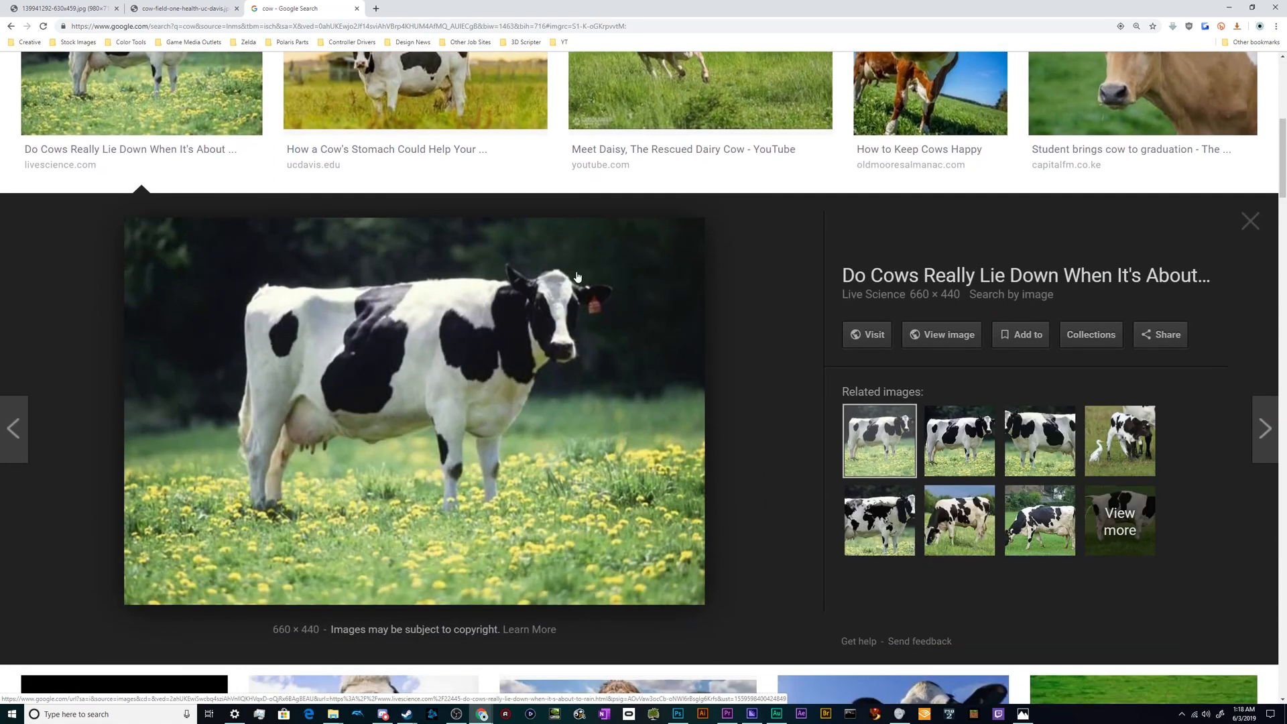
pyautogui.moveTo(498, 267)
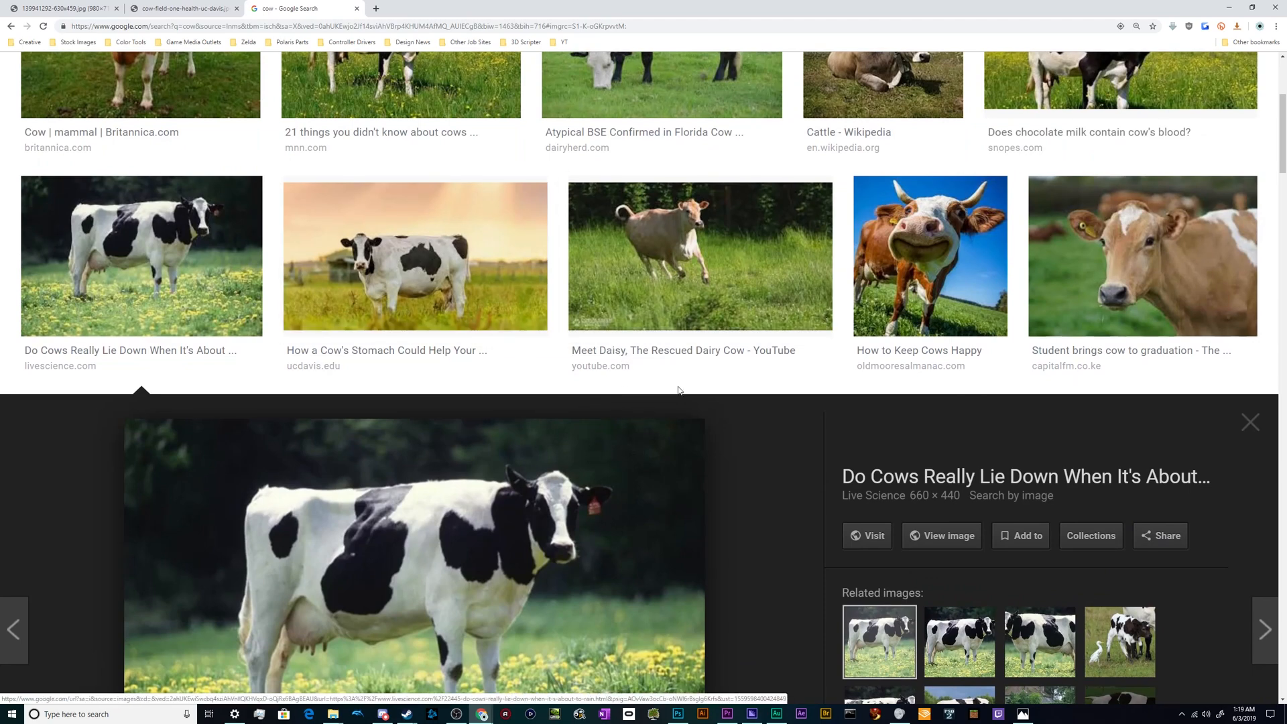
pyautogui.click(1142, 256)
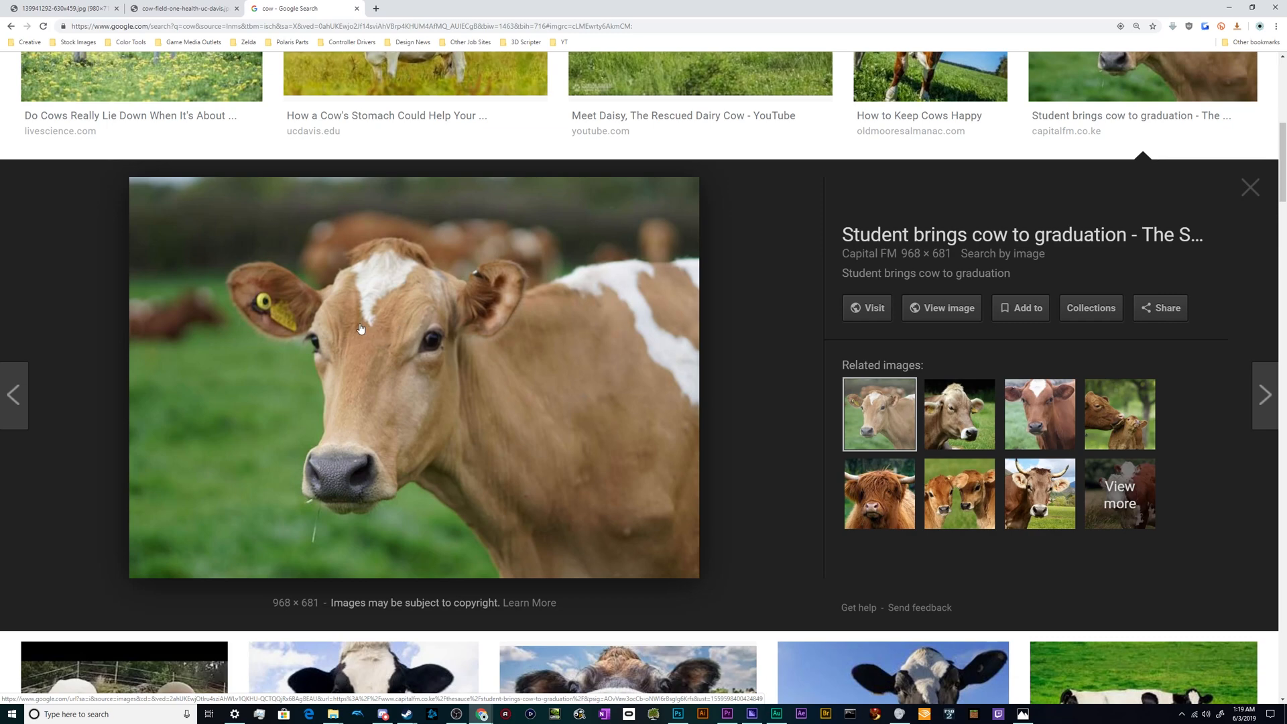
pyautogui.moveTo(409, 303)
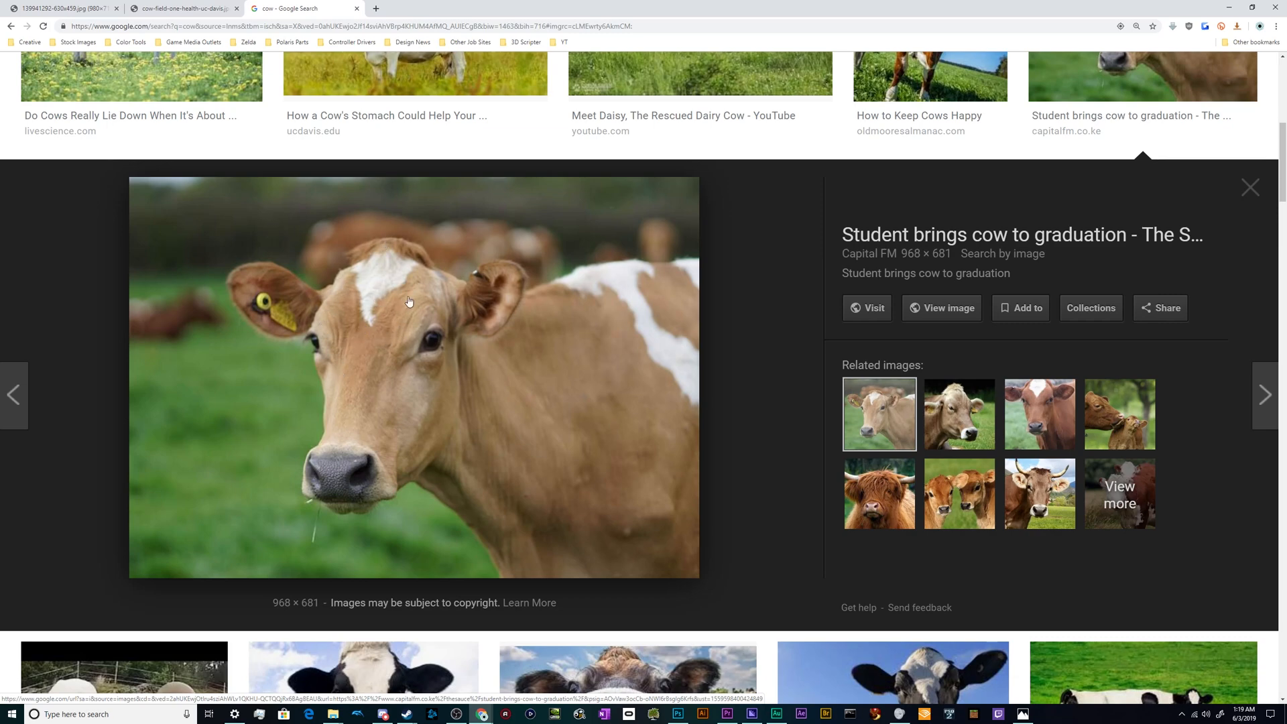
pyautogui.scroll(-3)
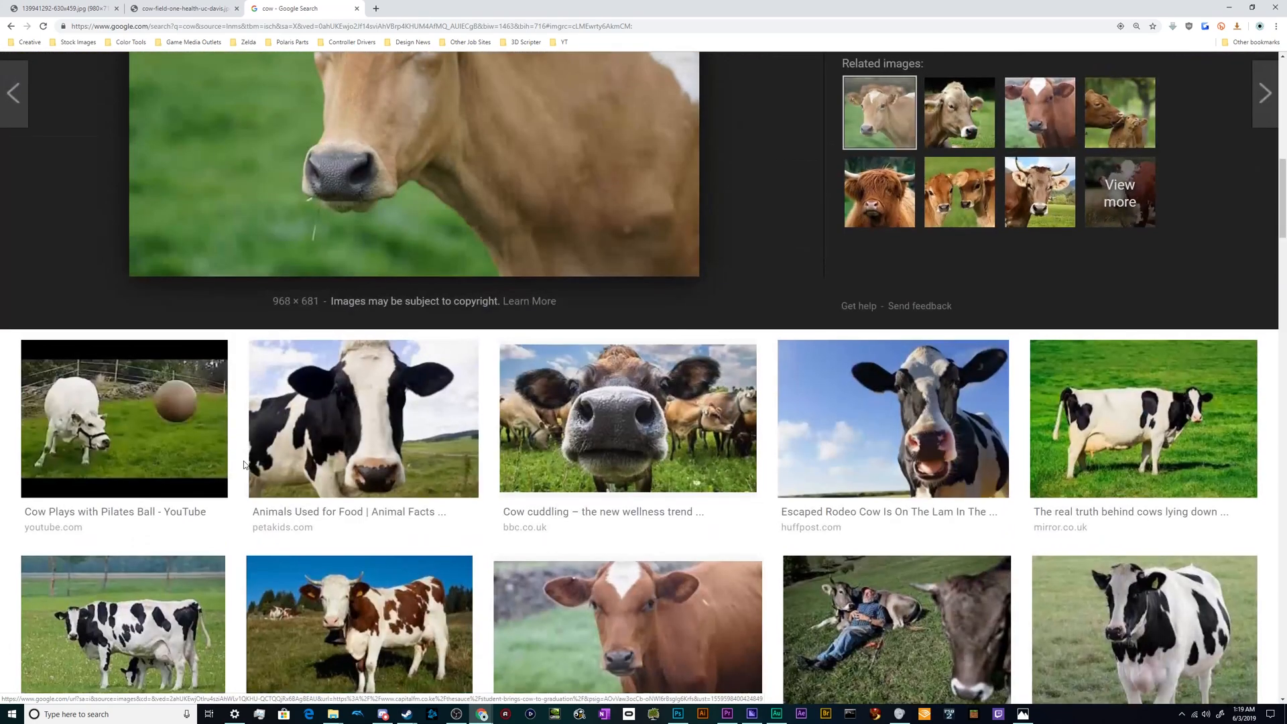
pyautogui.click(414, 94)
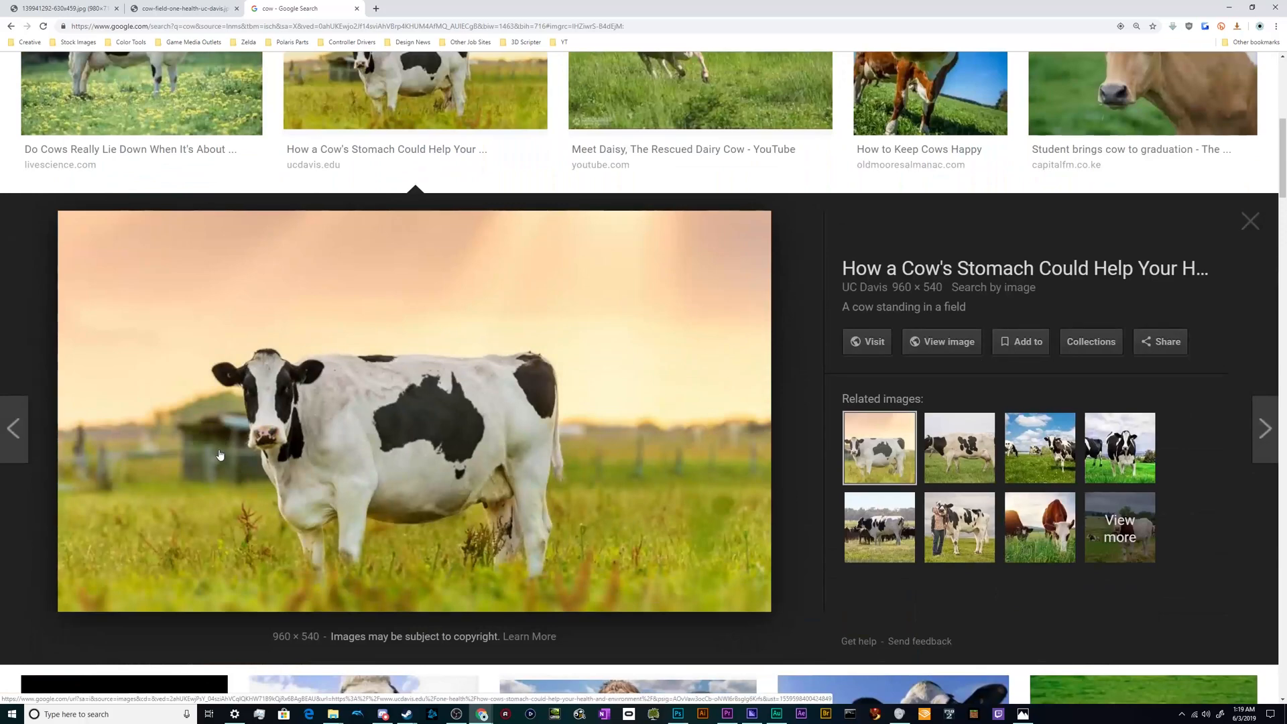
pyautogui.moveTo(774, 521)
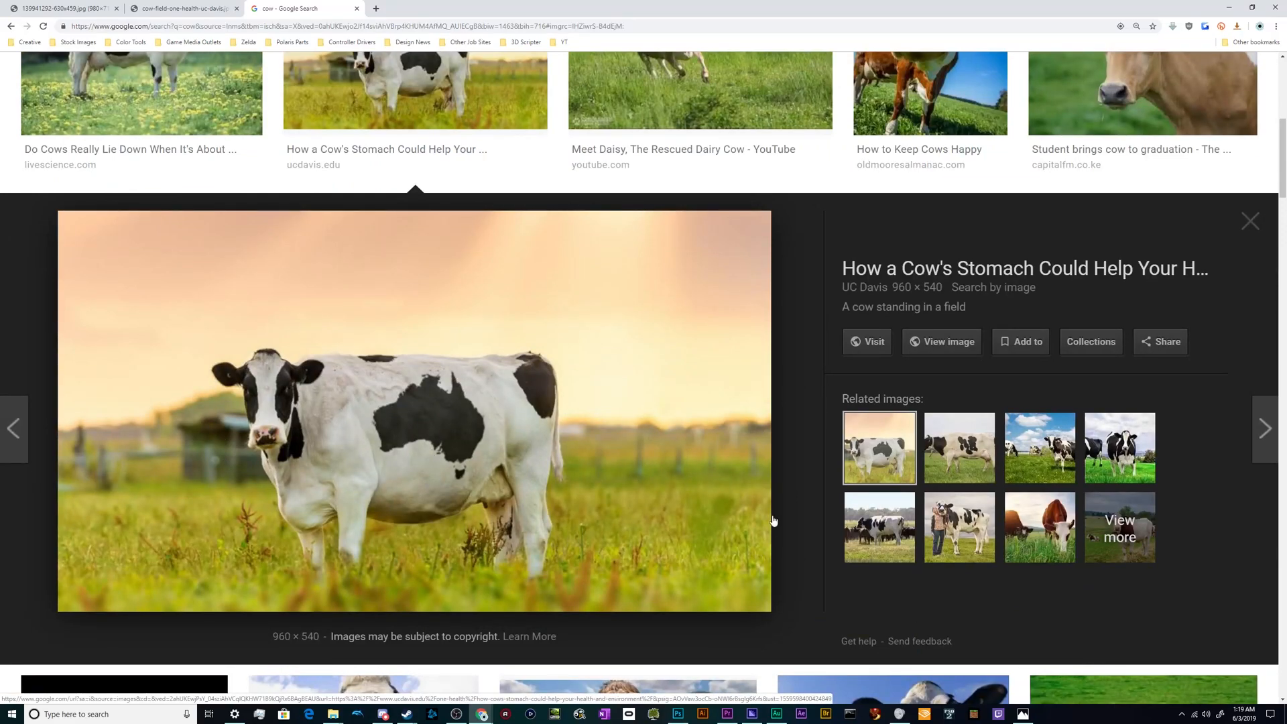
pyautogui.moveTo(399, 436)
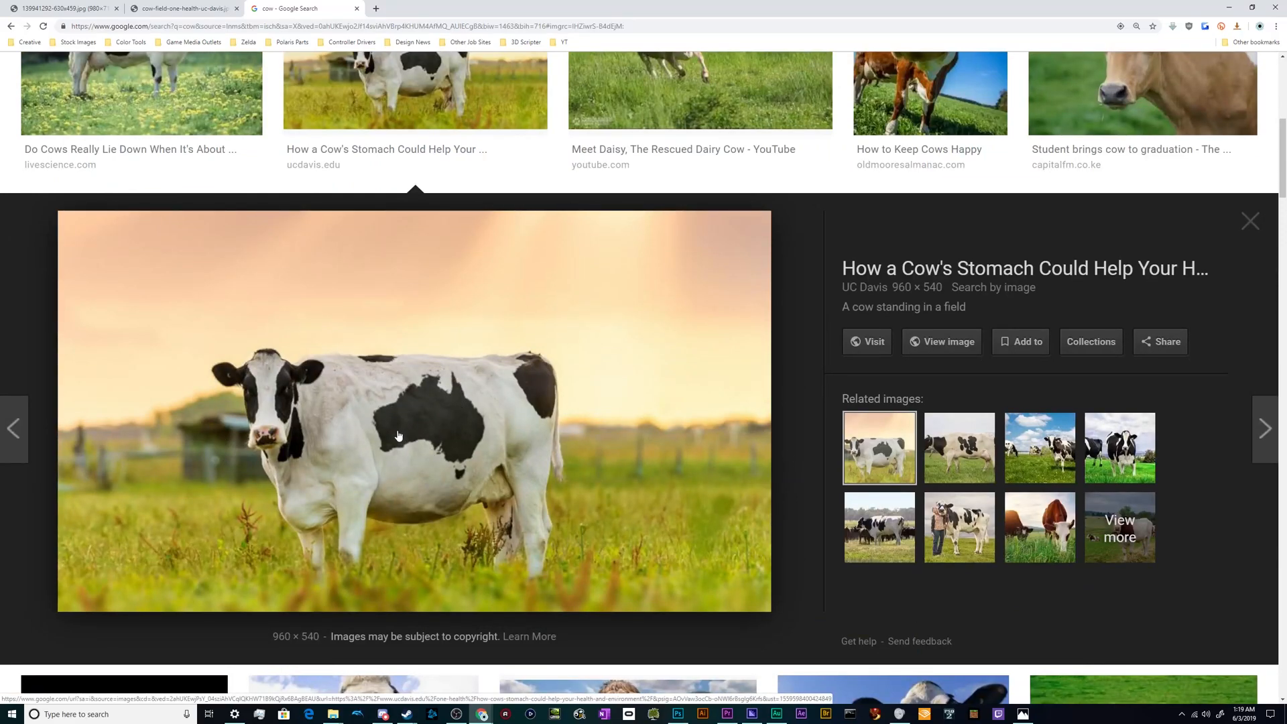
pyautogui.moveTo(864, 292)
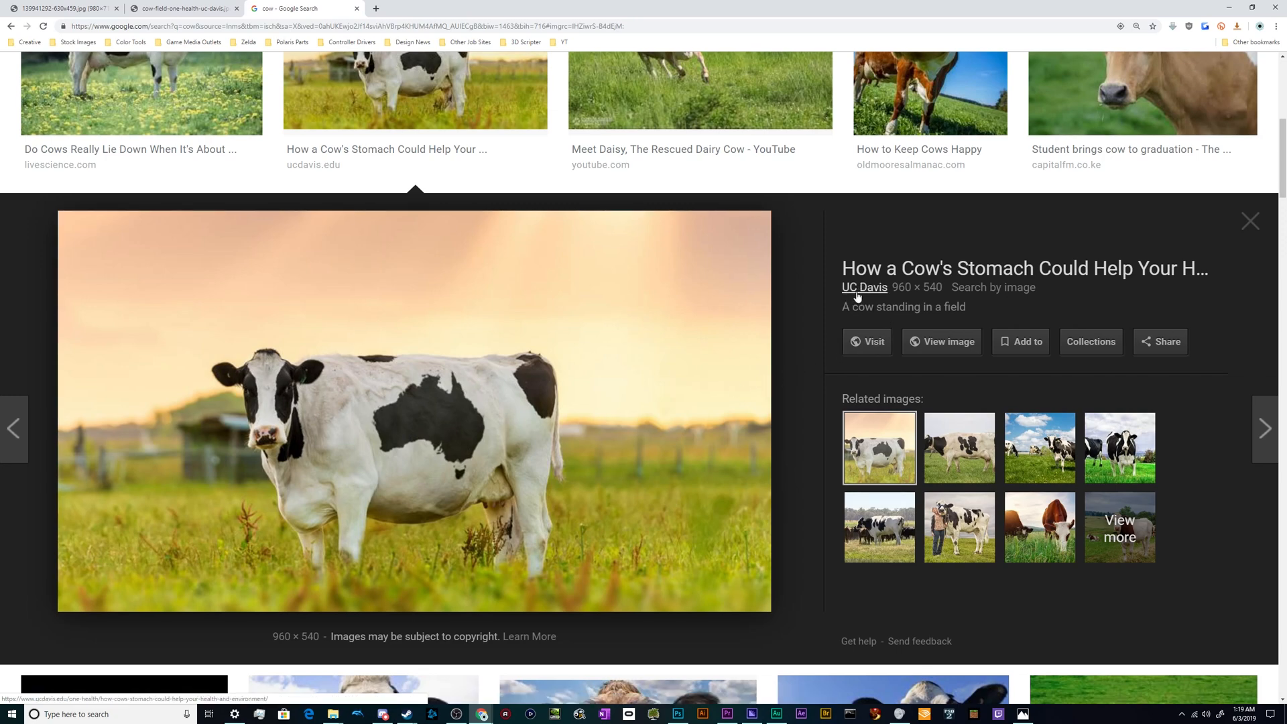
pyautogui.moveTo(541, 390)
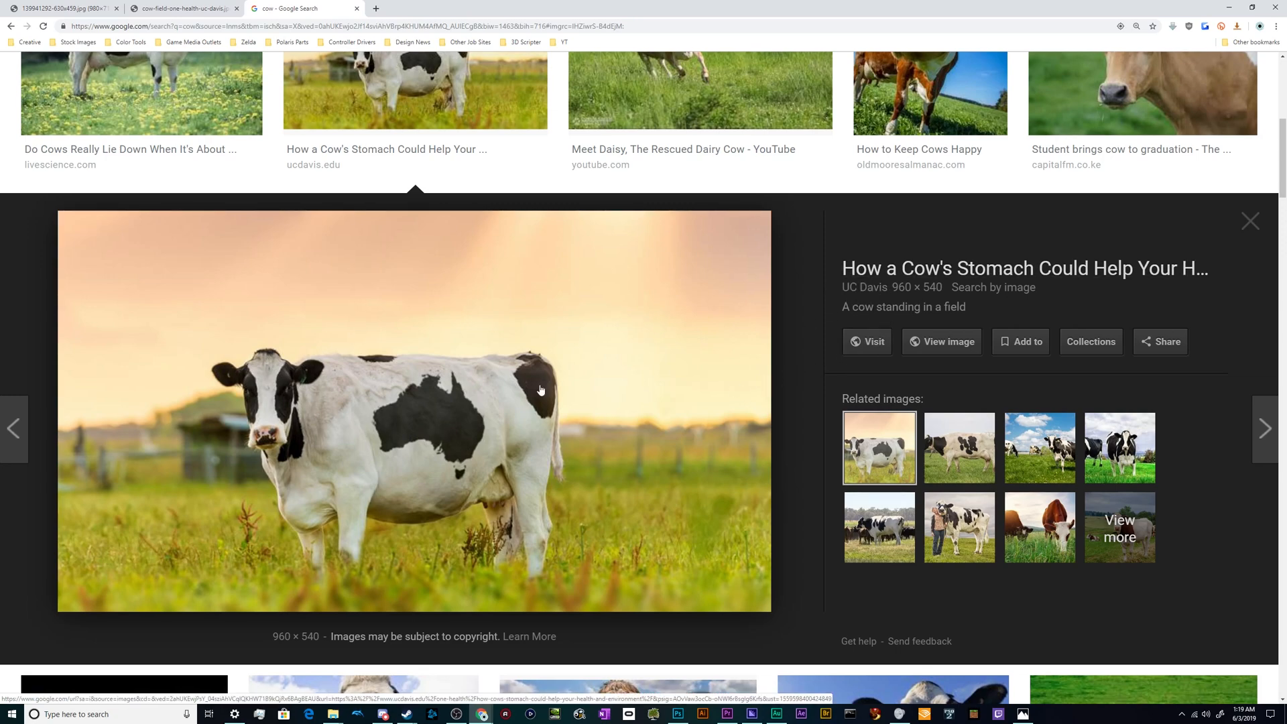
# - Paste the black-and-white cow field photo into the Untitled-3 Photoshop document
pyautogui.click(941, 342)
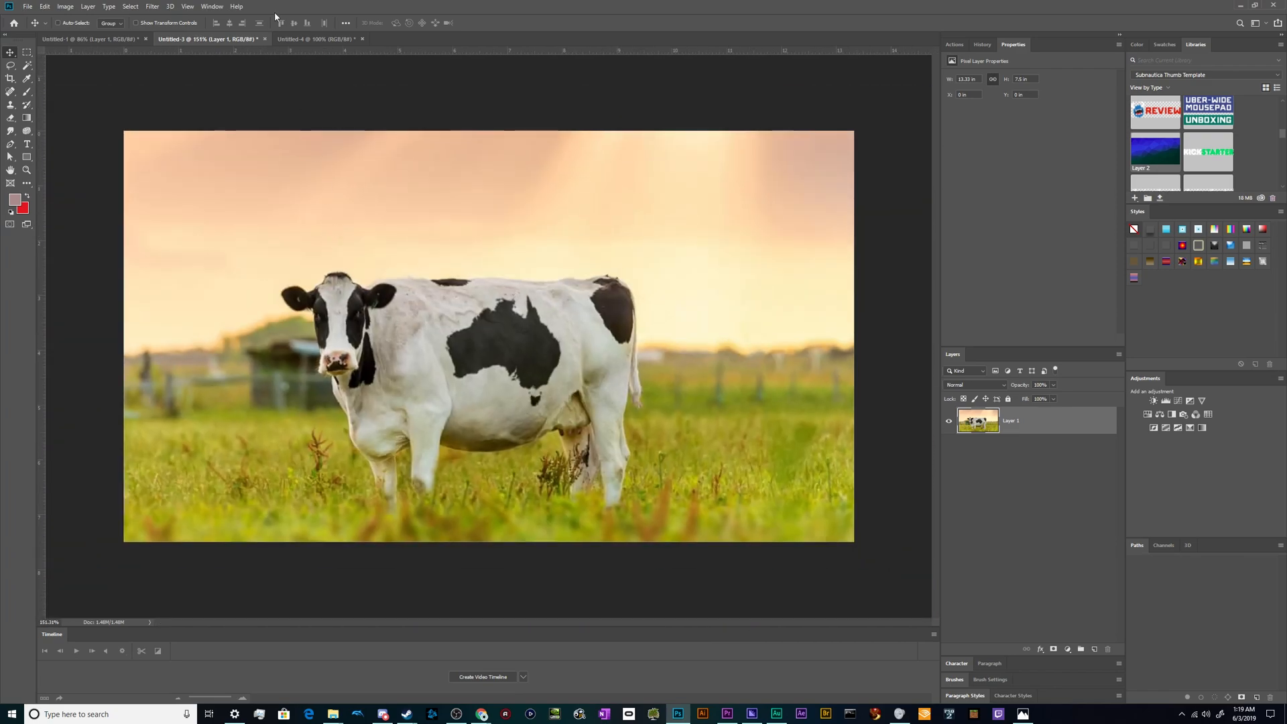
pyautogui.moveTo(477, 712)
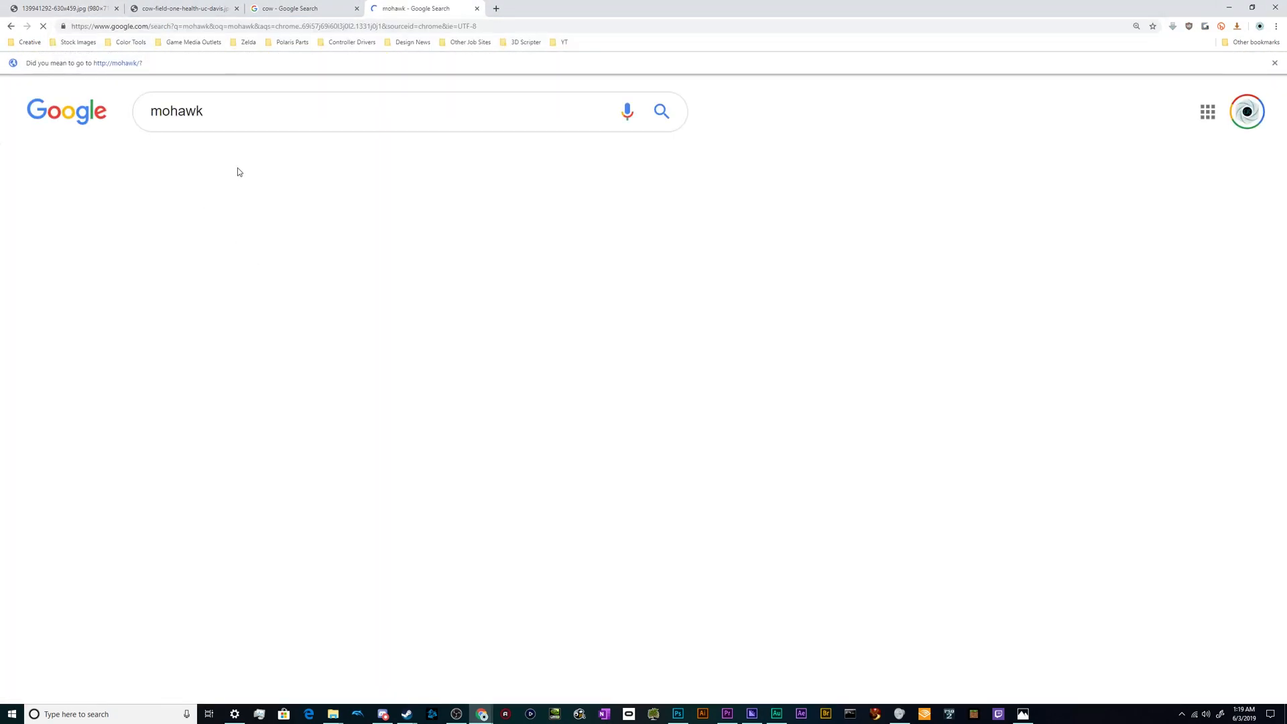
# - Show the mohawk search as image results and open the red mohawk photo
pyautogui.click(206, 139)
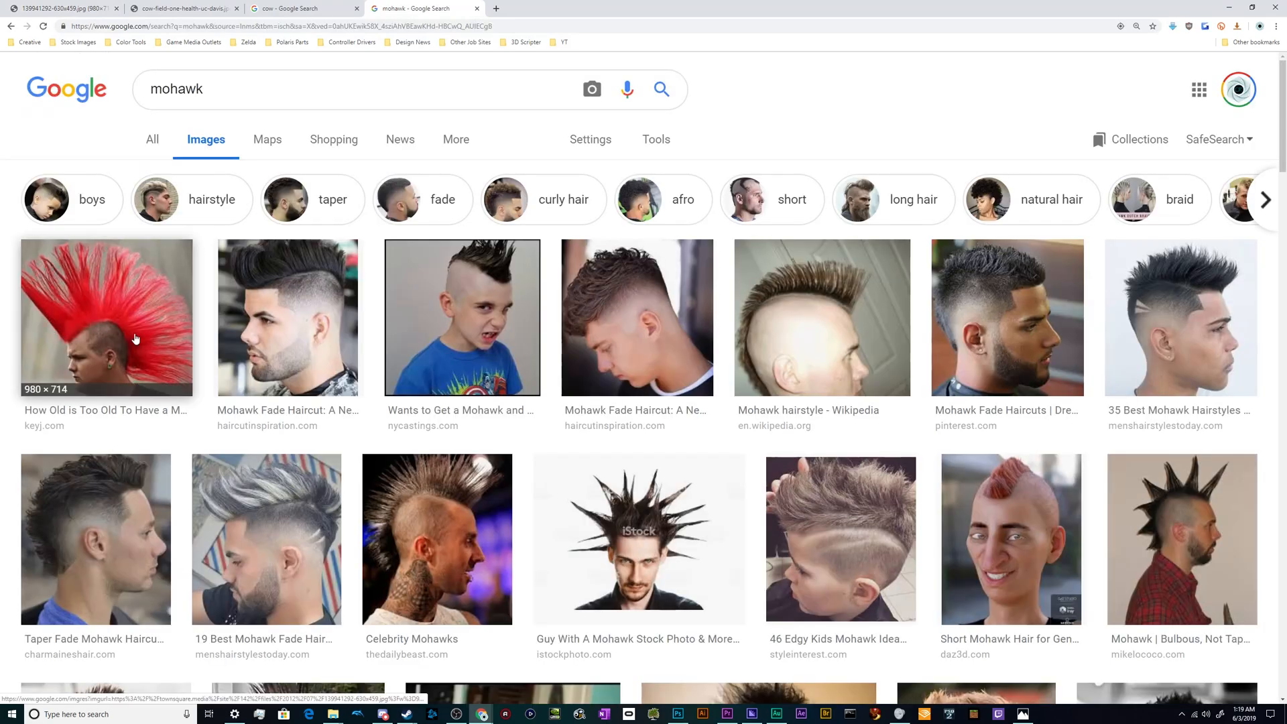
pyautogui.click(134, 337)
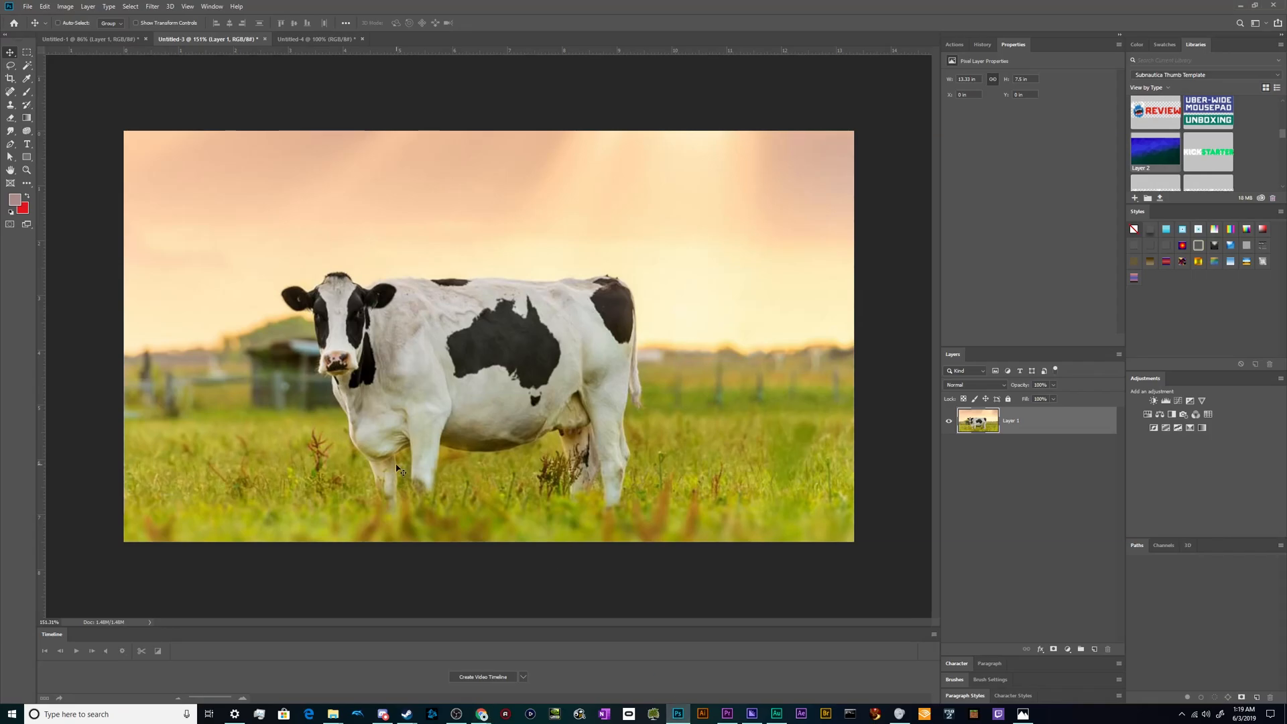
# - Paste the red mohawk into Untitled-4, compare with the cow tab, and select Layer 1
pyautogui.click(319, 38)
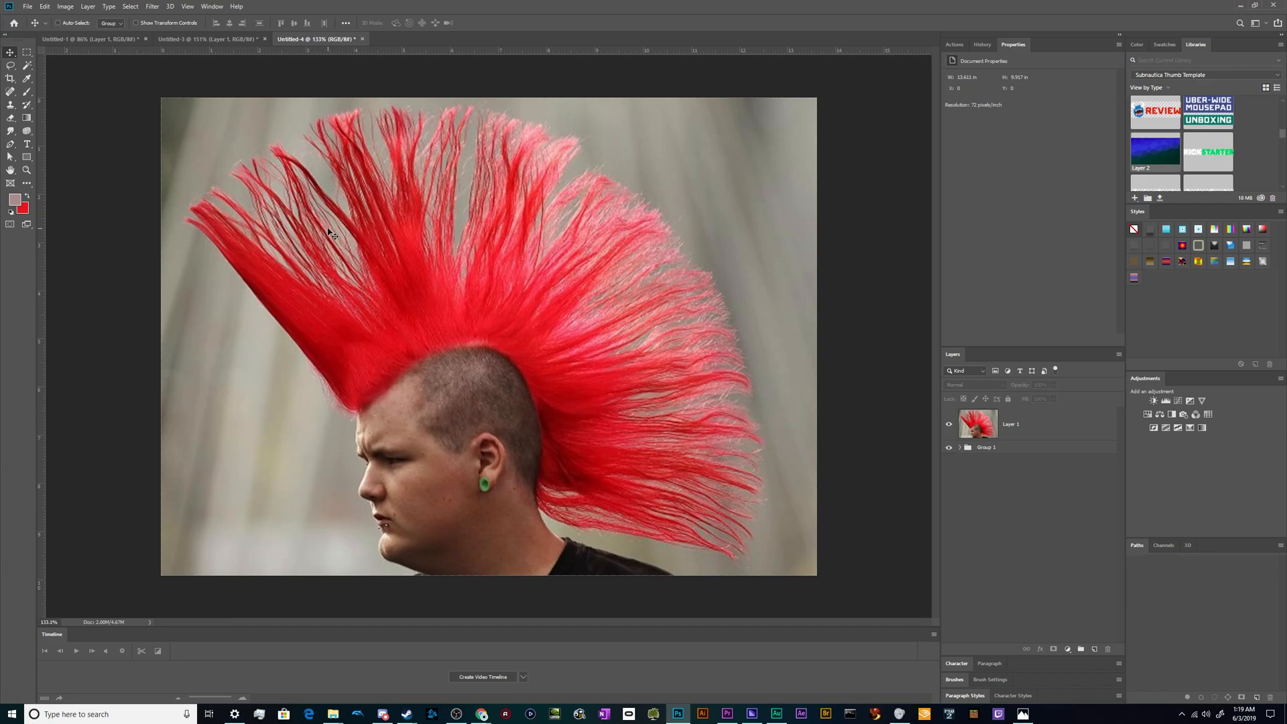
pyautogui.moveTo(645, 513)
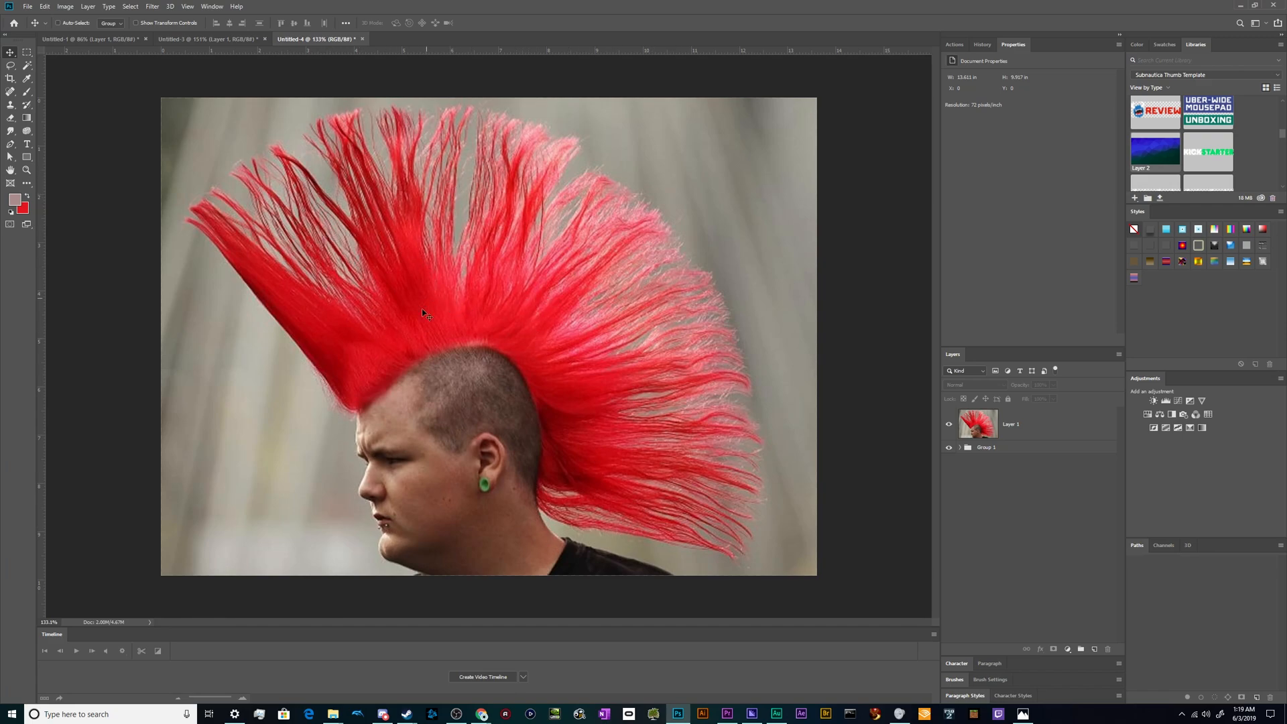
pyautogui.click(194, 41)
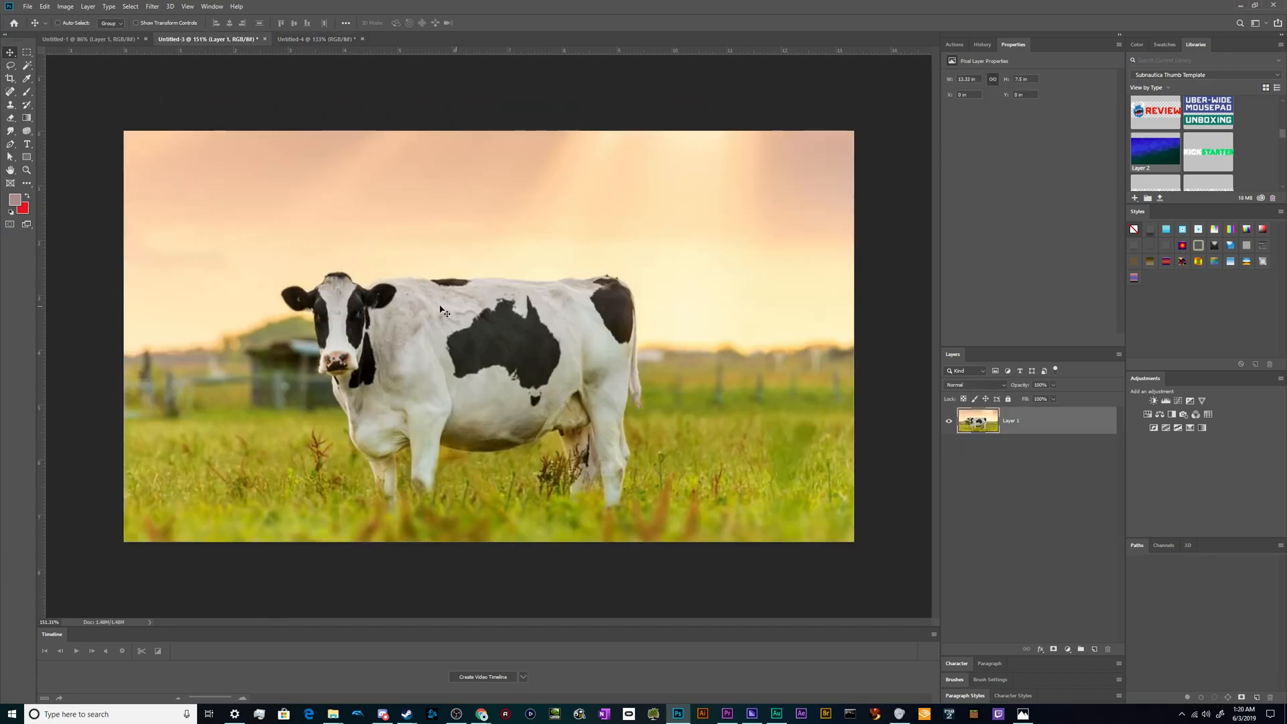
pyautogui.click(318, 38)
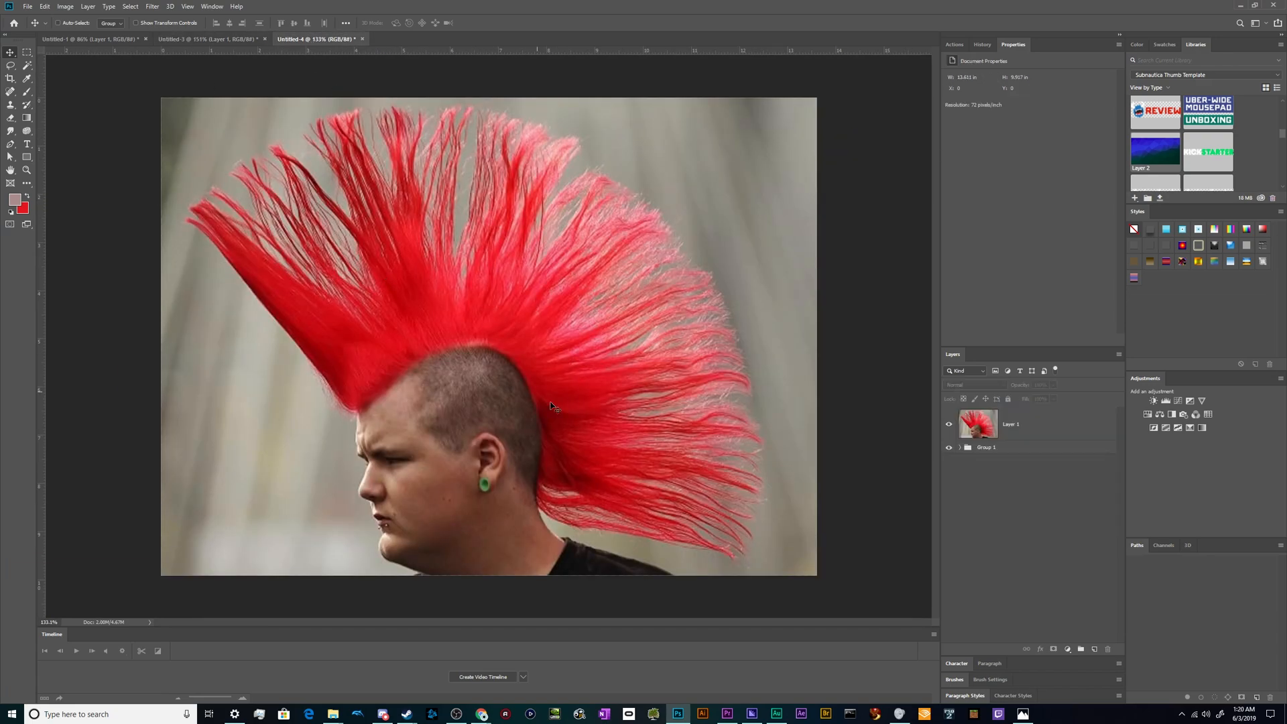
pyautogui.moveTo(377, 220)
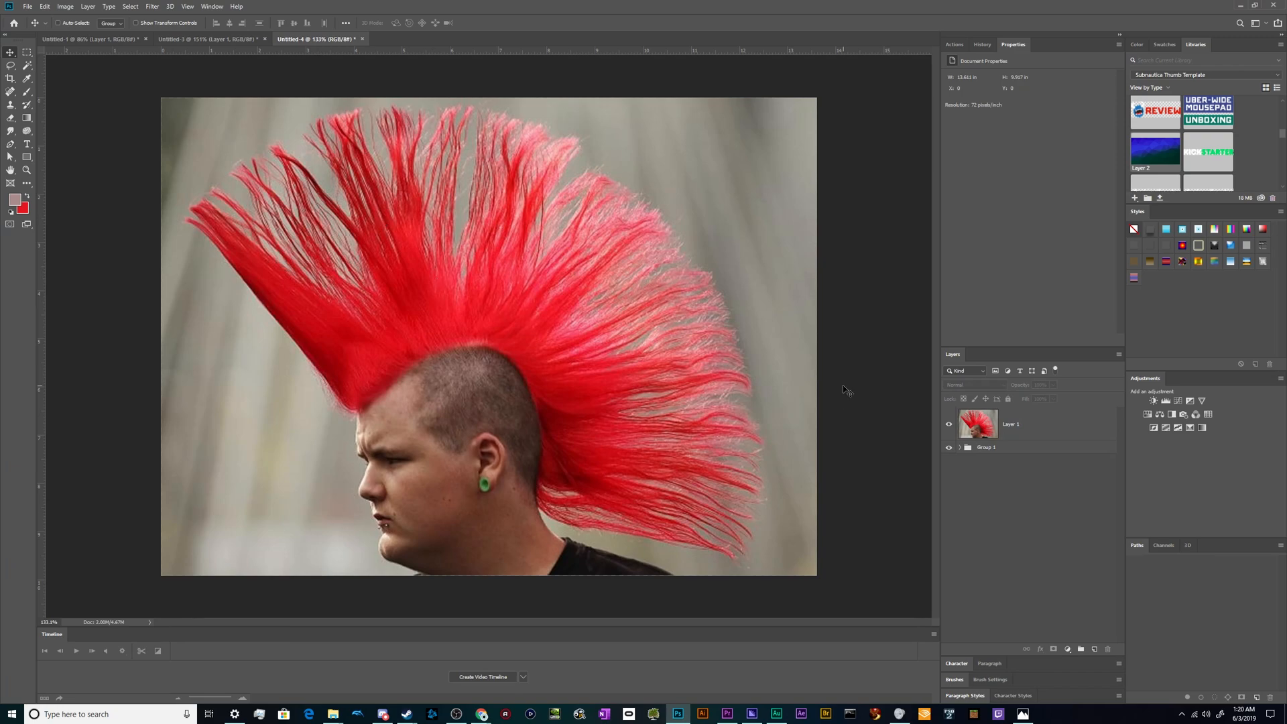
pyautogui.click(1011, 424)
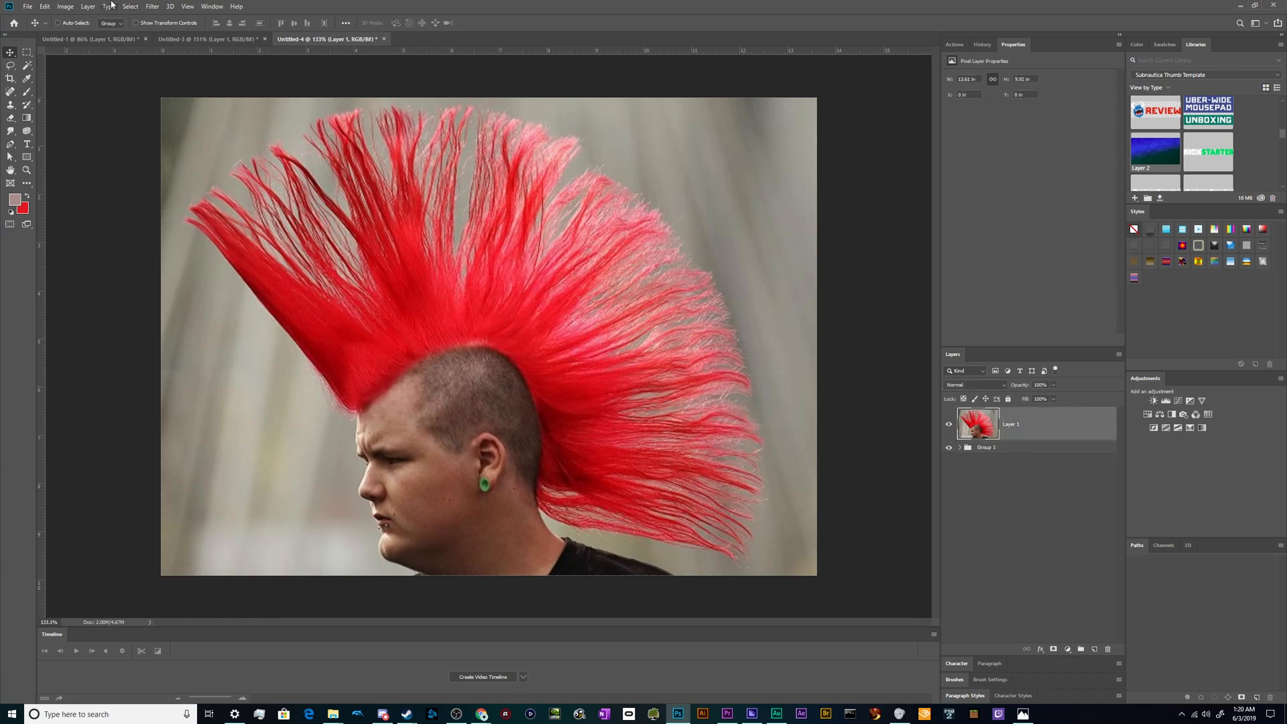
pyautogui.click(135, 7)
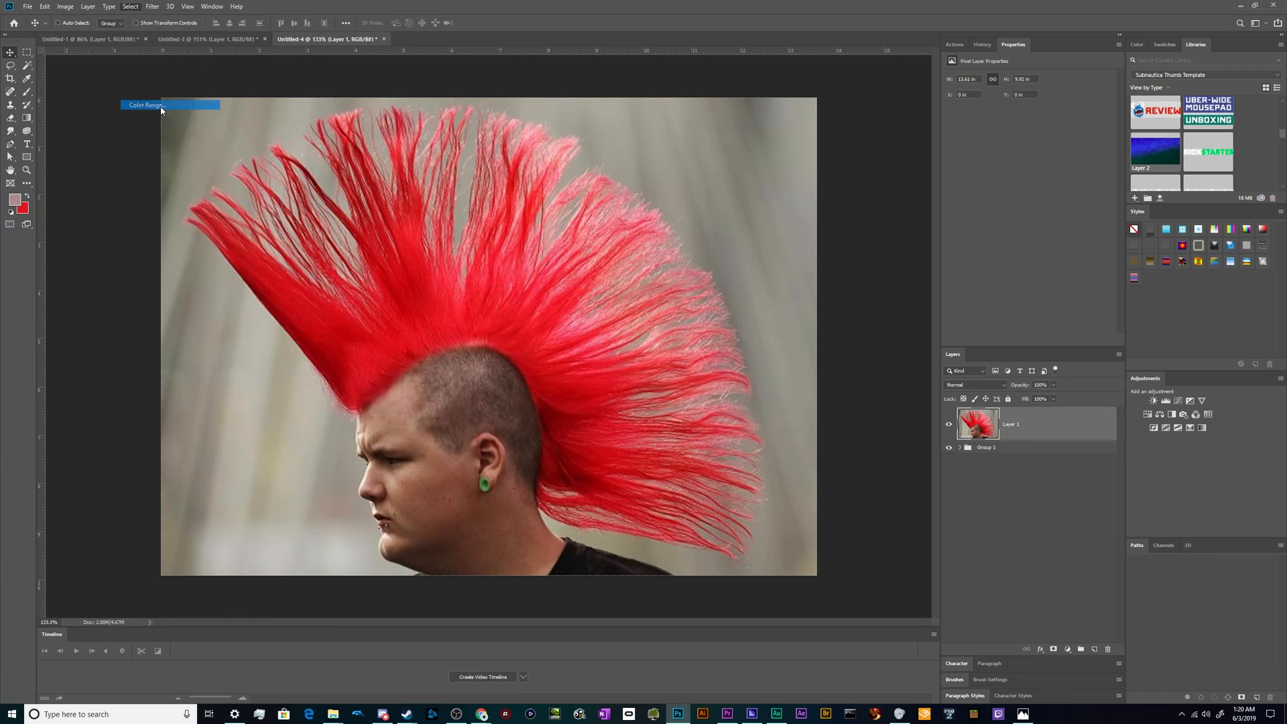
pyautogui.click(170, 105)
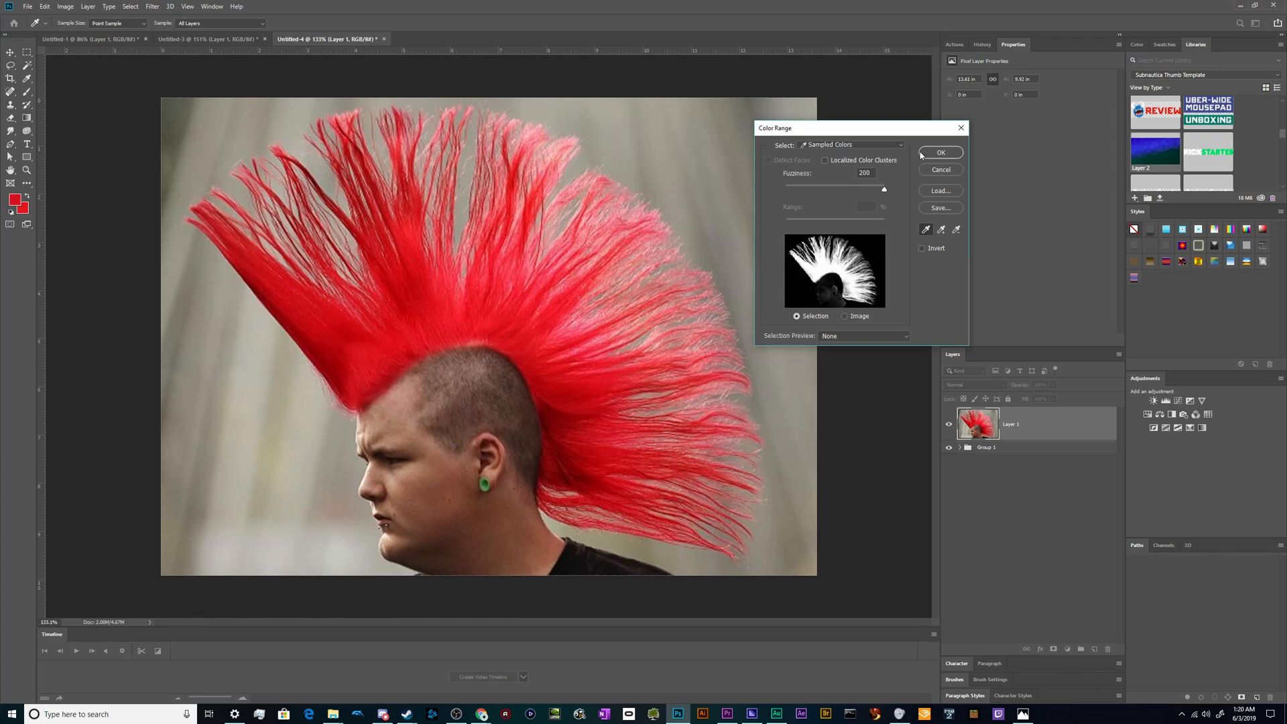
pyautogui.moveTo(883, 190); pyautogui.dragTo(871, 189)
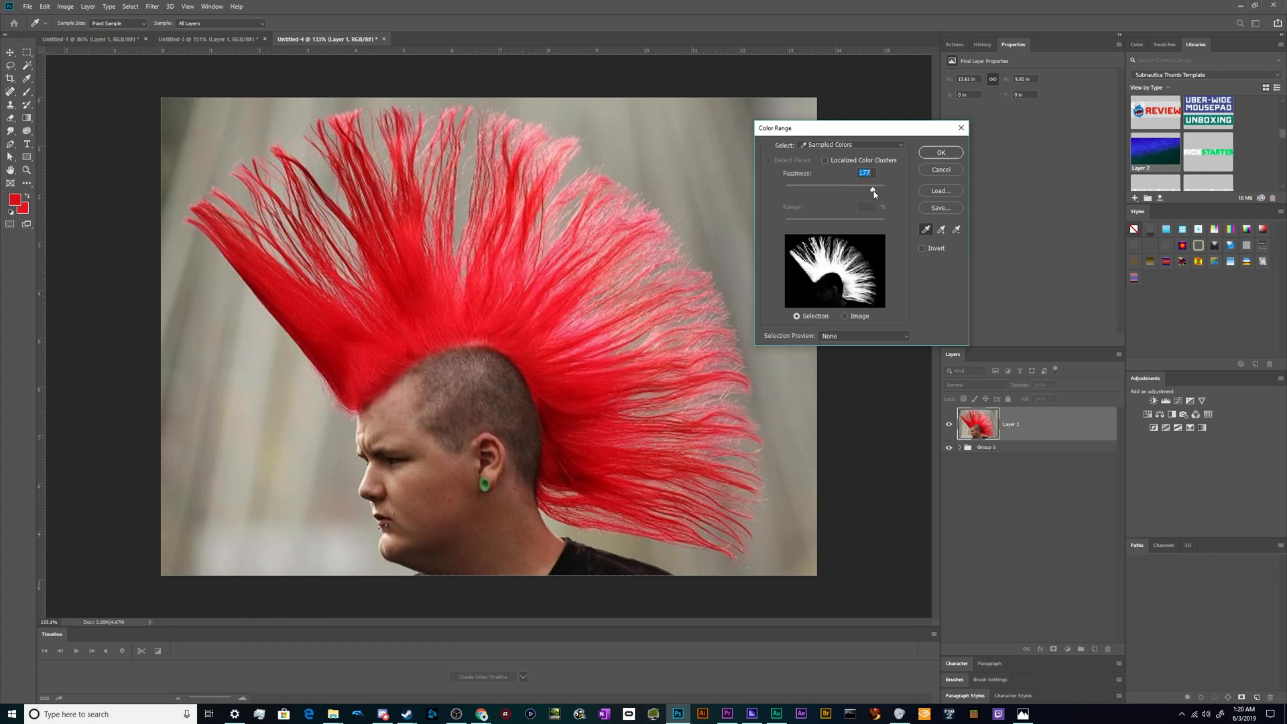
pyautogui.click(940, 152)
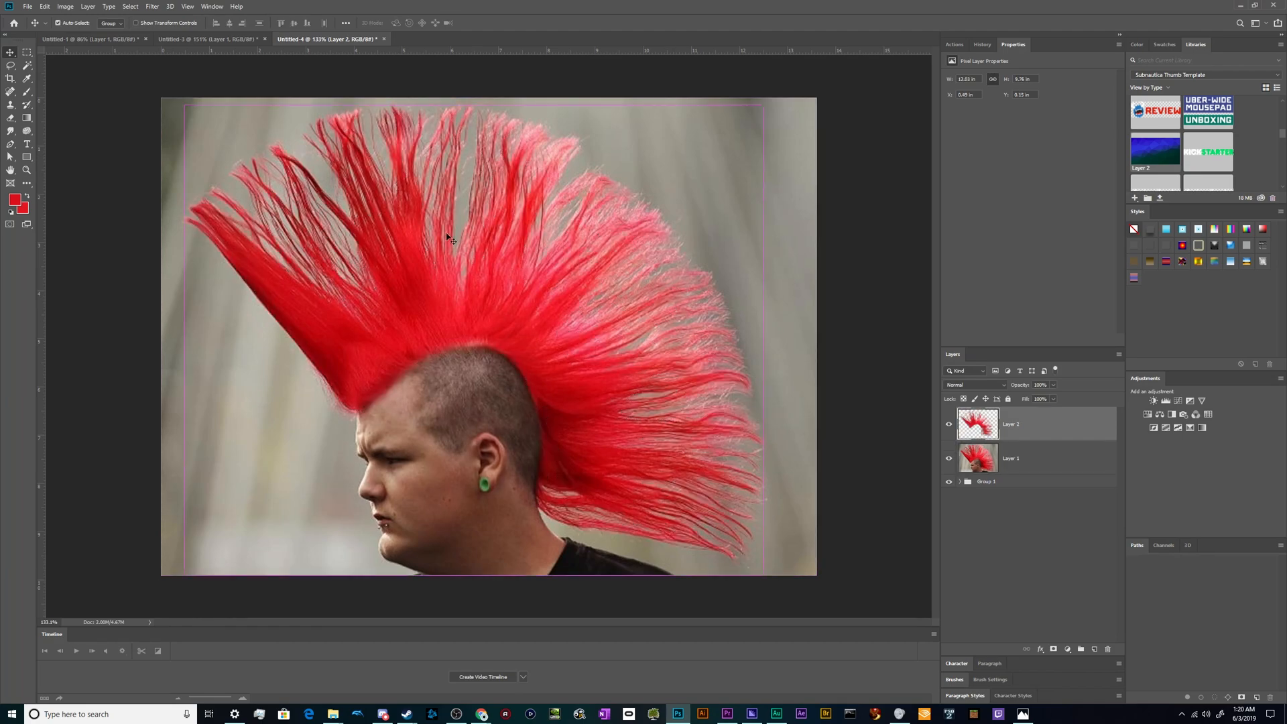
pyautogui.click(949, 458)
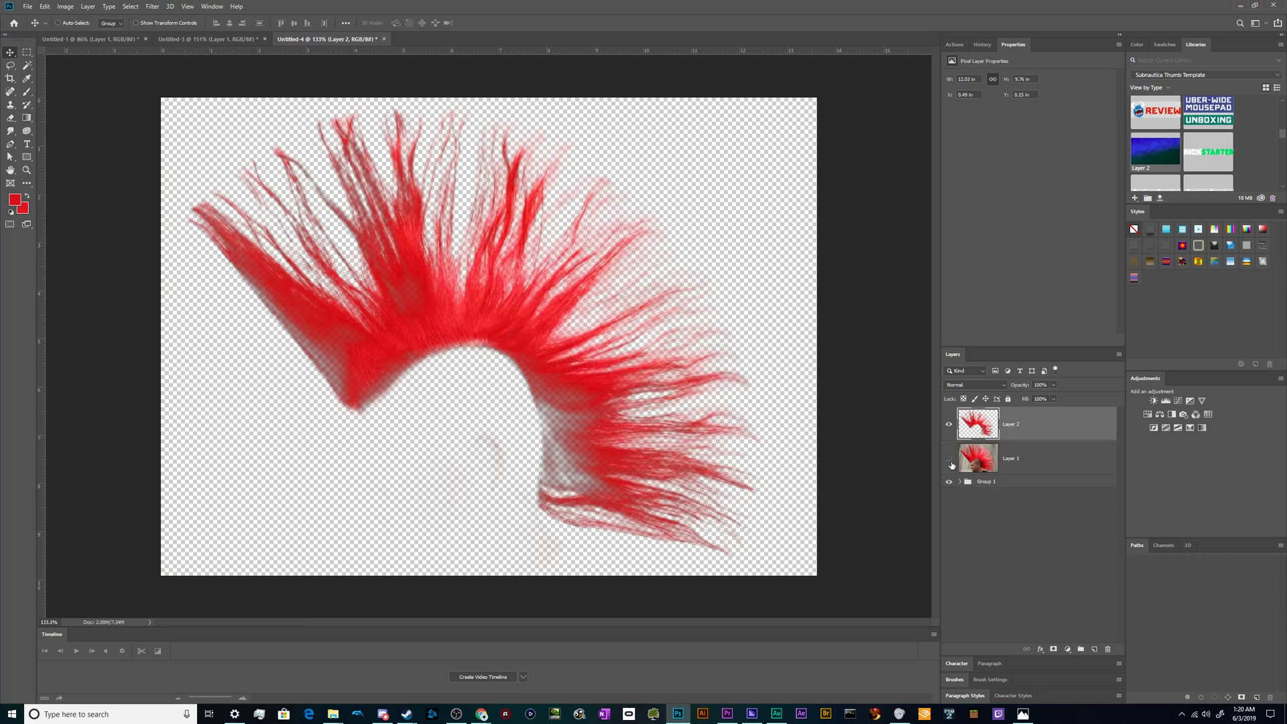
pyautogui.click(949, 459)
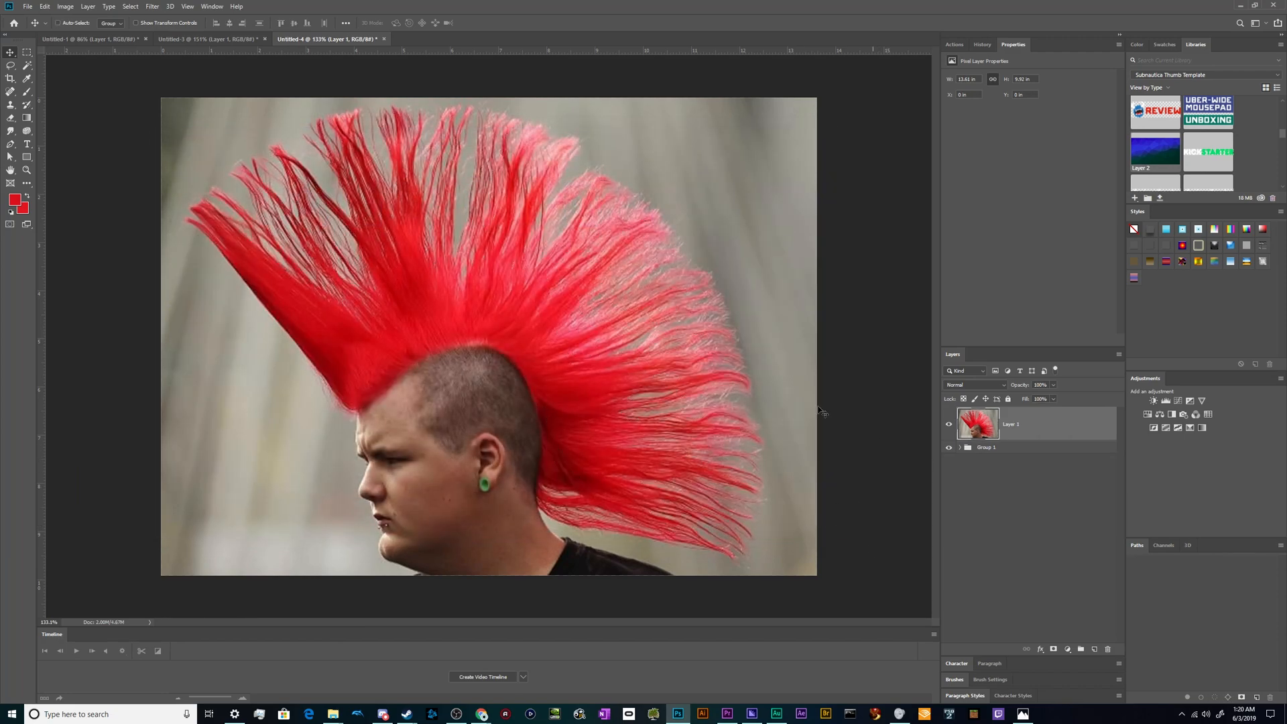
pyautogui.click(127, 7)
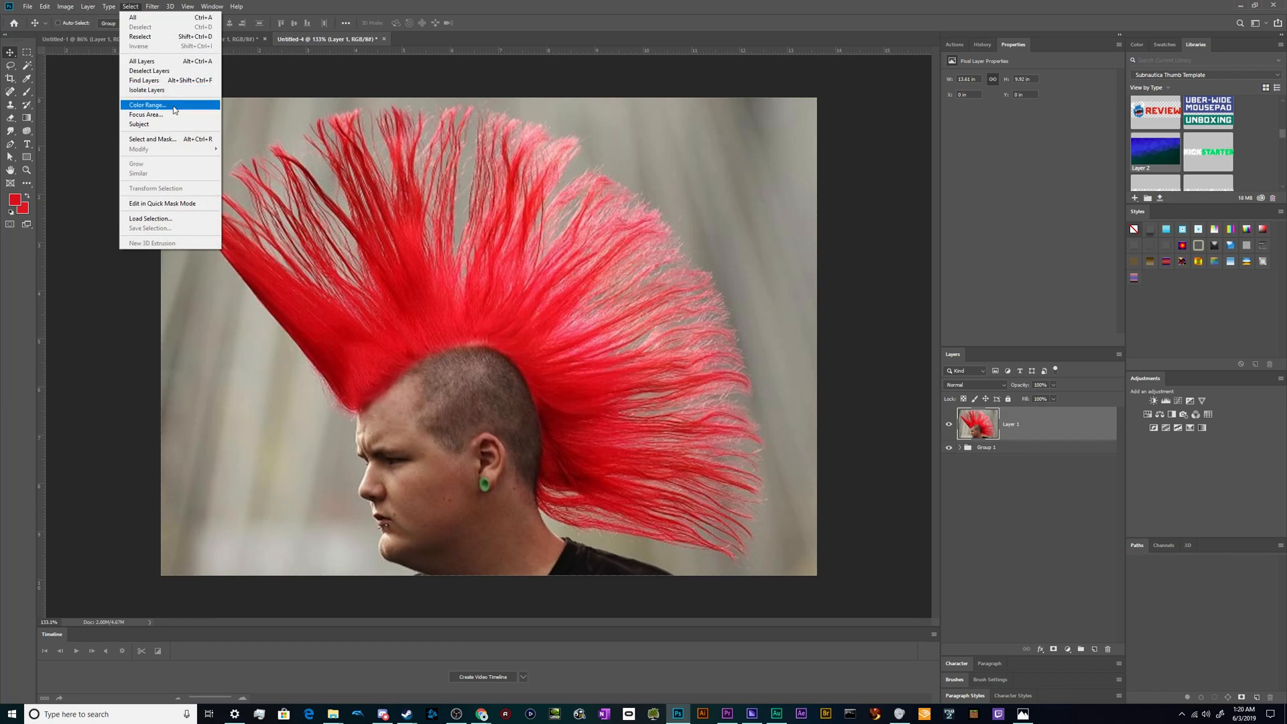
pyautogui.click(148, 105)
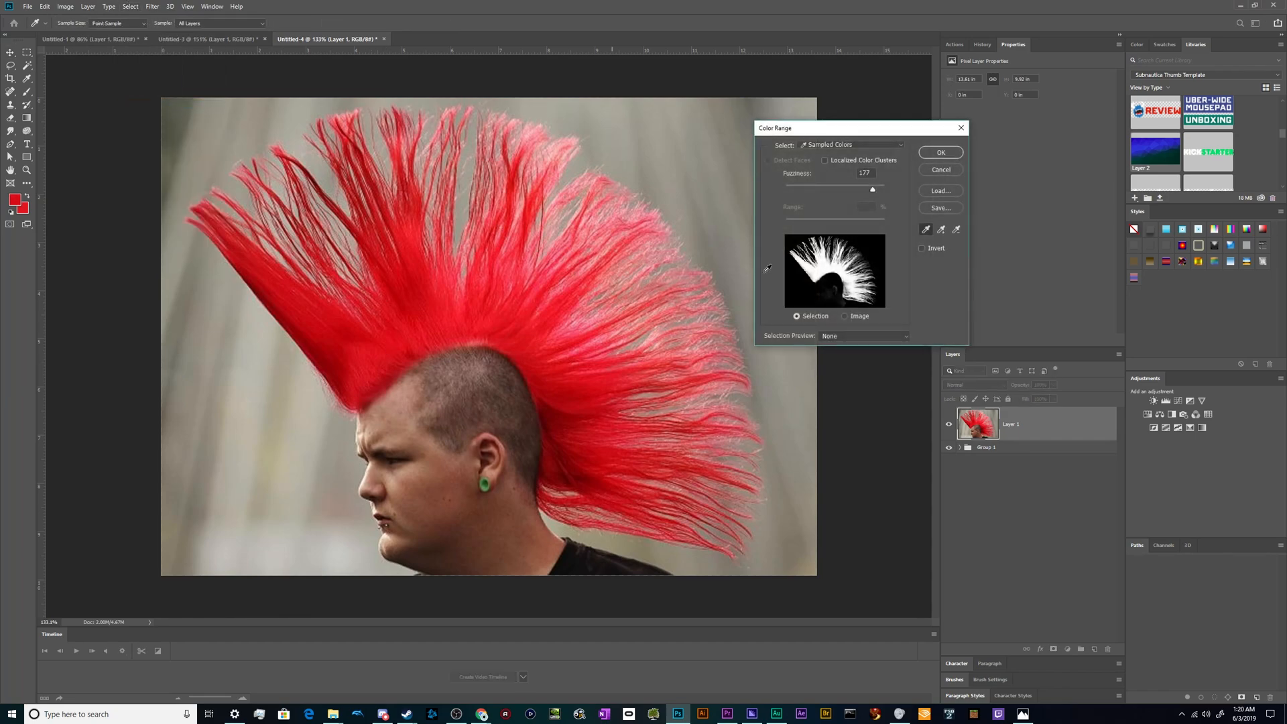
pyautogui.click(940, 152)
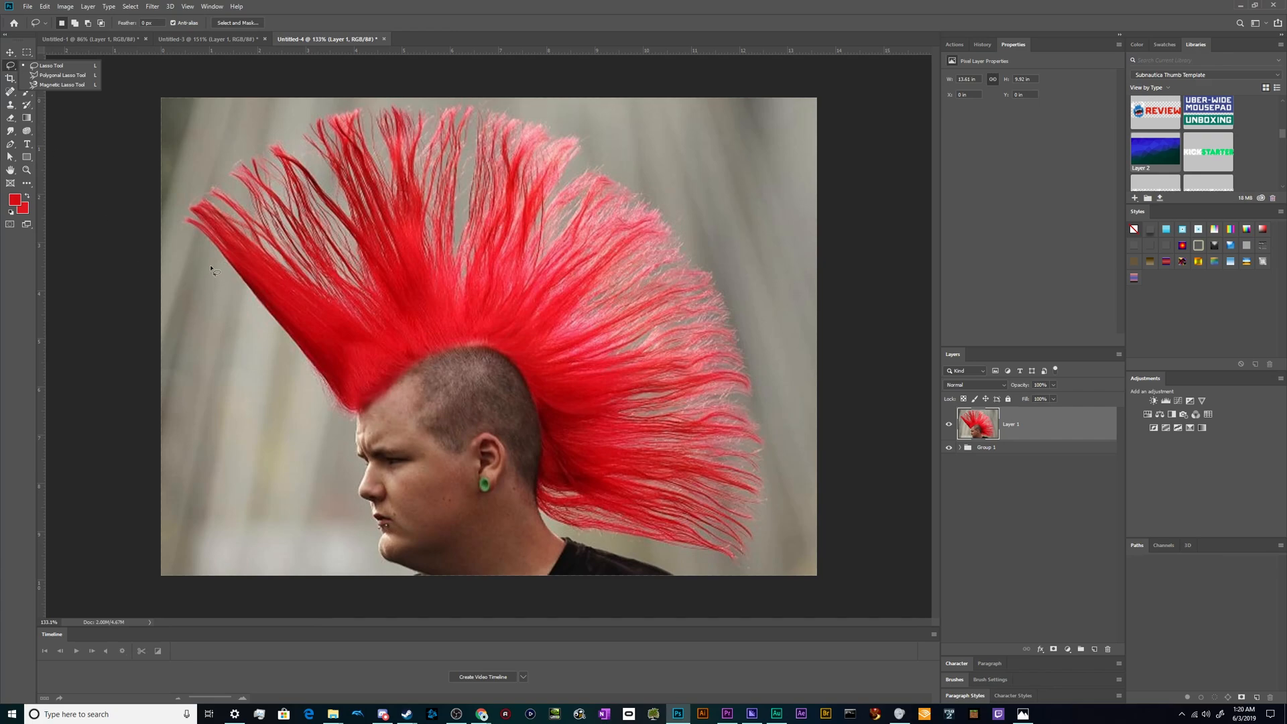
# - Lasso around the red mohawk, copy it to a new layer, and hide Layer 1
pyautogui.moveTo(195, 237); pyautogui.dragTo(277, 347)
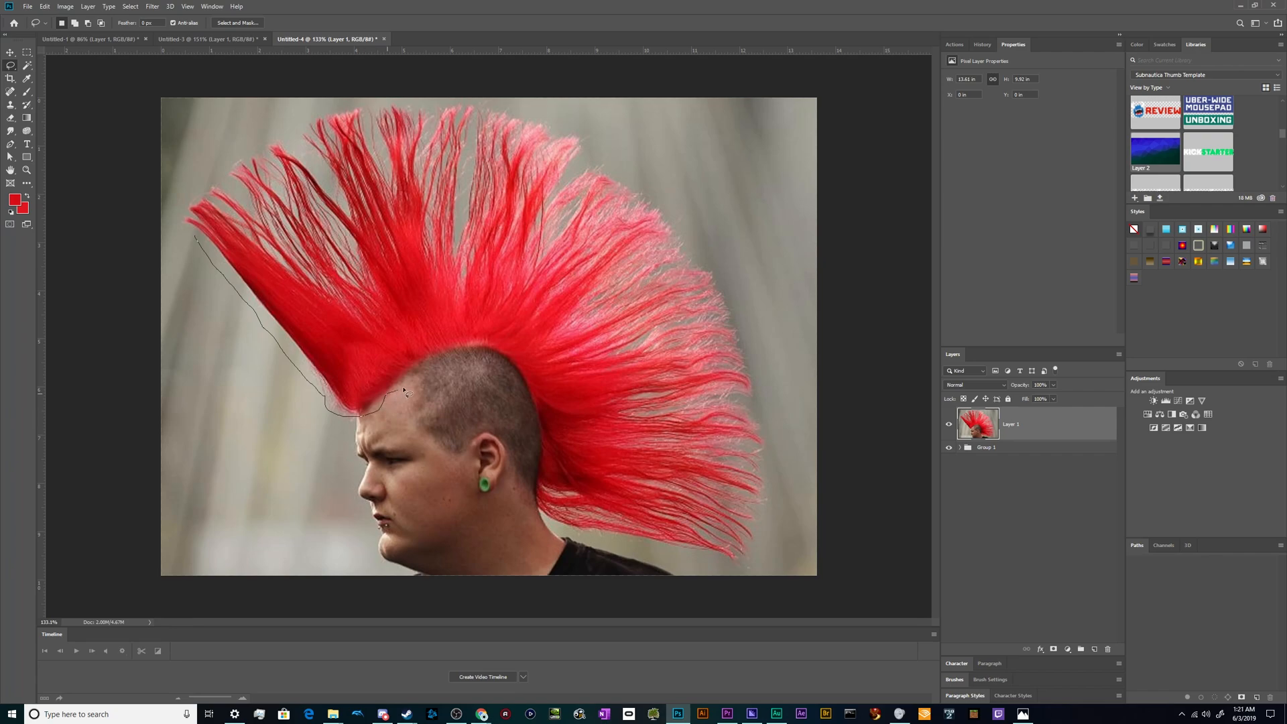
pyautogui.moveTo(402, 394); pyautogui.dragTo(529, 427)
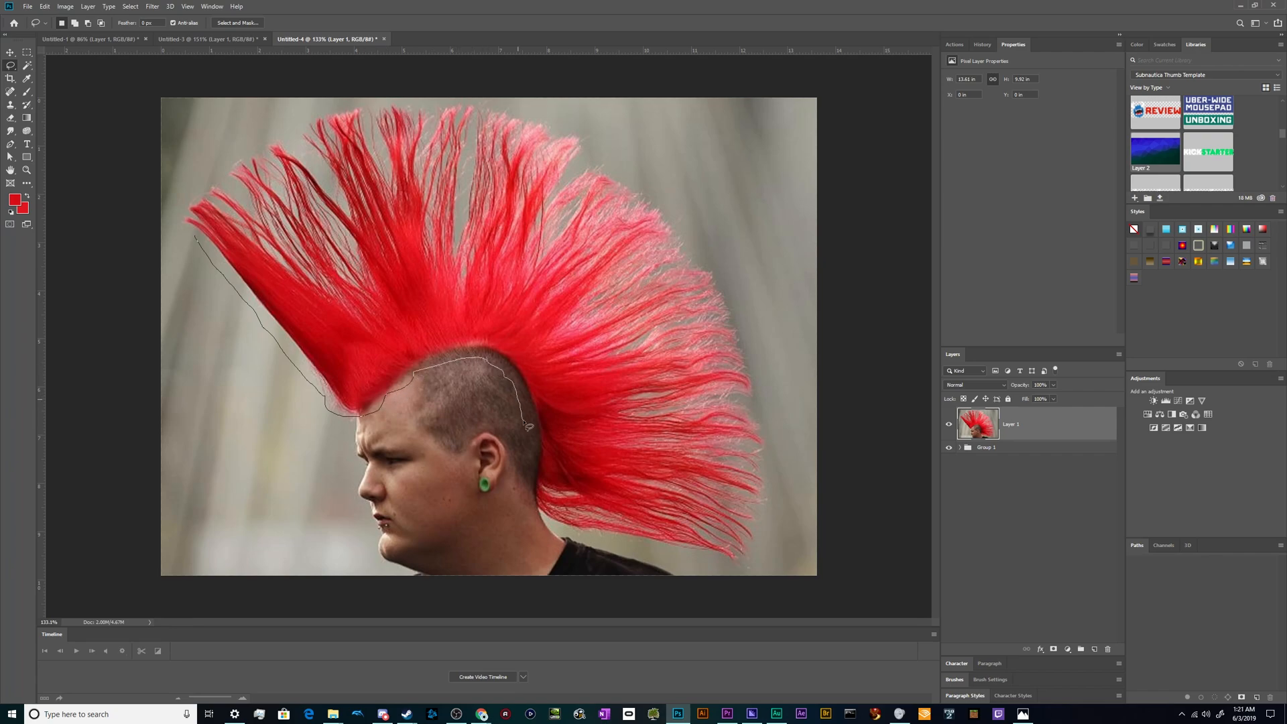
pyautogui.moveTo(529, 427); pyautogui.dragTo(611, 541)
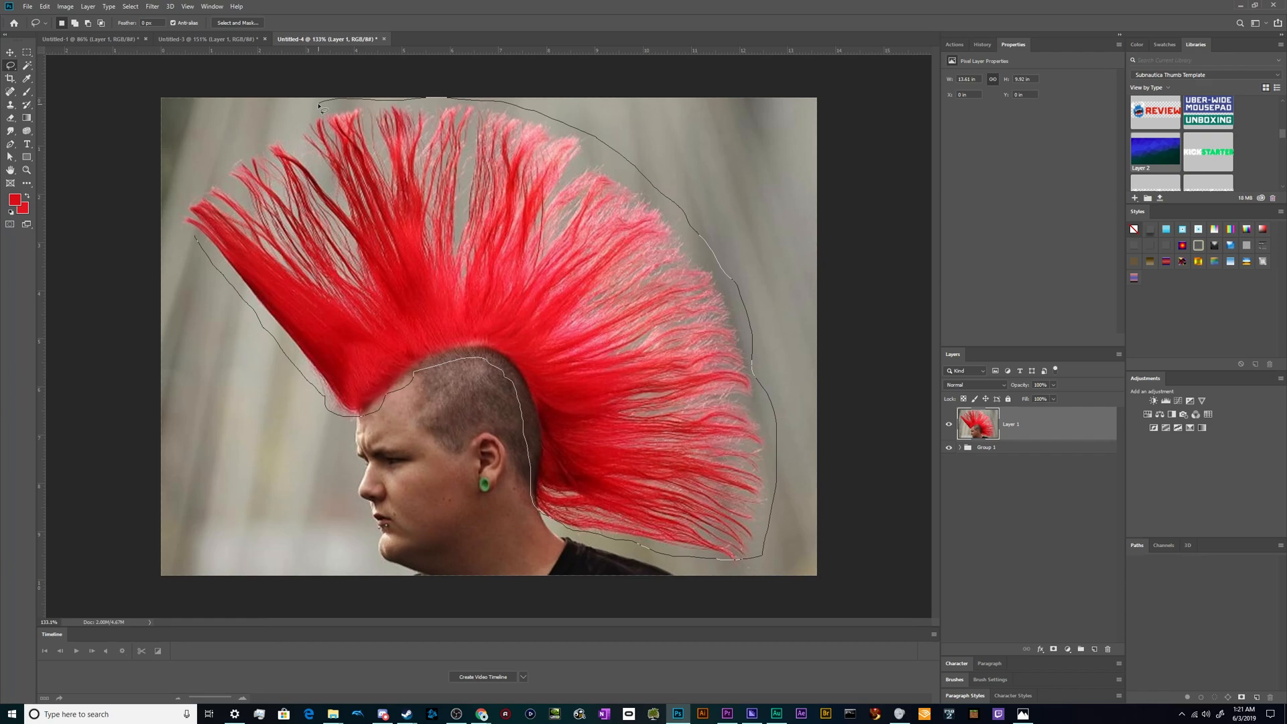
pyautogui.press('Ctrl+D')
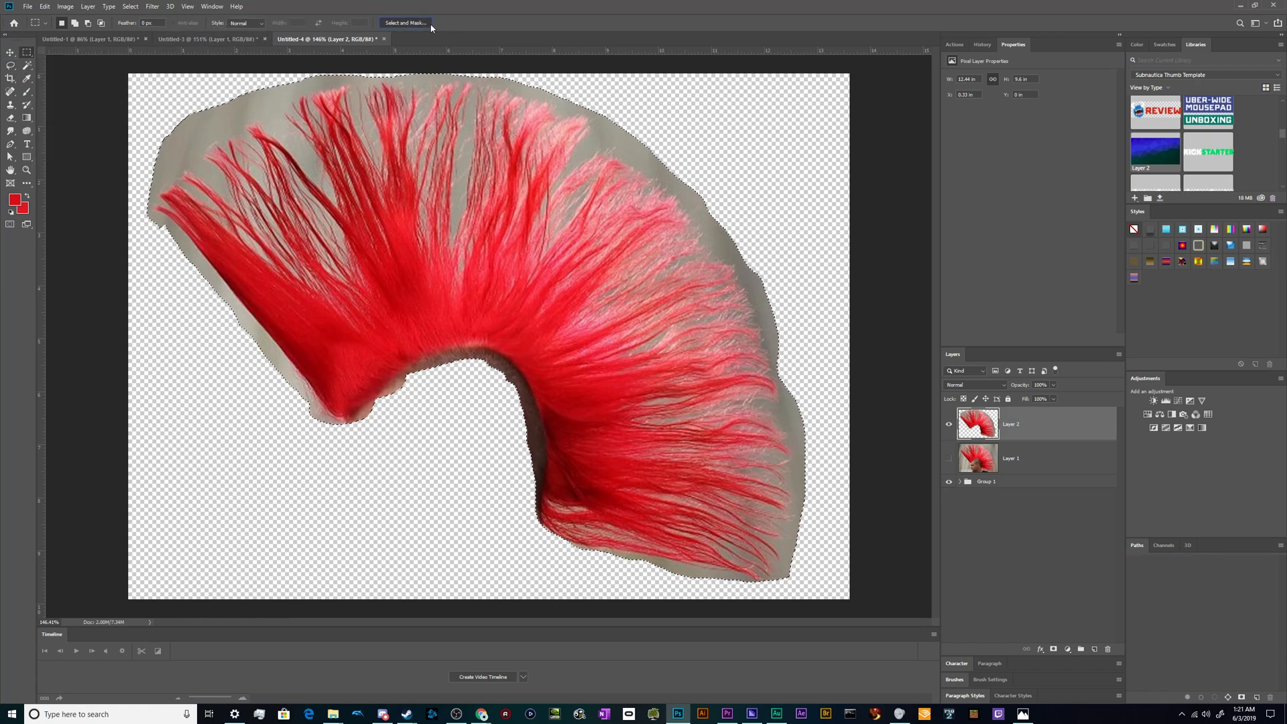
# - In Select and Mask, brush the mohawk's inner curve, left edge, top and middle strands
pyautogui.click(407, 22)
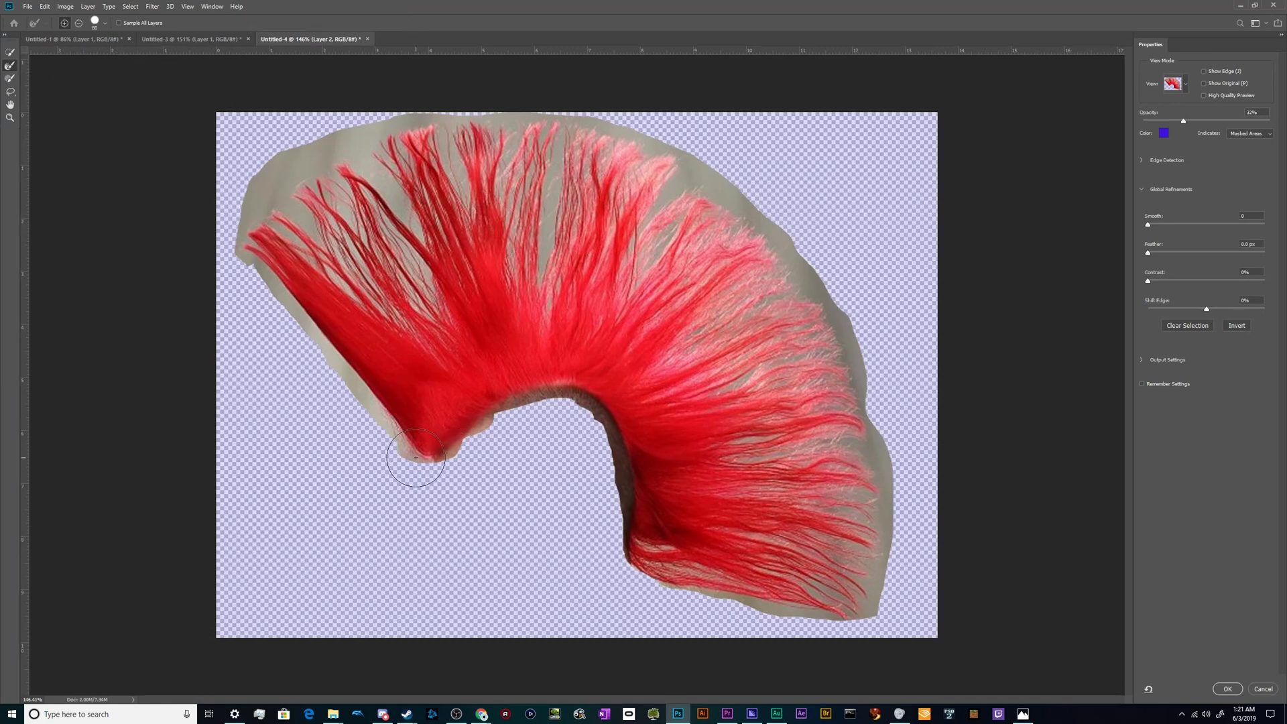
pyautogui.moveTo(414, 456); pyautogui.dragTo(690, 570)
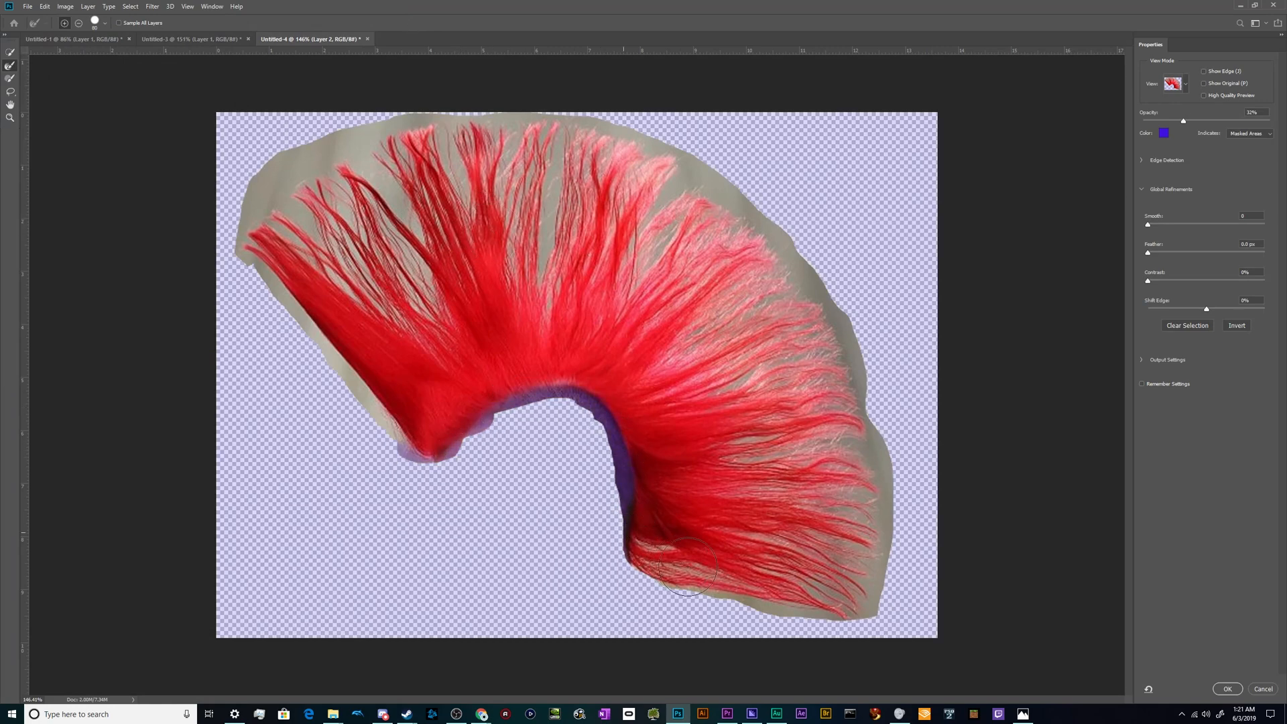
pyautogui.moveTo(690, 574); pyautogui.dragTo(837, 591)
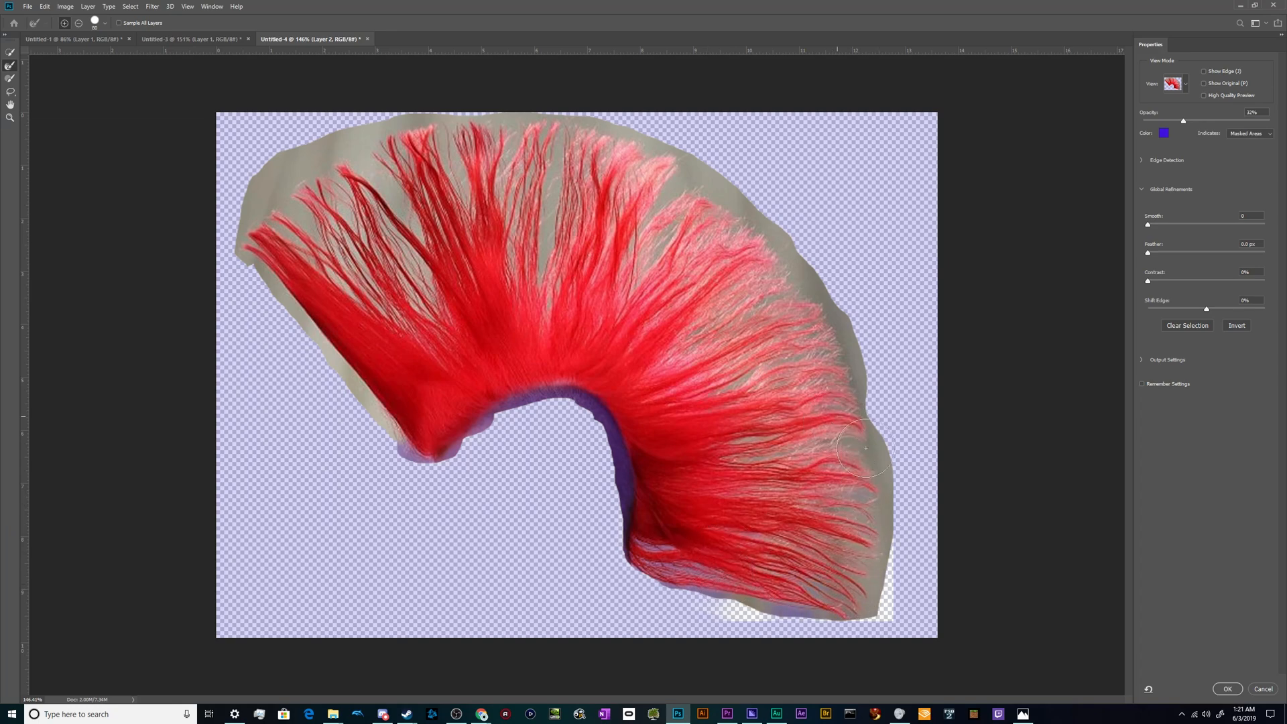
pyautogui.moveTo(864, 449); pyautogui.dragTo(742, 443)
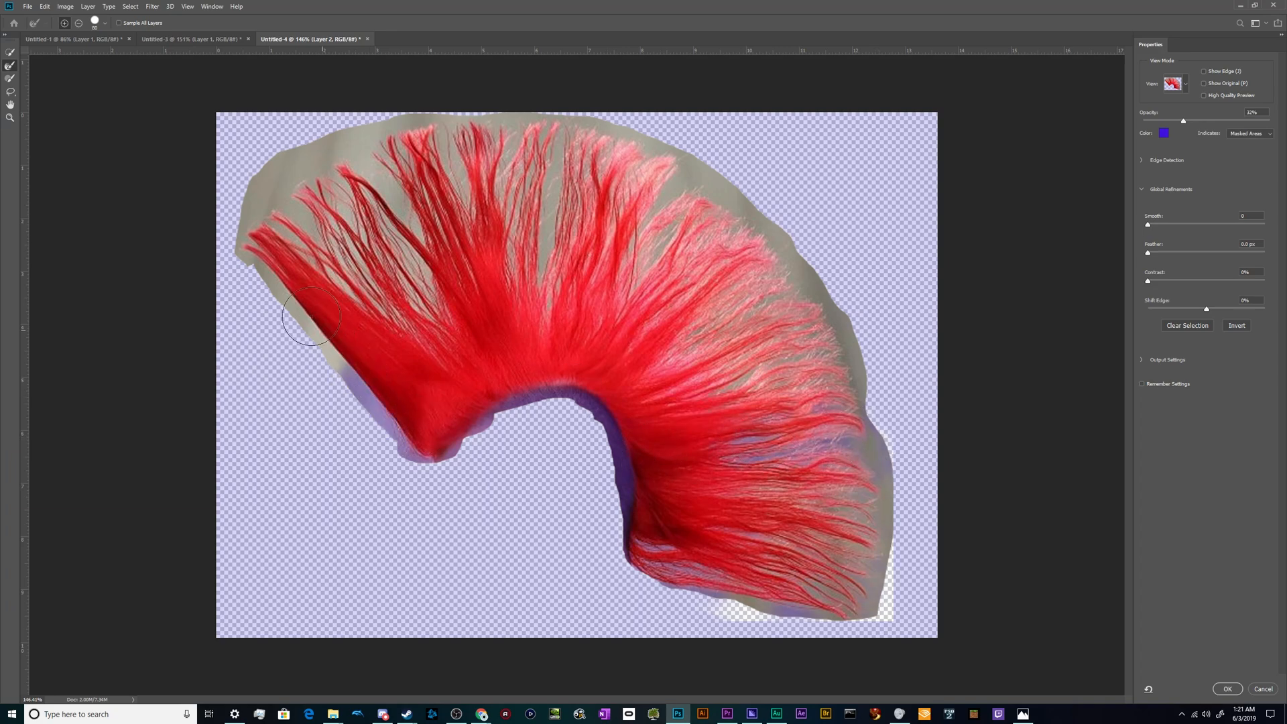
pyautogui.moveTo(311, 318); pyautogui.dragTo(306, 164)
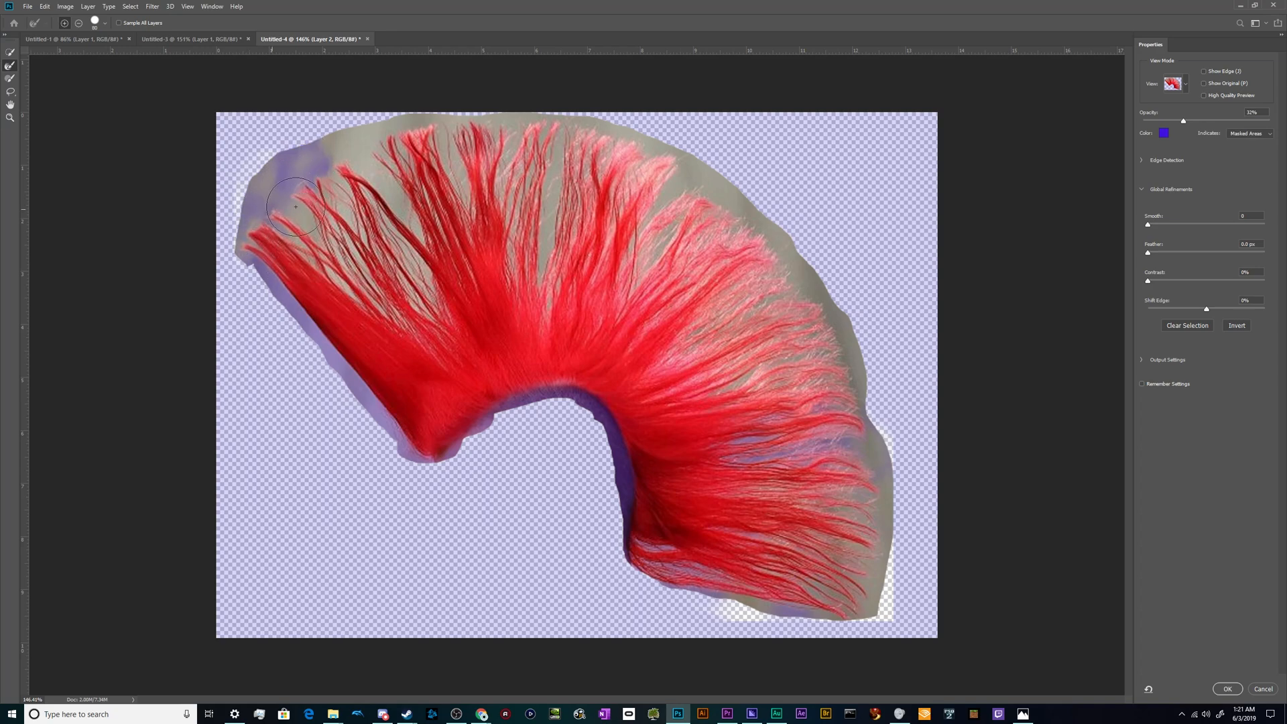
pyautogui.moveTo(296, 207); pyautogui.dragTo(443, 336)
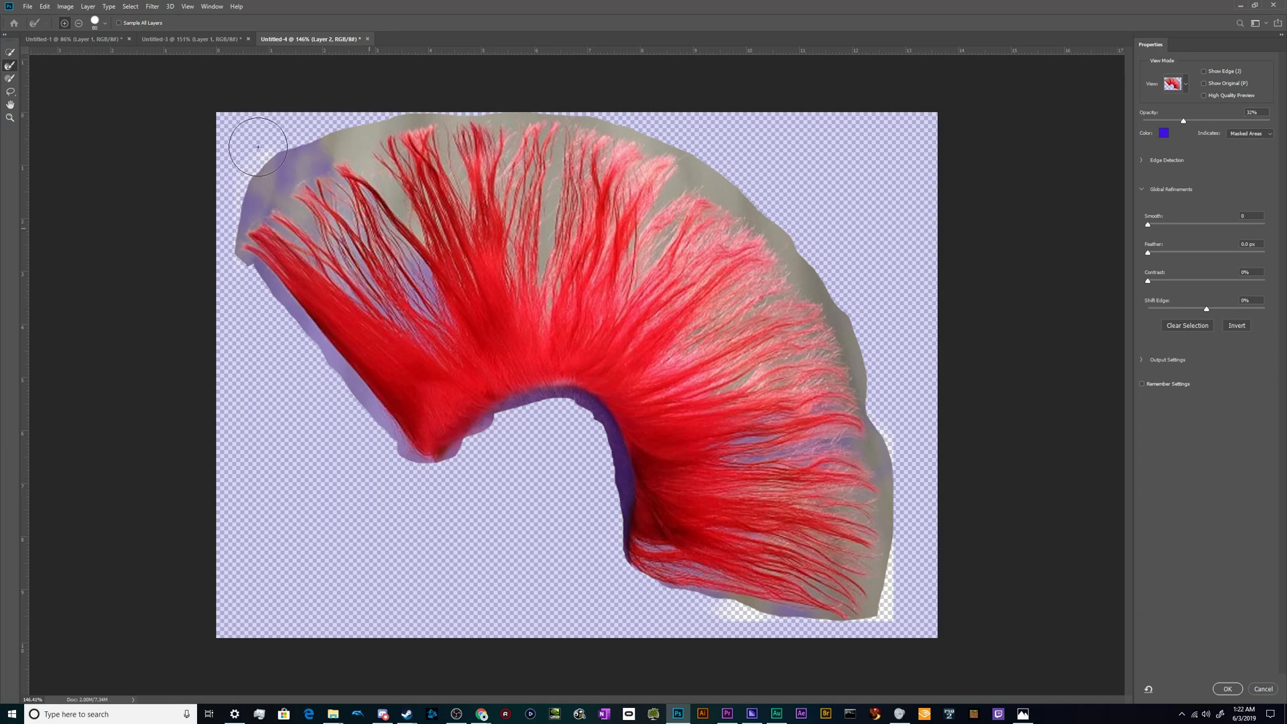
pyautogui.moveTo(257, 146); pyautogui.dragTo(270, 157)
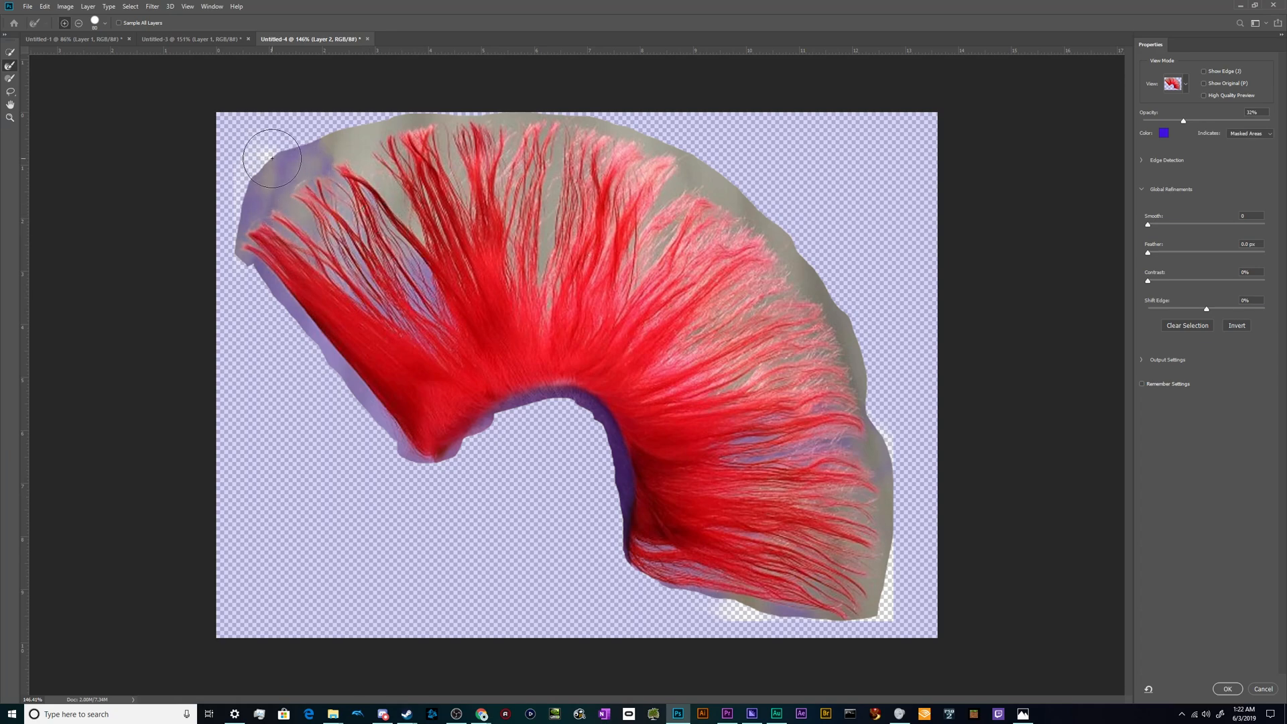
pyautogui.moveTo(271, 158); pyautogui.dragTo(371, 158)
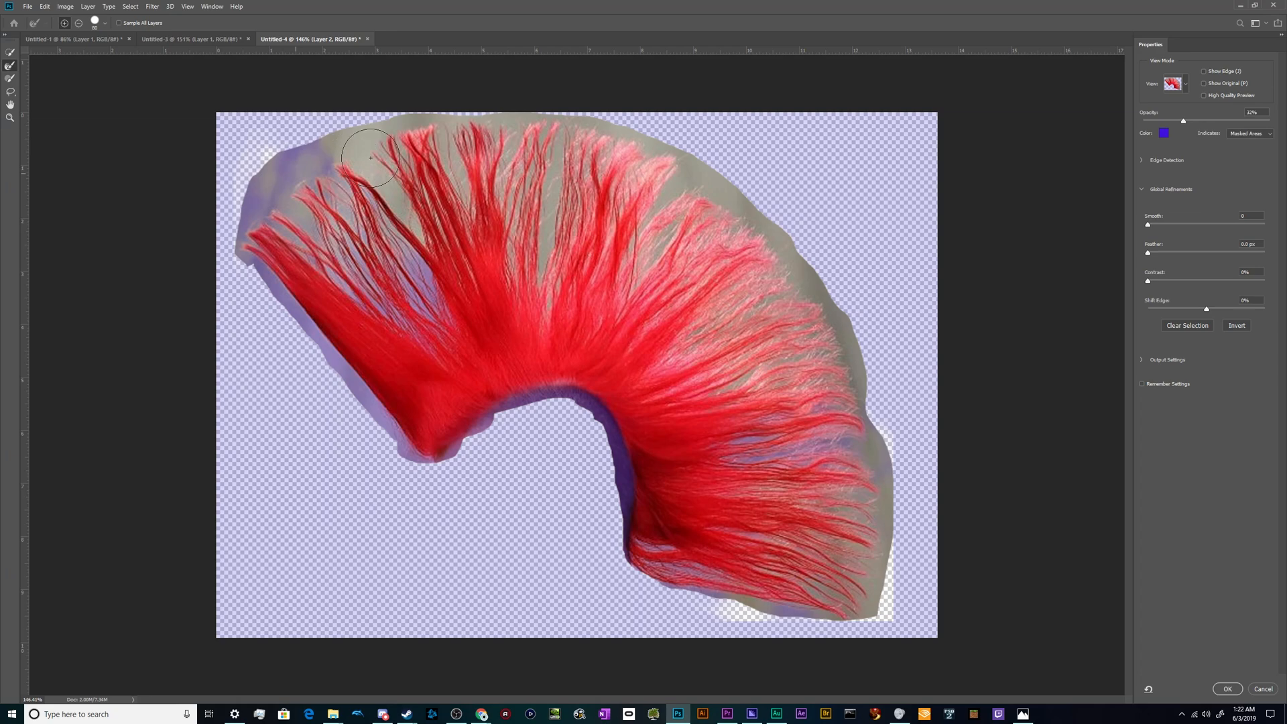
pyautogui.moveTo(369, 156); pyautogui.dragTo(378, 193)
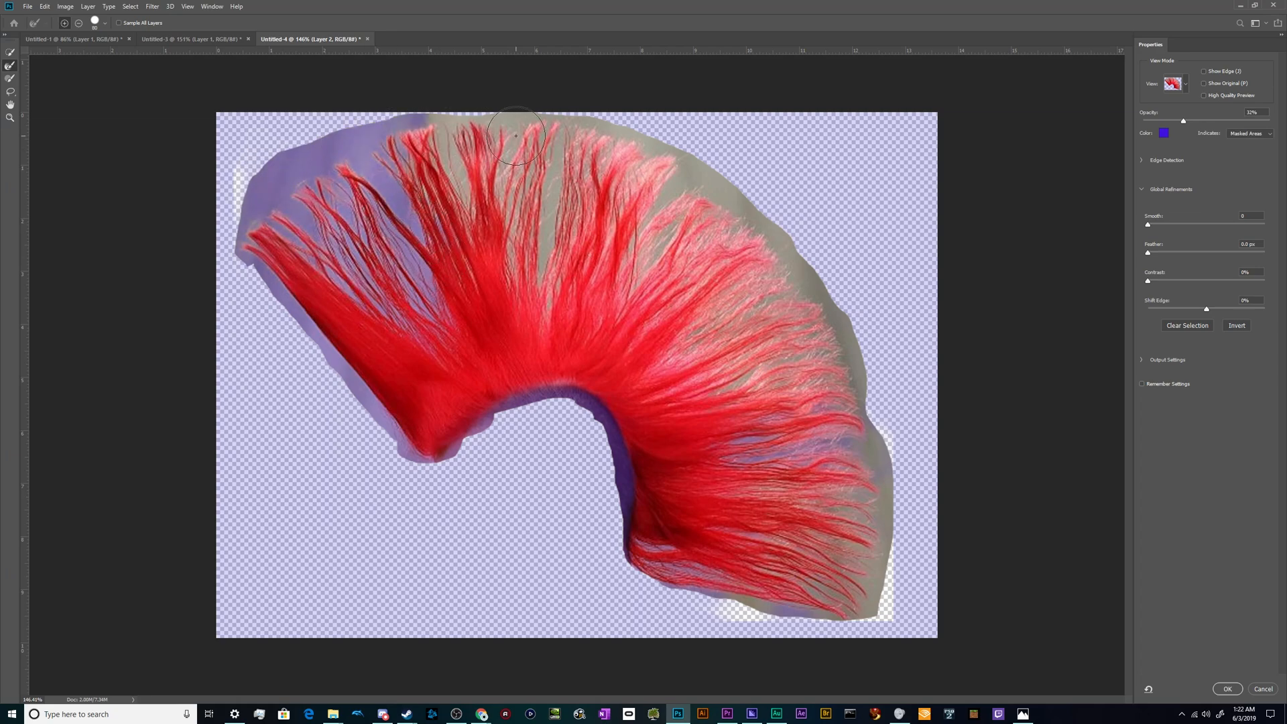
pyautogui.moveTo(515, 136); pyautogui.dragTo(683, 168)
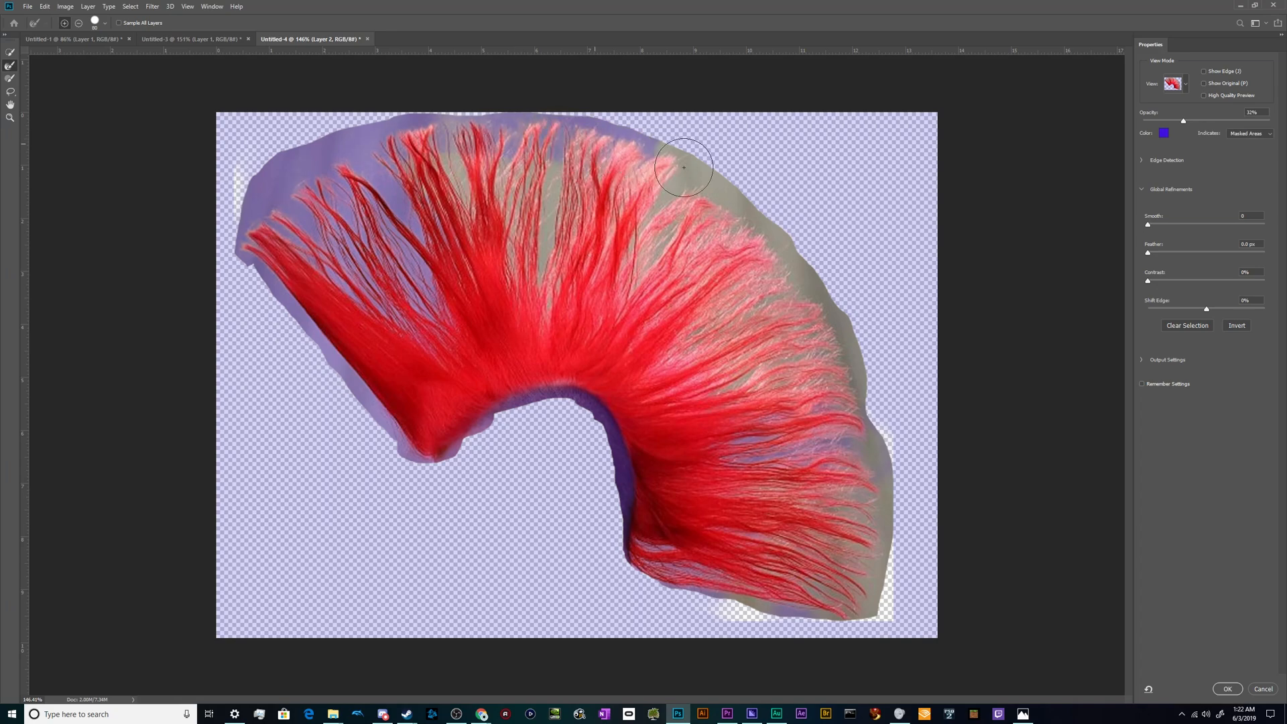
pyautogui.moveTo(9, 69)
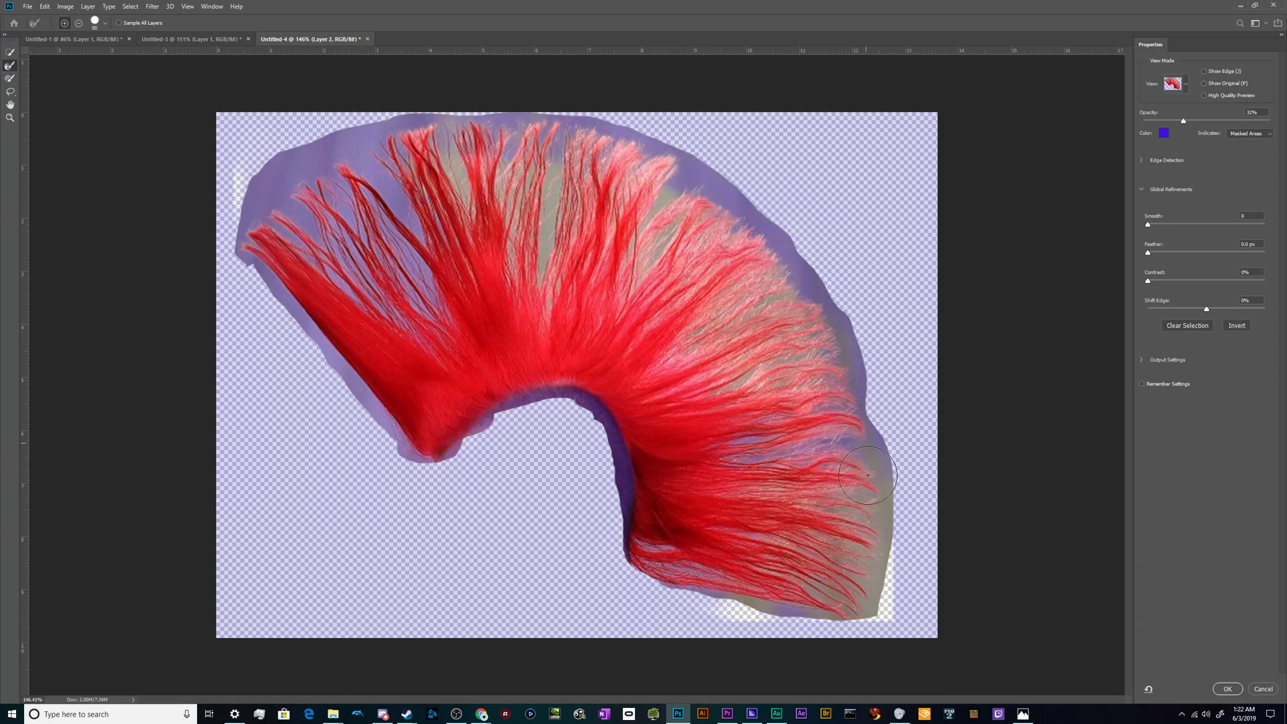
pyautogui.moveTo(868, 475); pyautogui.dragTo(861, 616)
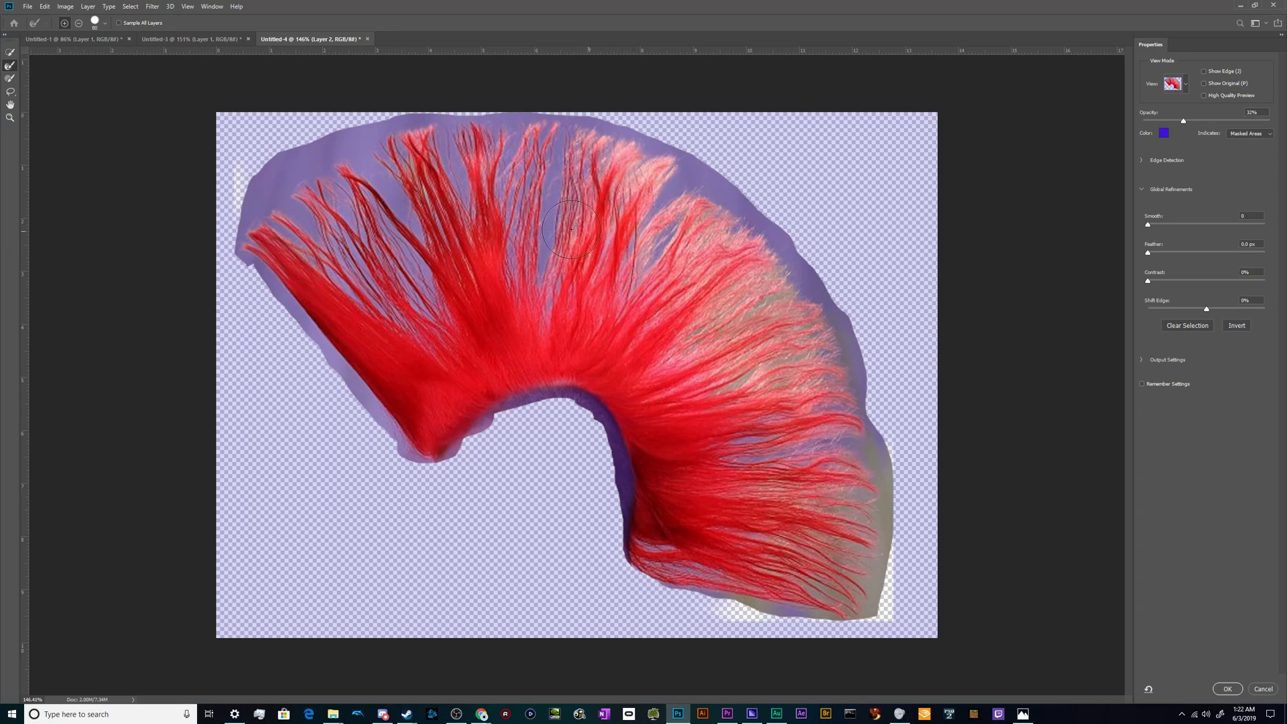
# - Refine the upper and lower right hair strands, then apply the refined selection
pyautogui.moveTo(569, 228); pyautogui.dragTo(646, 201)
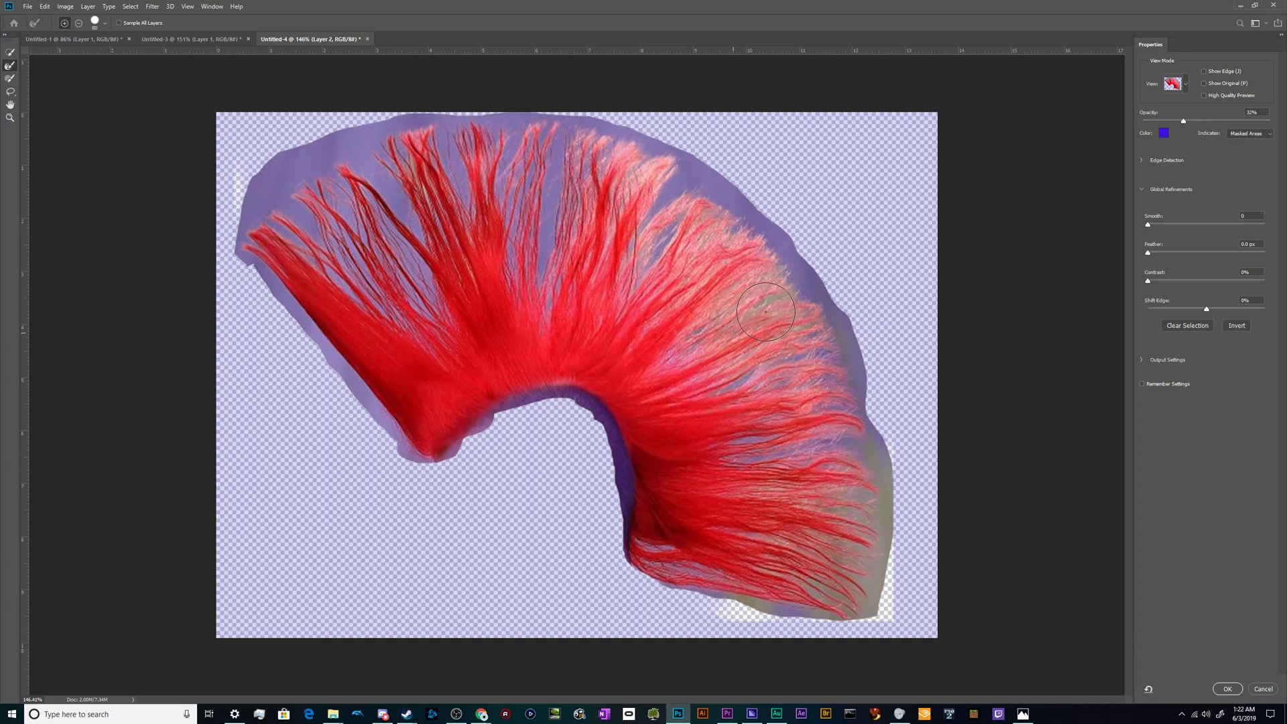
pyautogui.moveTo(766, 312); pyautogui.dragTo(745, 274)
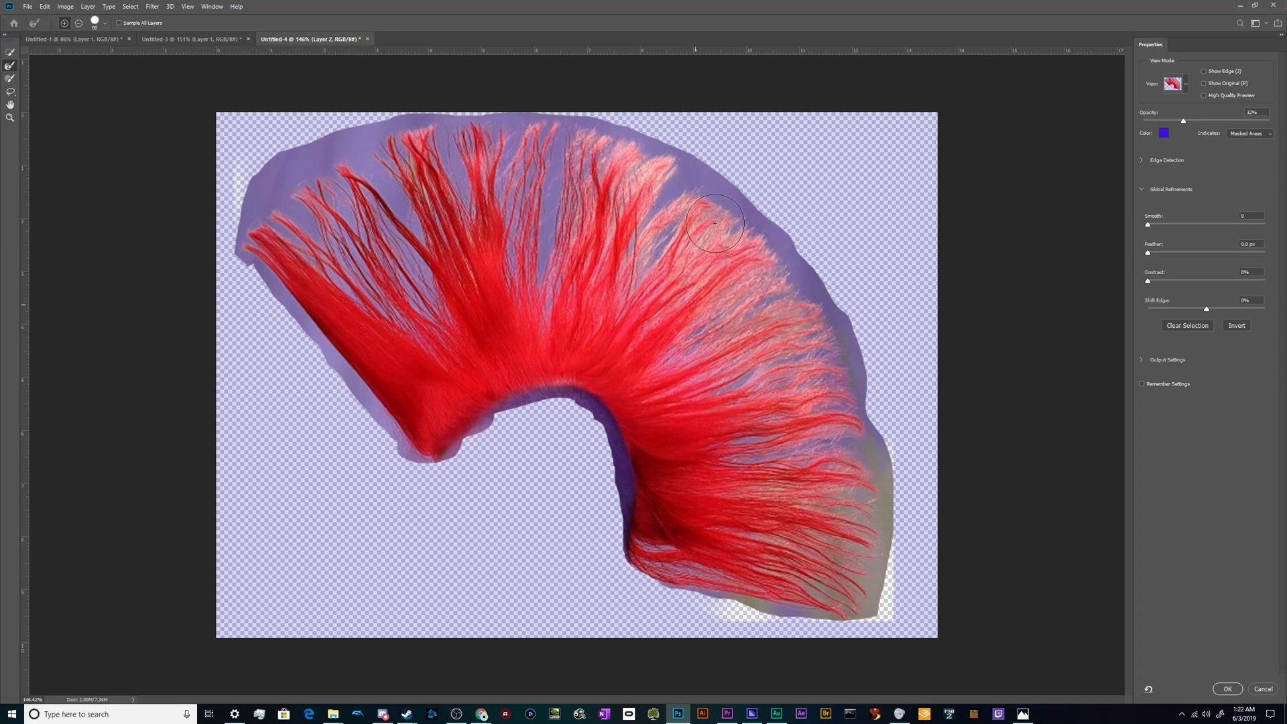
pyautogui.moveTo(713, 224); pyautogui.dragTo(876, 508)
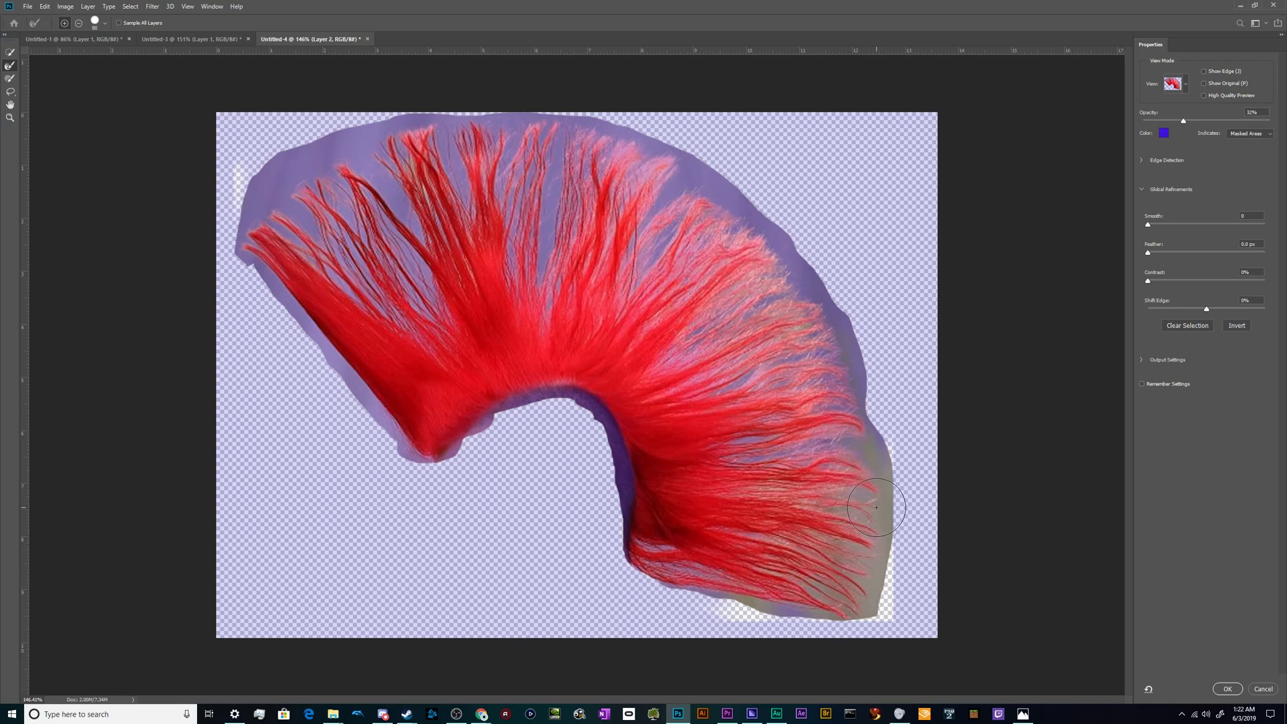
pyautogui.moveTo(877, 507); pyautogui.dragTo(870, 587)
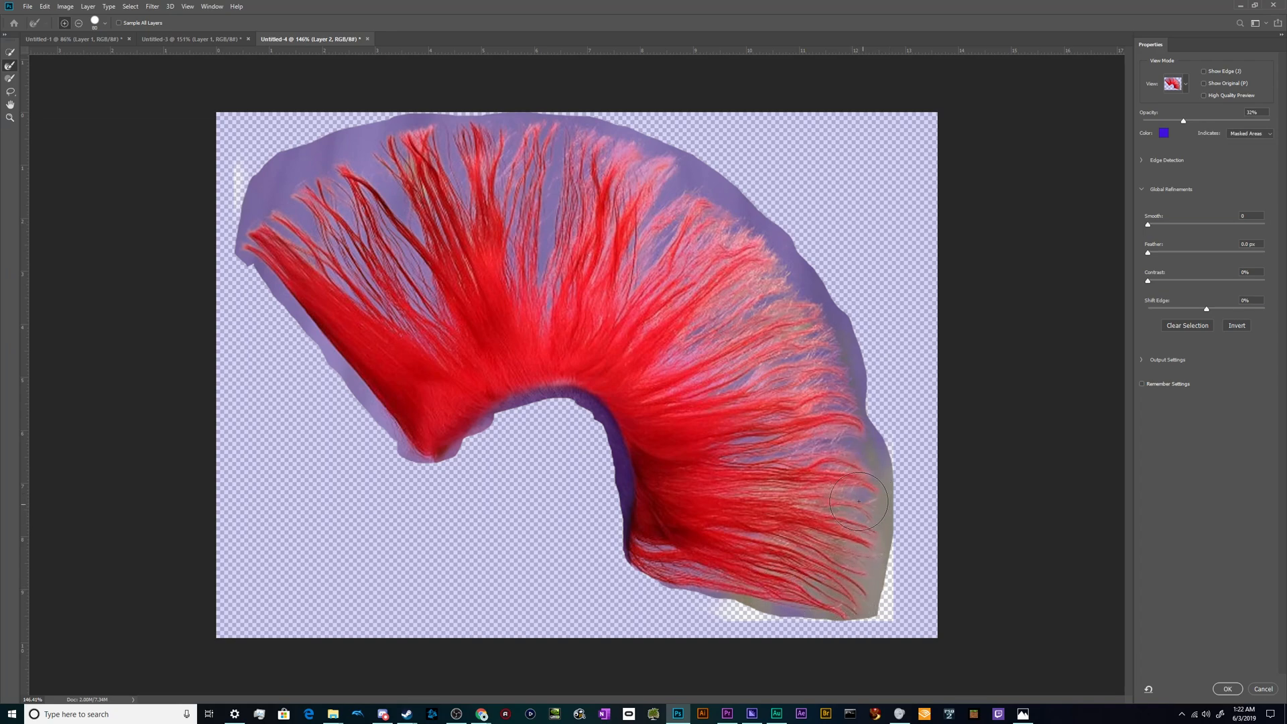
pyautogui.moveTo(858, 500); pyautogui.dragTo(721, 599)
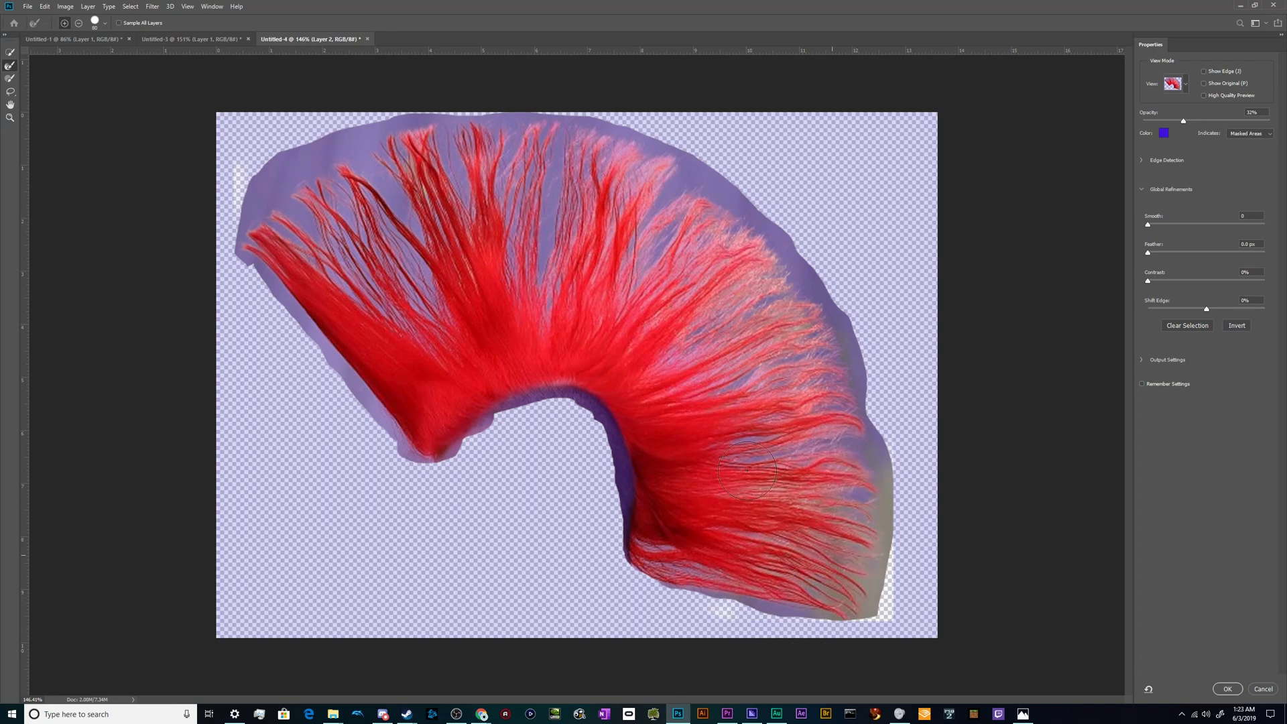
pyautogui.moveTo(746, 472); pyautogui.dragTo(833, 574)
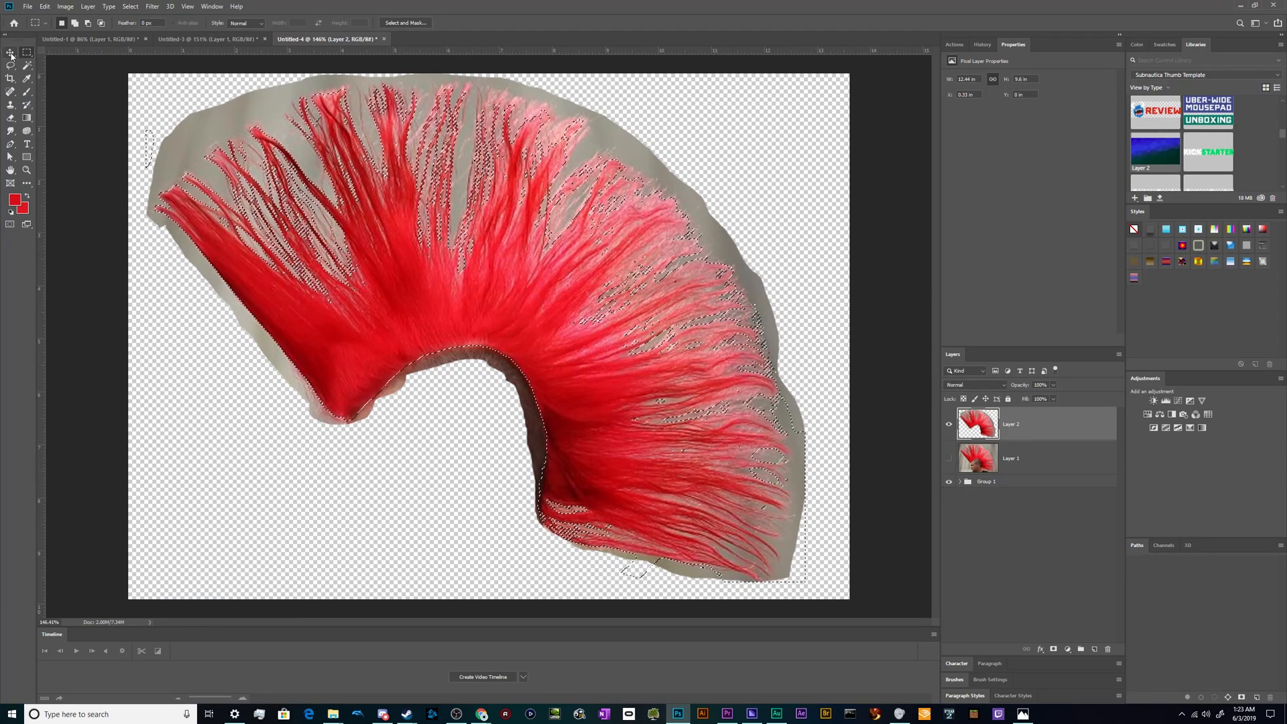
# - Copy the refined mohawk selection to Layer 3 and hide Layer 2
pyautogui.click(9, 51)
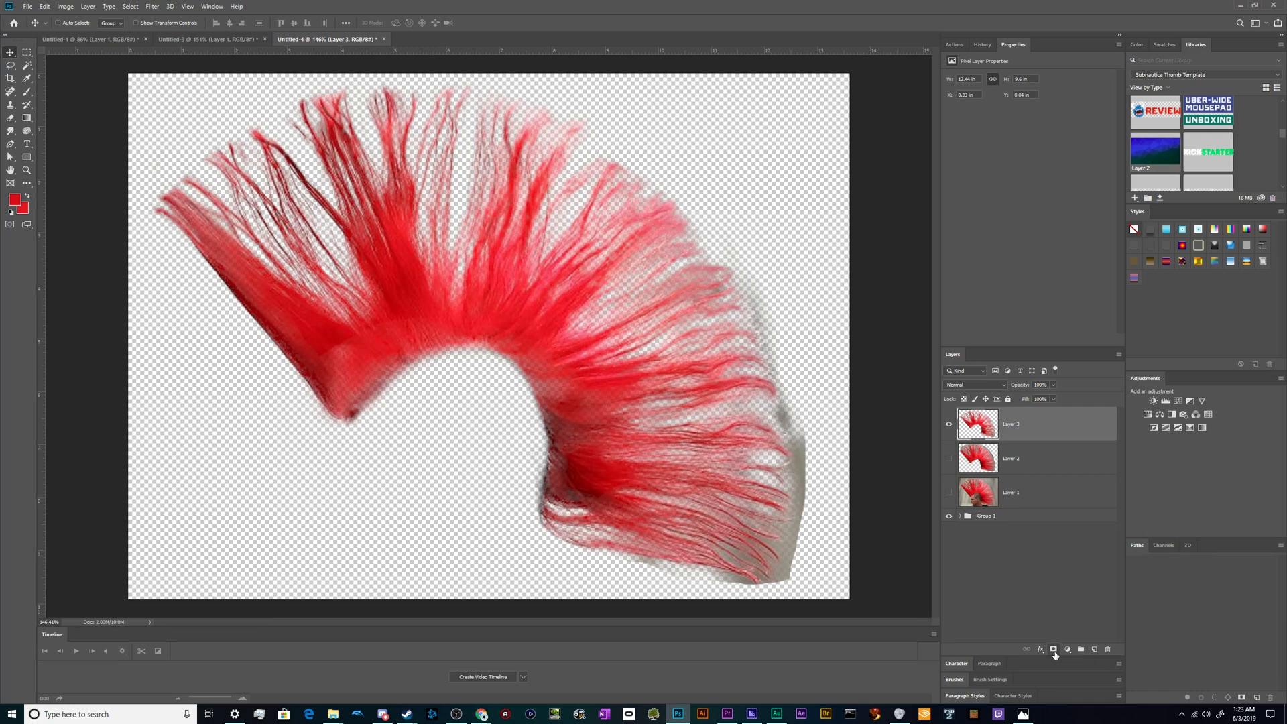
# - Mask out leftover grey at the mohawk's lower end, then check the cow tab and return
pyautogui.click(1054, 649)
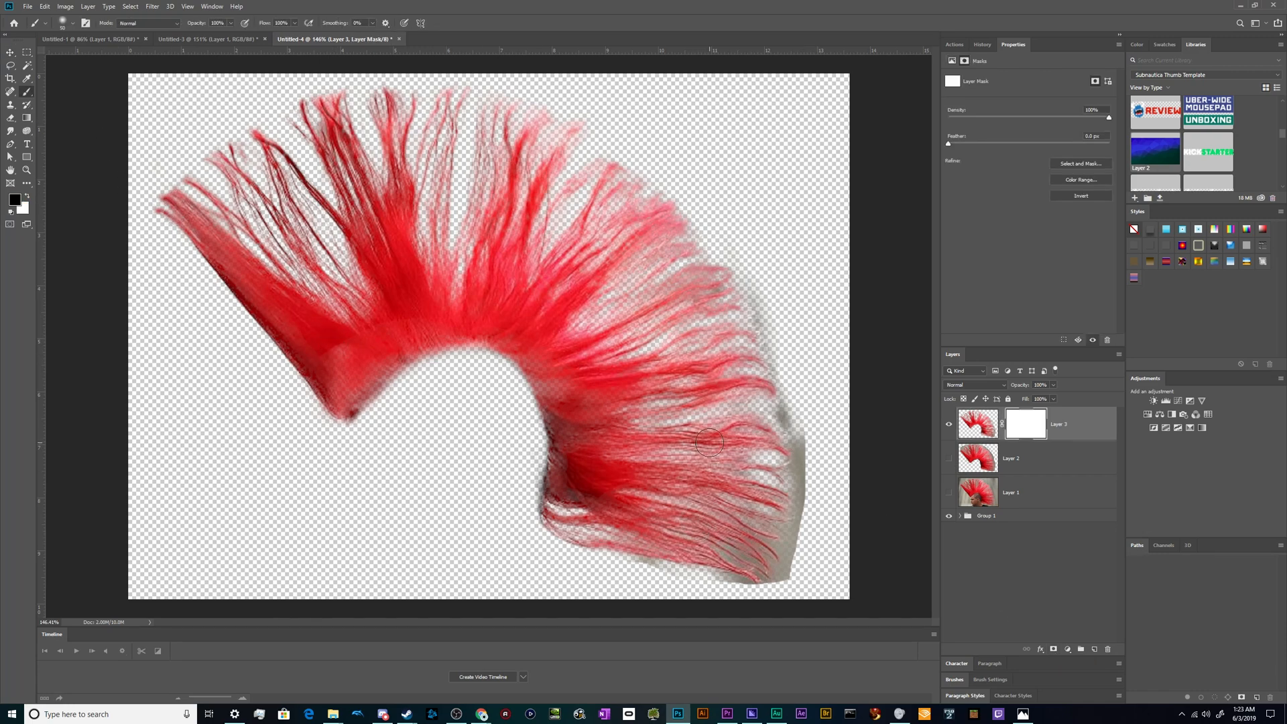
pyautogui.moveTo(710, 442); pyautogui.dragTo(806, 464)
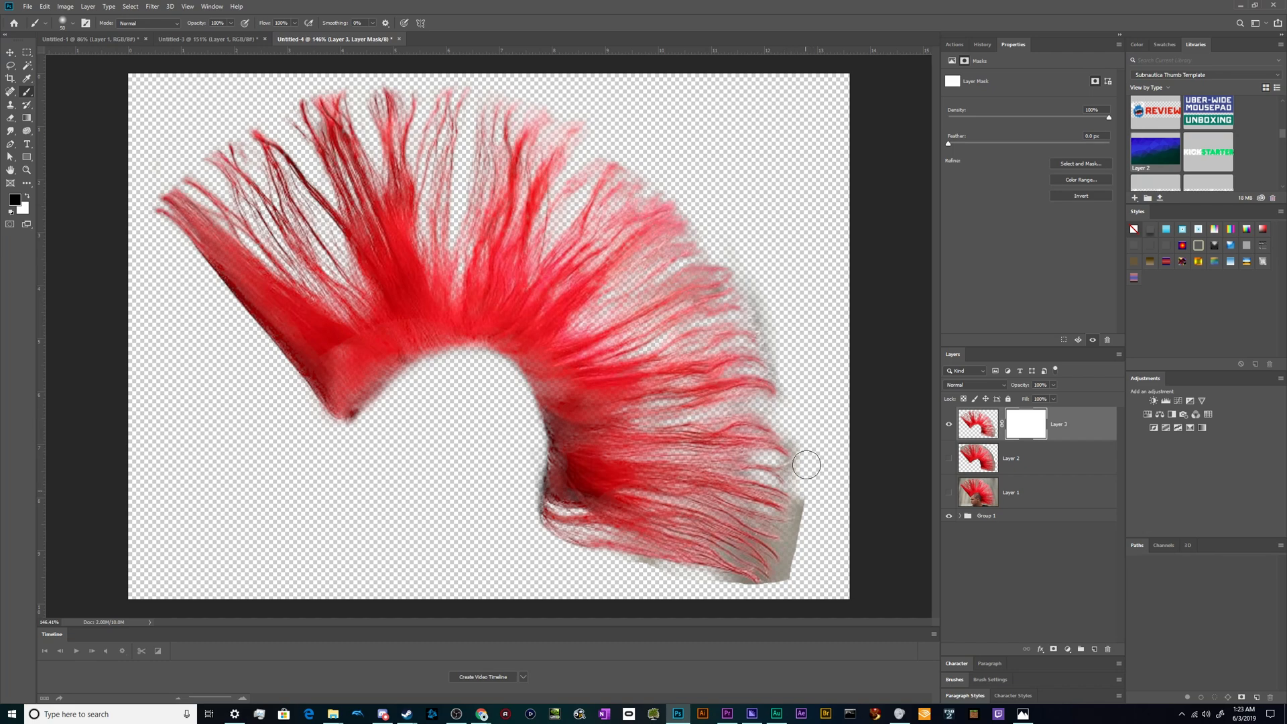
pyautogui.moveTo(805, 464); pyautogui.dragTo(562, 557)
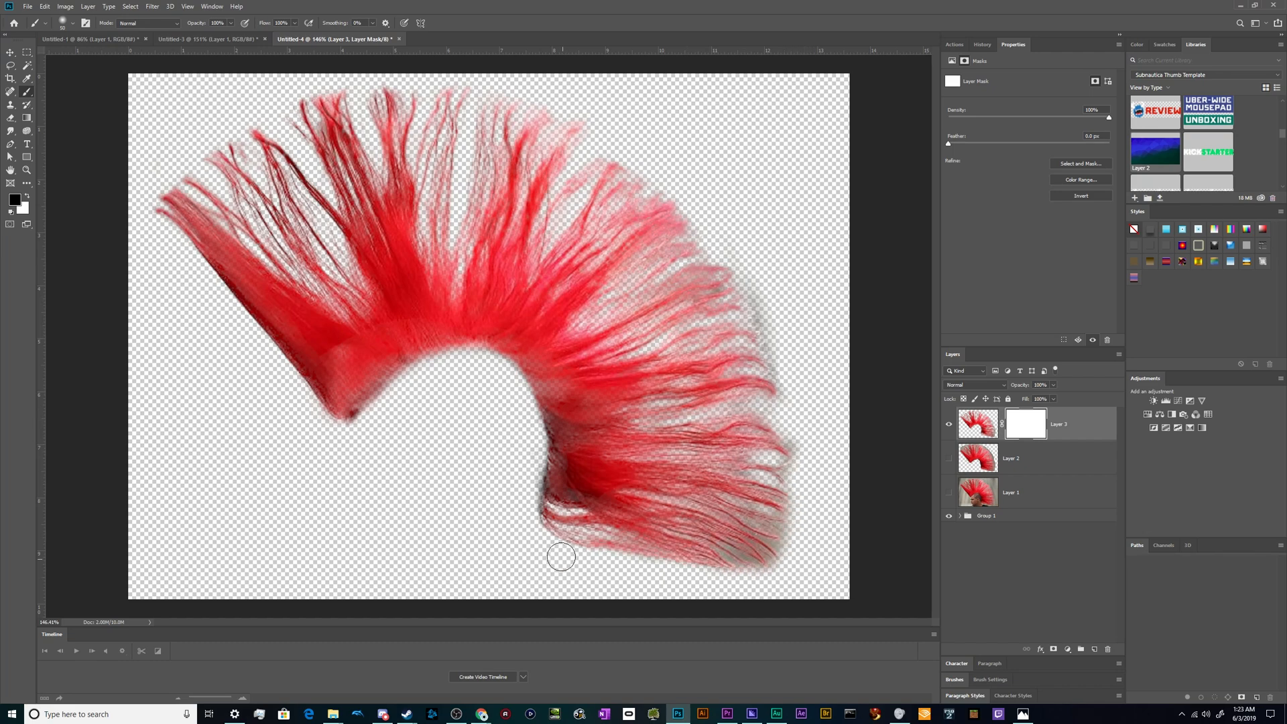
pyautogui.moveTo(558, 556); pyautogui.dragTo(845, 281)
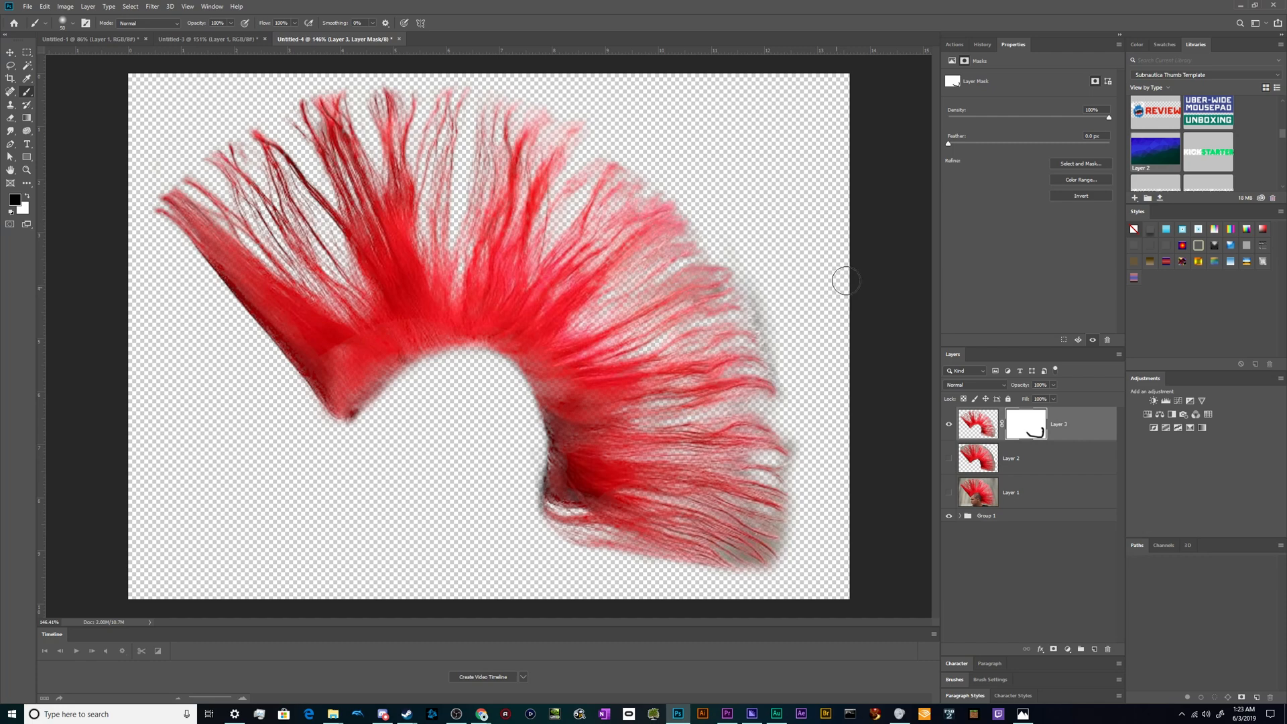
pyautogui.moveTo(780, 330)
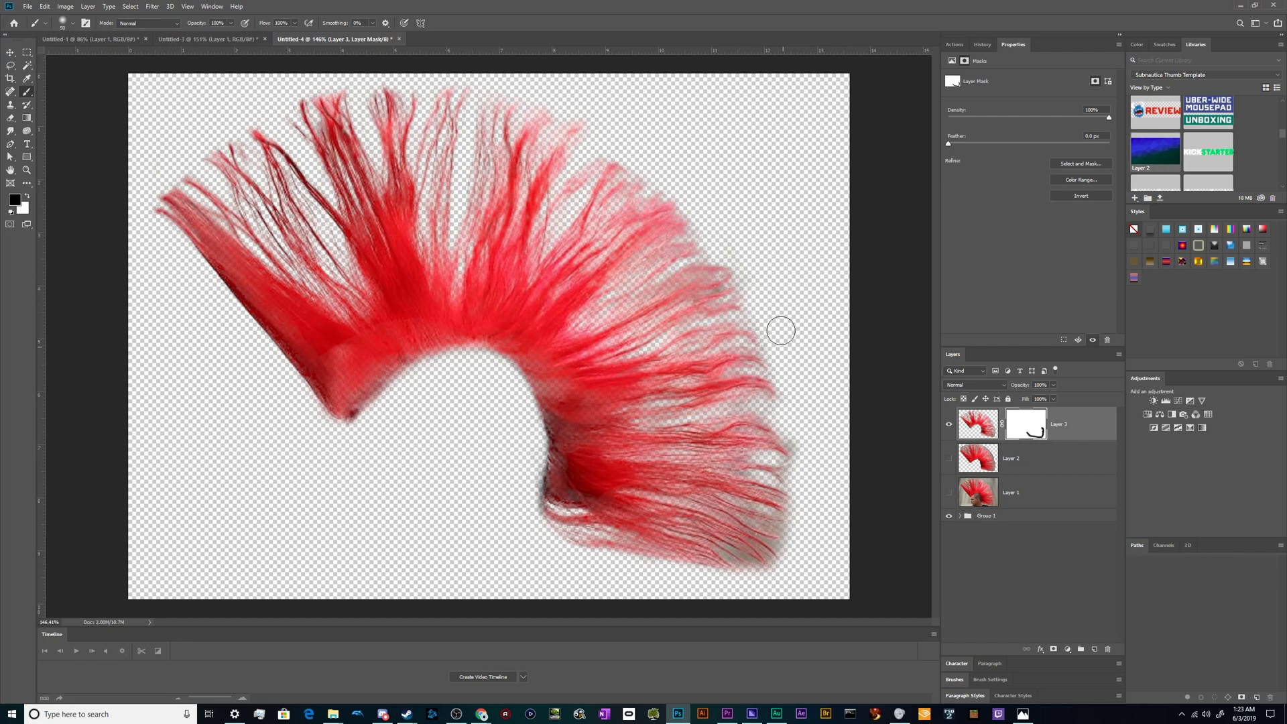
pyautogui.moveTo(586, 565)
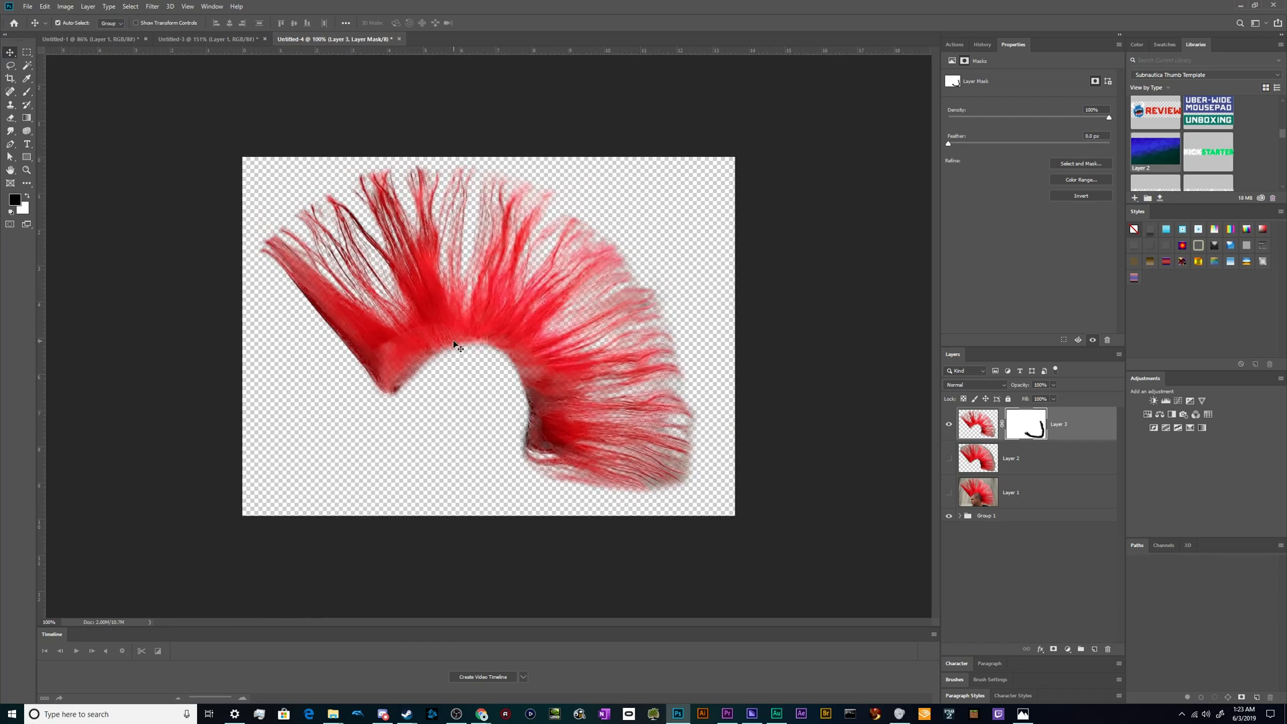
pyautogui.moveTo(698, 441)
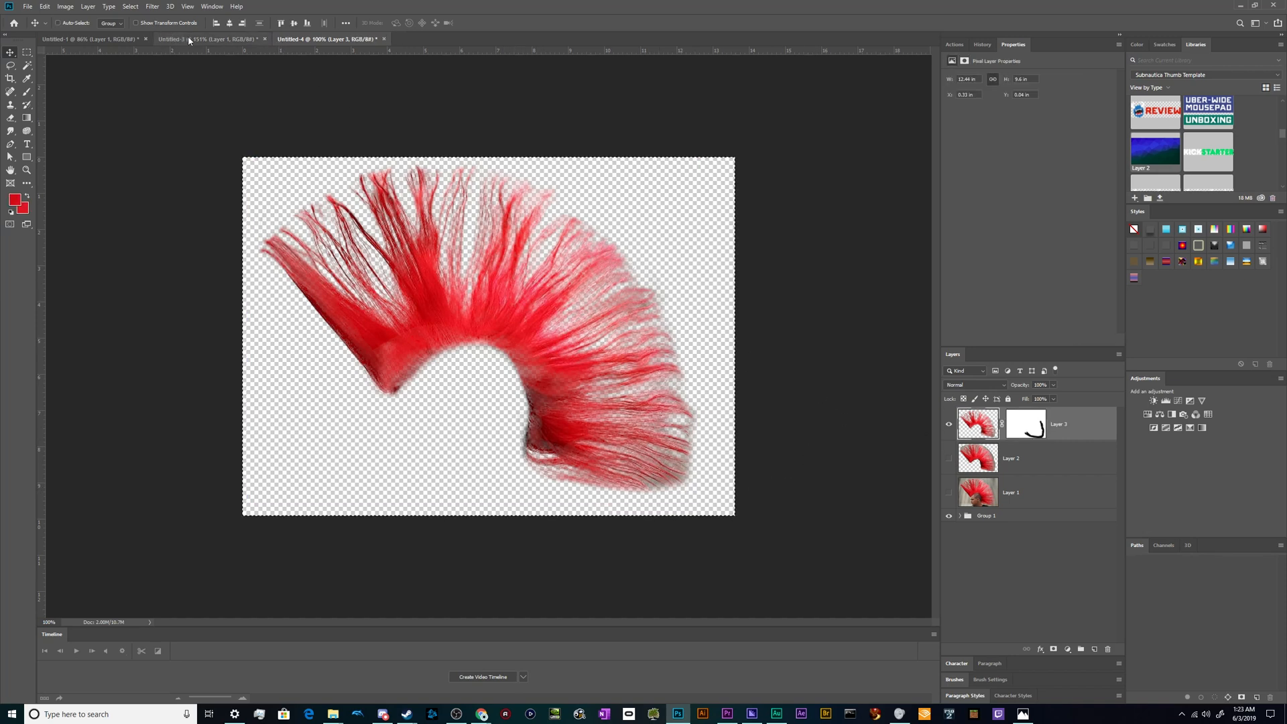
pyautogui.click(181, 41)
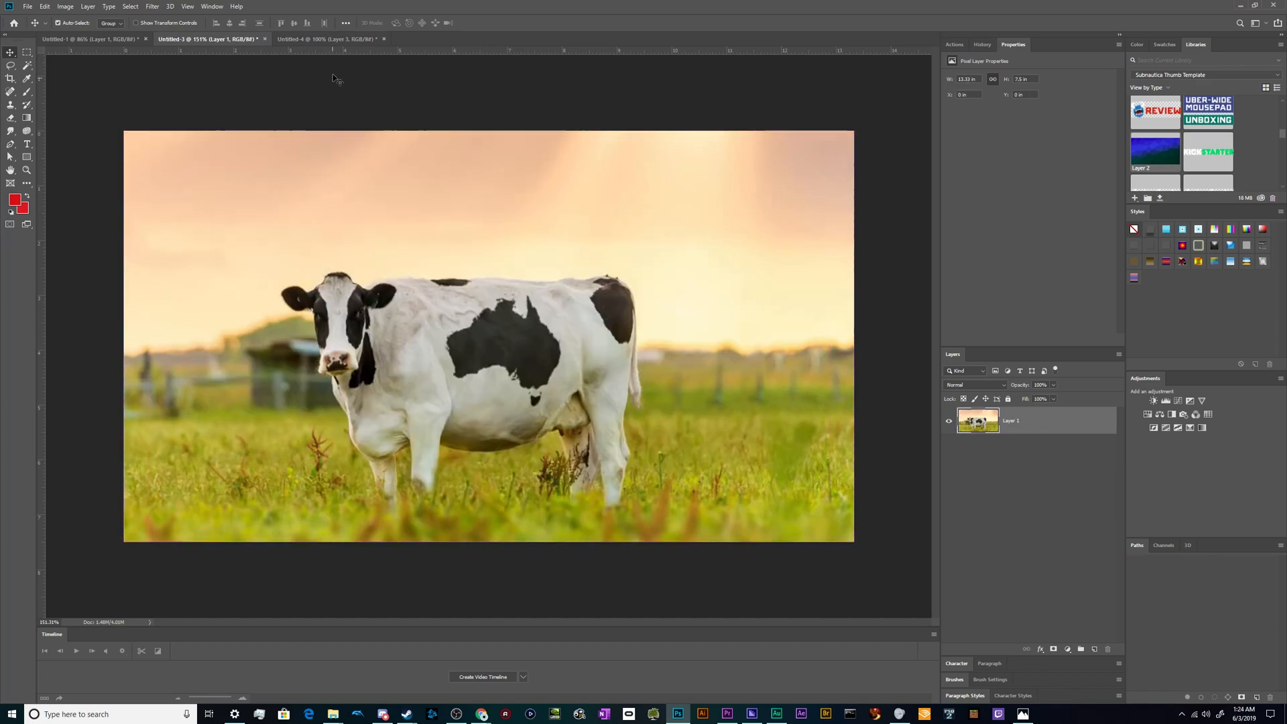
pyautogui.click(328, 38)
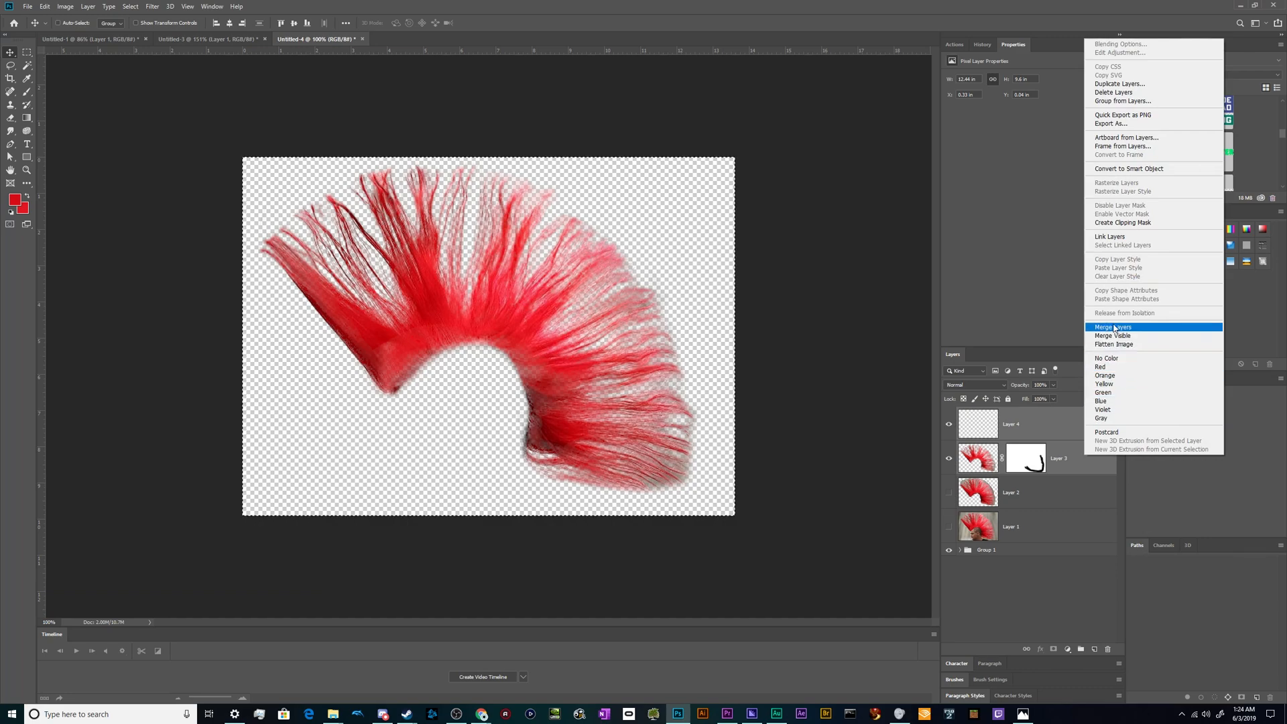
# - Merge the masked hair into one layer and switch to the Untitled-3 cow photo
pyautogui.click(1111, 327)
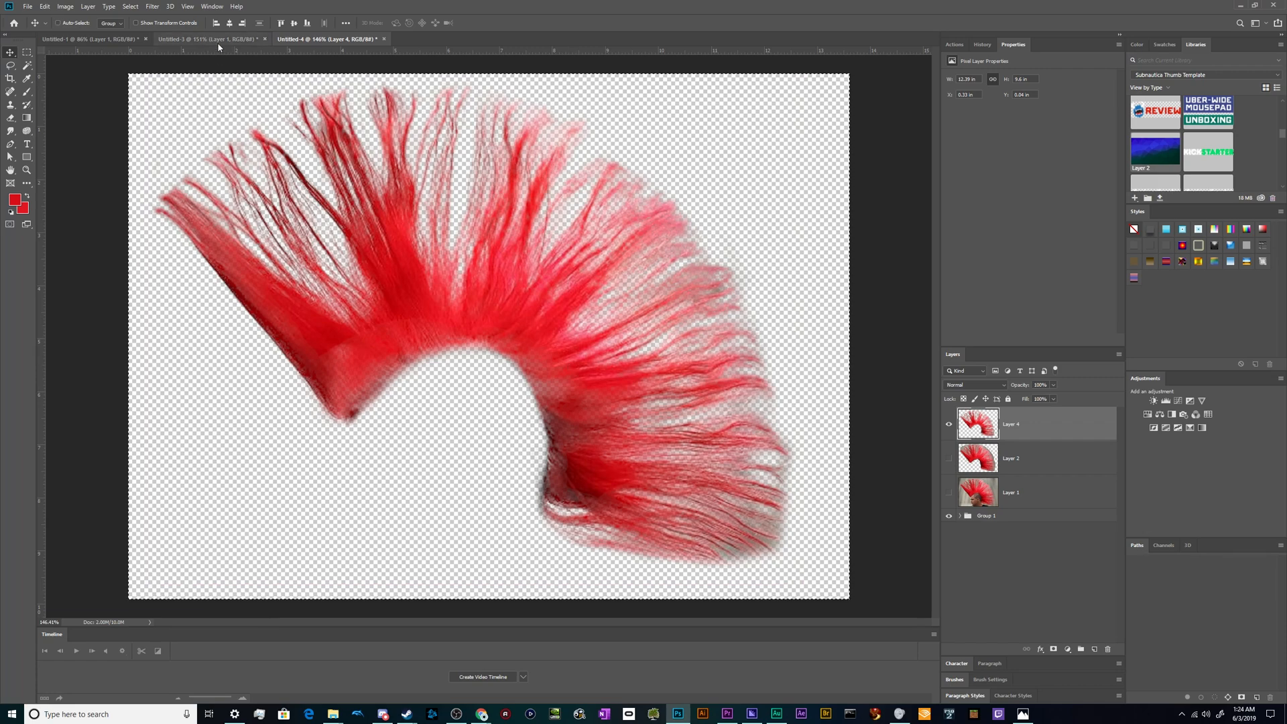
pyautogui.click(194, 41)
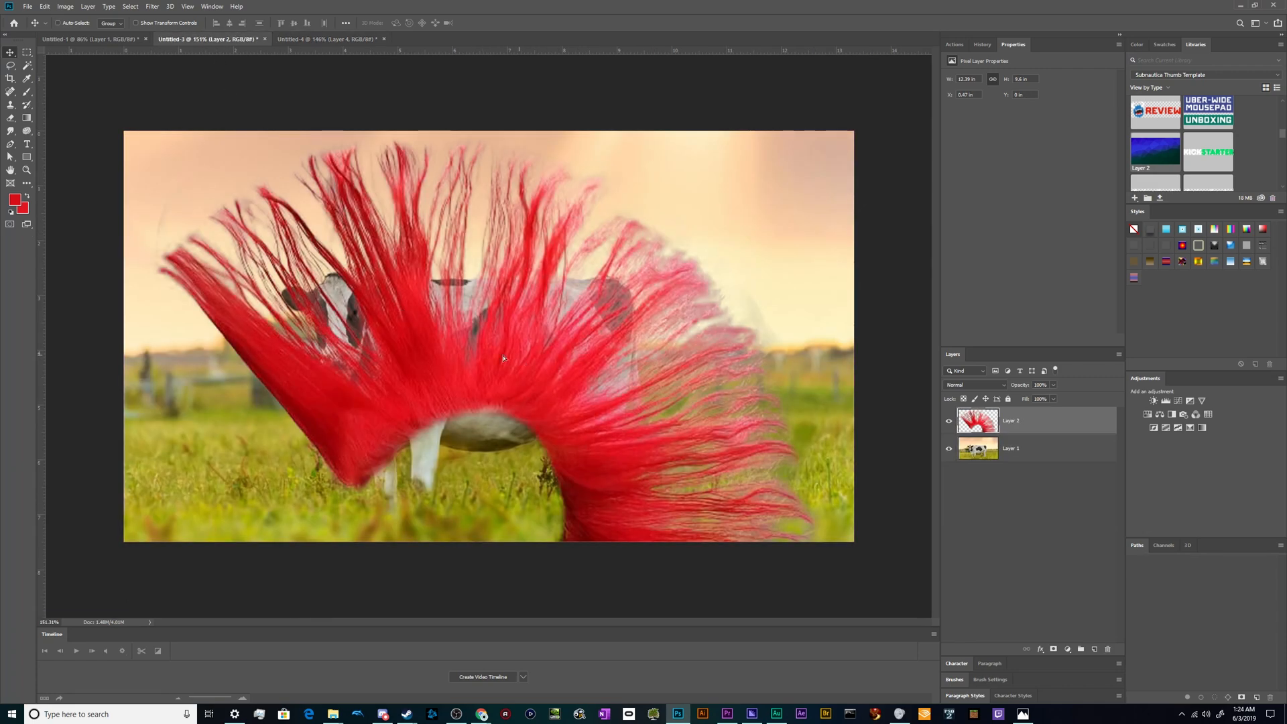
# - Drag the pasted hair layer around until it sits over the cow's head and back
pyautogui.moveTo(503, 358); pyautogui.dragTo(525, 549)
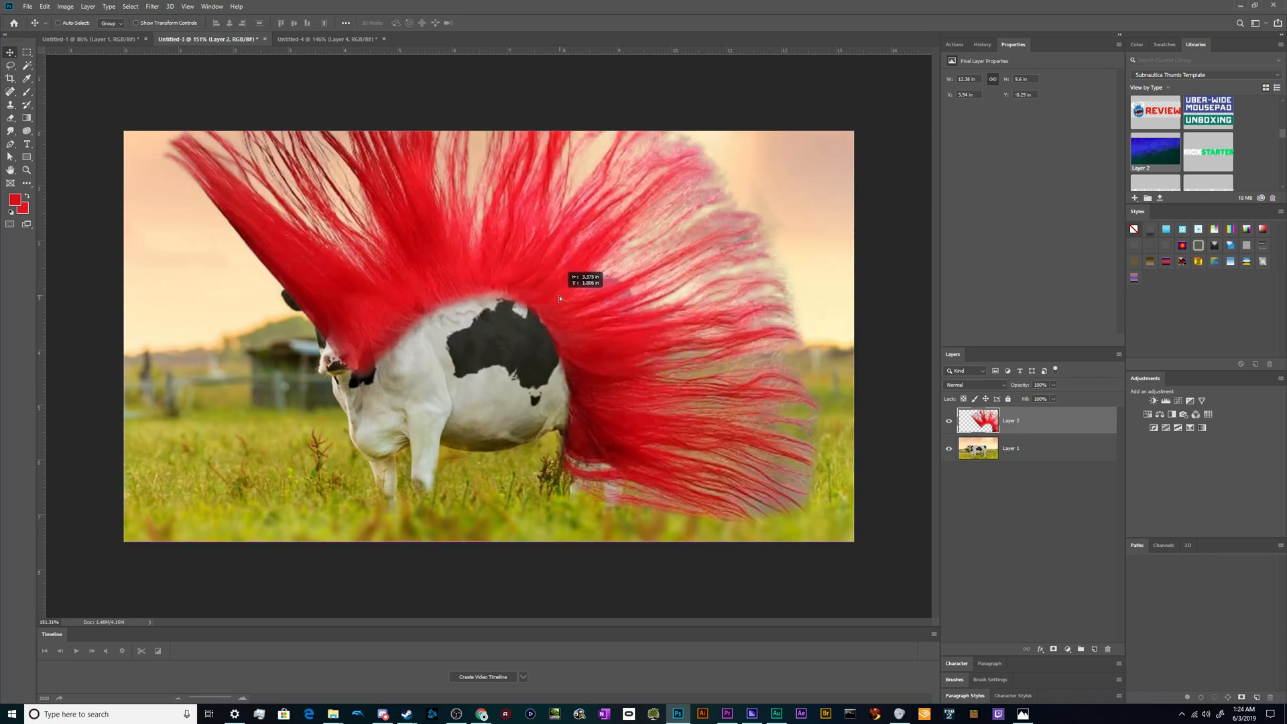
pyautogui.moveTo(559, 298); pyautogui.dragTo(640, 371)
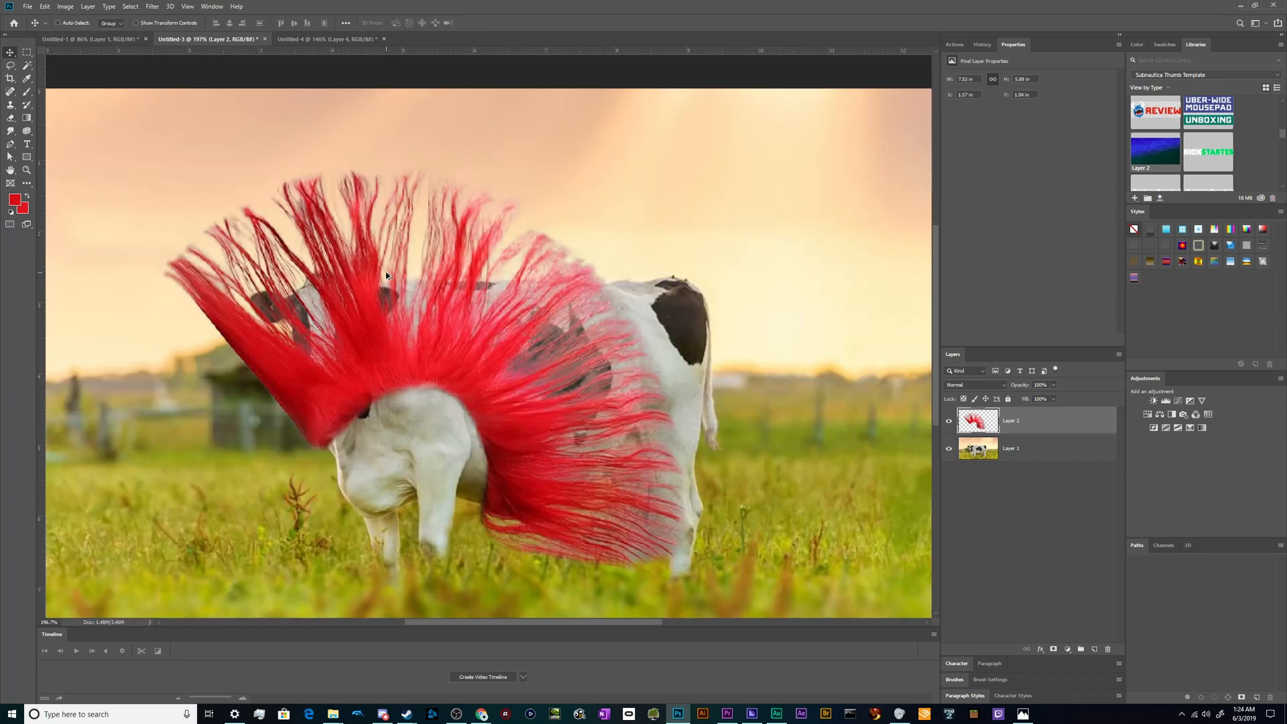
pyautogui.moveTo(386, 275); pyautogui.dragTo(596, 355)
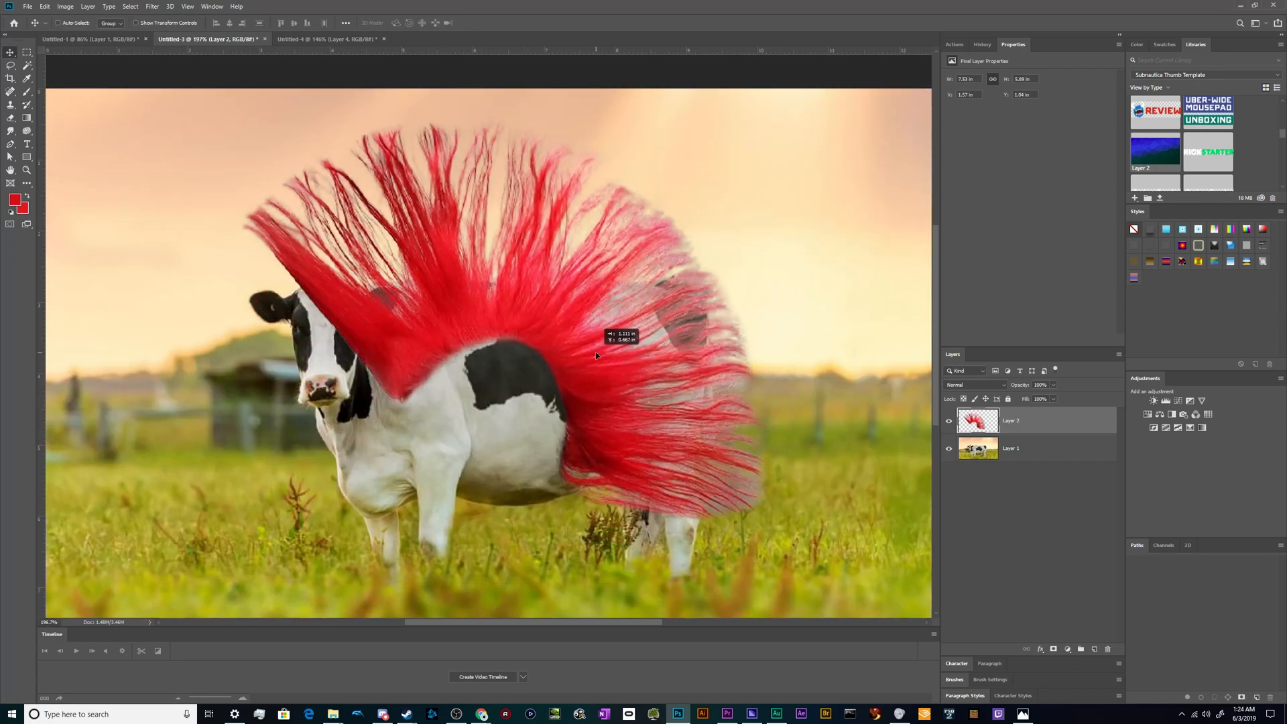
pyautogui.moveTo(596, 355); pyautogui.dragTo(541, 335)
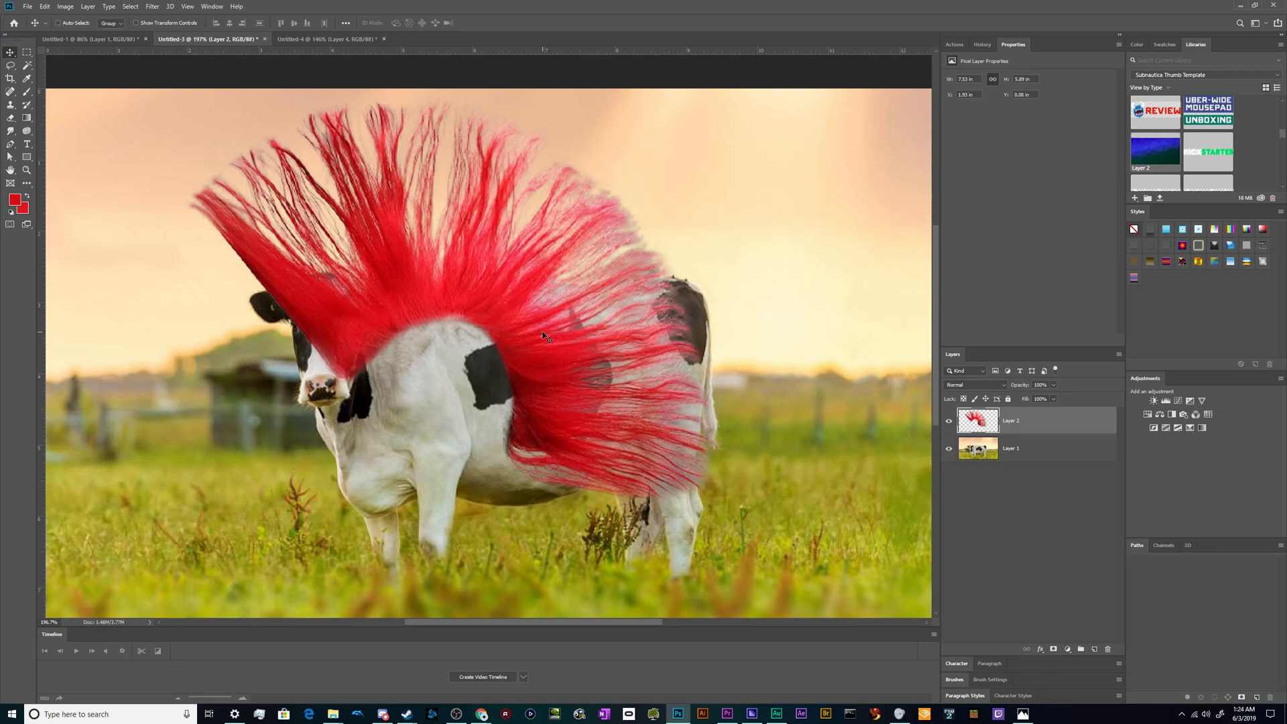
pyautogui.moveTo(541, 335); pyautogui.dragTo(558, 432)
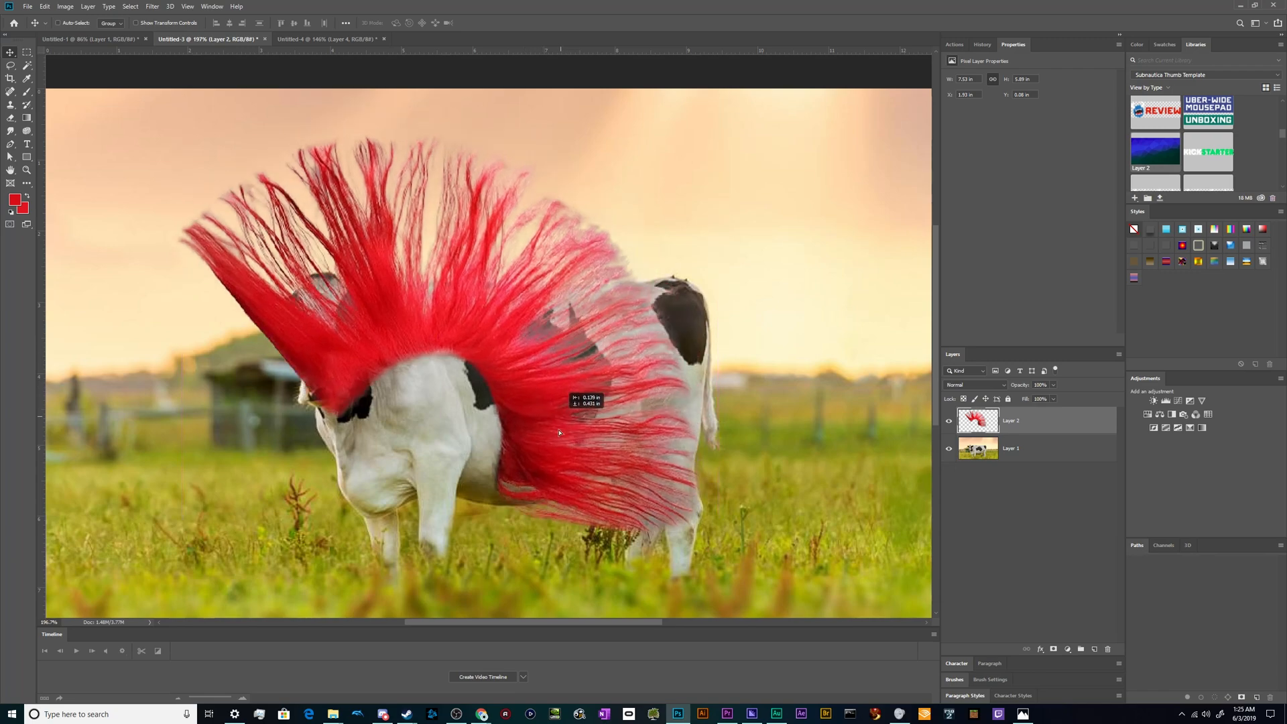
pyautogui.moveTo(558, 432); pyautogui.dragTo(689, 369)
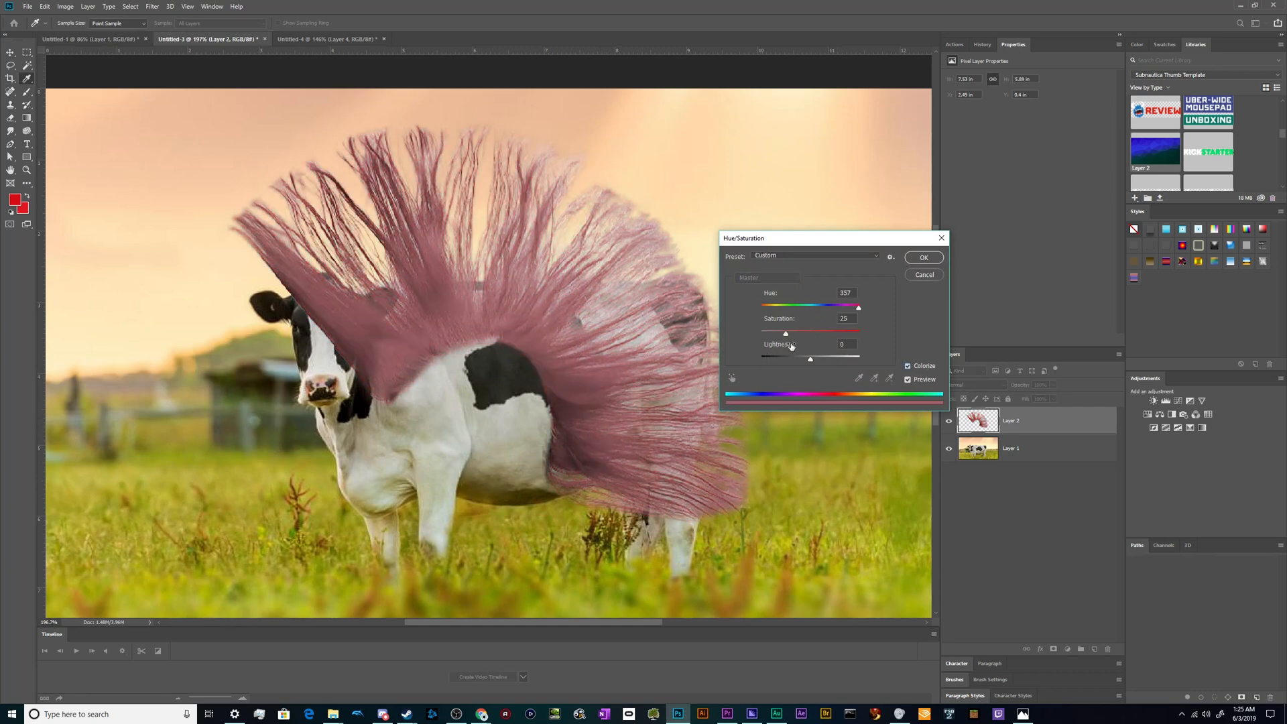
# - Colourize the hair with Saturation about 87 and Hue about 217, then confirm
pyautogui.click(924, 257)
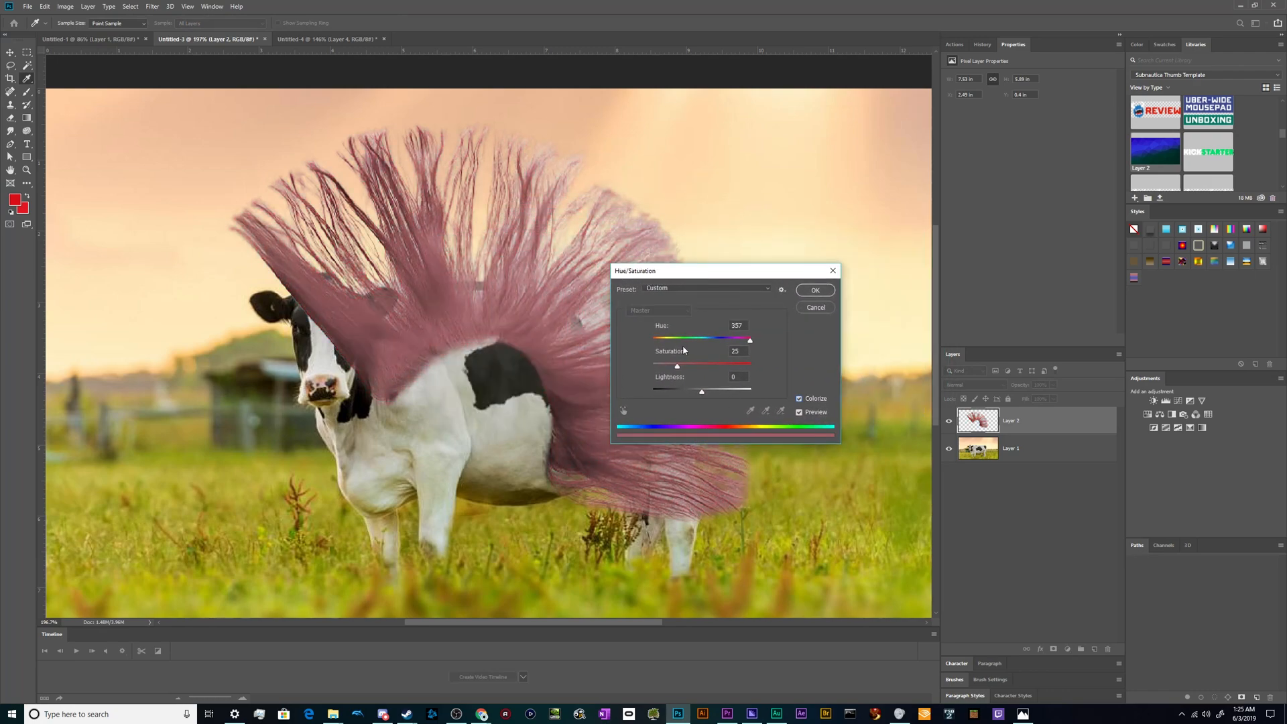
pyautogui.moveTo(677, 365); pyautogui.dragTo(685, 364)
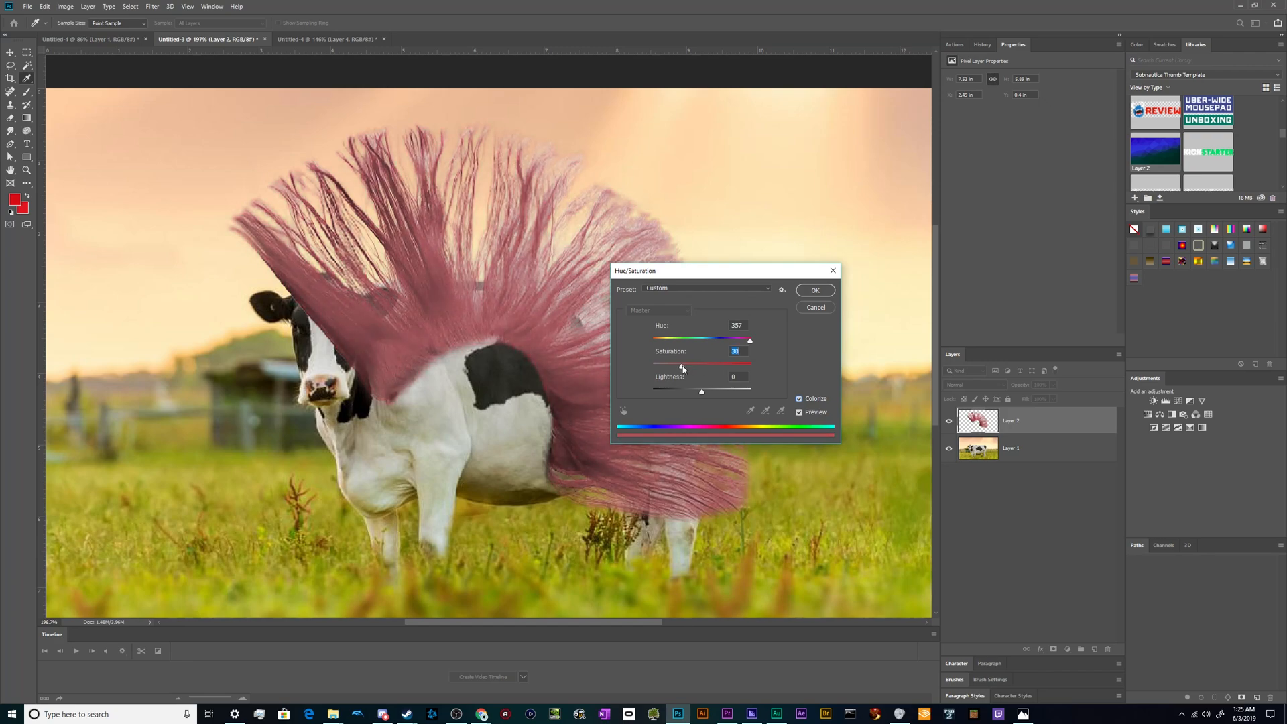
pyautogui.moveTo(682, 366); pyautogui.dragTo(696, 365)
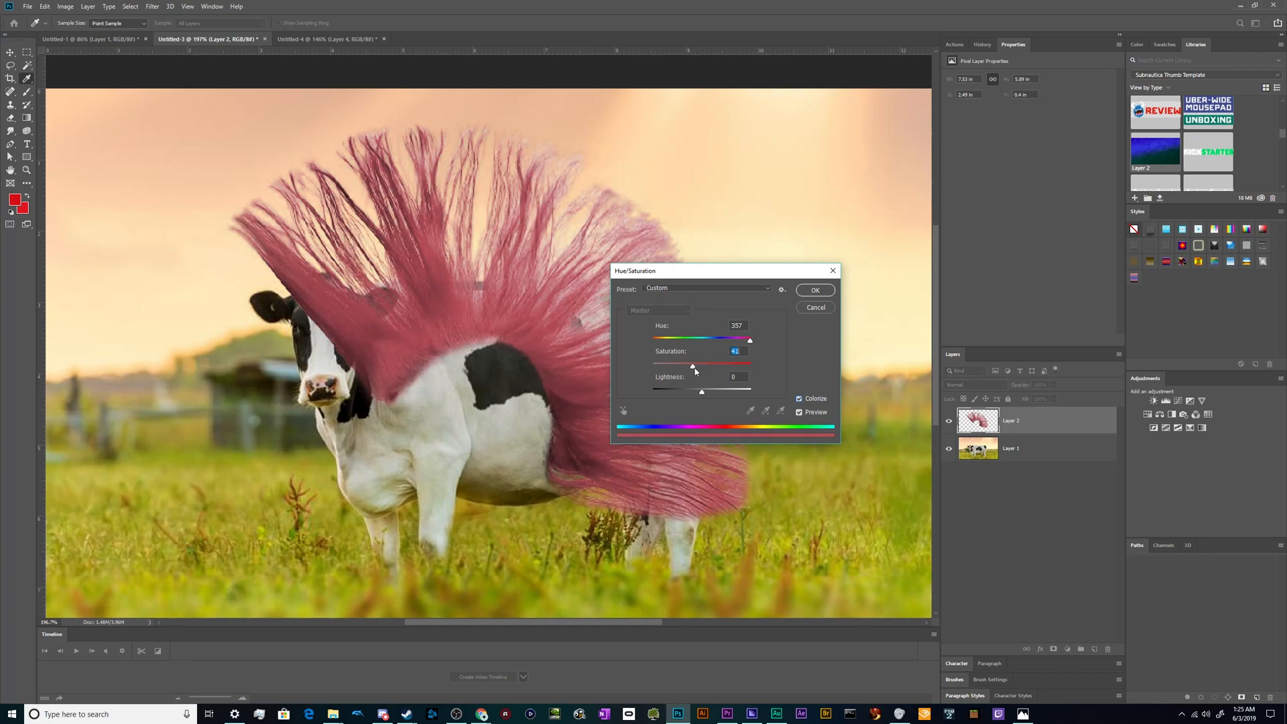
pyautogui.moveTo(692, 363); pyautogui.dragTo(678, 363)
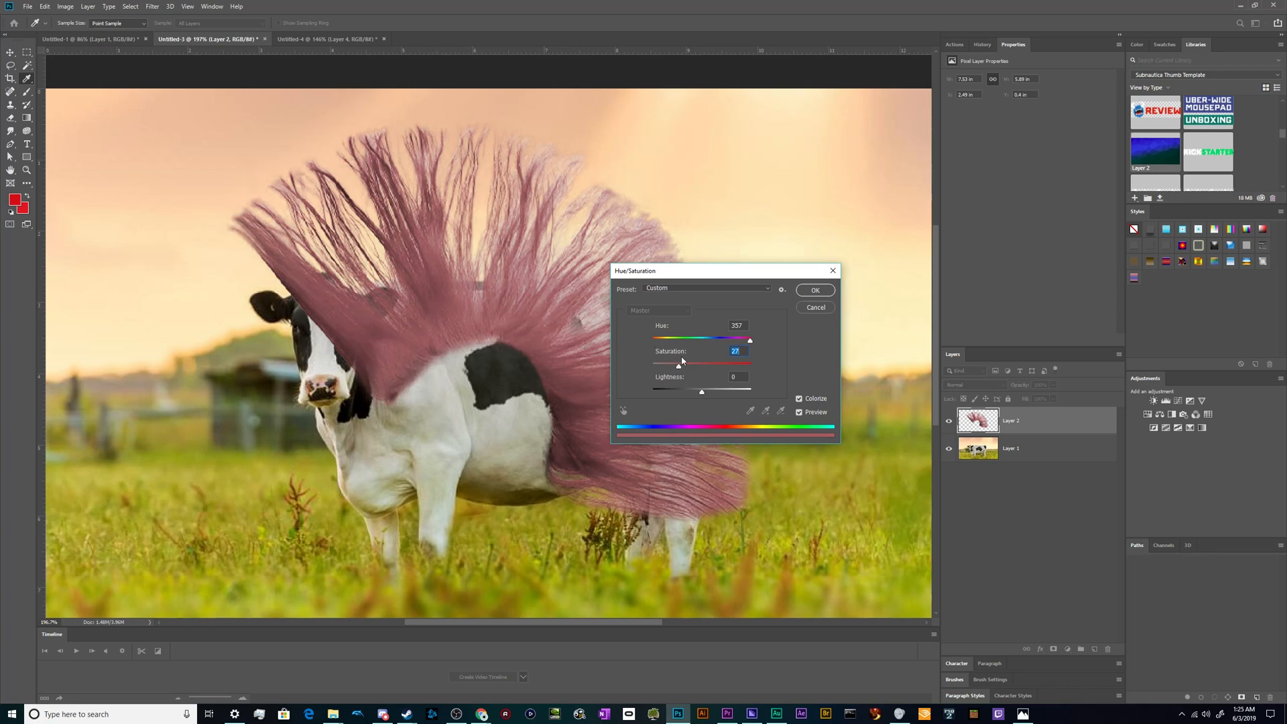
pyautogui.moveTo(681, 363); pyautogui.dragTo(741, 362)
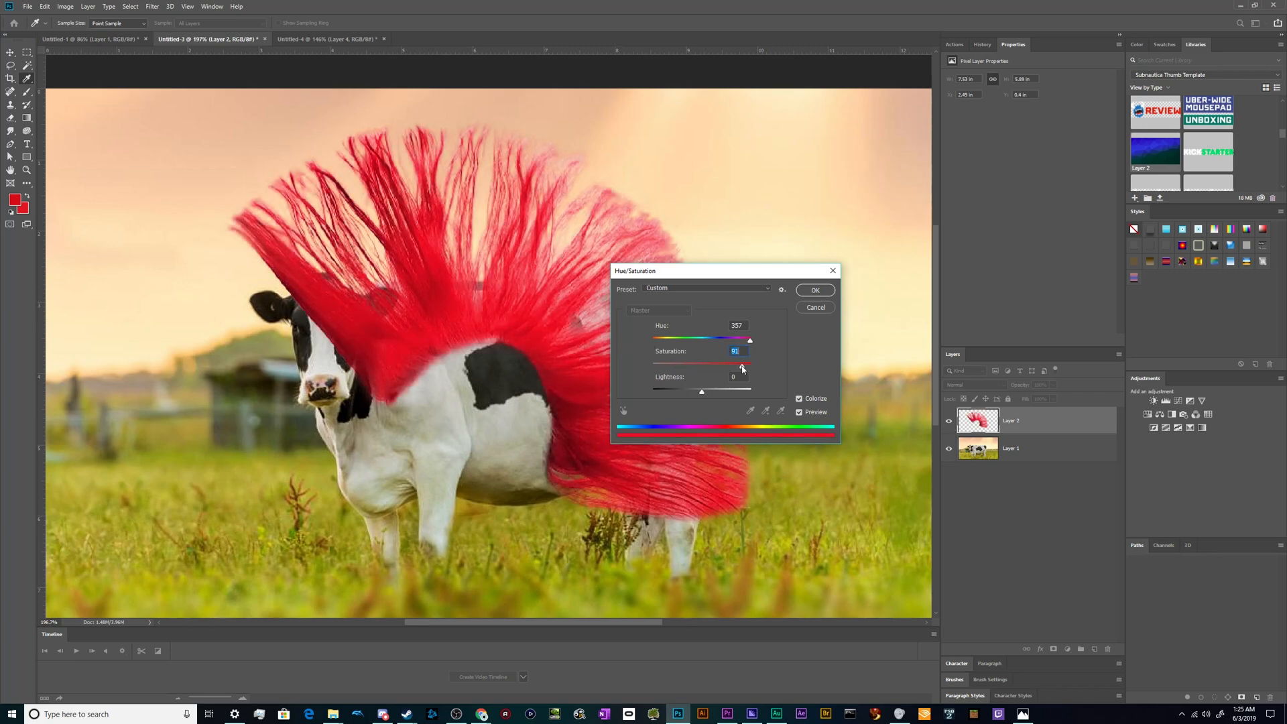
pyautogui.moveTo(748, 339); pyautogui.dragTo(749, 339)
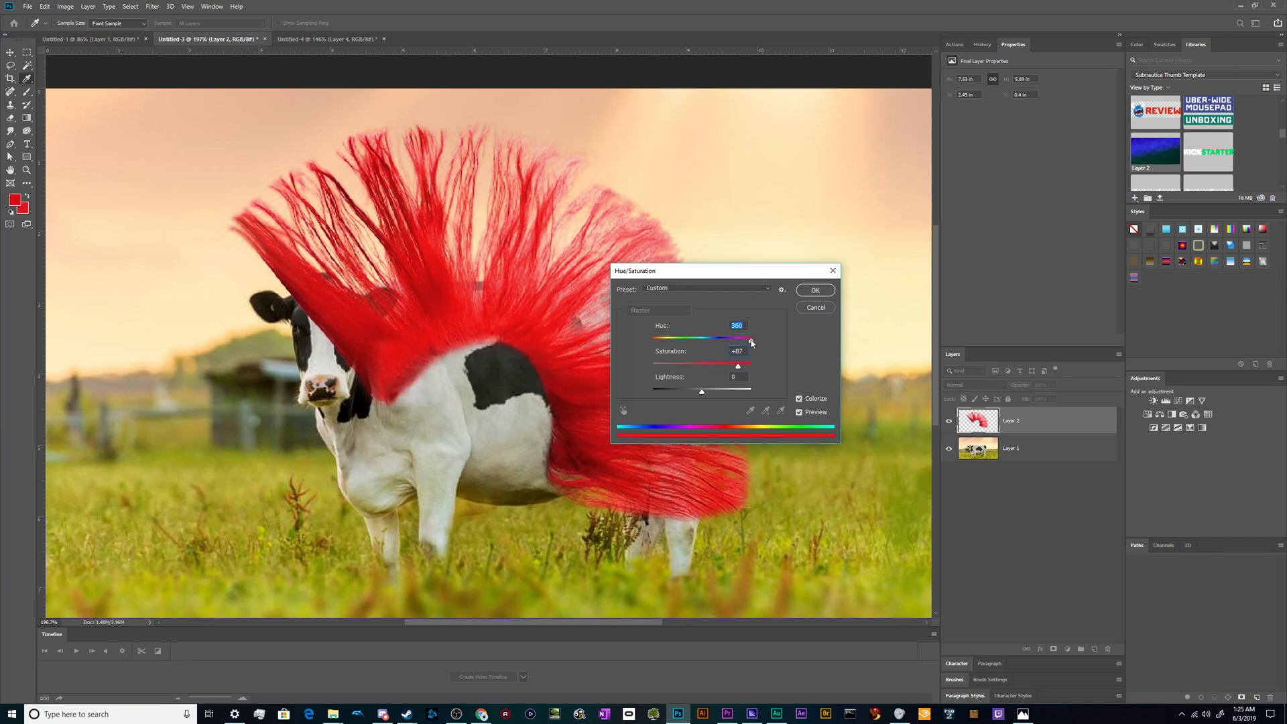
pyautogui.moveTo(747, 337); pyautogui.dragTo(732, 337)
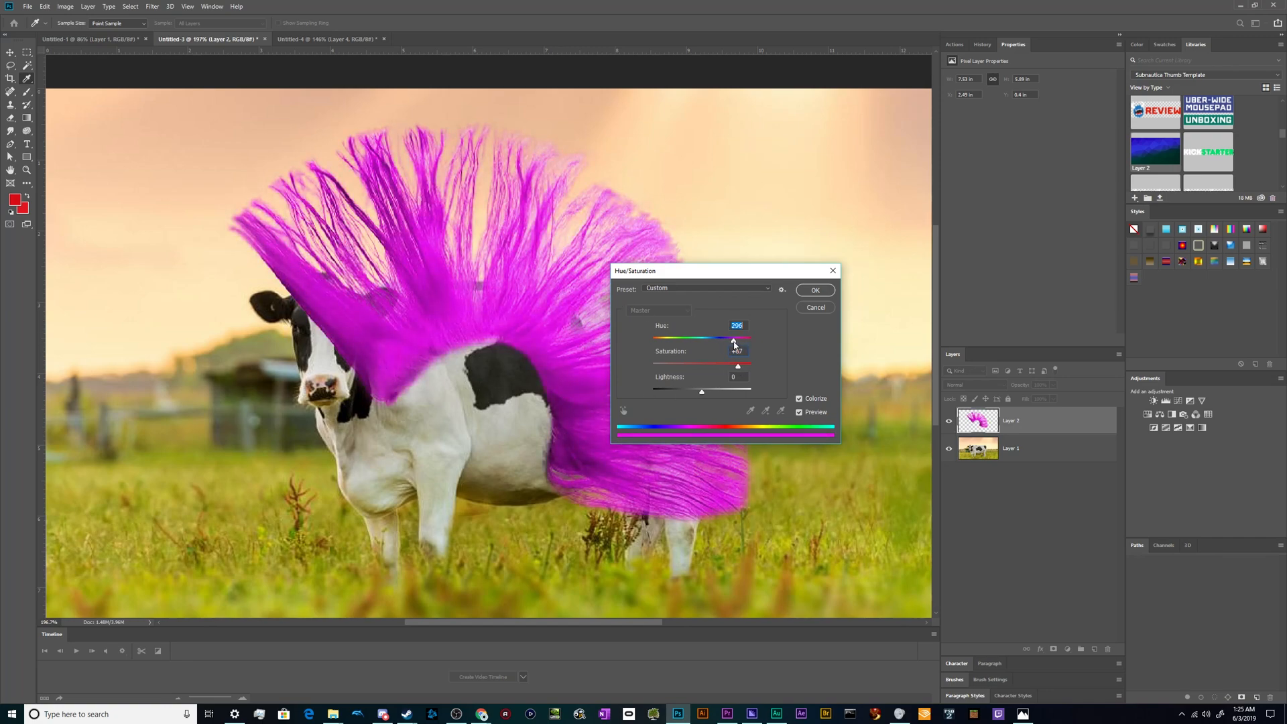
pyautogui.moveTo(733, 338); pyautogui.dragTo(727, 338)
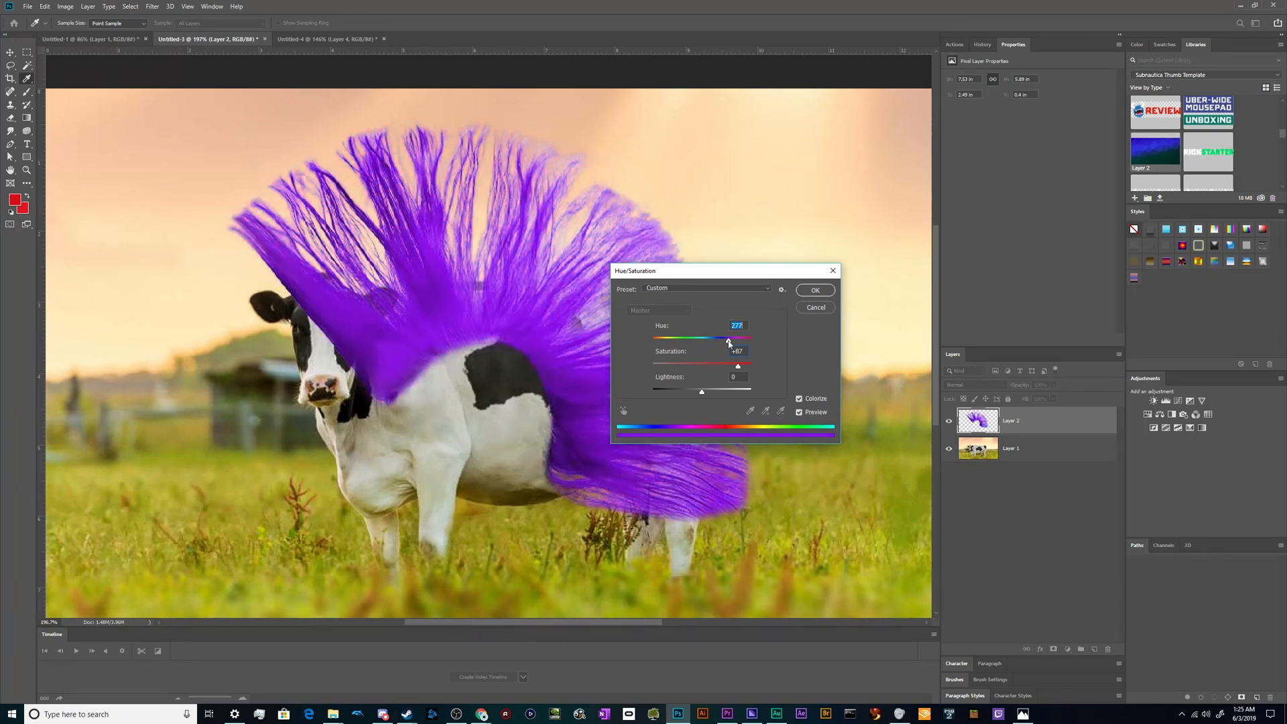
pyautogui.moveTo(727, 339); pyautogui.dragTo(711, 339)
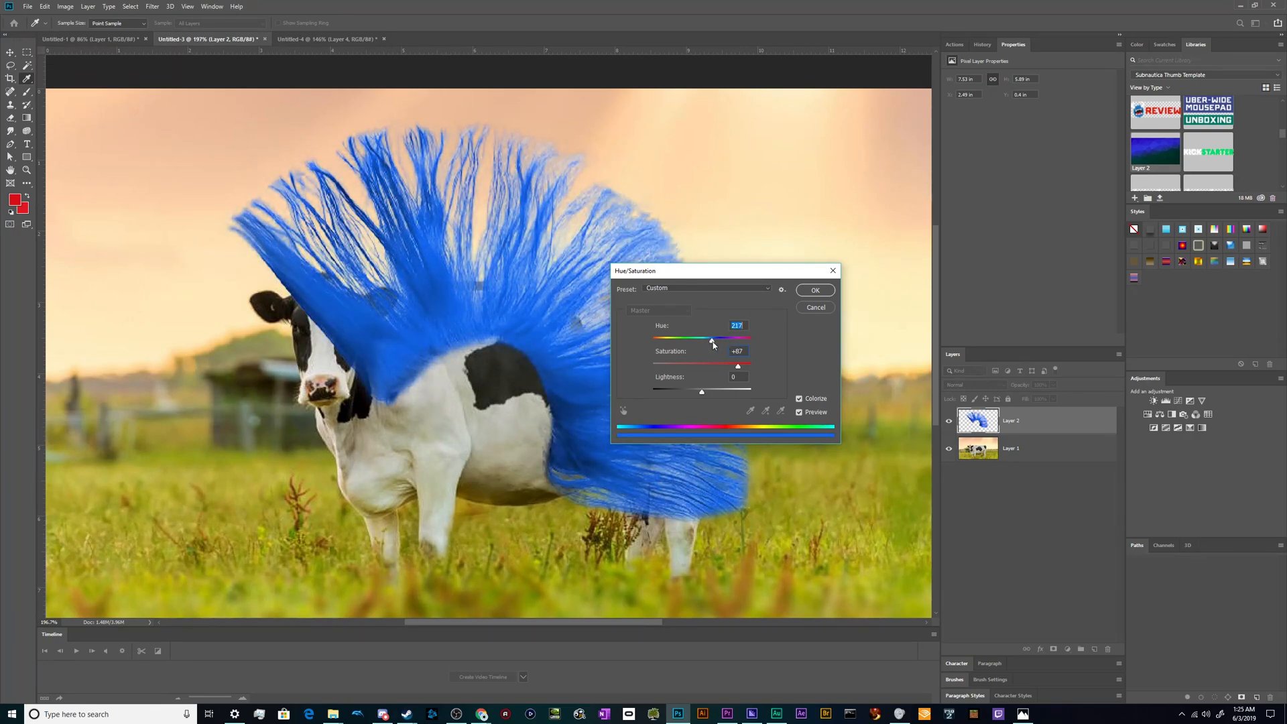
pyautogui.click(815, 289)
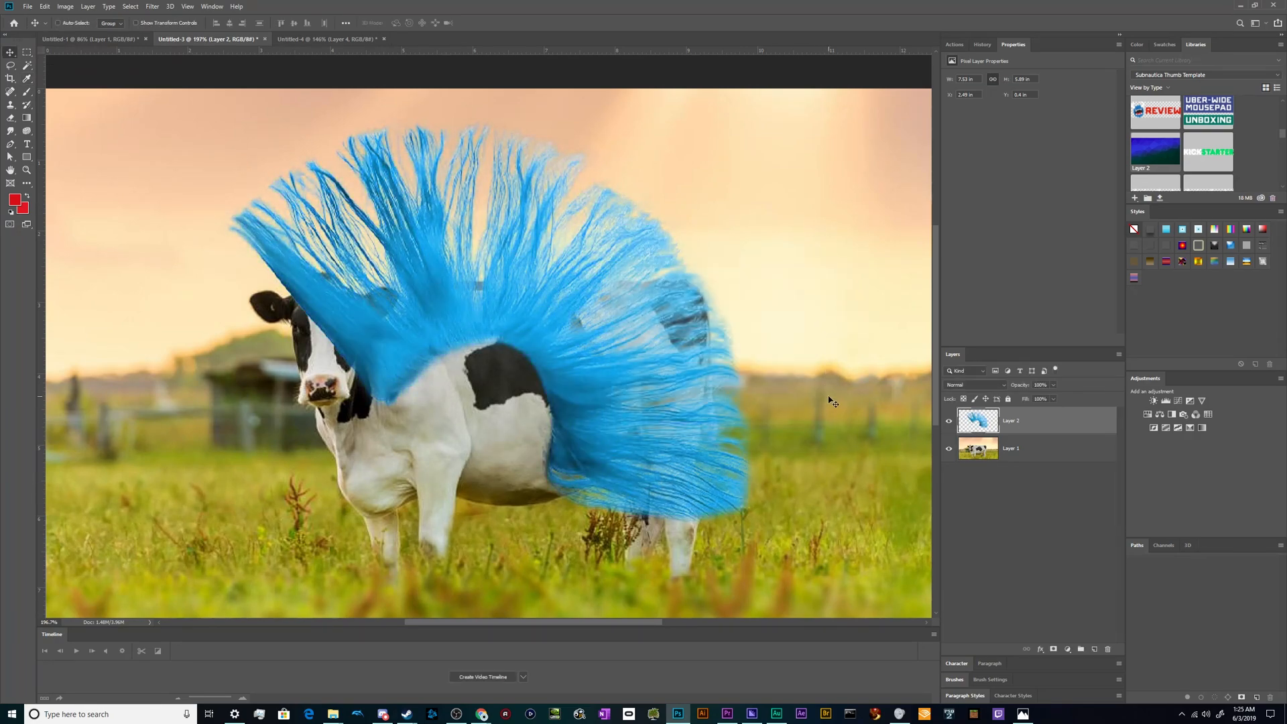
# - Scale the blue hair much smaller and settle it on top of the cow's head
pyautogui.moveTo(831, 401); pyautogui.dragTo(698, 457)
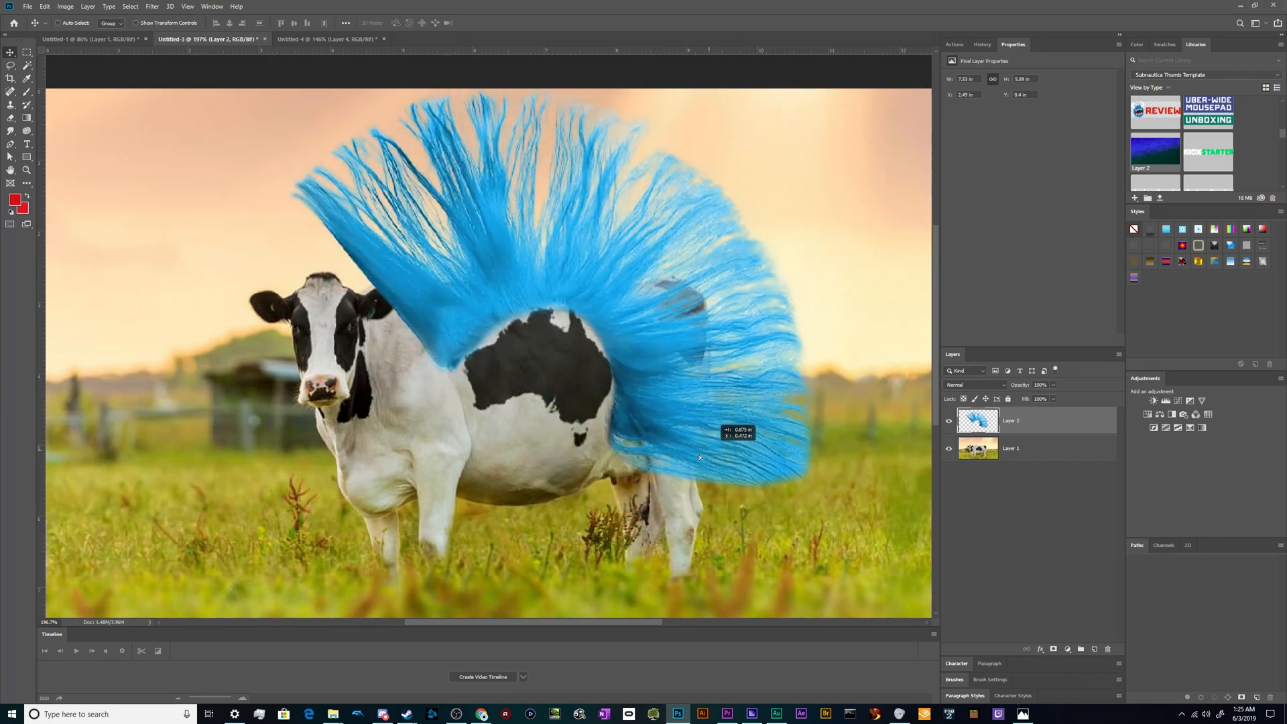
pyautogui.moveTo(698, 457); pyautogui.dragTo(780, 334)
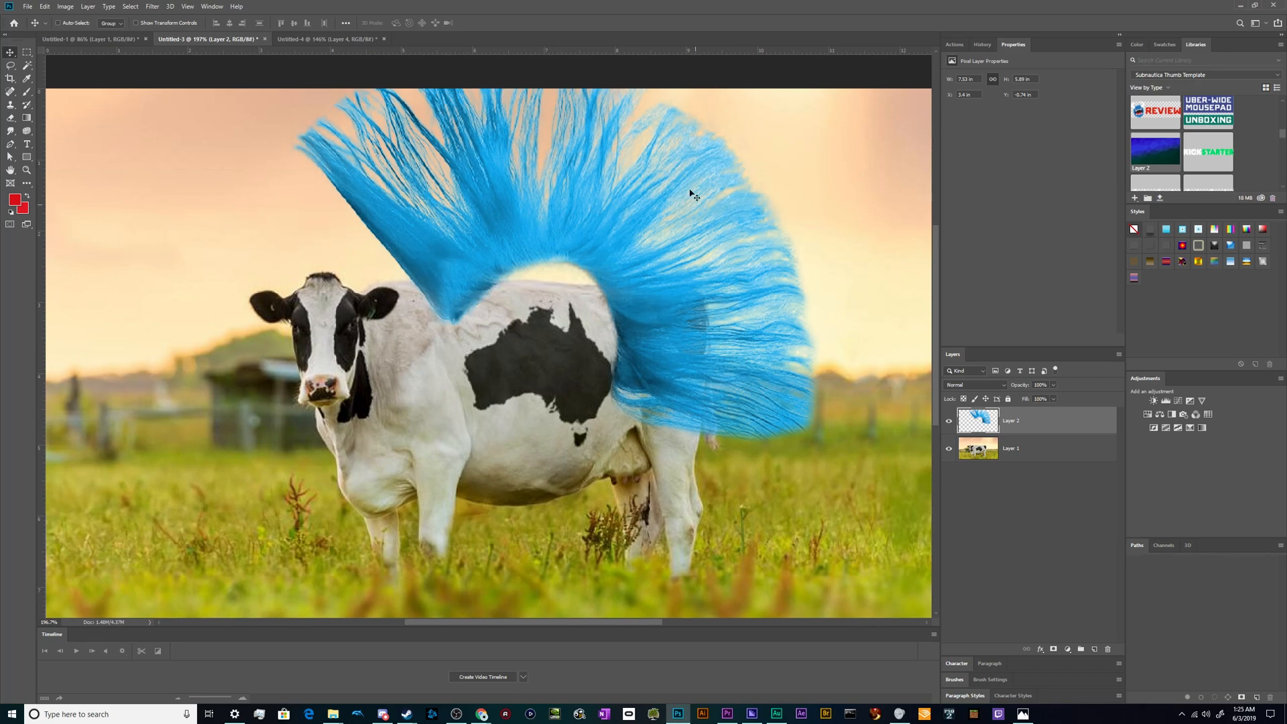
pyautogui.moveTo(694, 193); pyautogui.dragTo(755, 378)
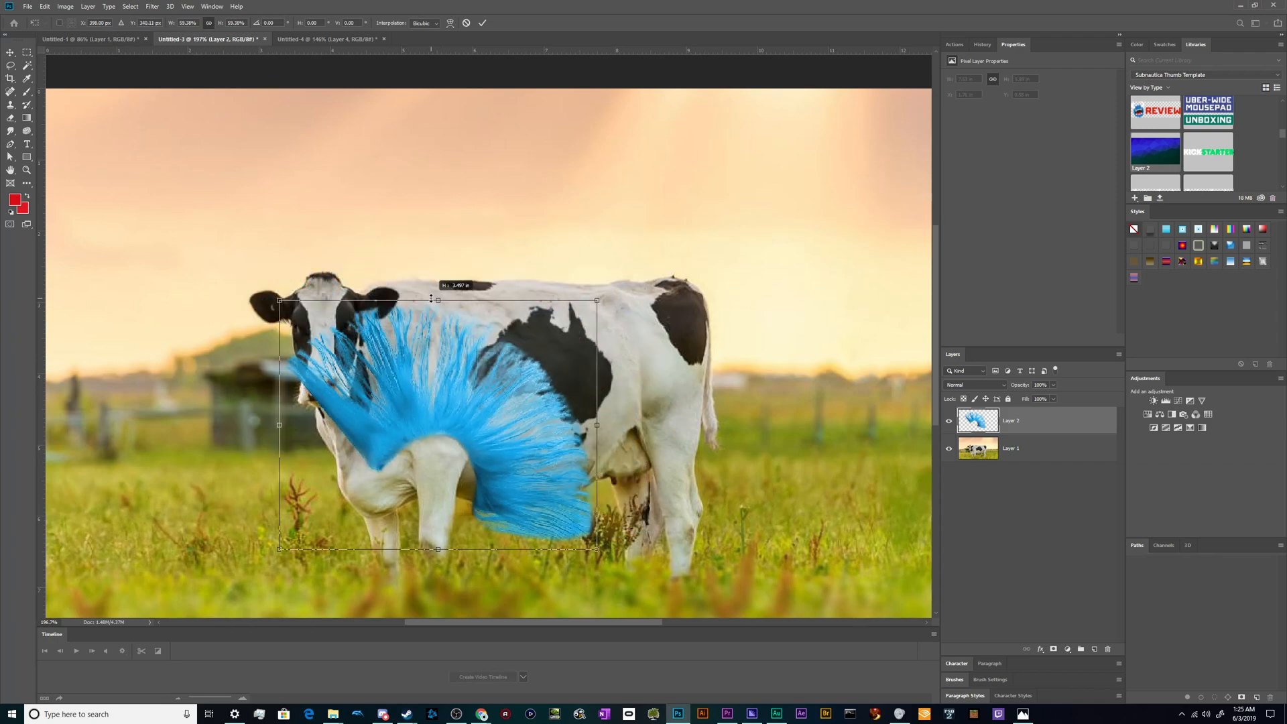
pyautogui.moveTo(438, 425); pyautogui.dragTo(351, 264)
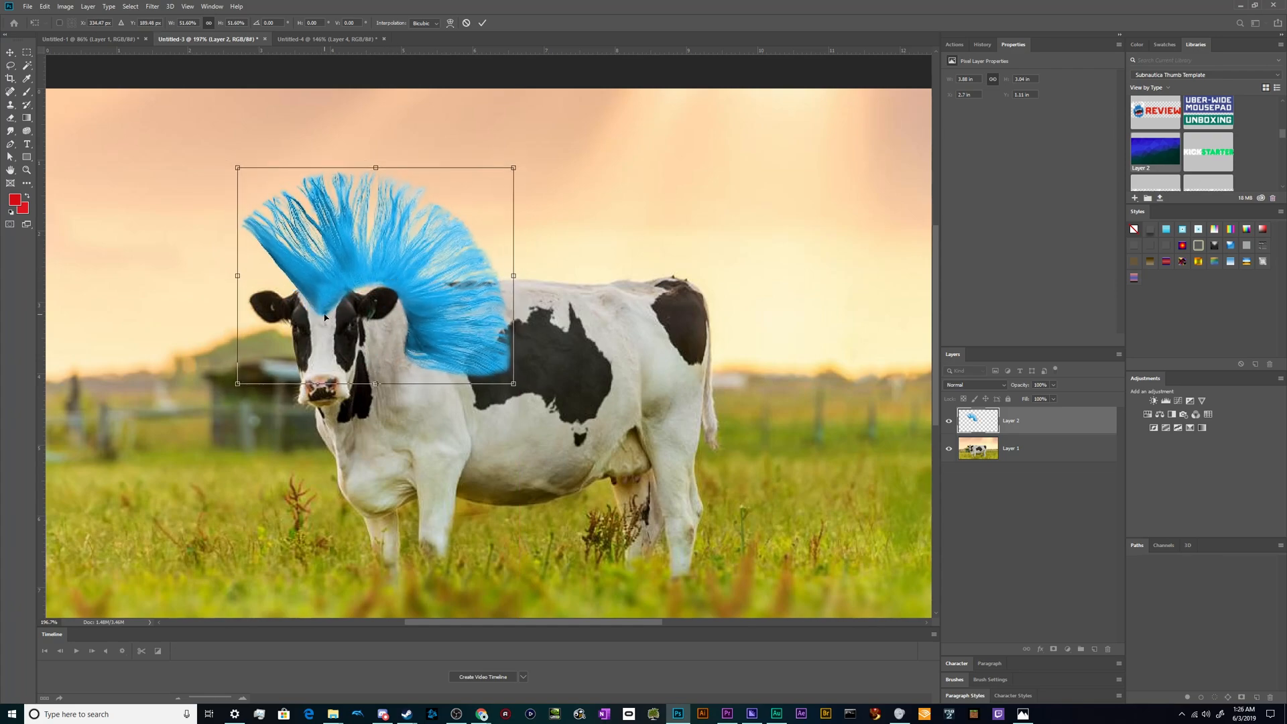
pyautogui.moveTo(325, 317); pyautogui.dragTo(339, 296)
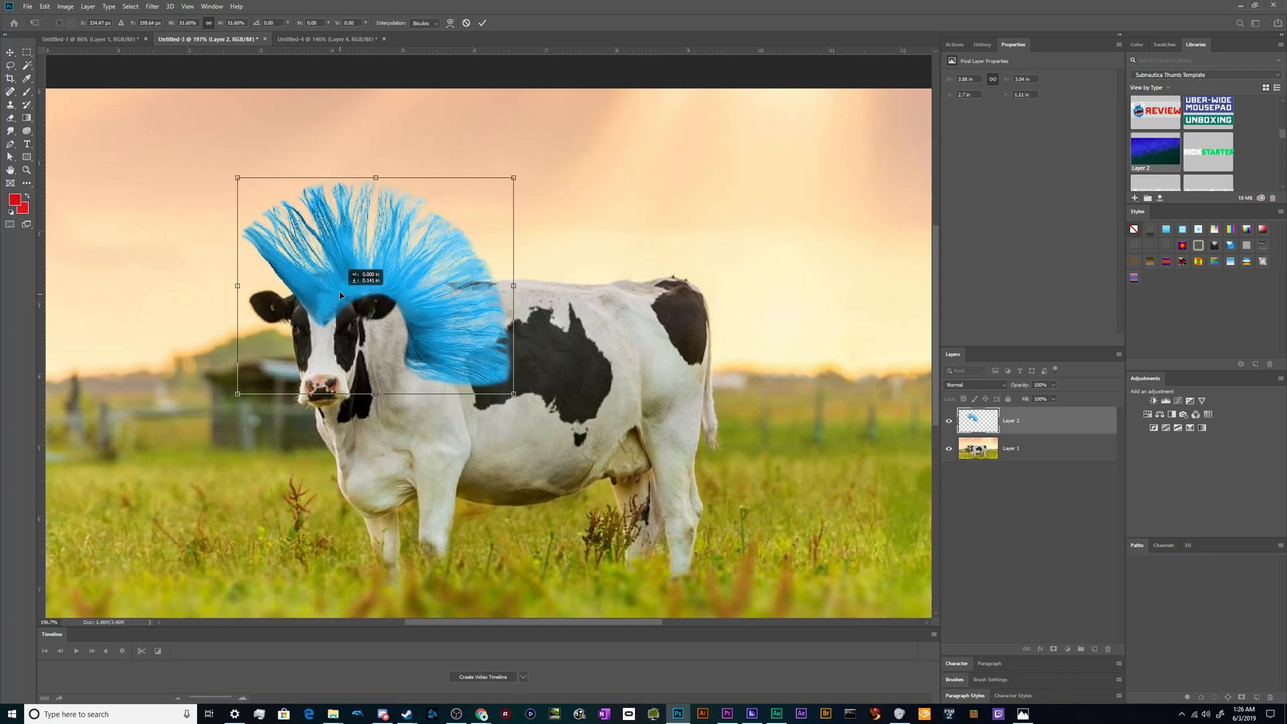
pyautogui.moveTo(340, 296); pyautogui.dragTo(340, 279)
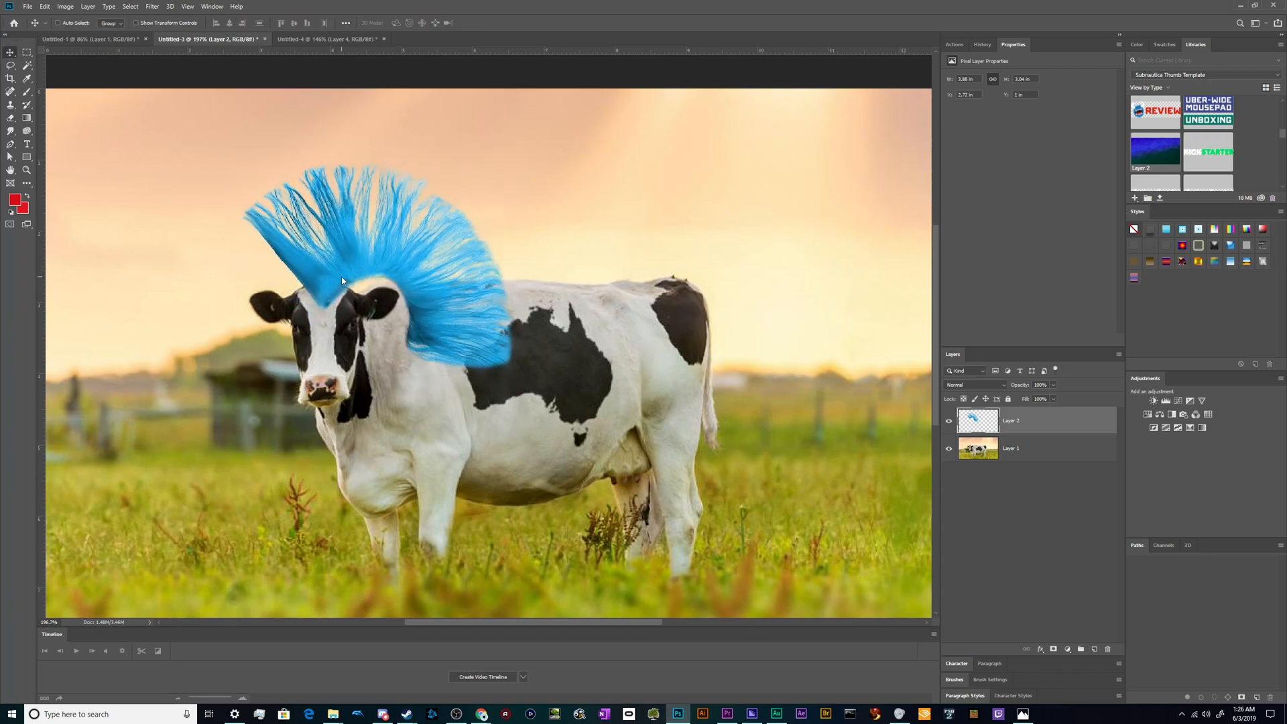
pyautogui.click(64, 6)
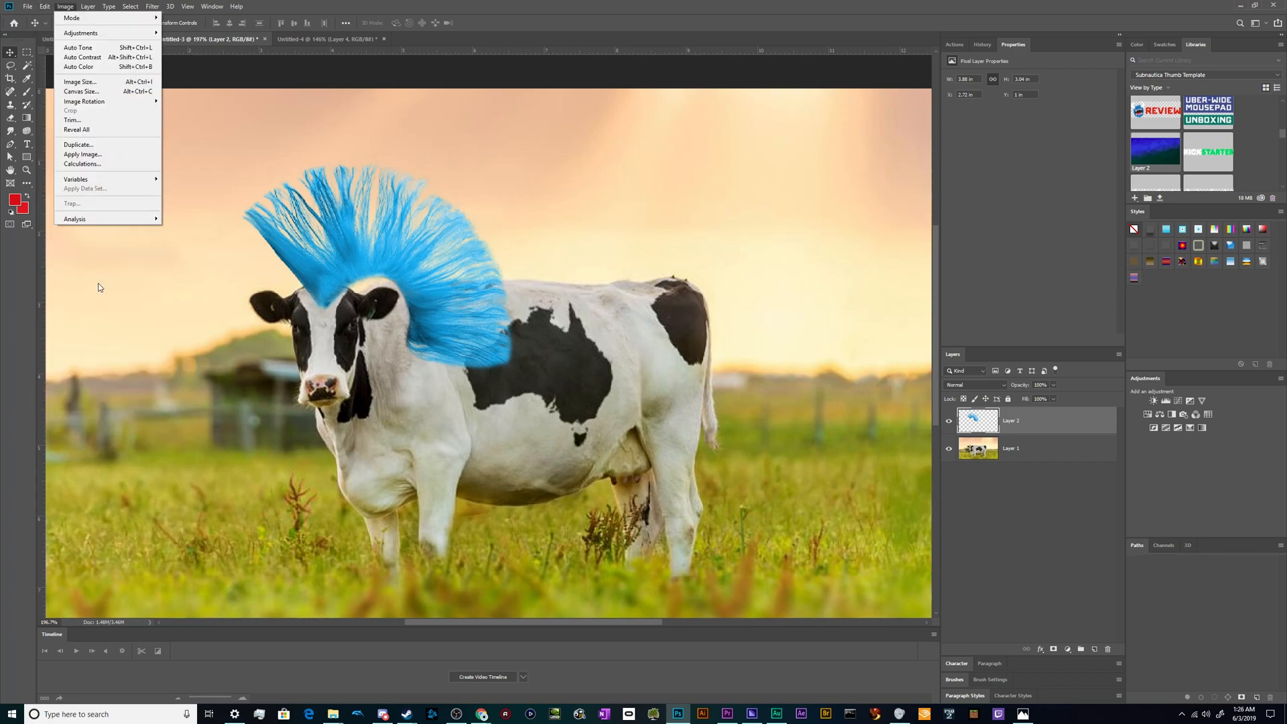
# - Use Edit > Transform to skew, rotate and shrink the mohawk into an upward slant
pyautogui.click(64, 7)
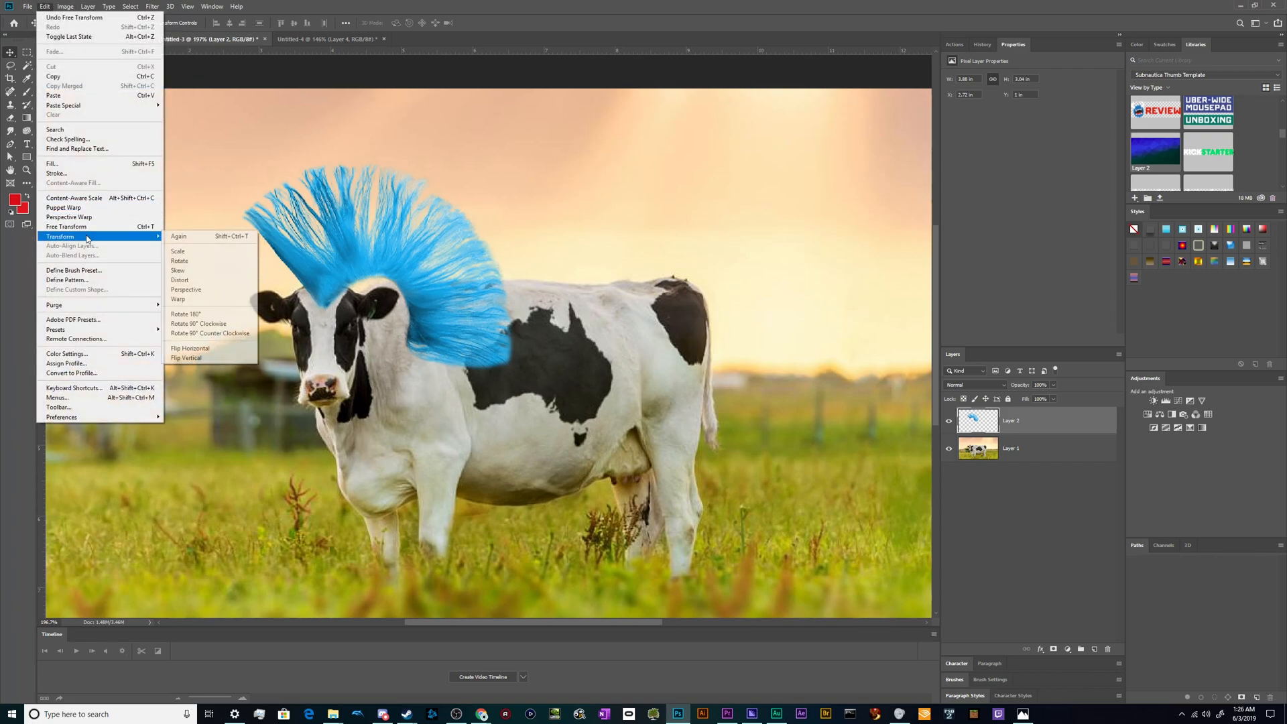
pyautogui.click(65, 227)
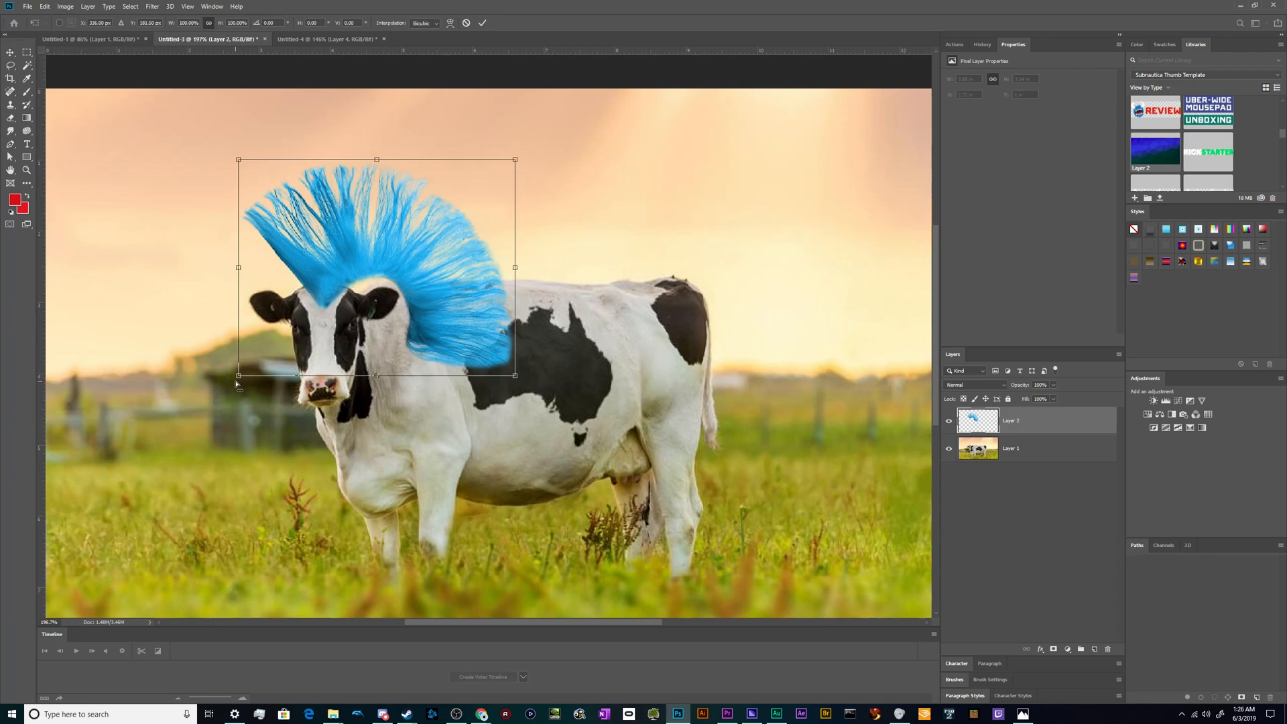
pyautogui.moveTo(238, 376); pyautogui.dragTo(238, 479)
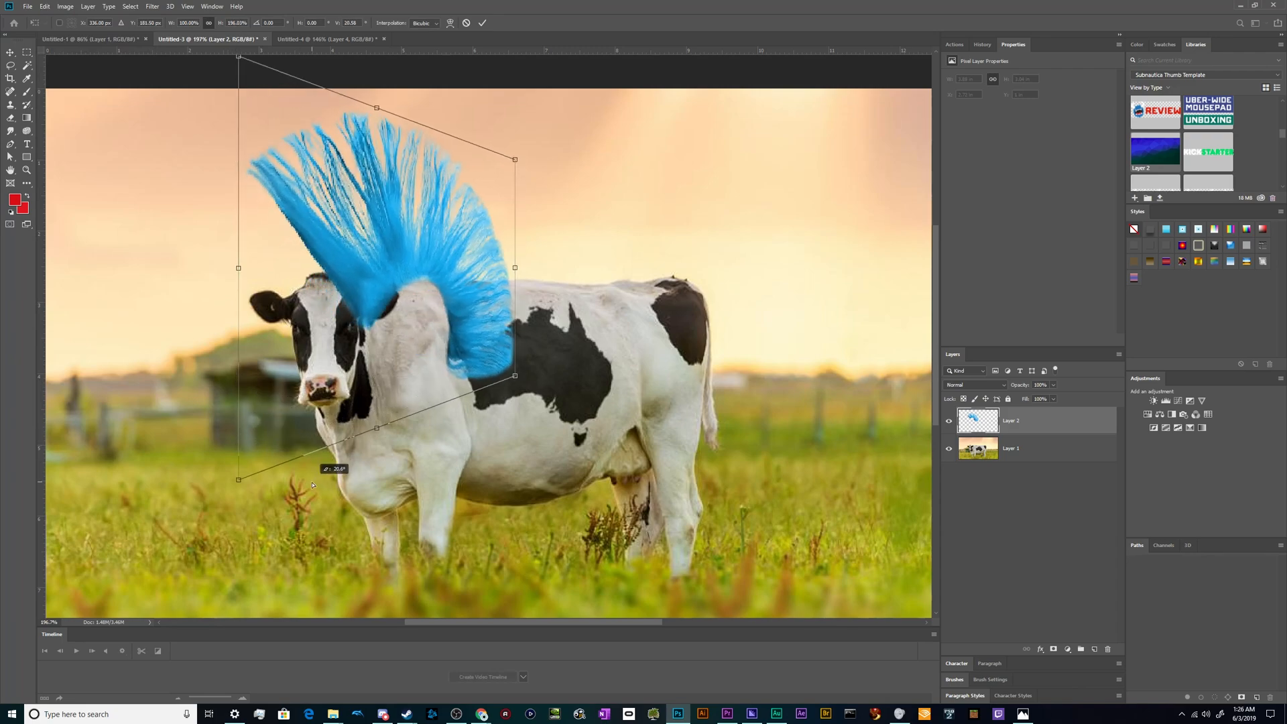
pyautogui.moveTo(238, 479); pyautogui.dragTo(238, 527)
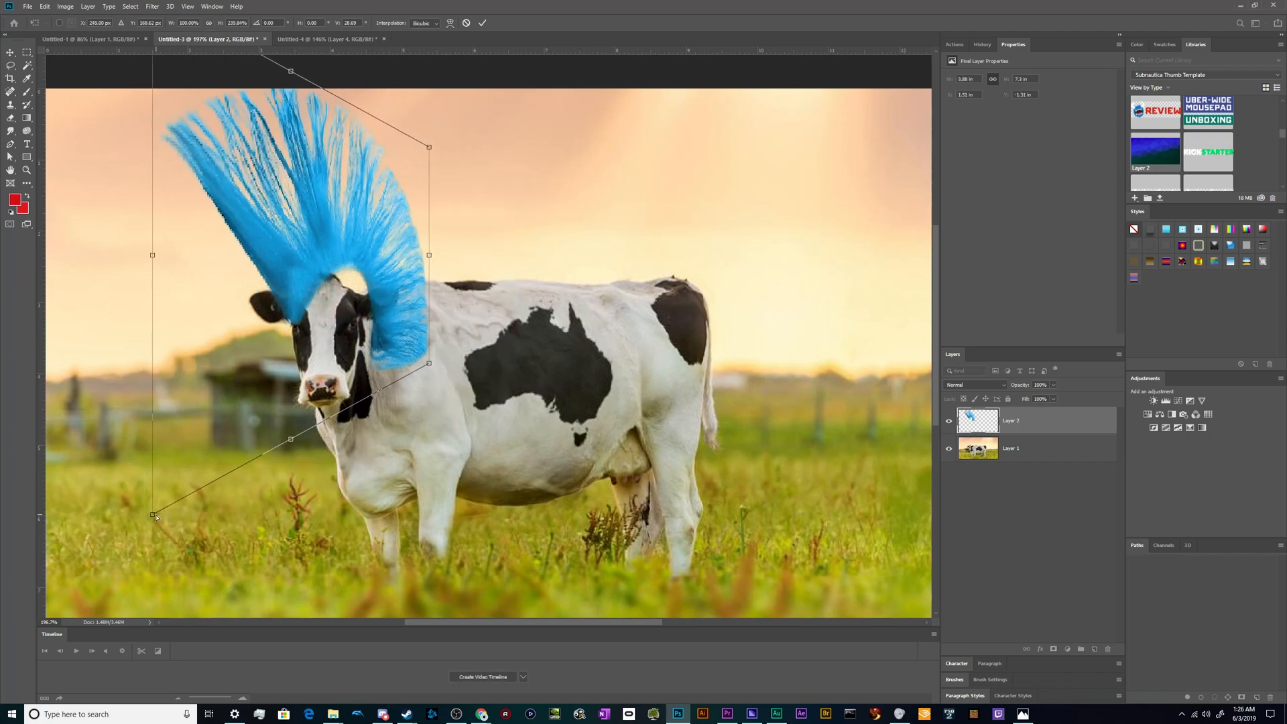
pyautogui.moveTo(152, 516); pyautogui.dragTo(298, 602)
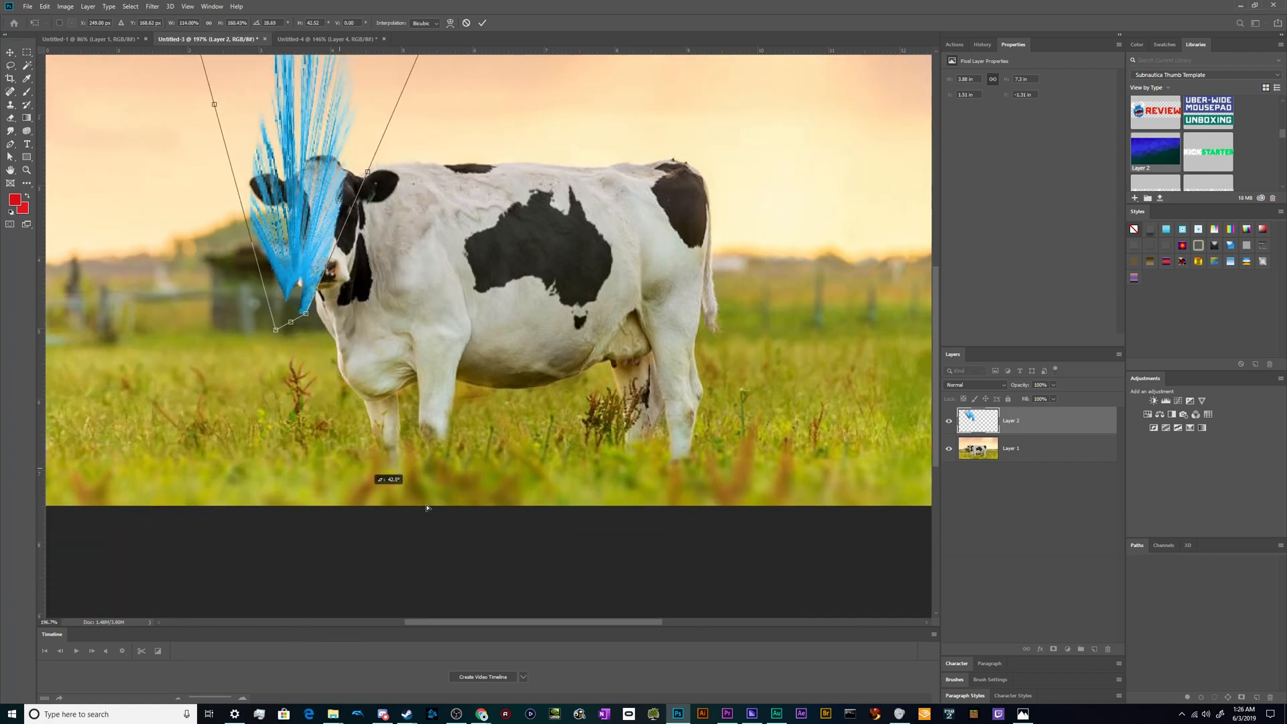
pyautogui.moveTo(275, 328); pyautogui.dragTo(170, 387)
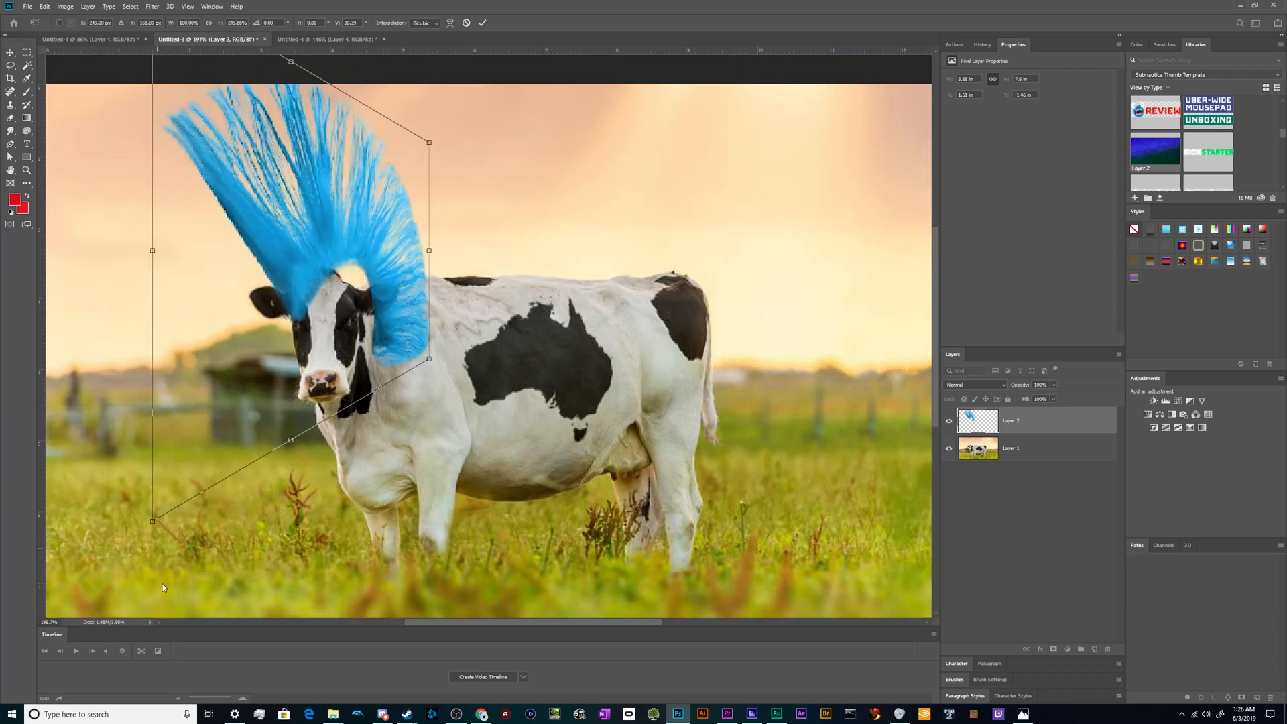
pyautogui.moveTo(152, 521); pyautogui.dragTo(152, 531)
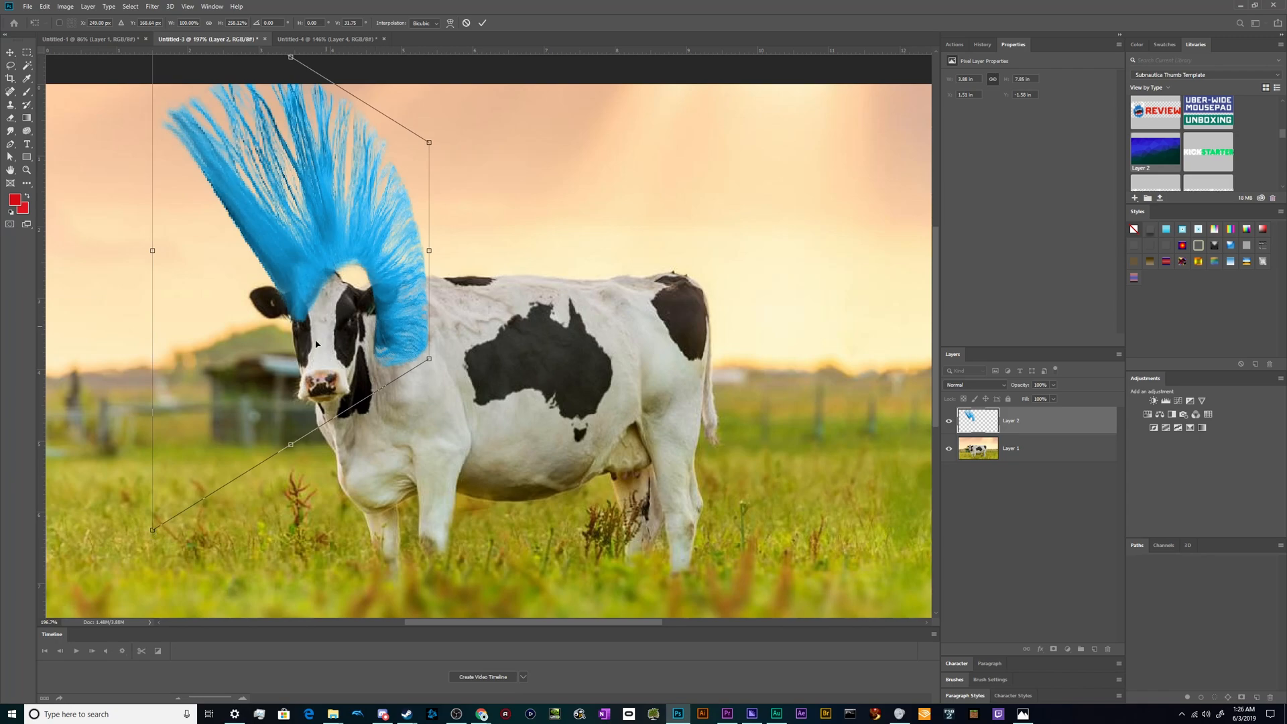
pyautogui.moveTo(152, 529); pyautogui.dragTo(157, 469)
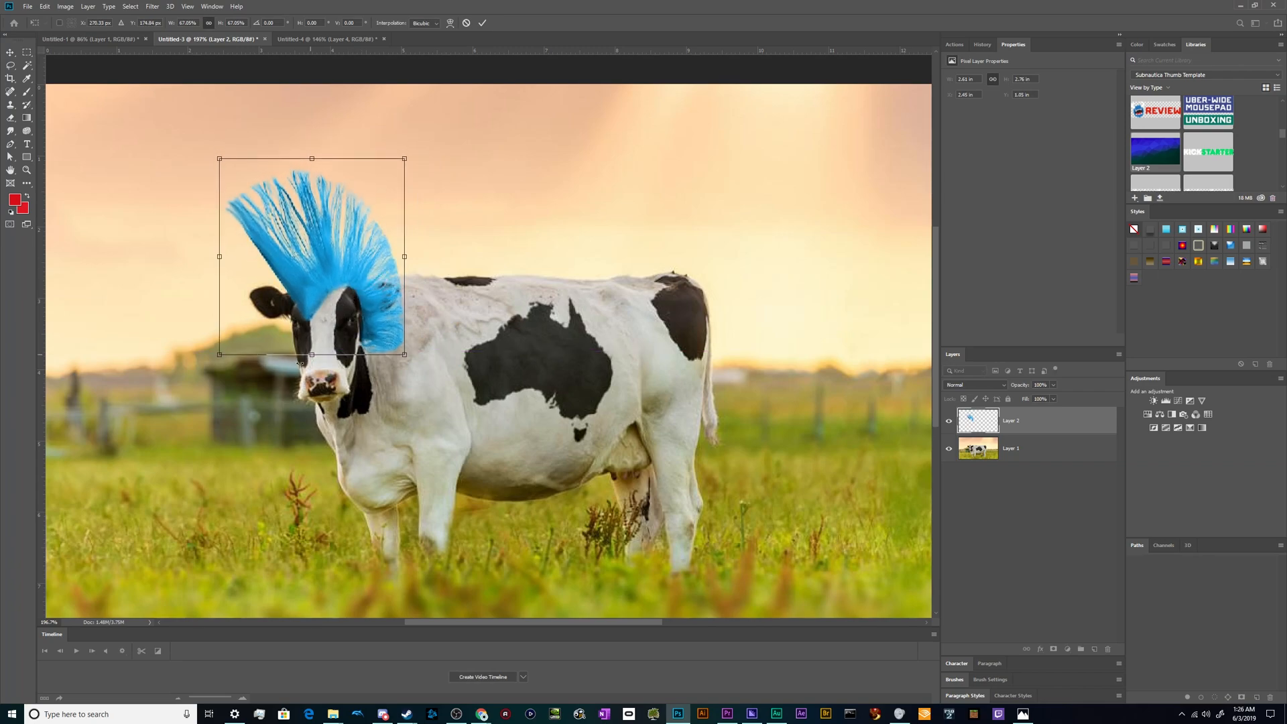
pyautogui.moveTo(218, 256)
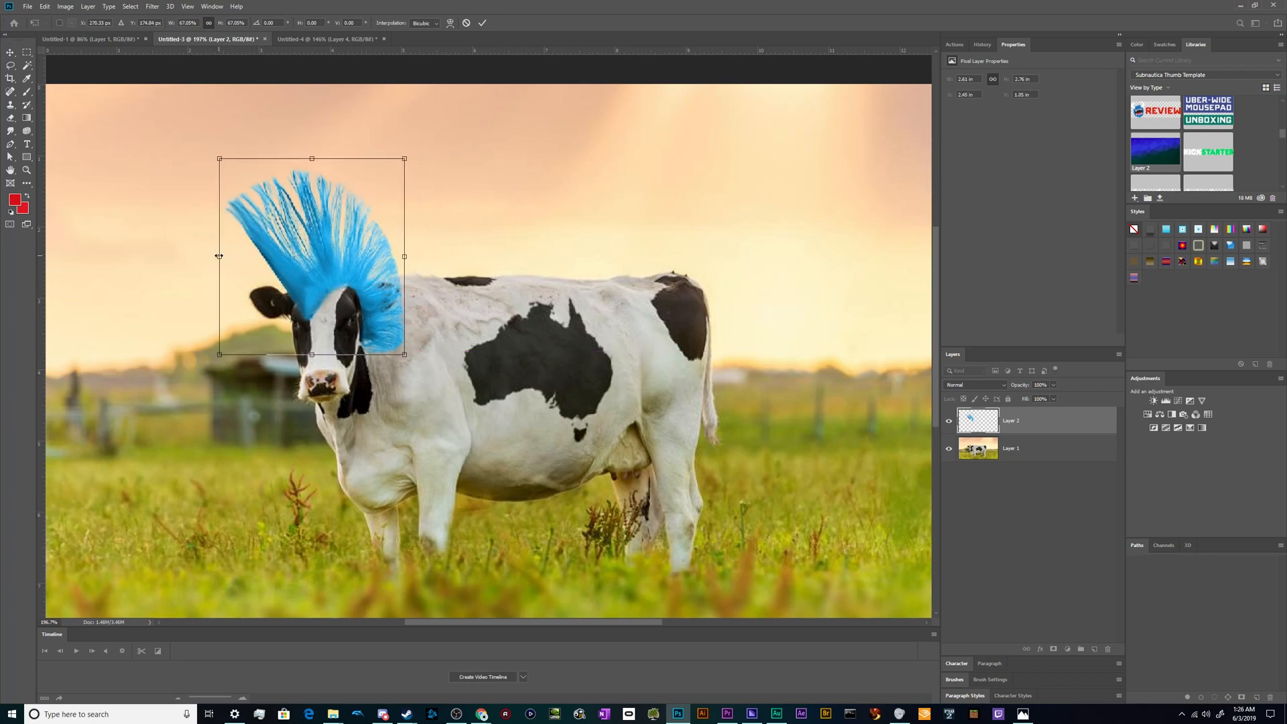
# - Nudge and slightly stretch the mohawk between the ears, then commit the transform
pyautogui.moveTo(220, 256); pyautogui.dragTo(235, 256)
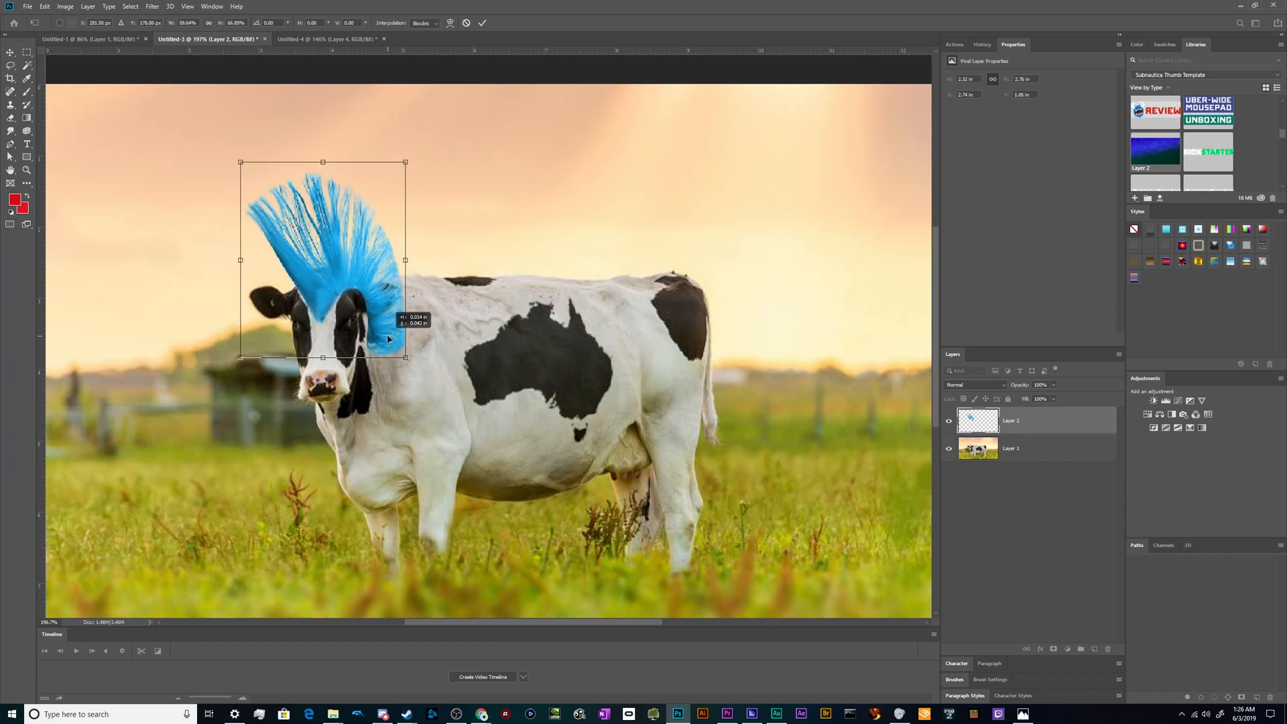
pyautogui.moveTo(387, 340); pyautogui.dragTo(382, 327)
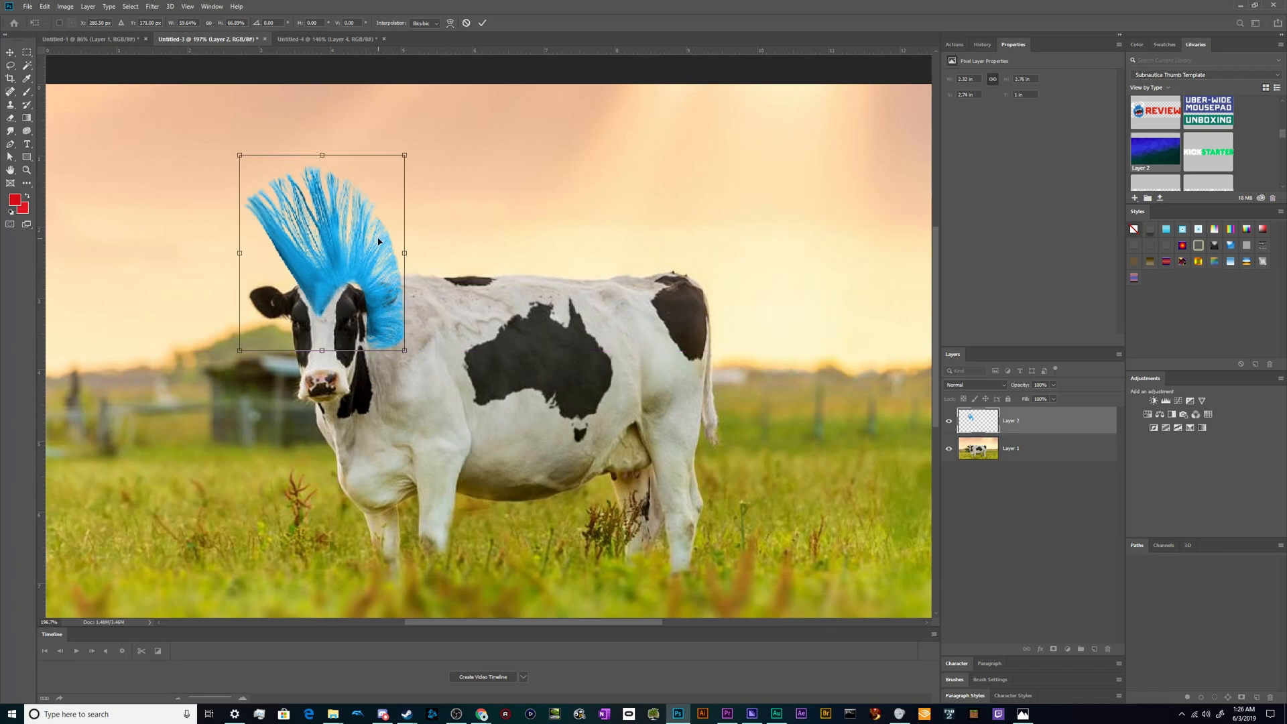
pyautogui.moveTo(404, 154); pyautogui.dragTo(408, 158)
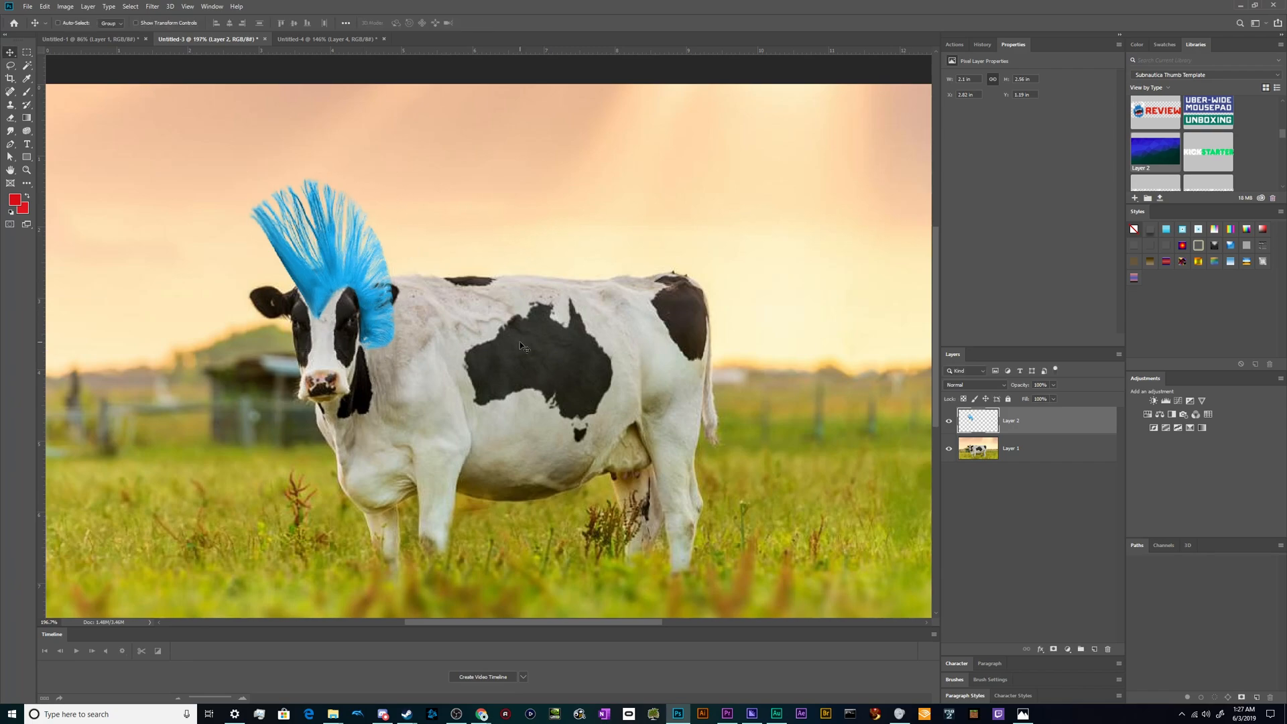
pyautogui.moveTo(865, 593)
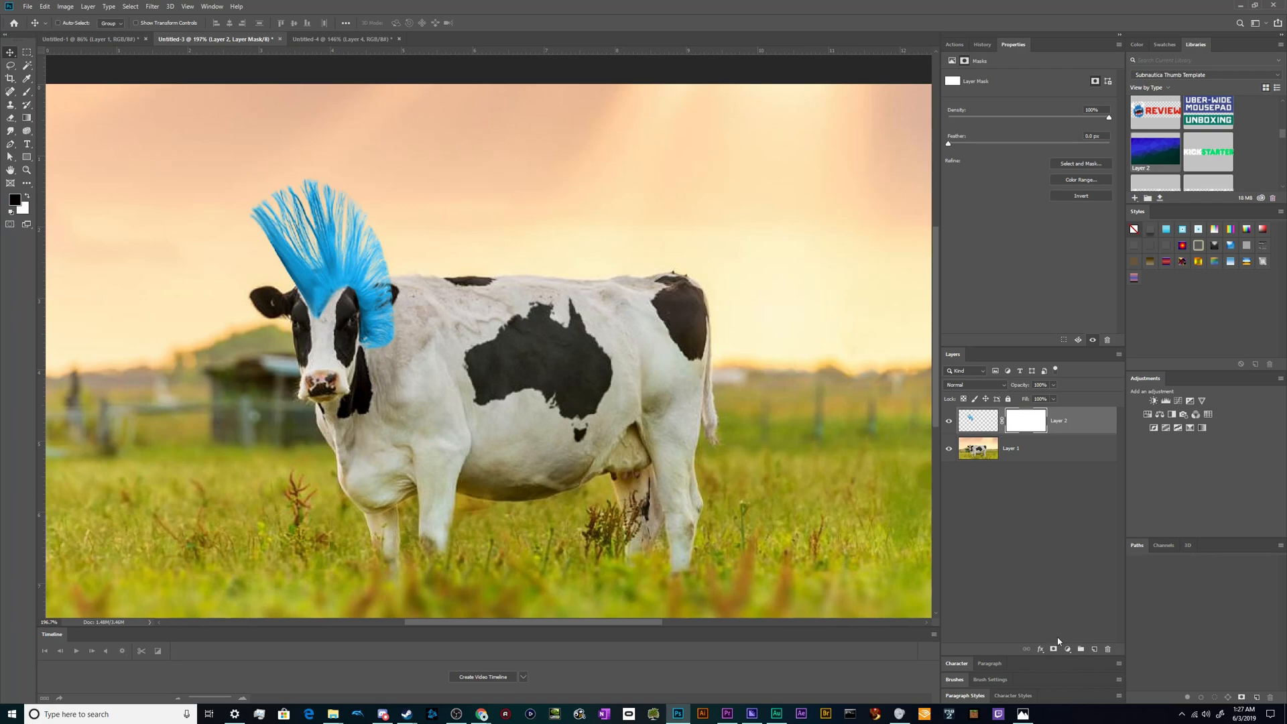
pyautogui.moveTo(983, 494)
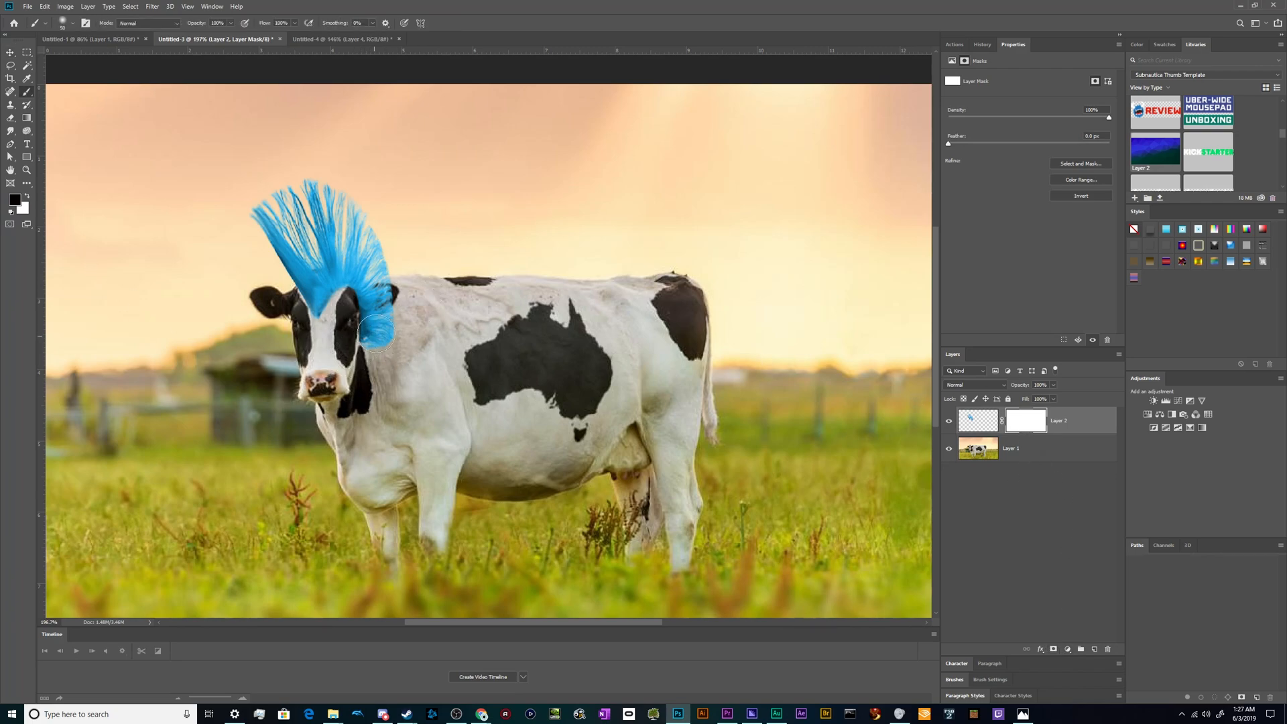
# - Paint the layer mask to hide the mohawk base along the cow's ear
pyautogui.moveTo(374, 337); pyautogui.dragTo(382, 456)
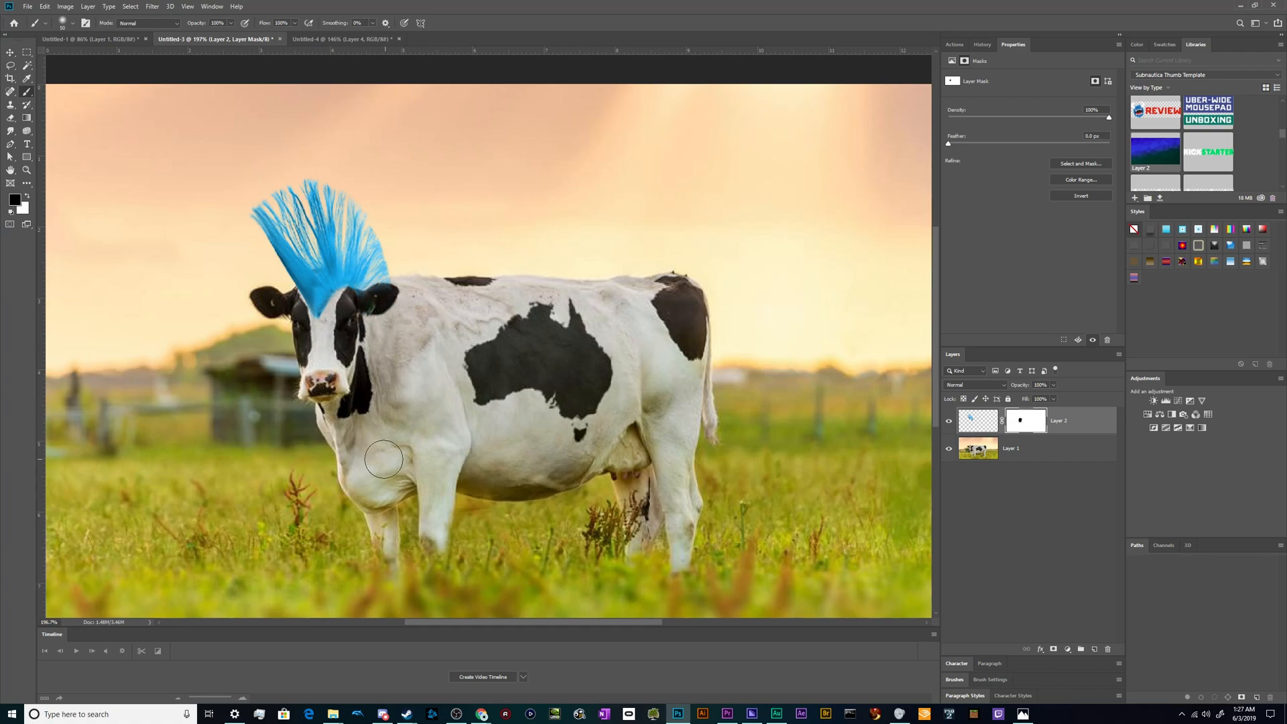
pyautogui.moveTo(241, 294)
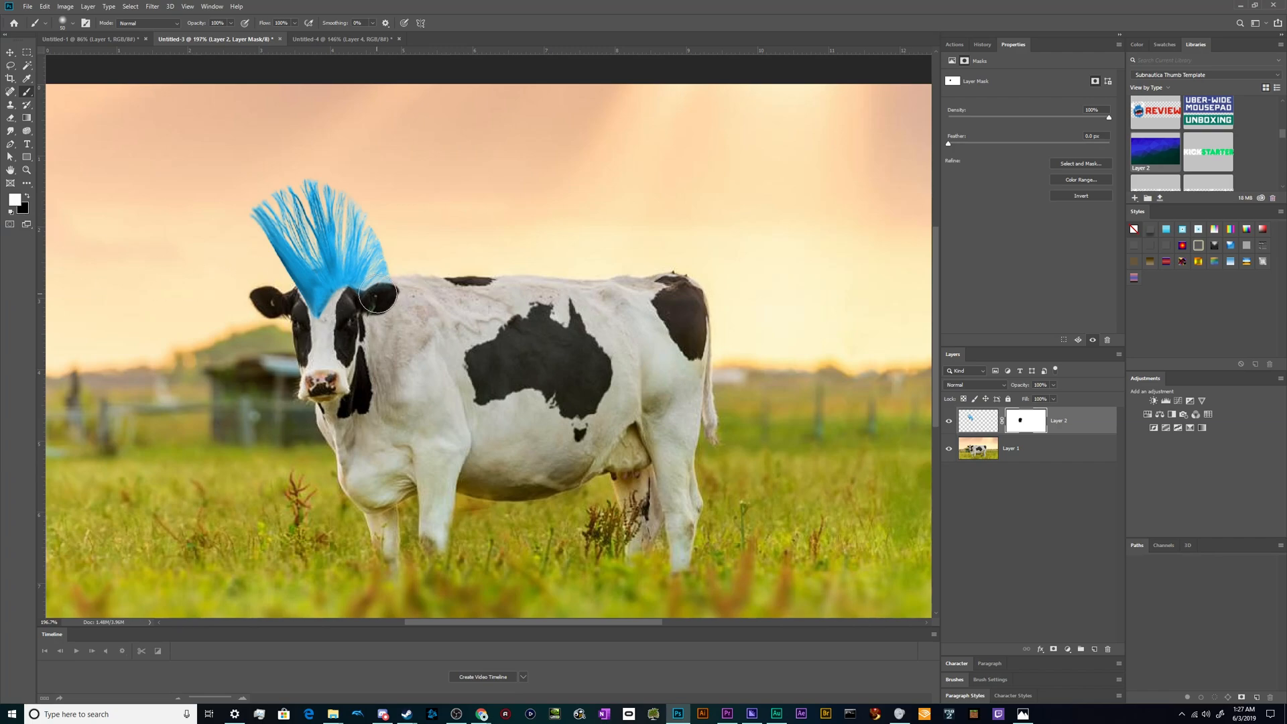
pyautogui.moveTo(377, 296); pyautogui.dragTo(386, 337)
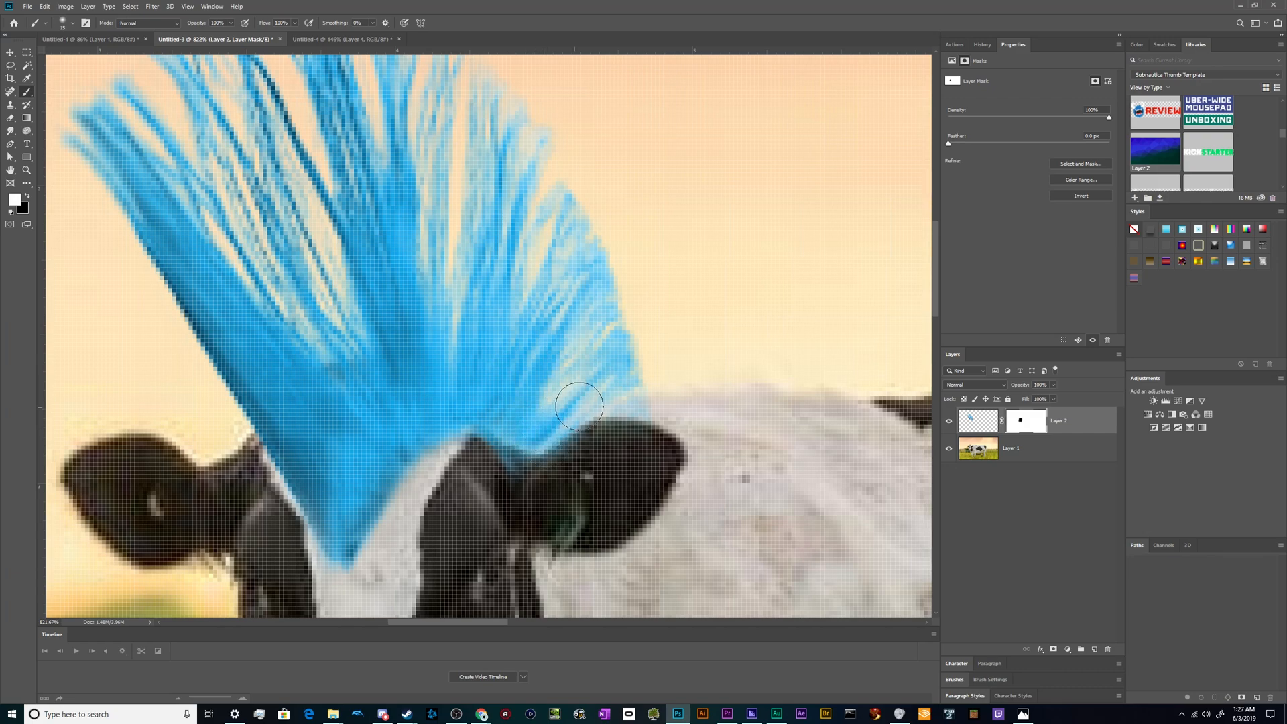
pyautogui.moveTo(579, 406); pyautogui.dragTo(480, 404)
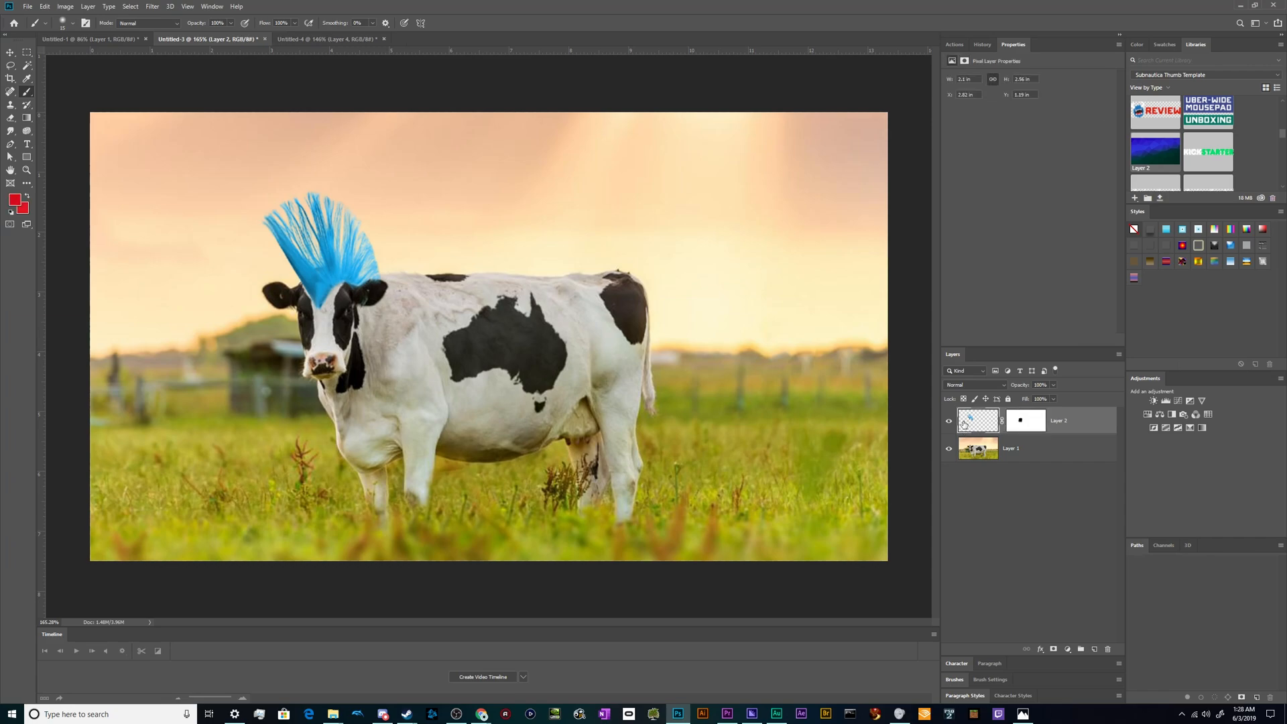
# - Target the mohawk's pixels and apply a +13 Hue/Saturation hue shift
pyautogui.click(1025, 420)
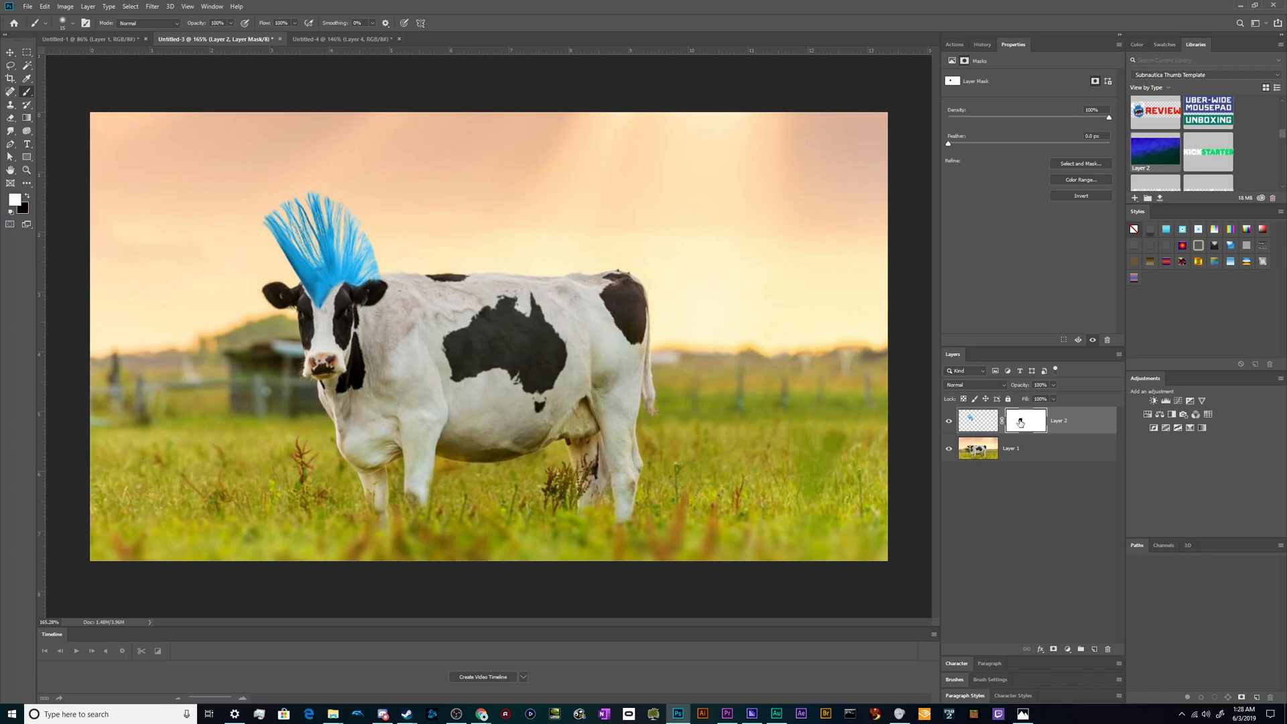
pyautogui.click(978, 420)
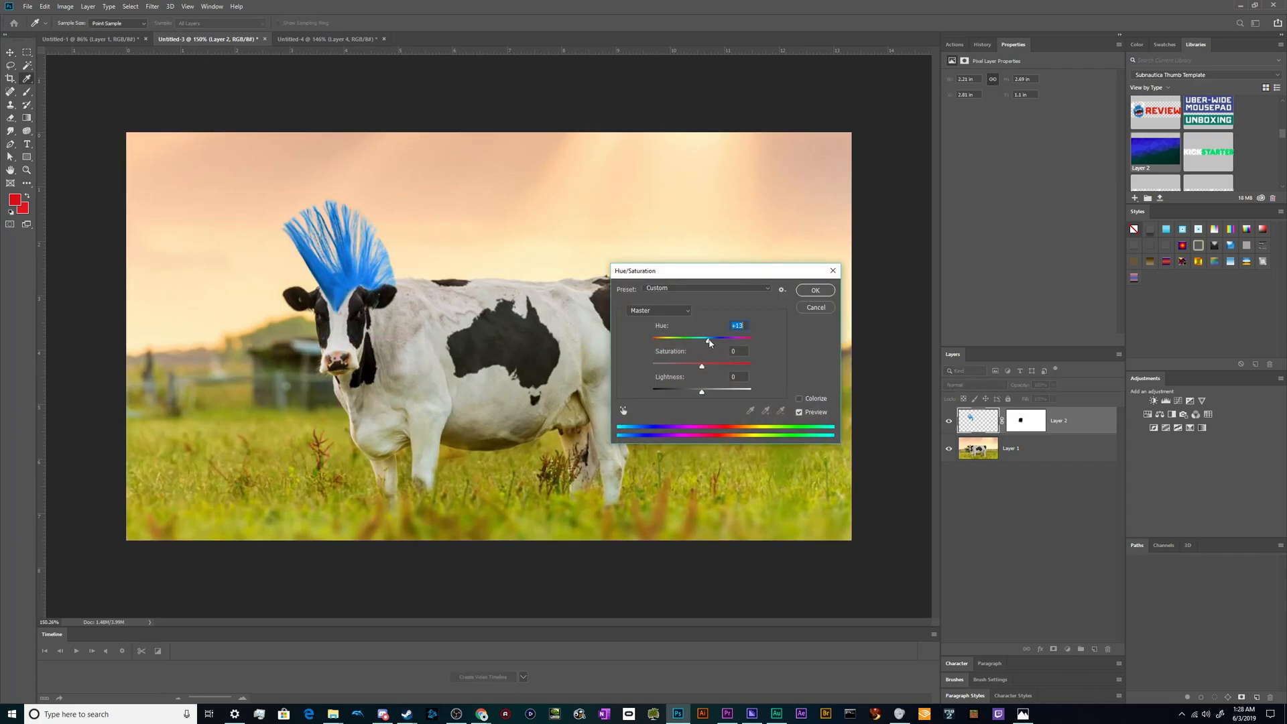
pyautogui.click(815, 290)
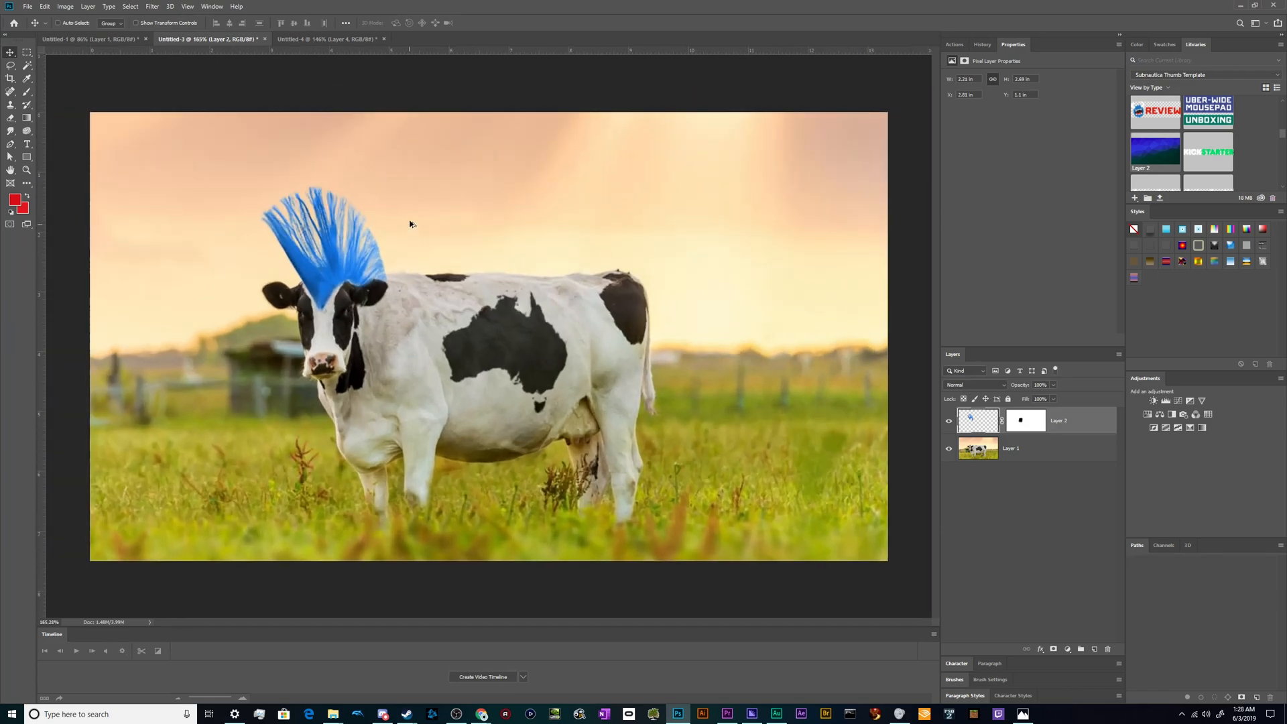
pyautogui.moveTo(77, 162)
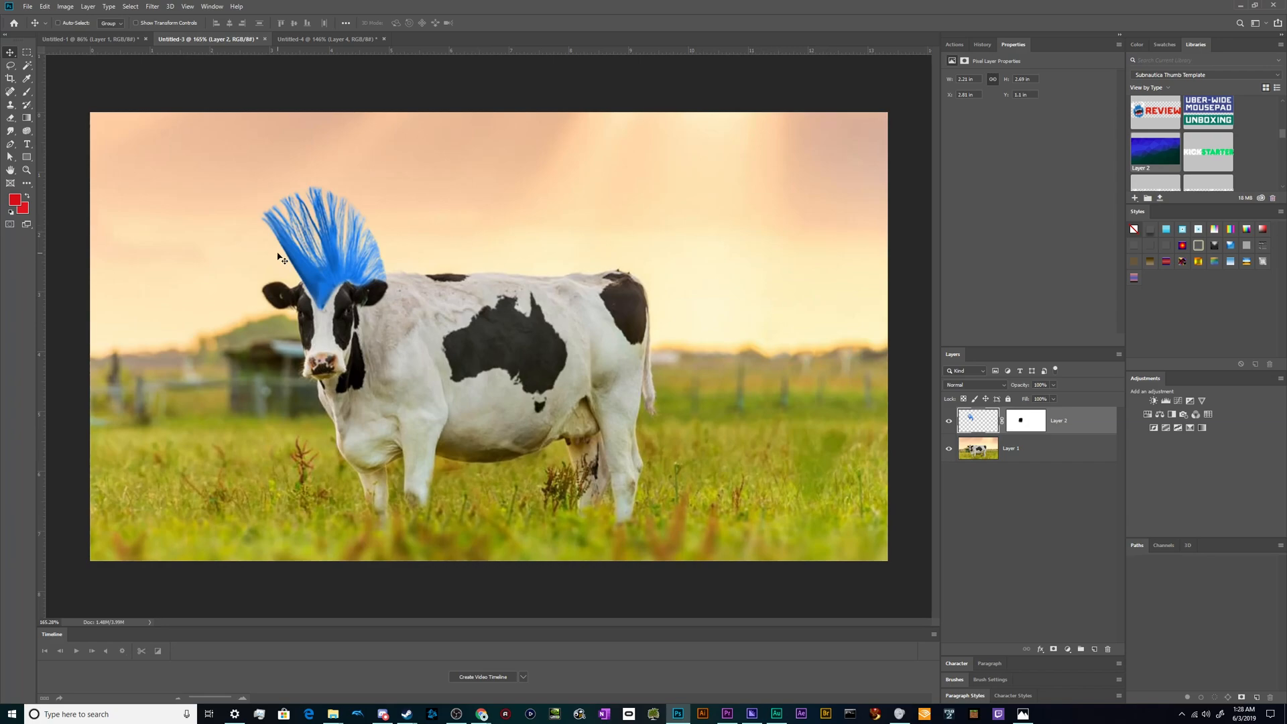
# - Pick the Crop tool to begin tightening the frame around the cow
pyautogui.click(10, 83)
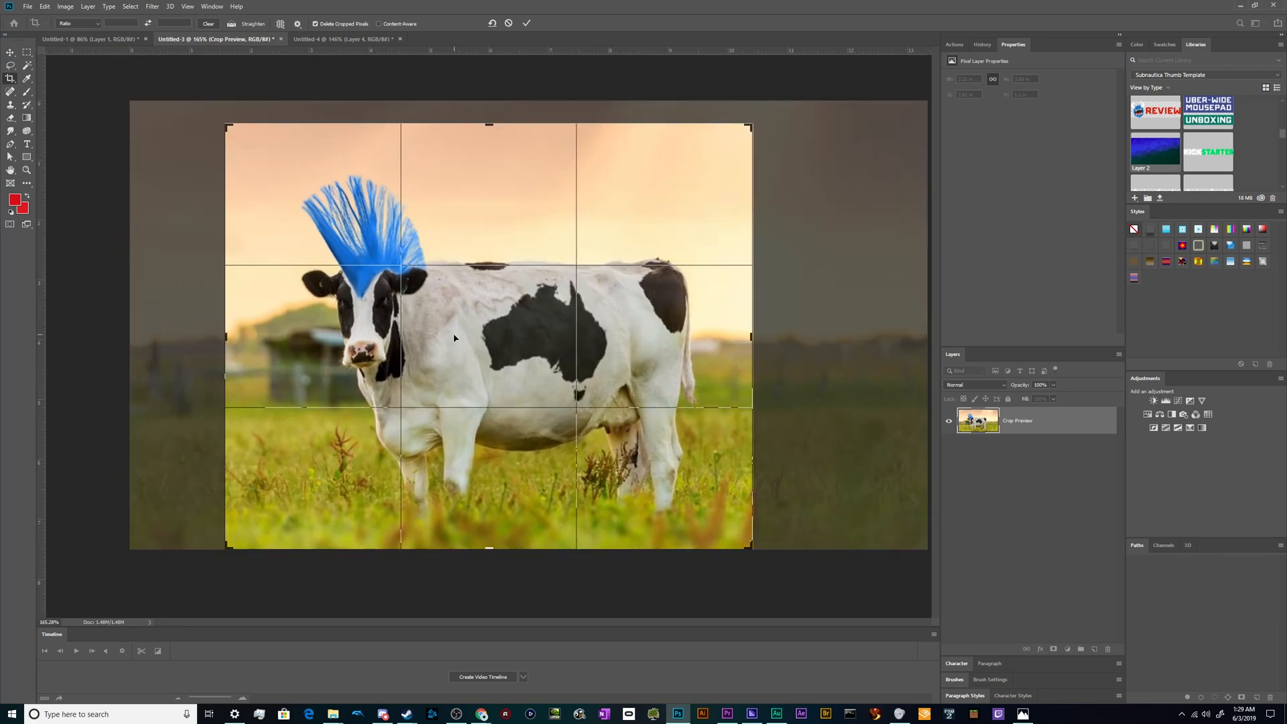
pyautogui.moveTo(489, 334)
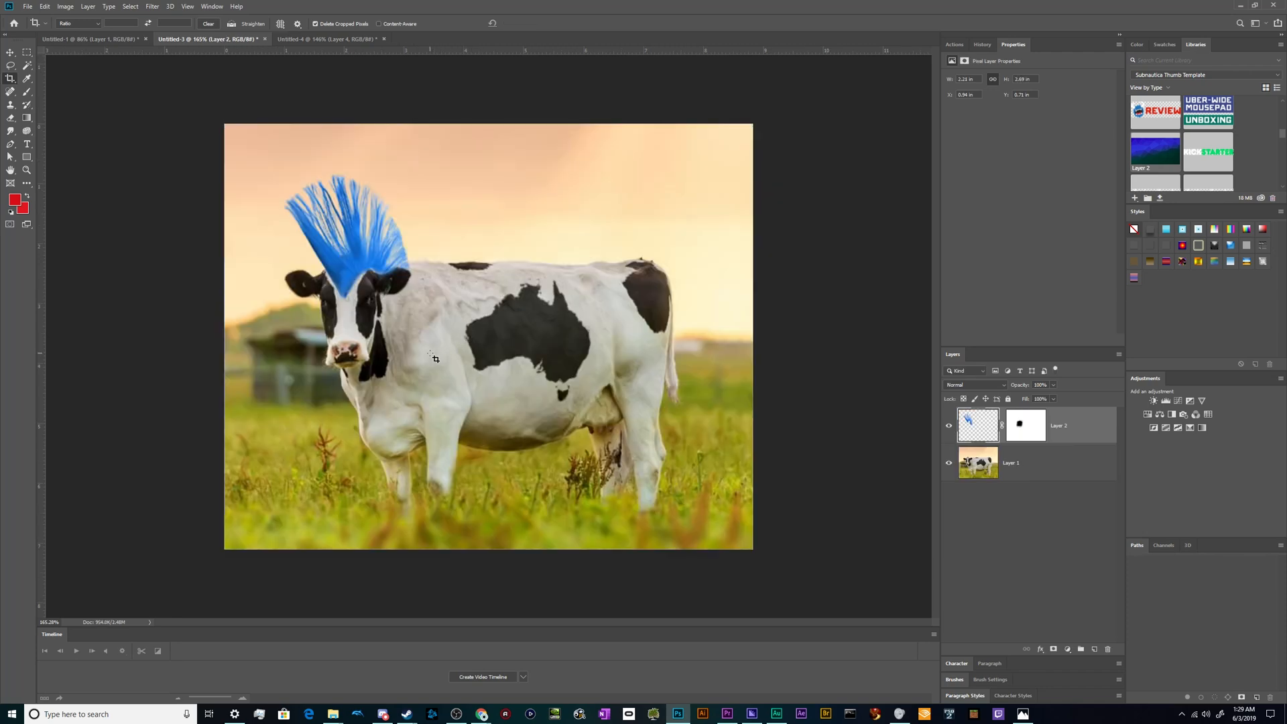
pyautogui.moveTo(364, 415)
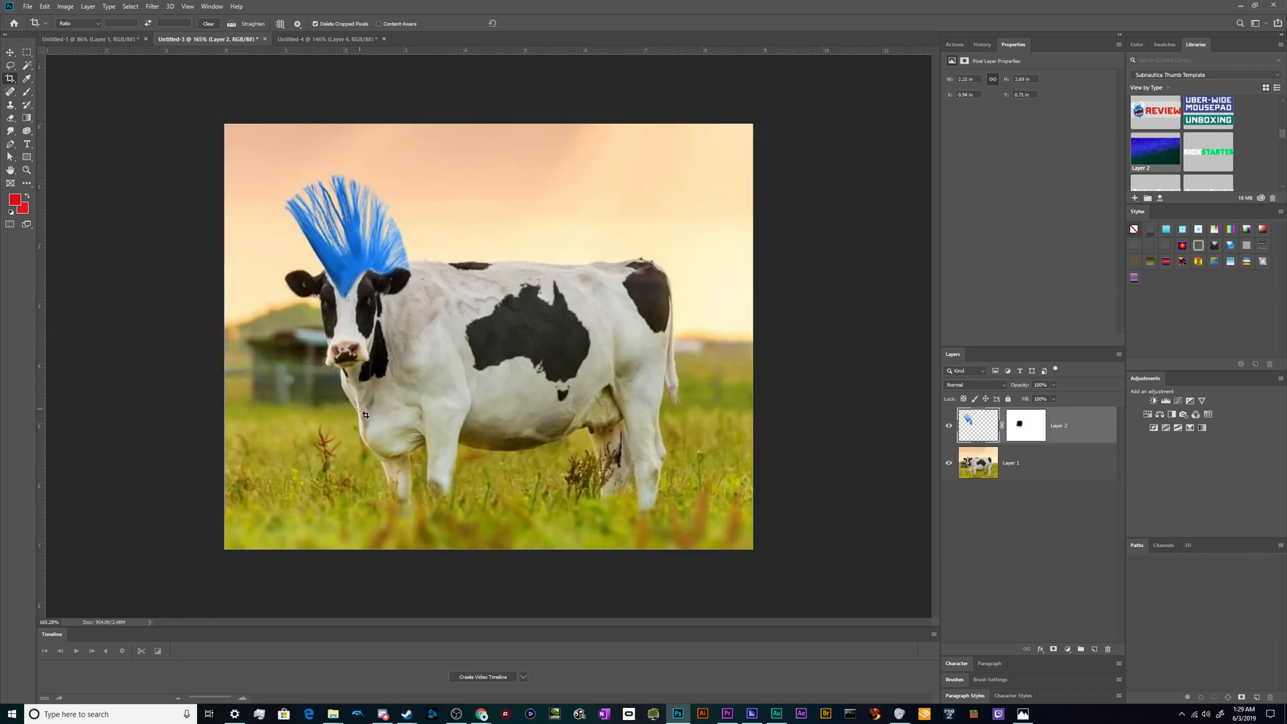
pyautogui.moveTo(261, 333)
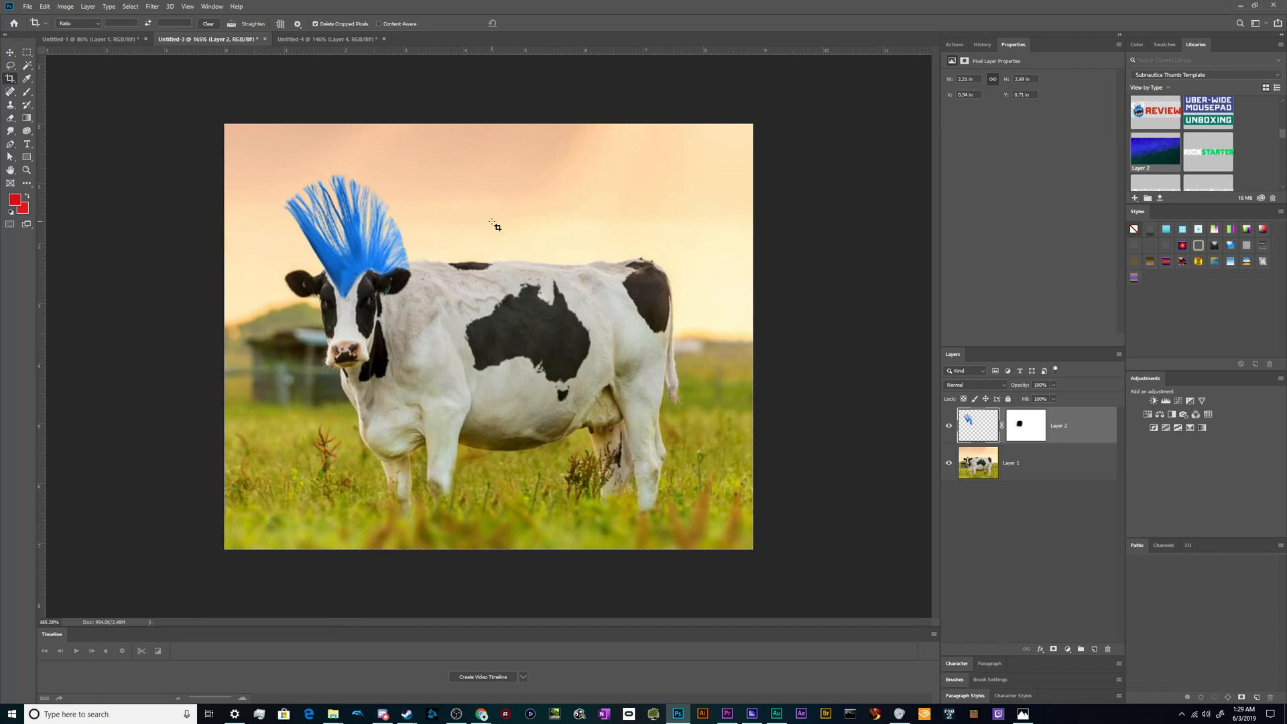
# - Set the Type tool font to Impact and type the caption 'LIKE MY MOOHAWK?'
pyautogui.click(8, 53)
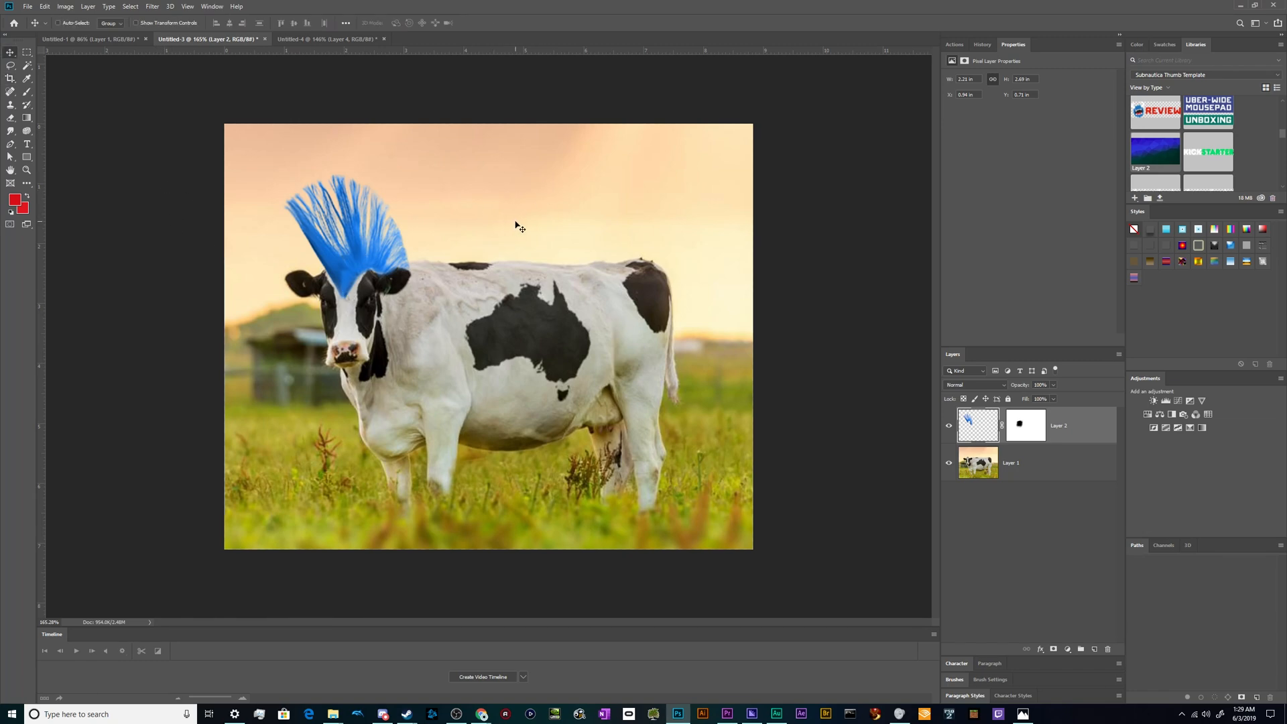
pyautogui.click(25, 144)
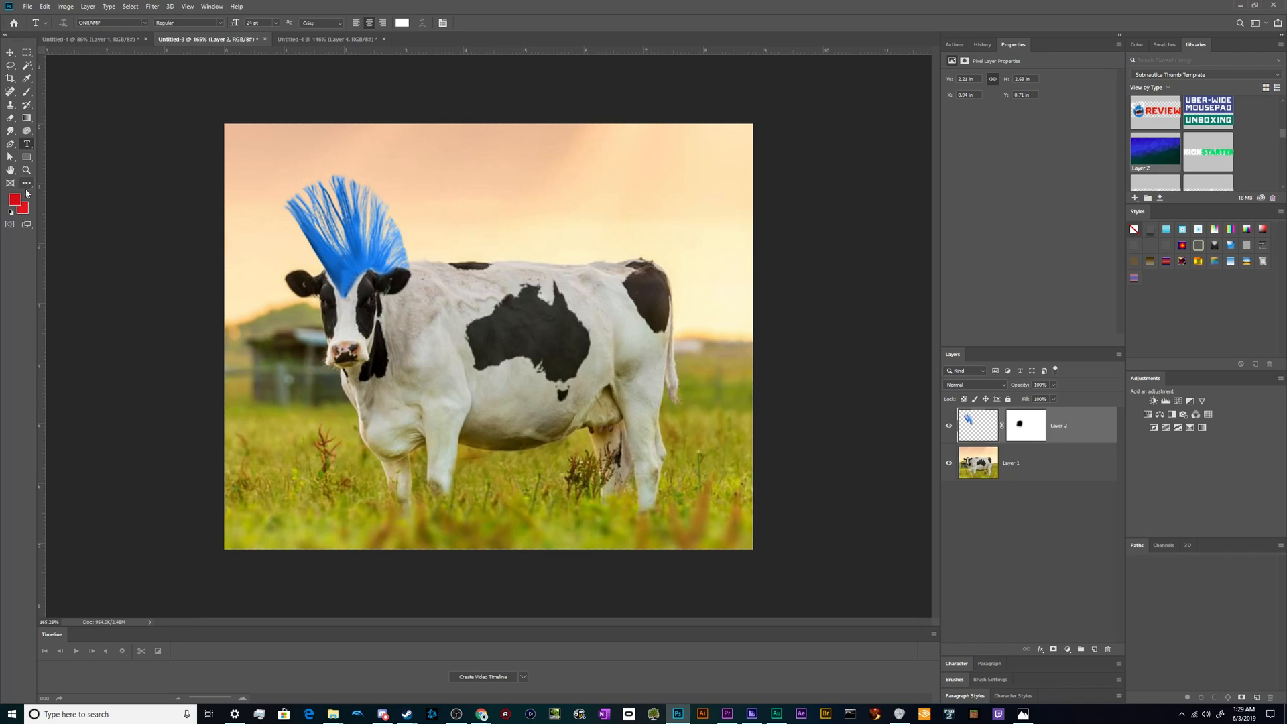
pyautogui.moveTo(28, 145)
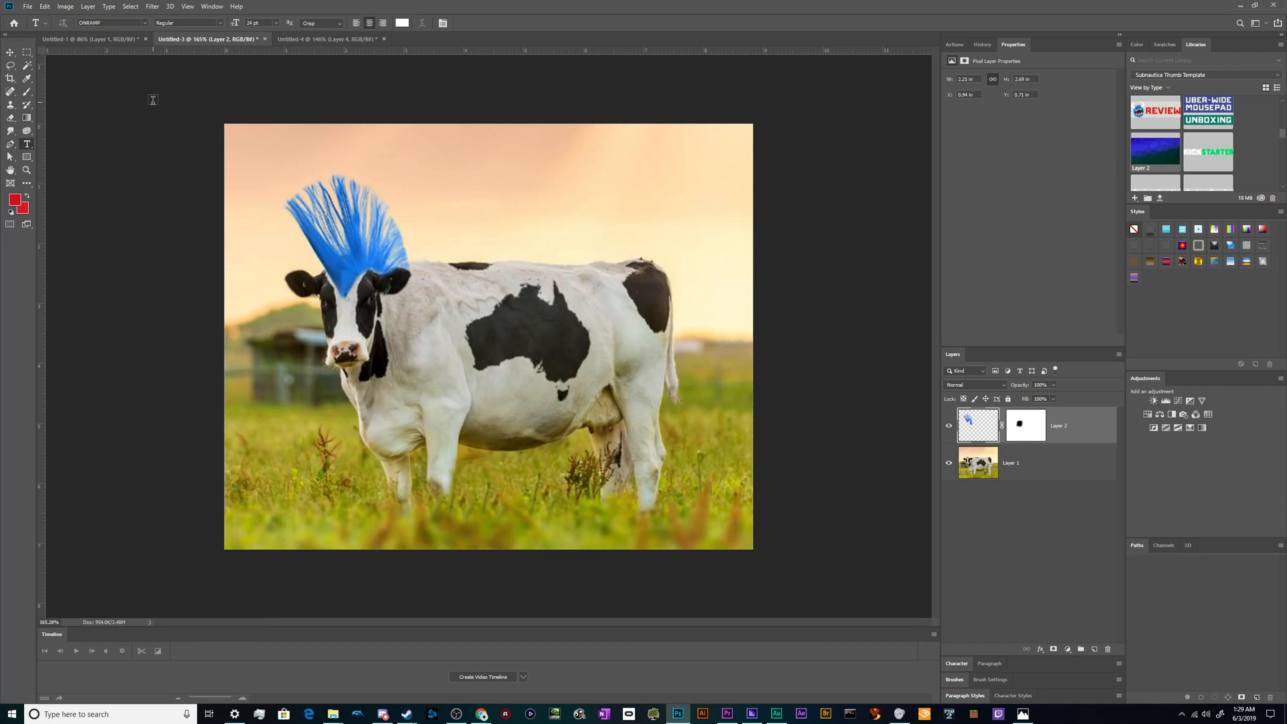
pyautogui.click(88, 38)
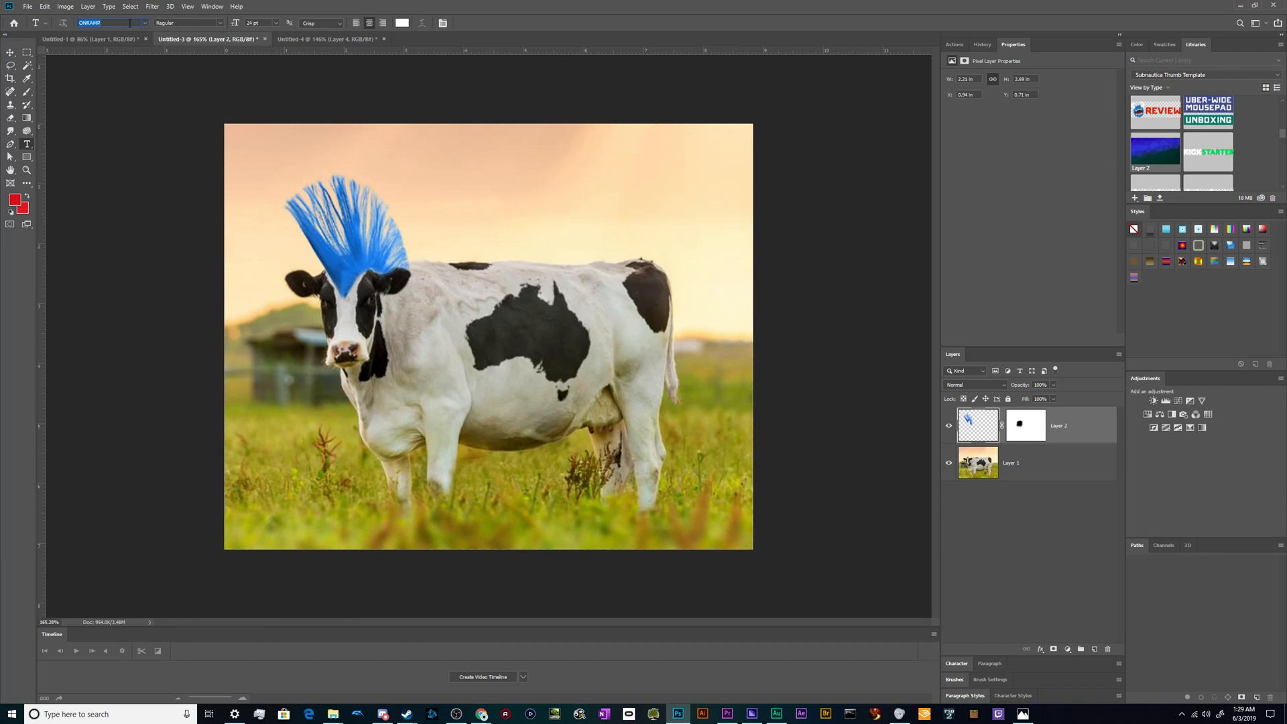
pyautogui.write('impact')
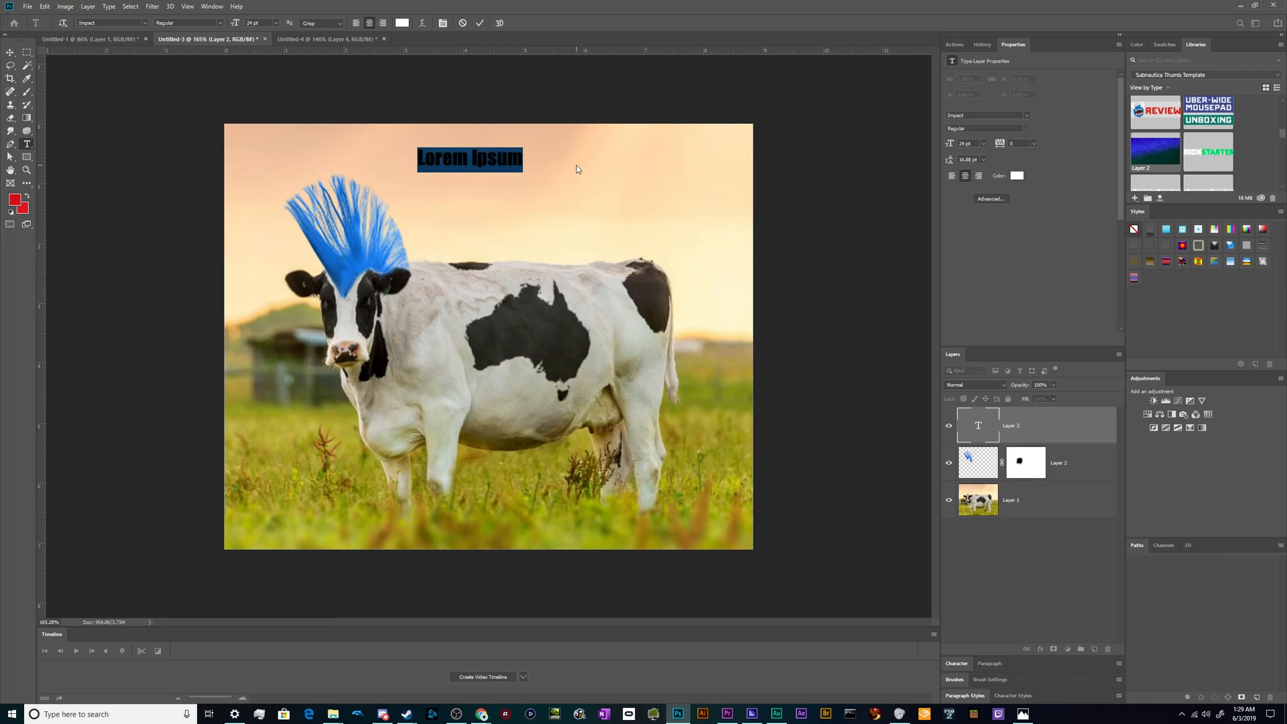
pyautogui.write('LIKE')
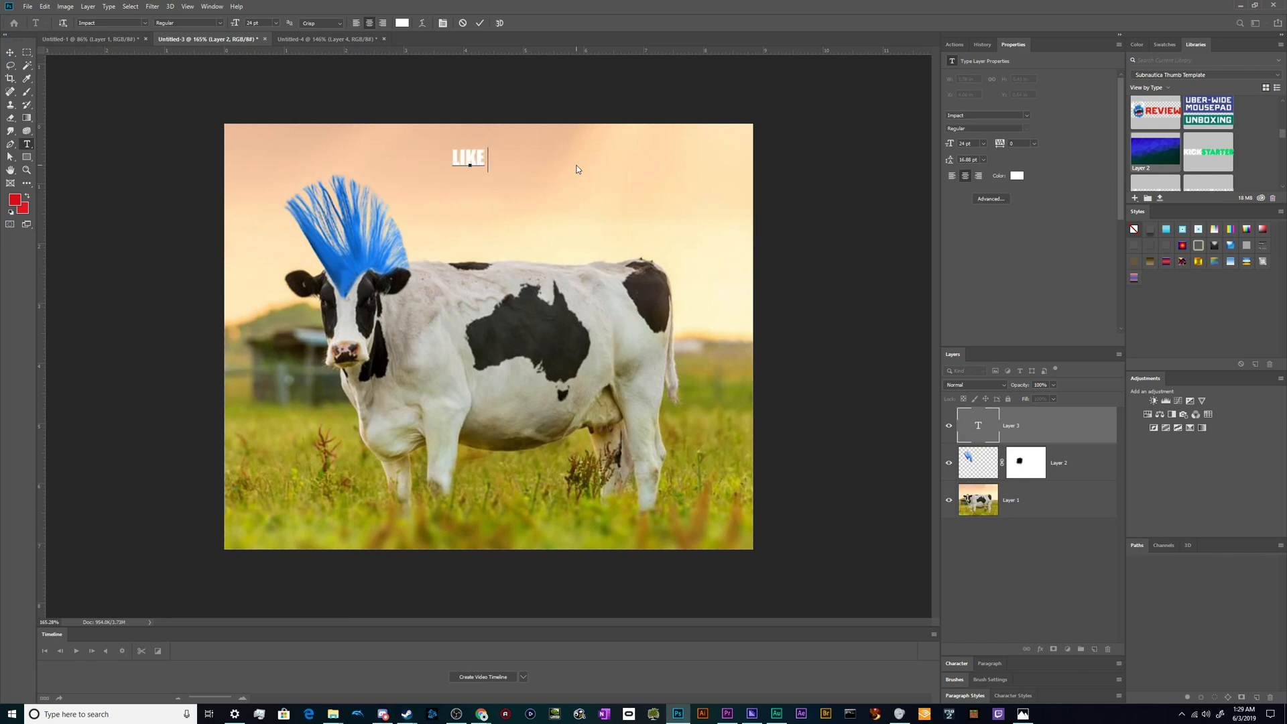
pyautogui.write('MY MOO')
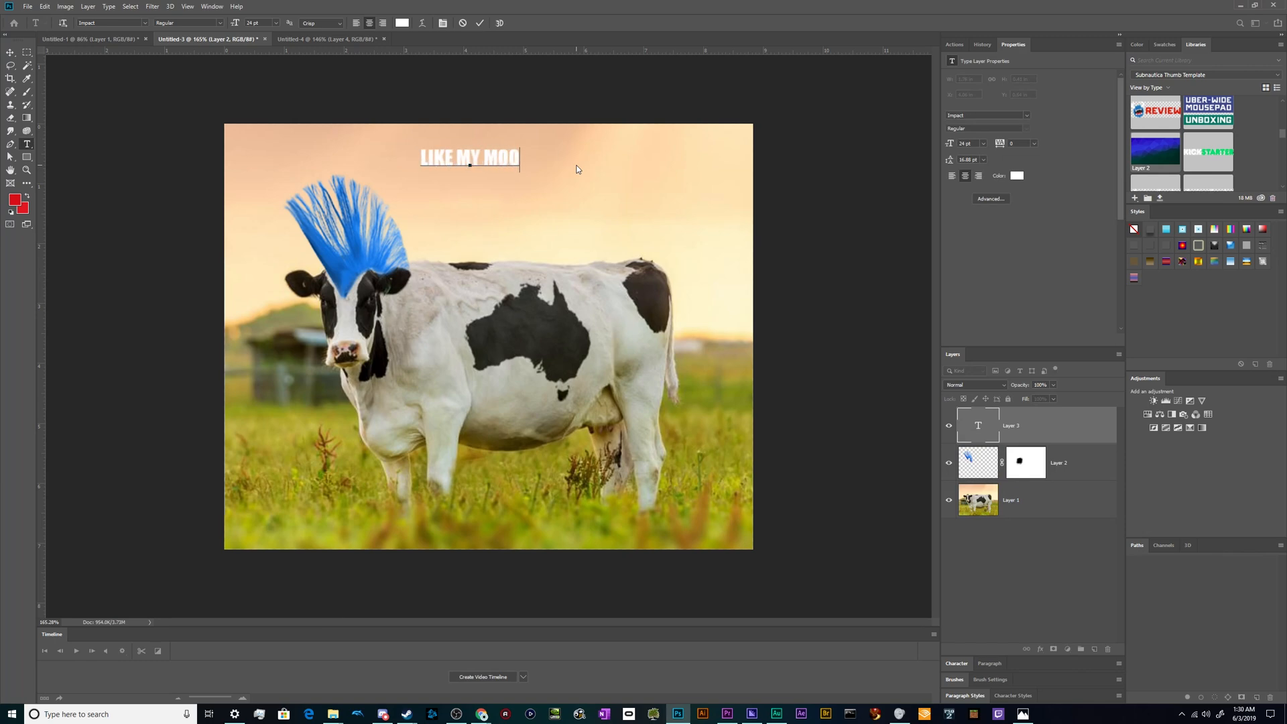
pyautogui.write('HAWK?')
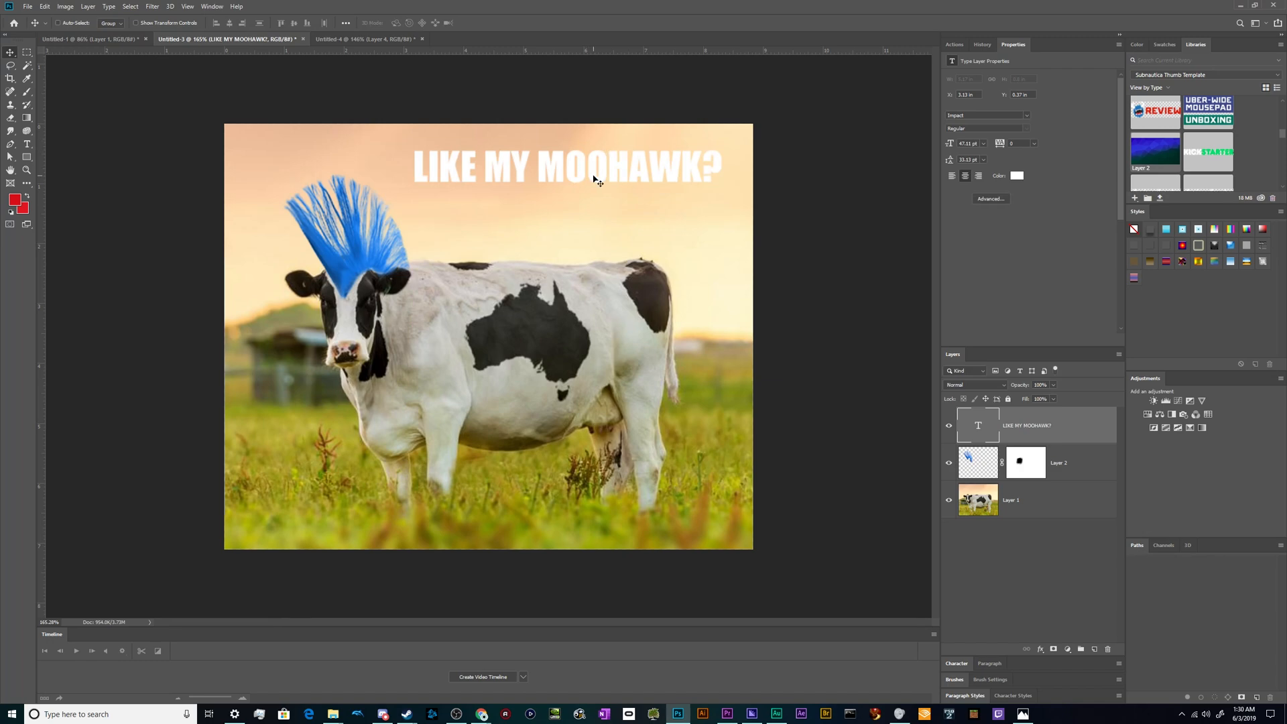
pyautogui.moveTo(592, 184)
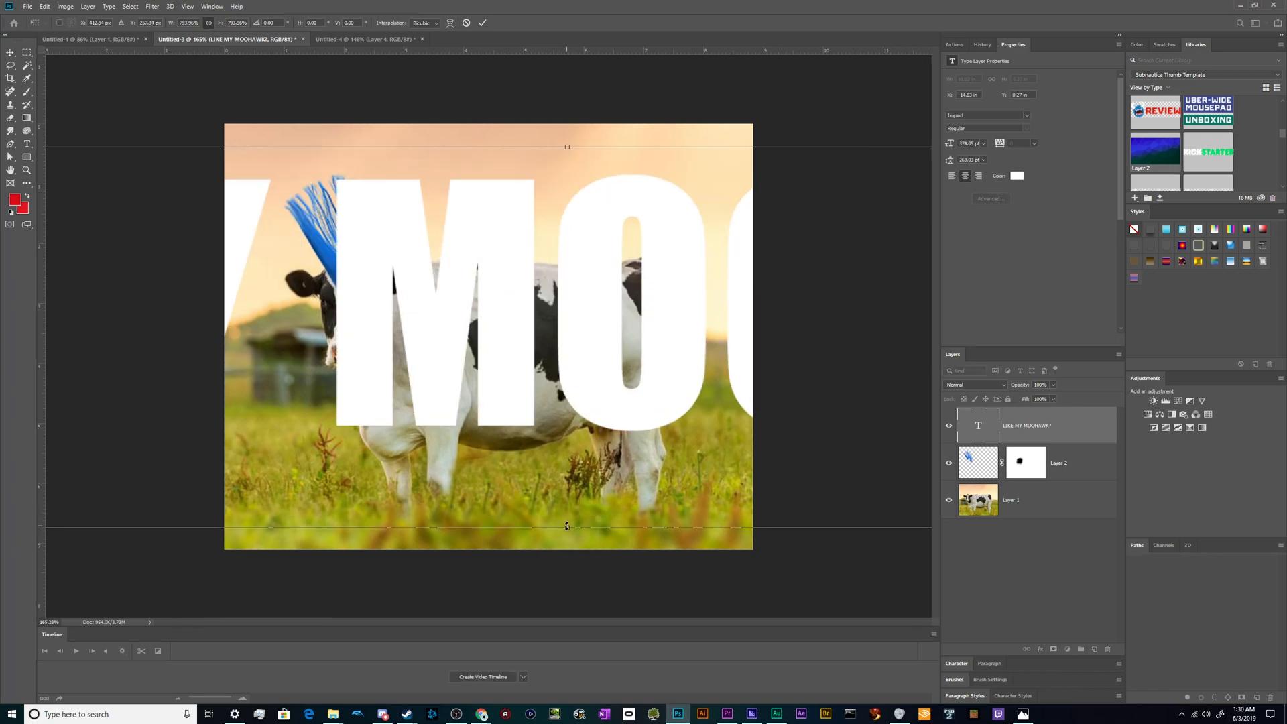
# - Shrink the 'LIKE MY MOOHAWK?' caption and place it across the top sky
pyautogui.moveTo(566, 526); pyautogui.dragTo(566, 516)
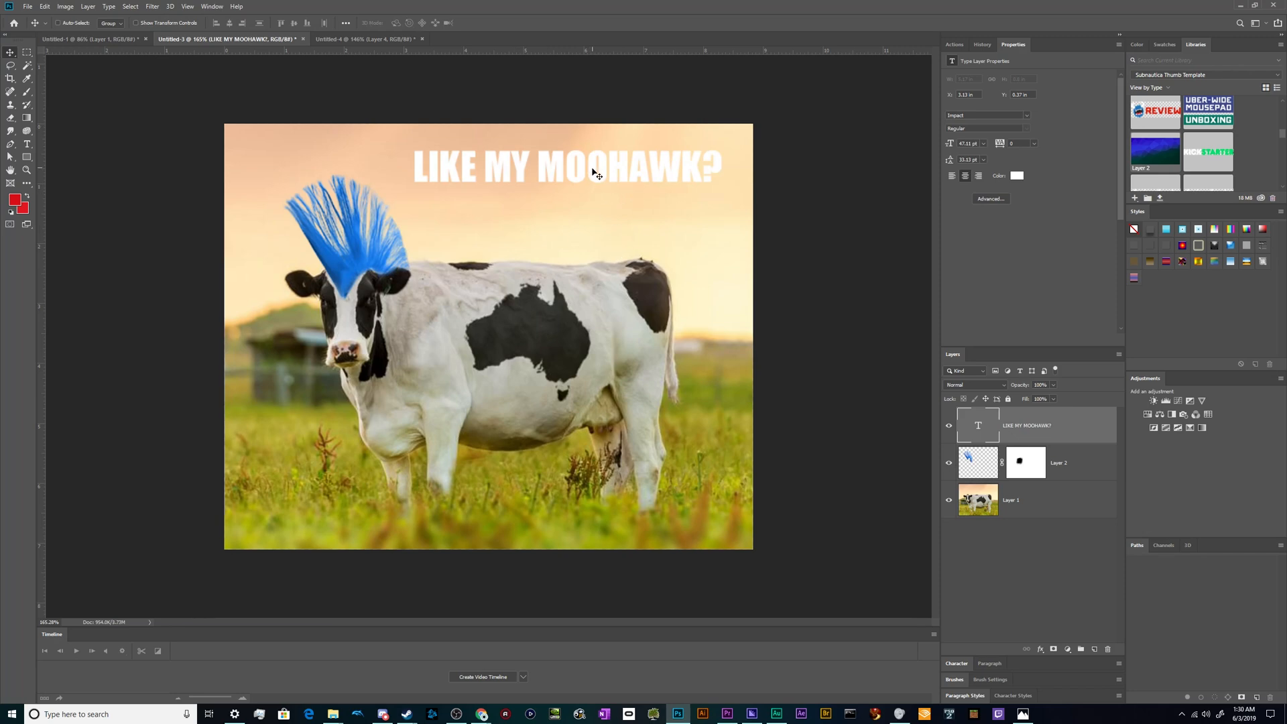
pyautogui.moveTo(565, 168); pyautogui.dragTo(607, 246)
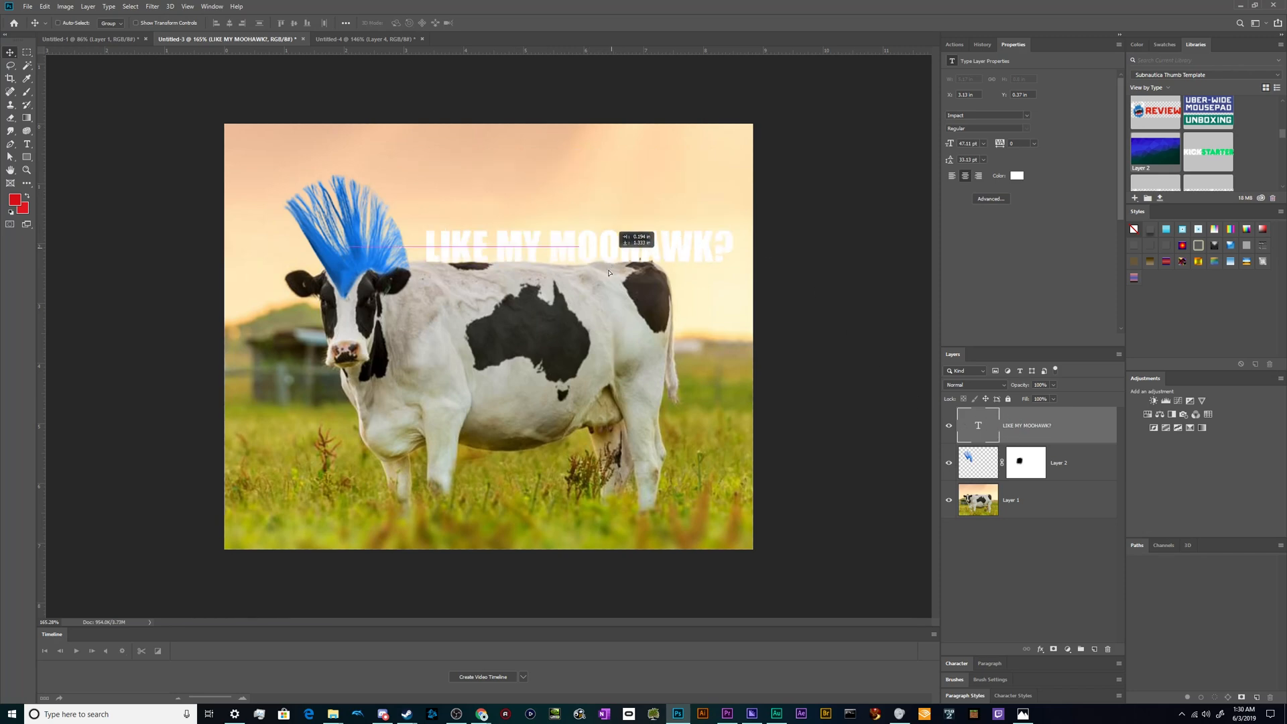
pyautogui.moveTo(607, 246); pyautogui.dragTo(570, 175)
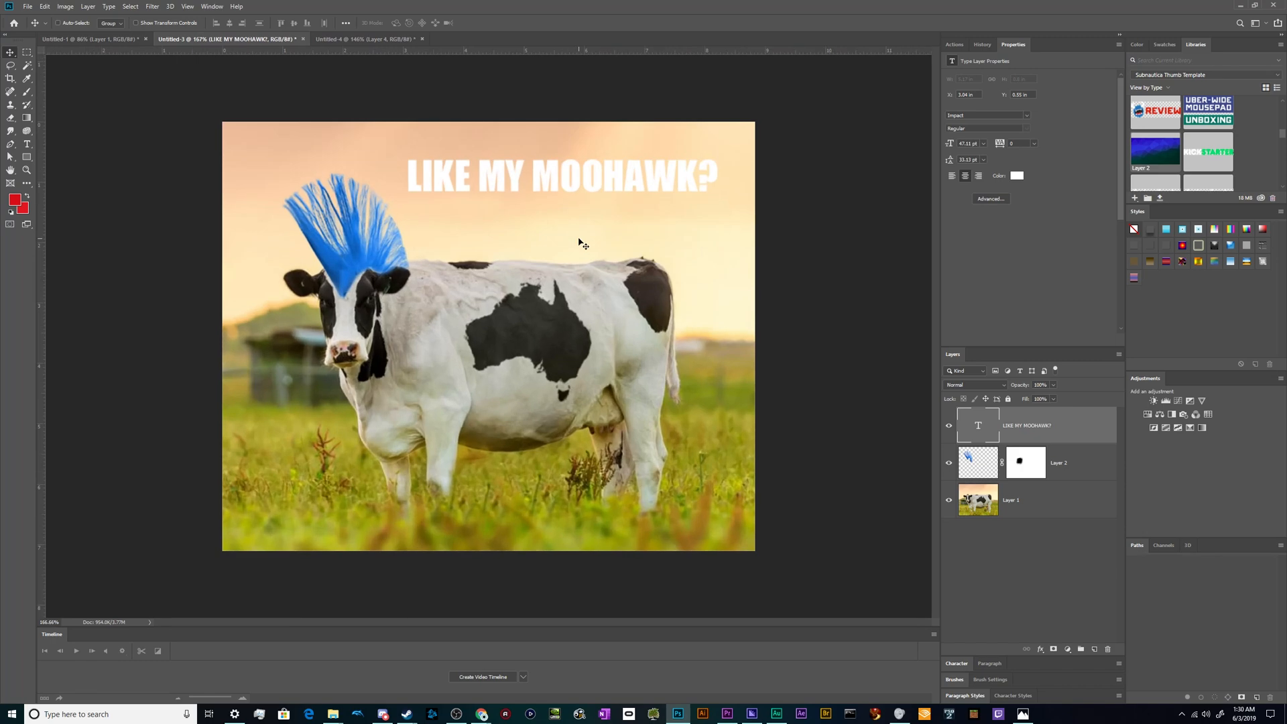
pyautogui.moveTo(1002, 418)
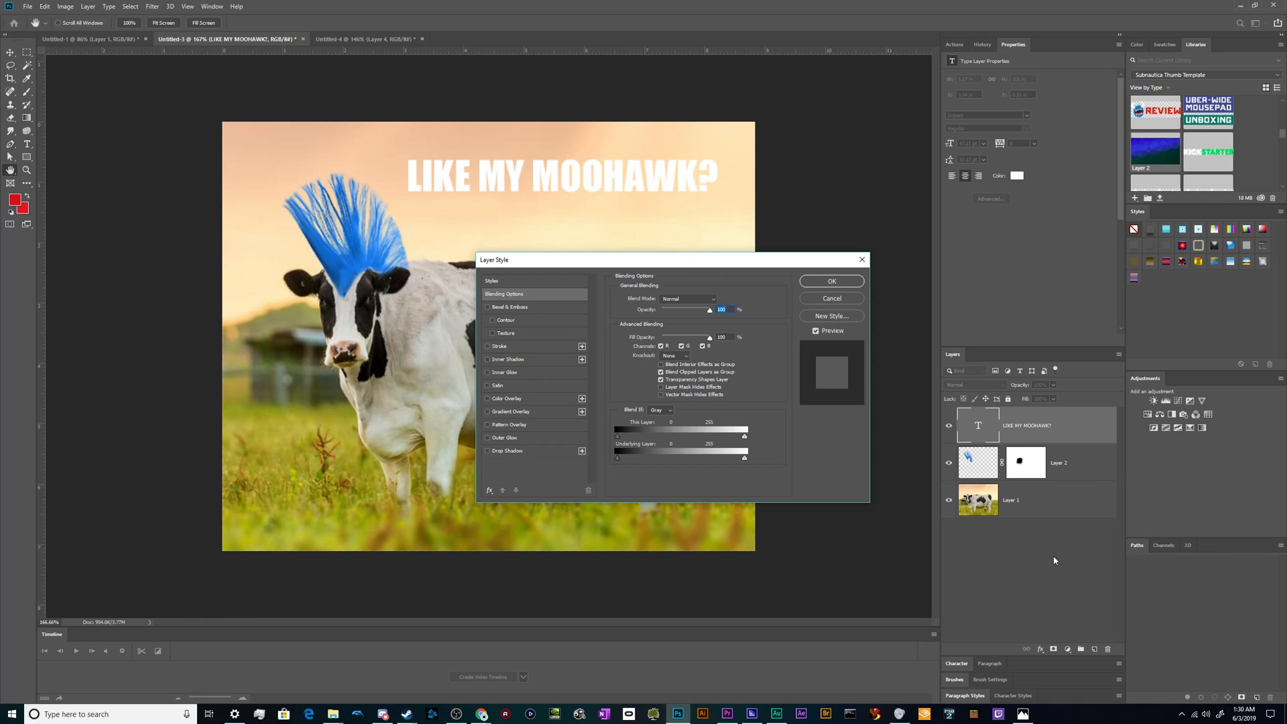
pyautogui.moveTo(512, 464)
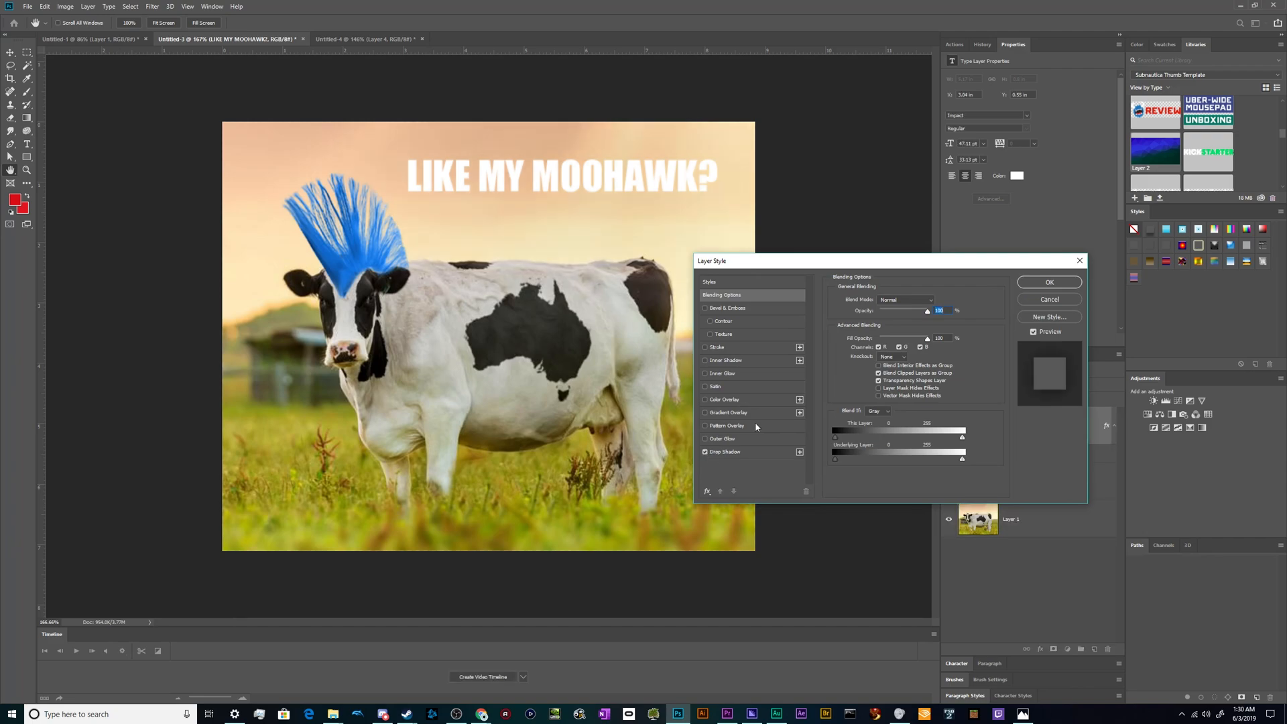
# - Try drop shadow, bevel and inner shadow on the caption, then settle on a black stroke
pyautogui.click(725, 452)
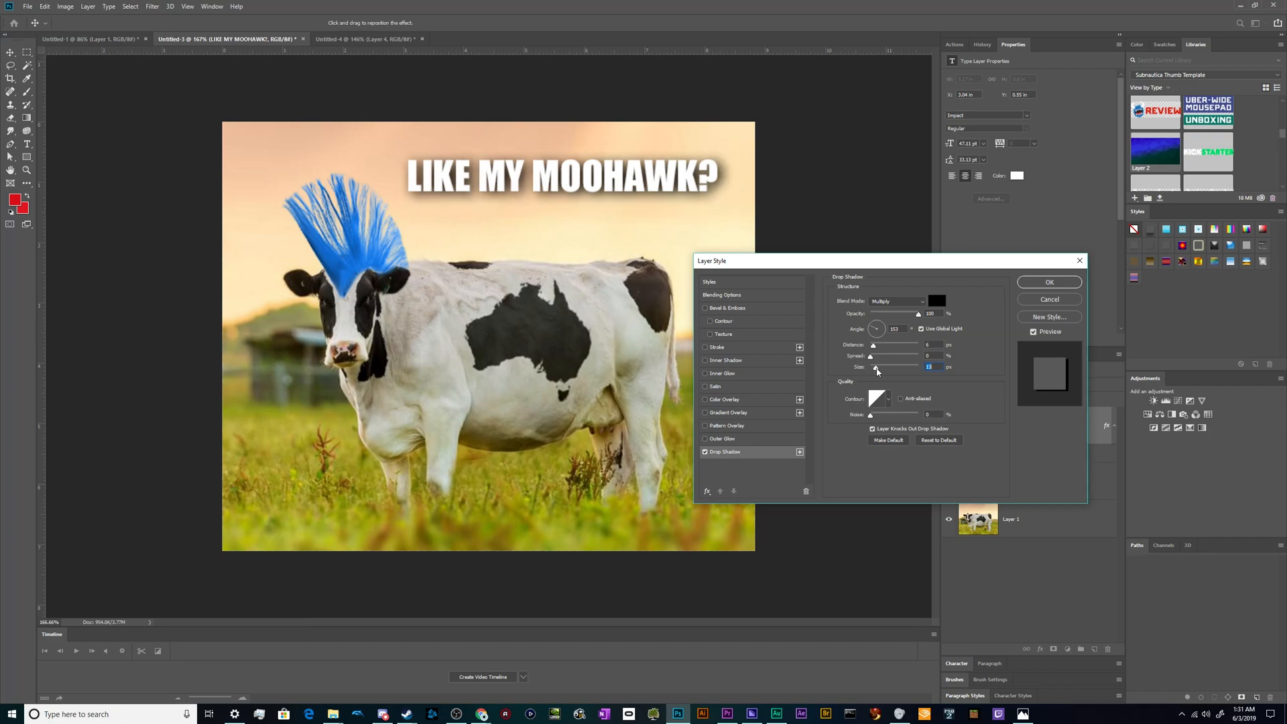
pyautogui.click(705, 452)
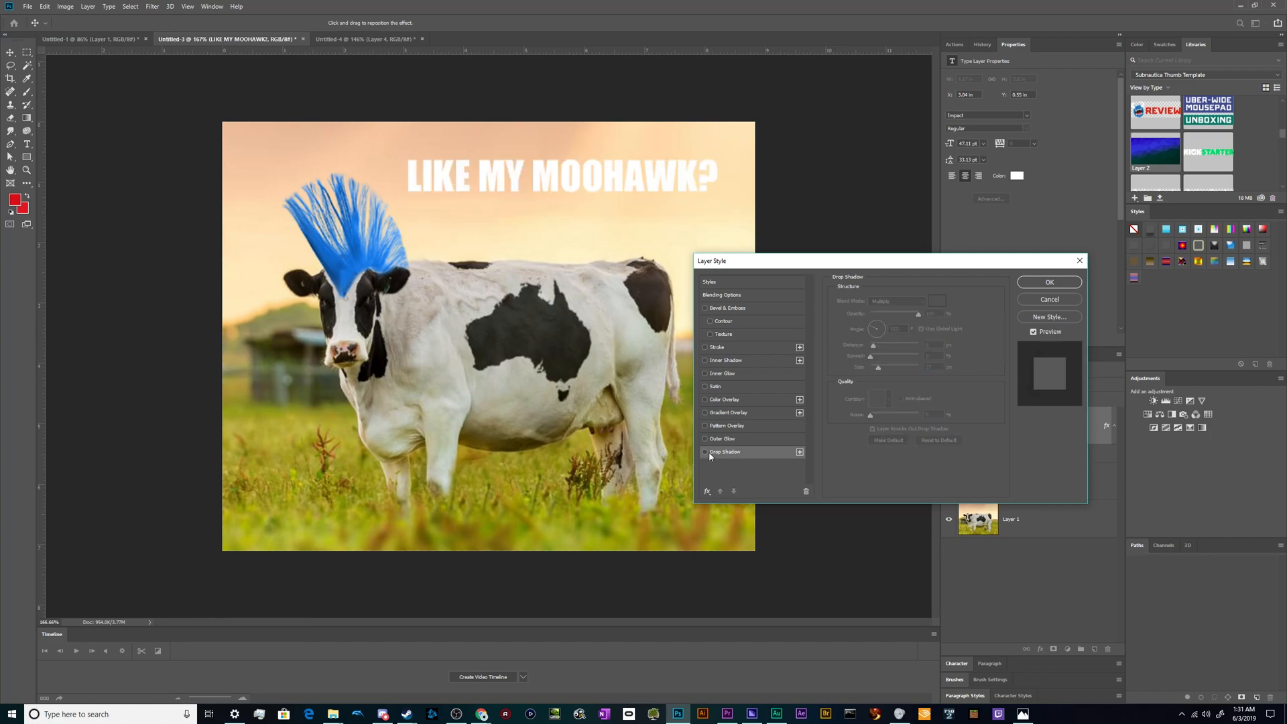
pyautogui.click(704, 347)
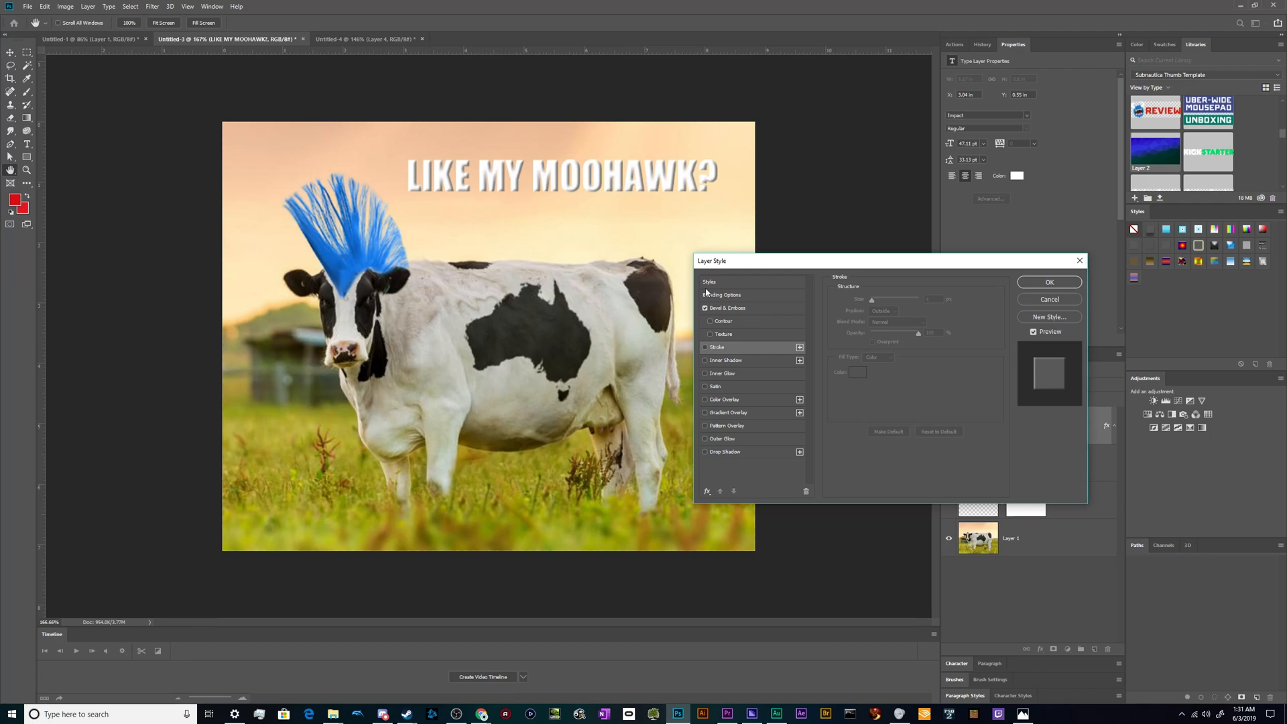
pyautogui.click(727, 308)
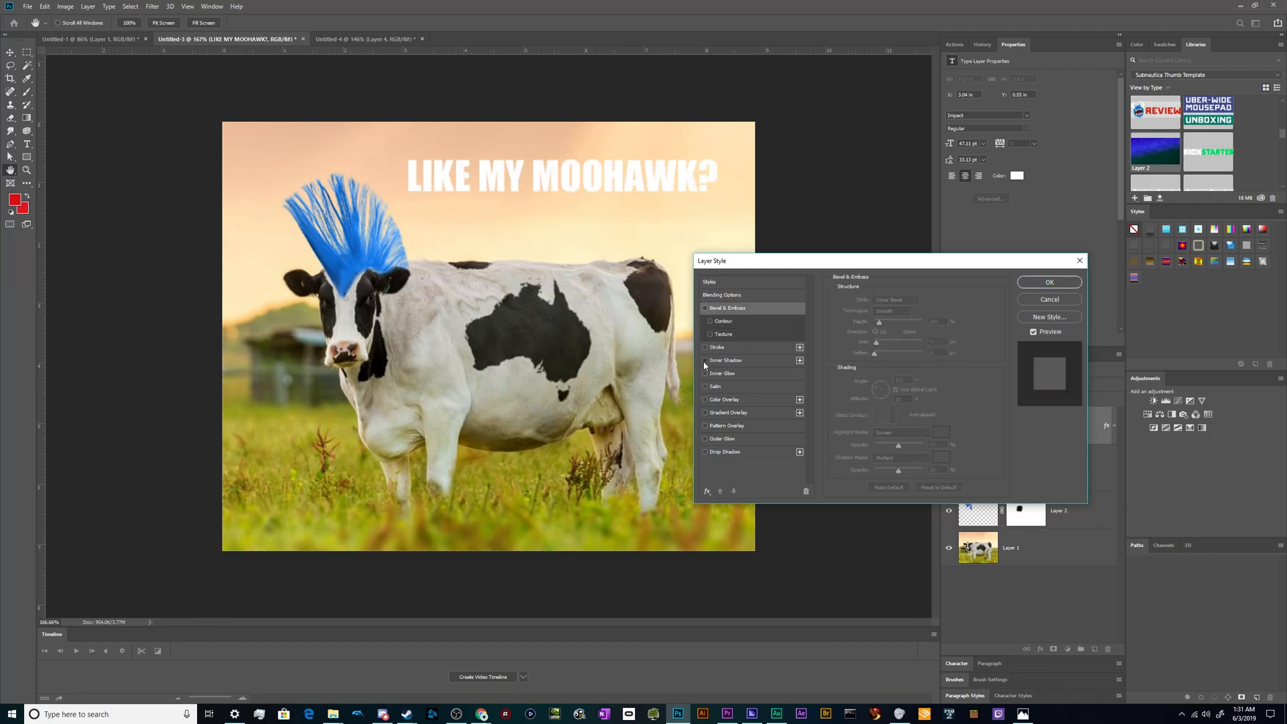
pyautogui.click(726, 360)
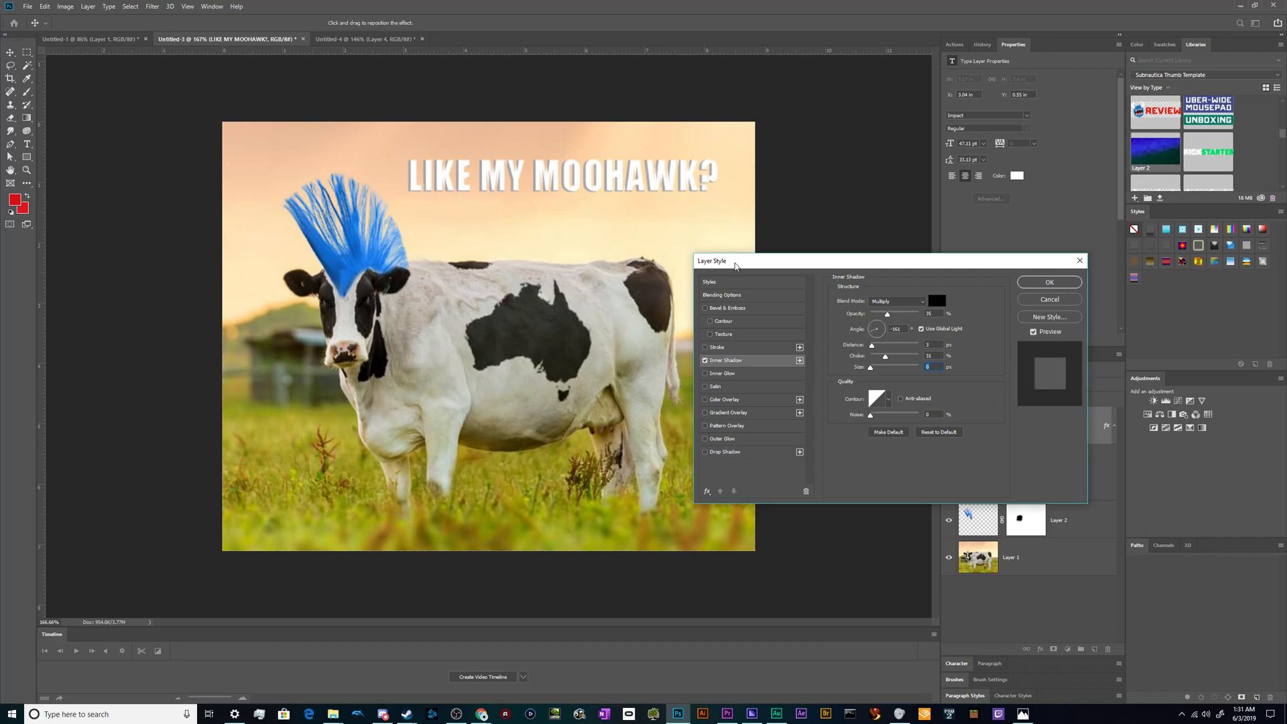
pyautogui.click(717, 346)
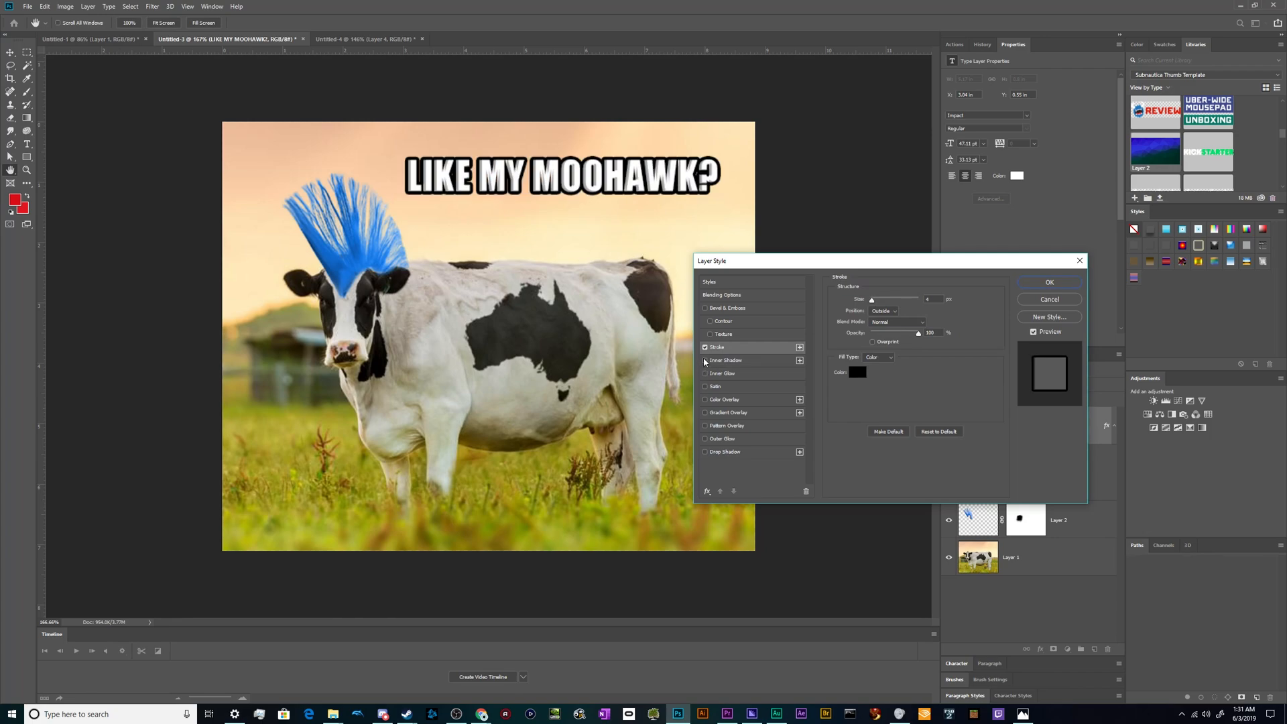
# - Keep the black outline, add a drop shadow, and confirm the caption's layer style
pyautogui.click(705, 347)
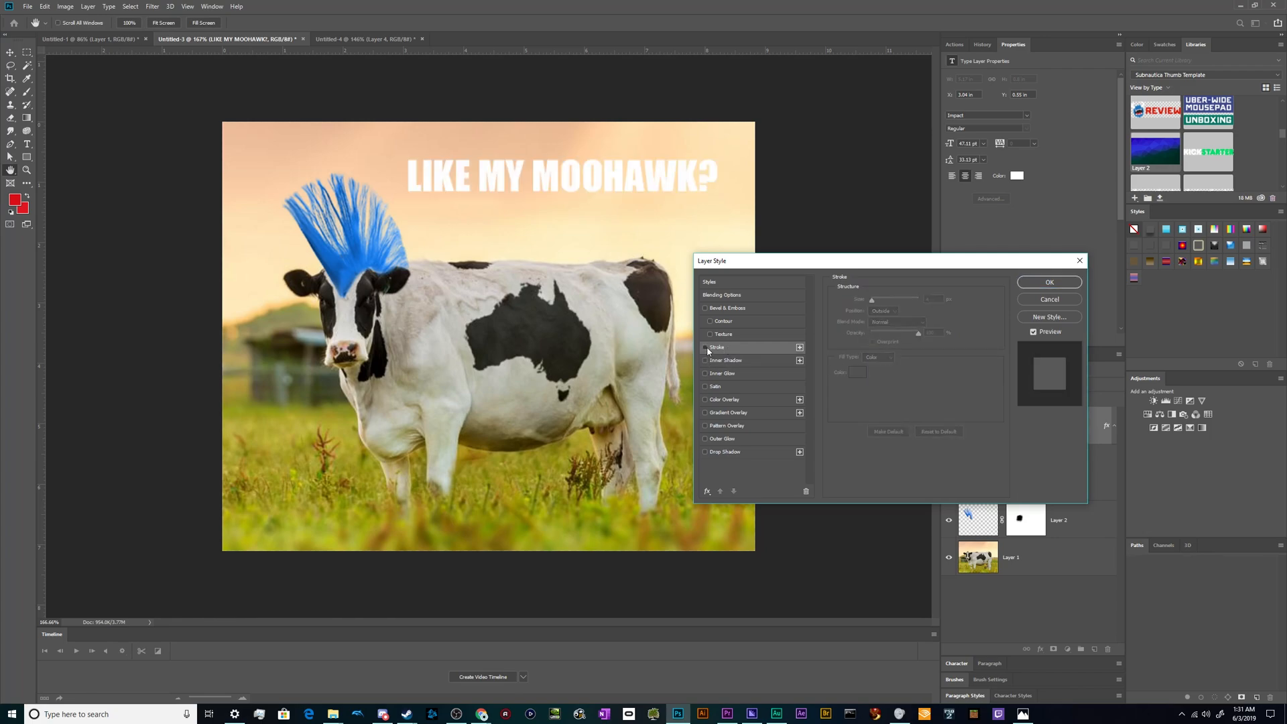
pyautogui.click(705, 347)
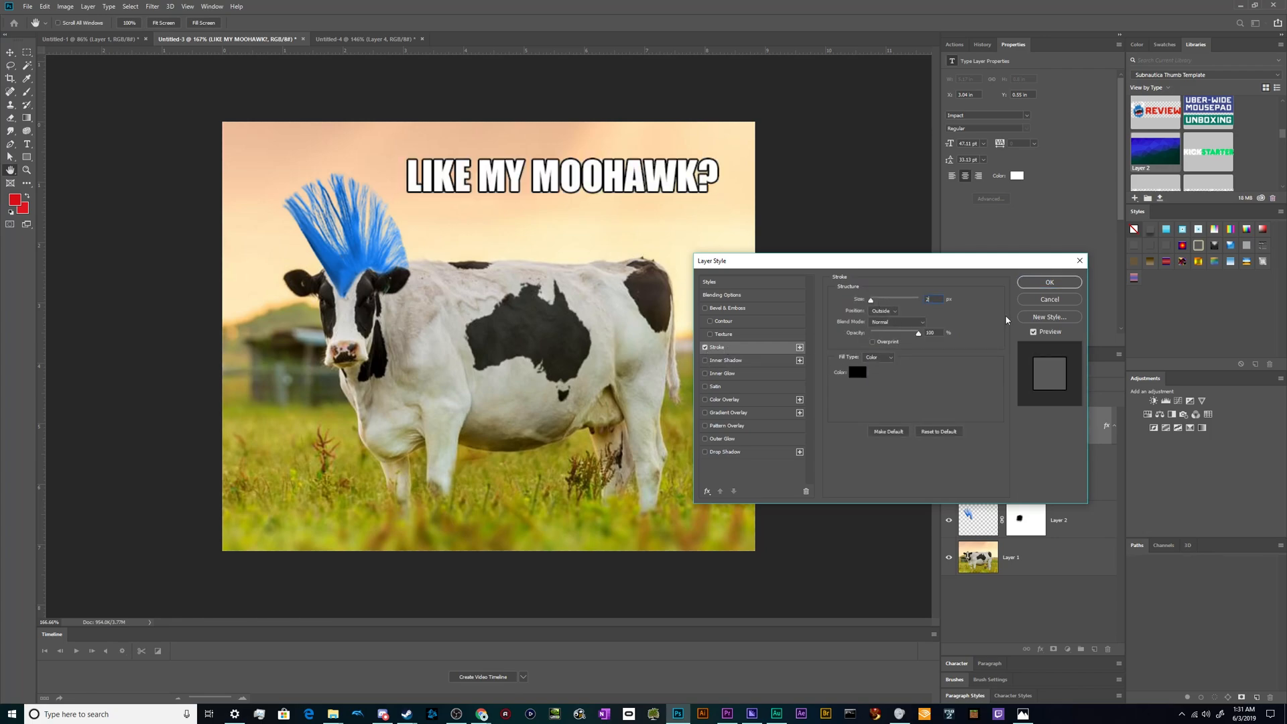
pyautogui.click(726, 452)
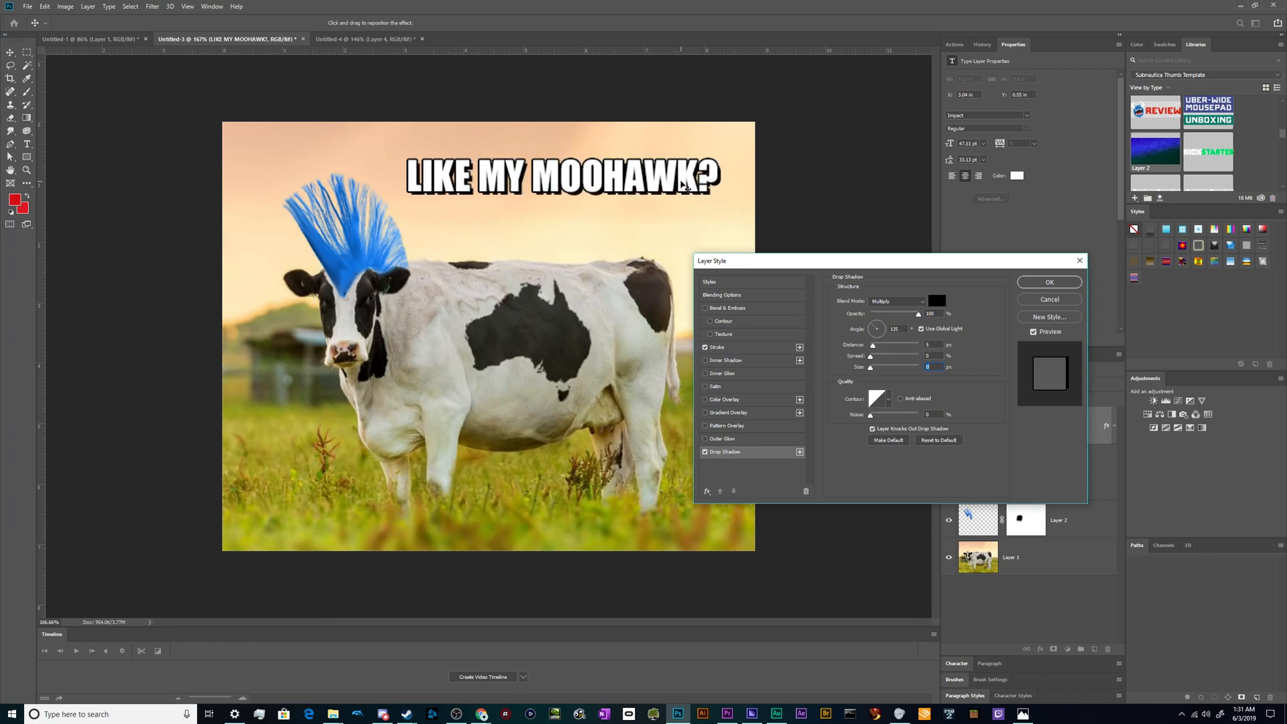
pyautogui.moveTo(549, 150)
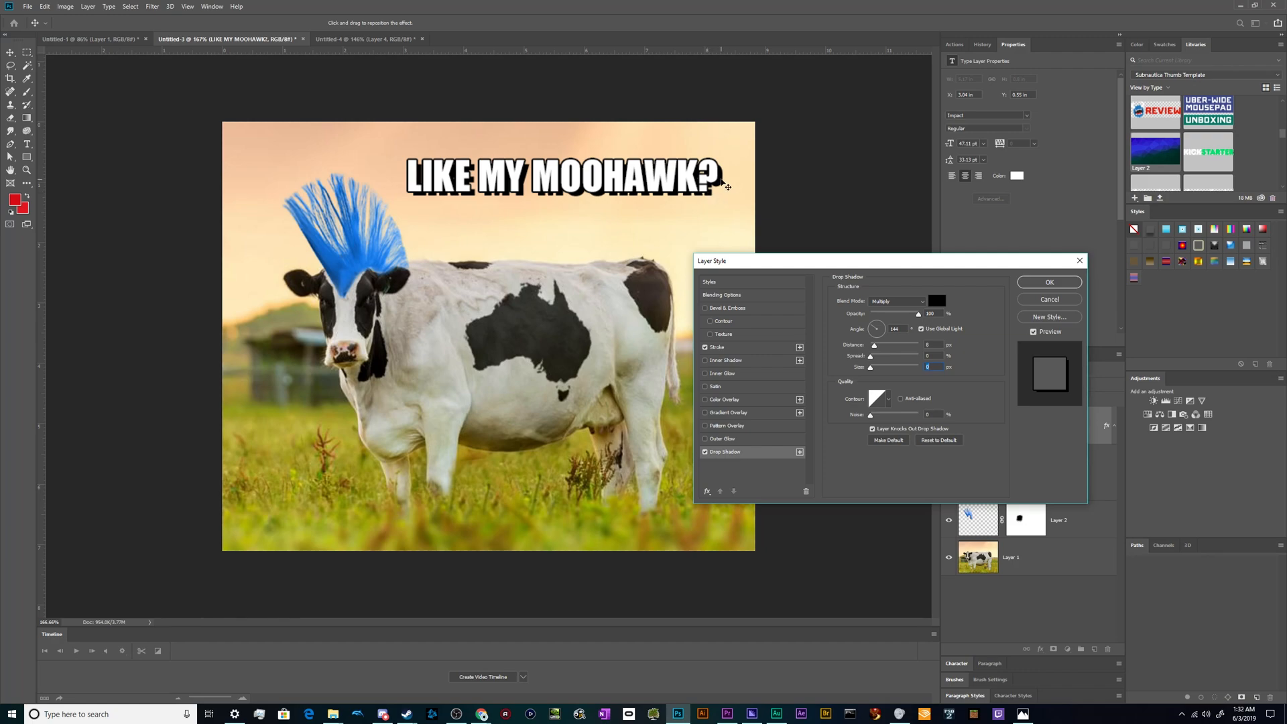
pyautogui.click(1049, 282)
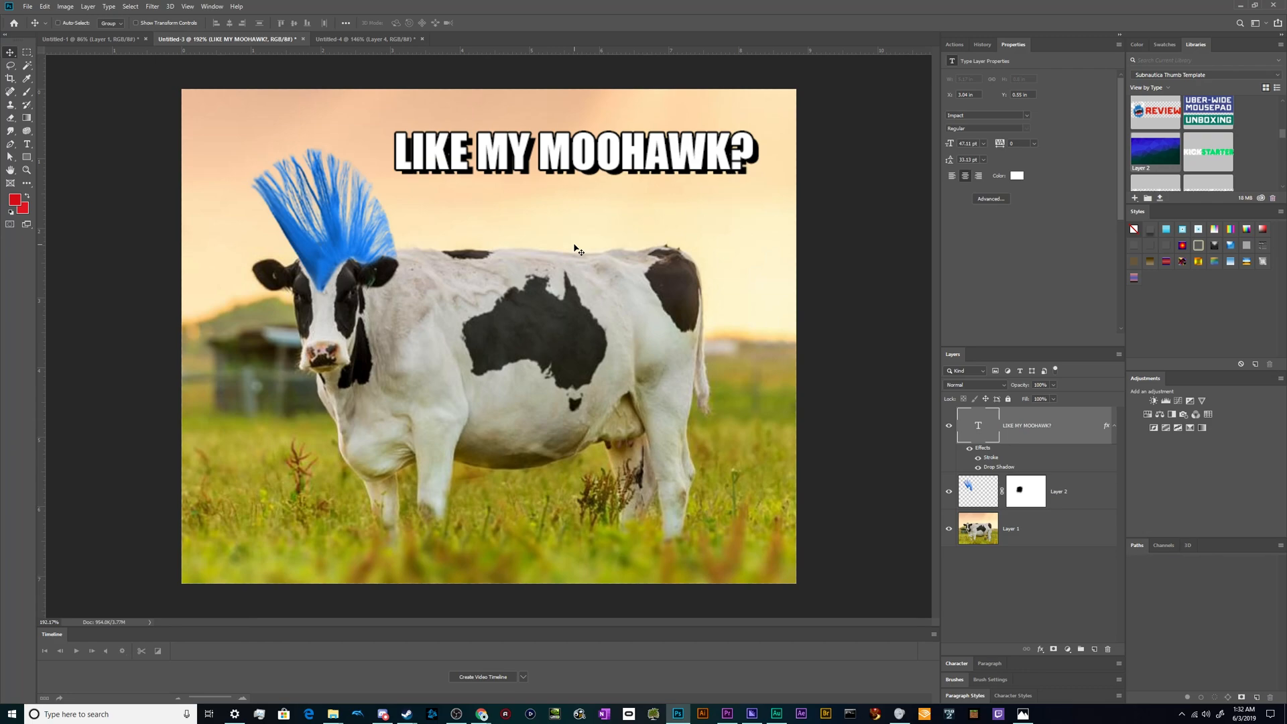
pyautogui.moveTo(671, 183)
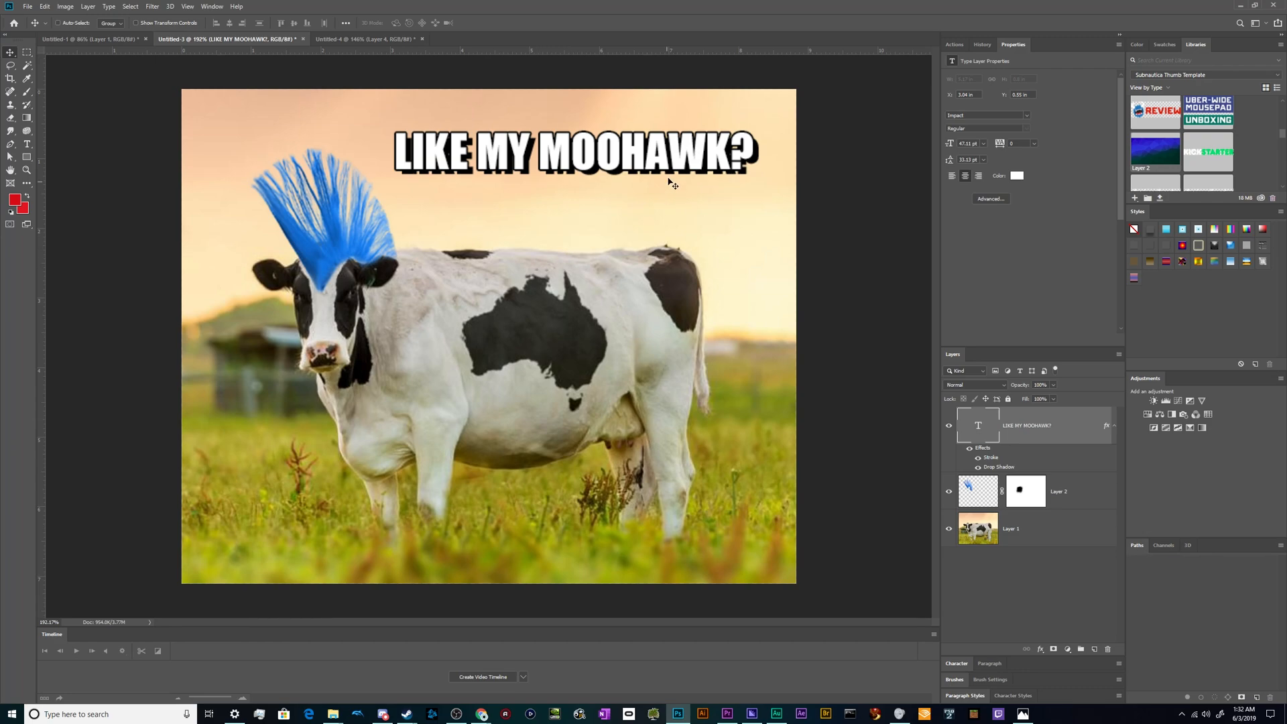